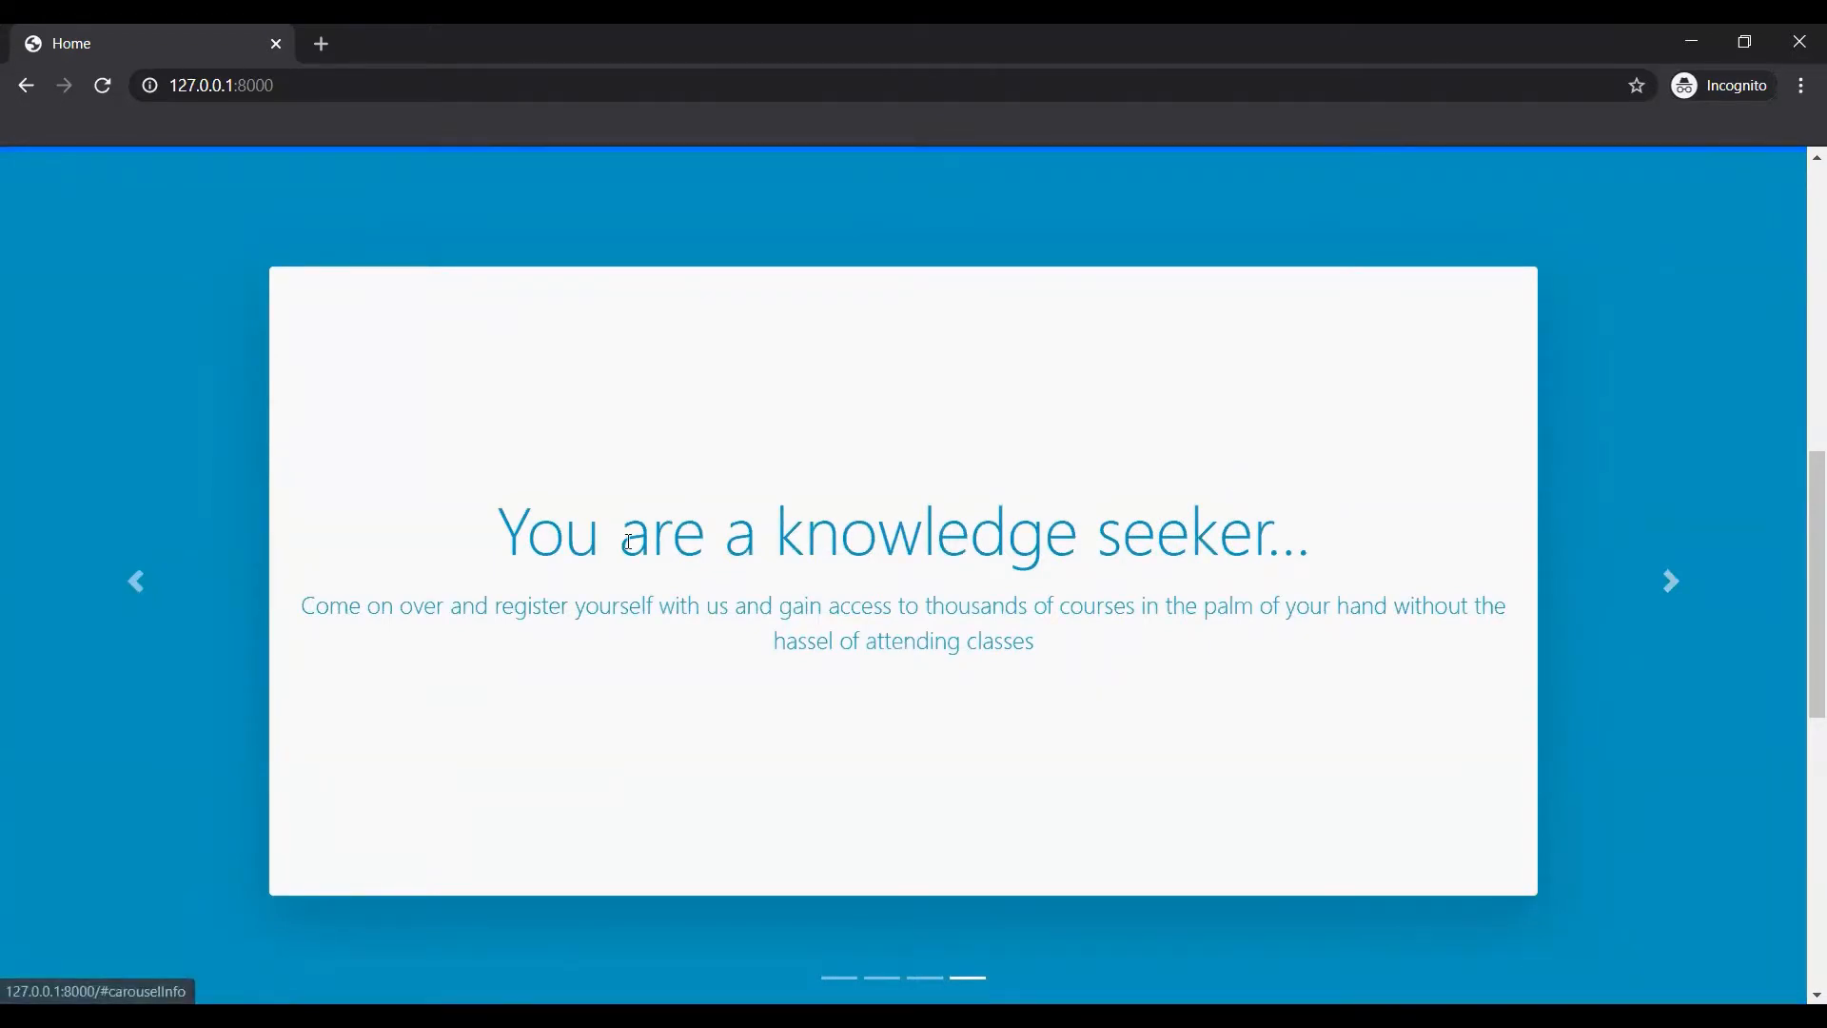
# Advance the home page carousel twice to return to the Welcome to Planner slide.
pyautogui.click(1670, 581)
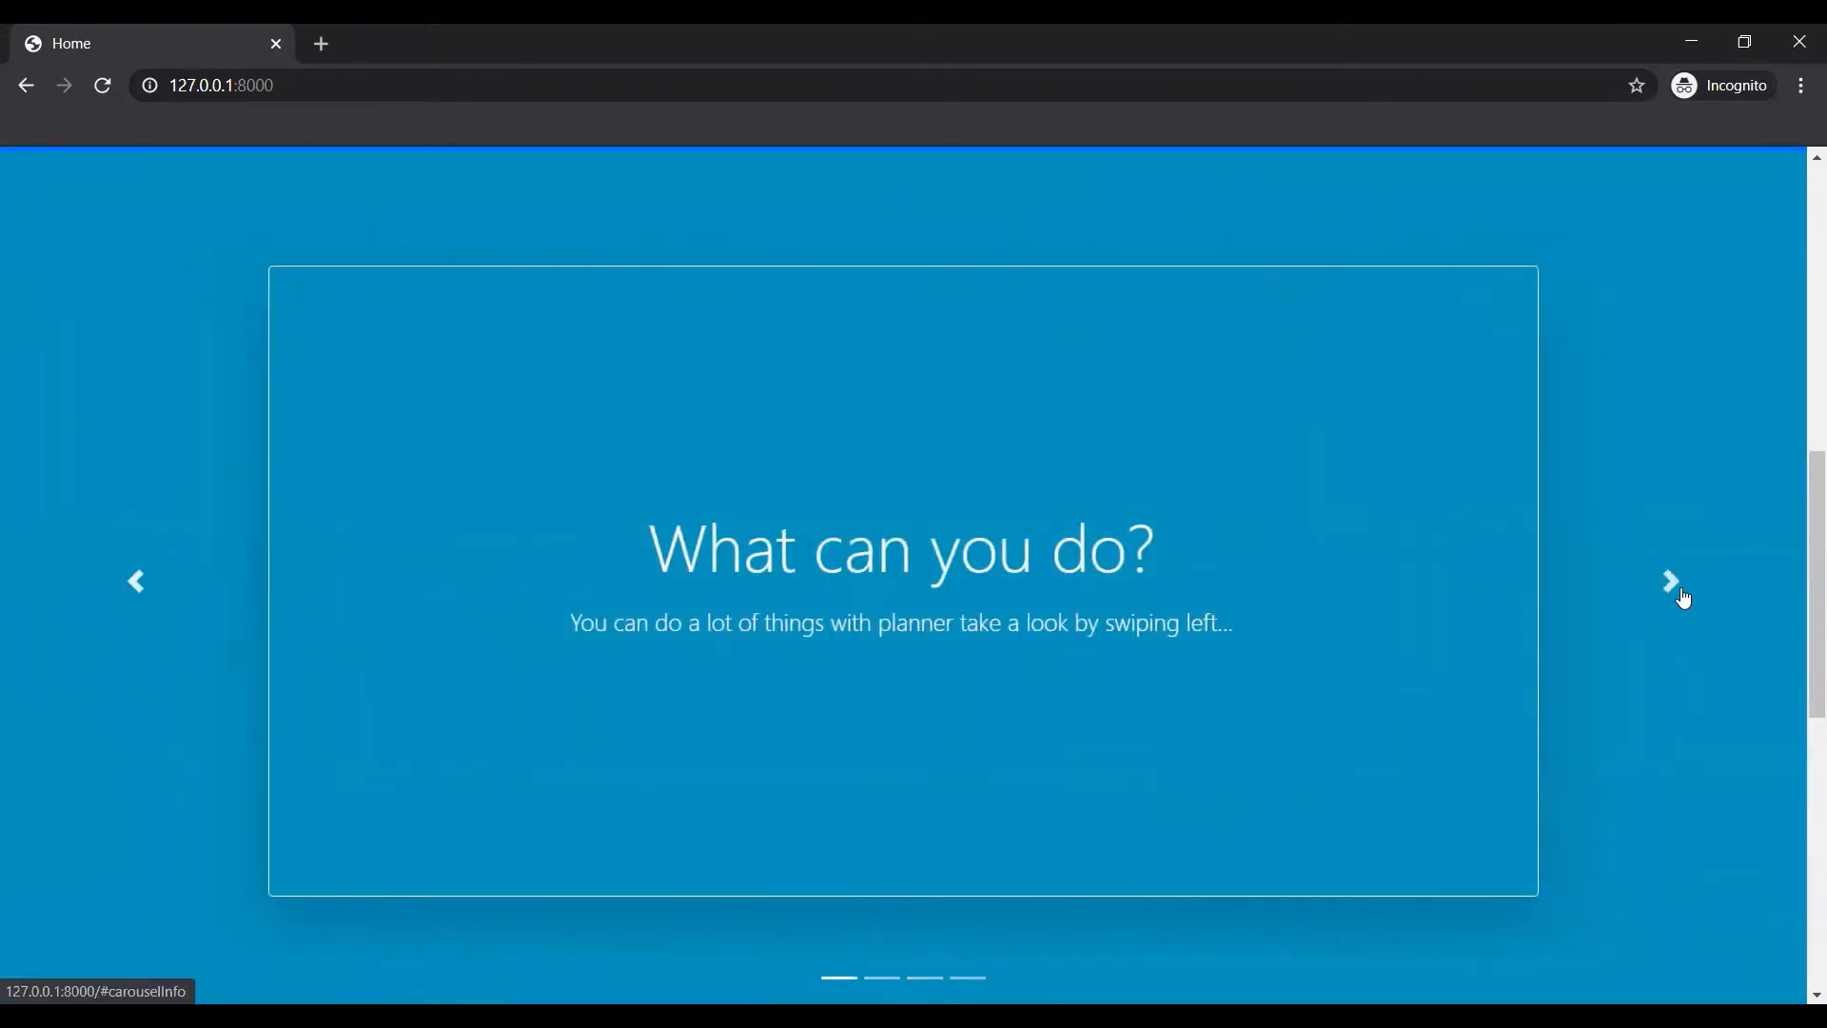
pyautogui.click(1670, 581)
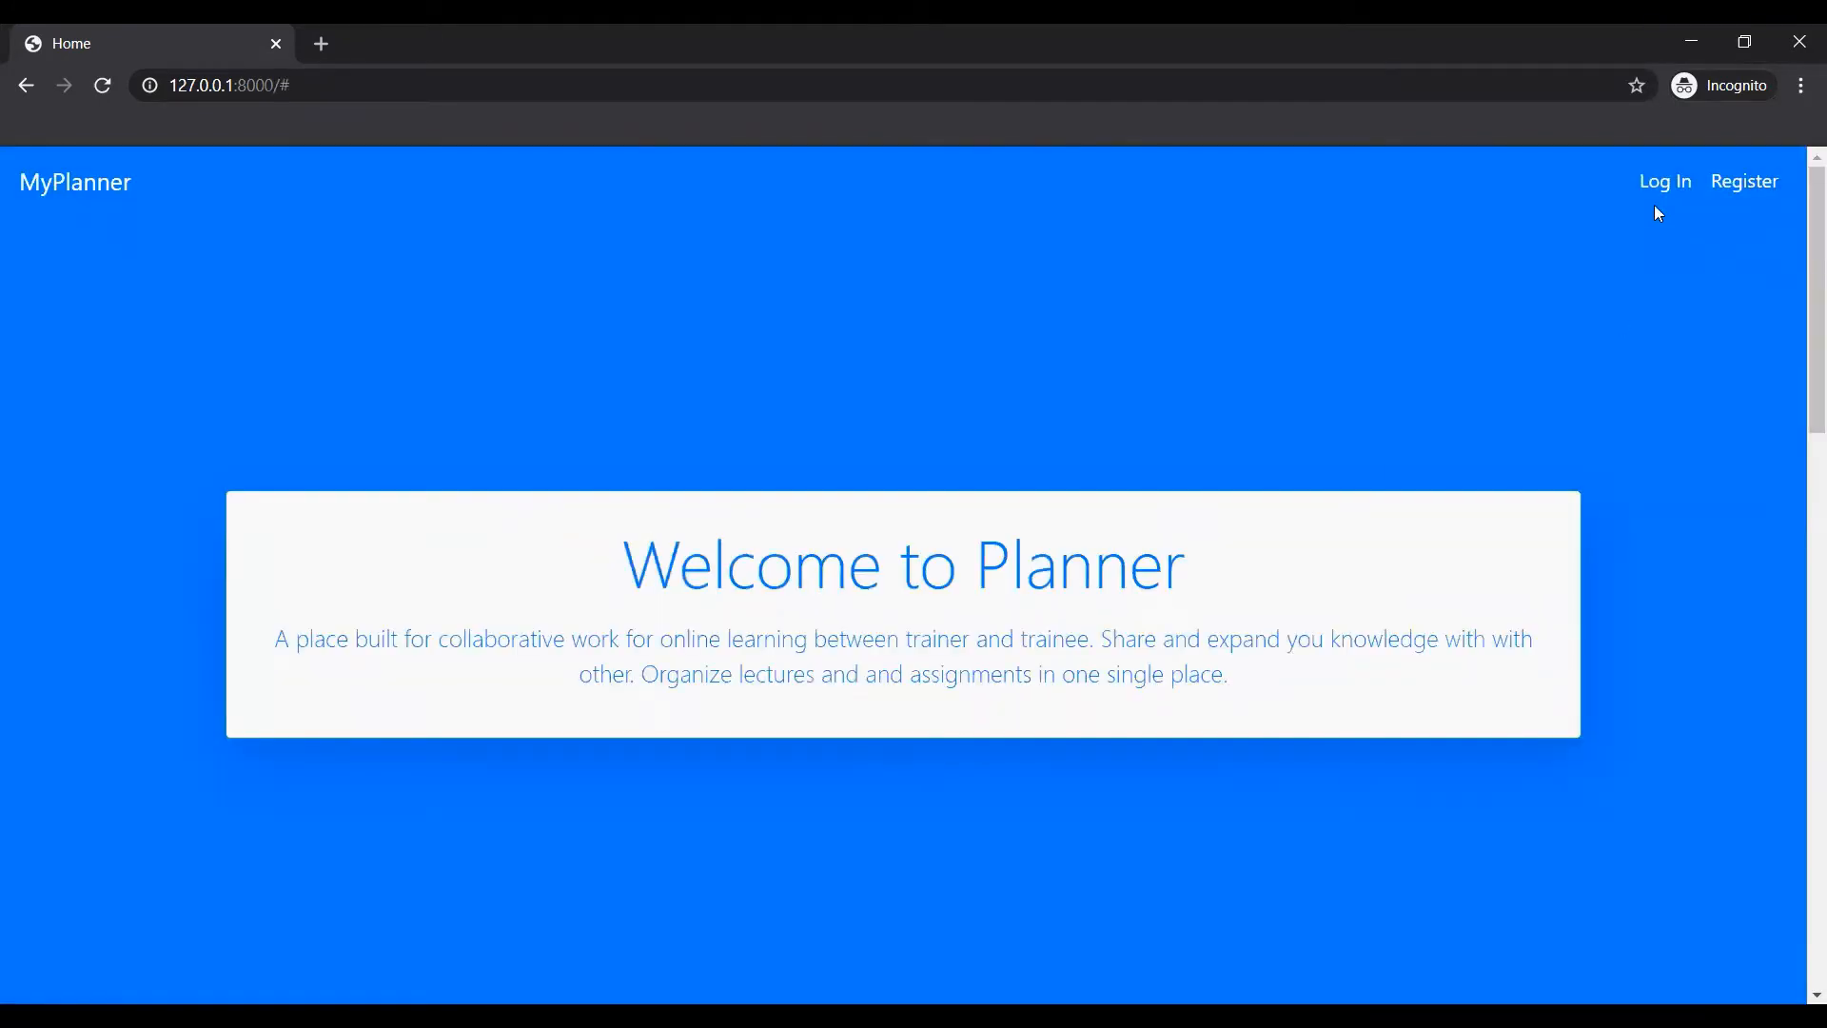
# Visit the Log In and Register pages, then return to the login form via the navbar.
pyautogui.click(1664, 180)
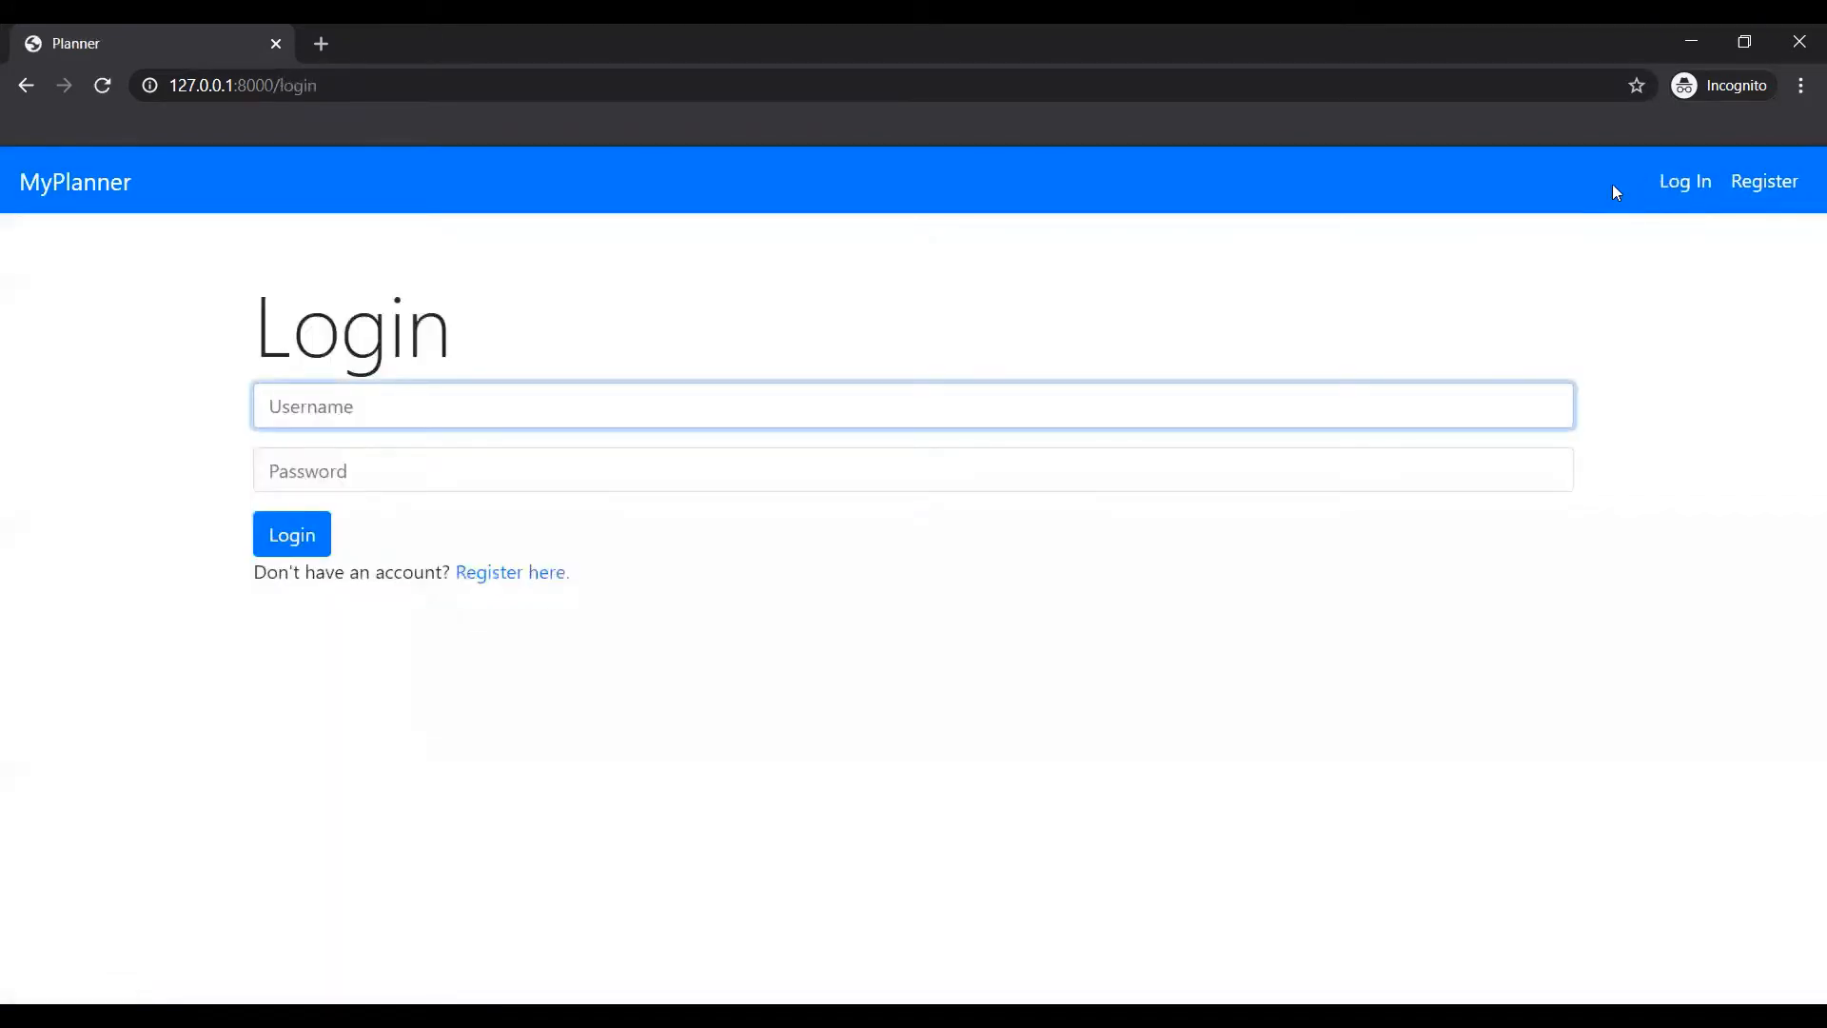
pyautogui.click(1764, 181)
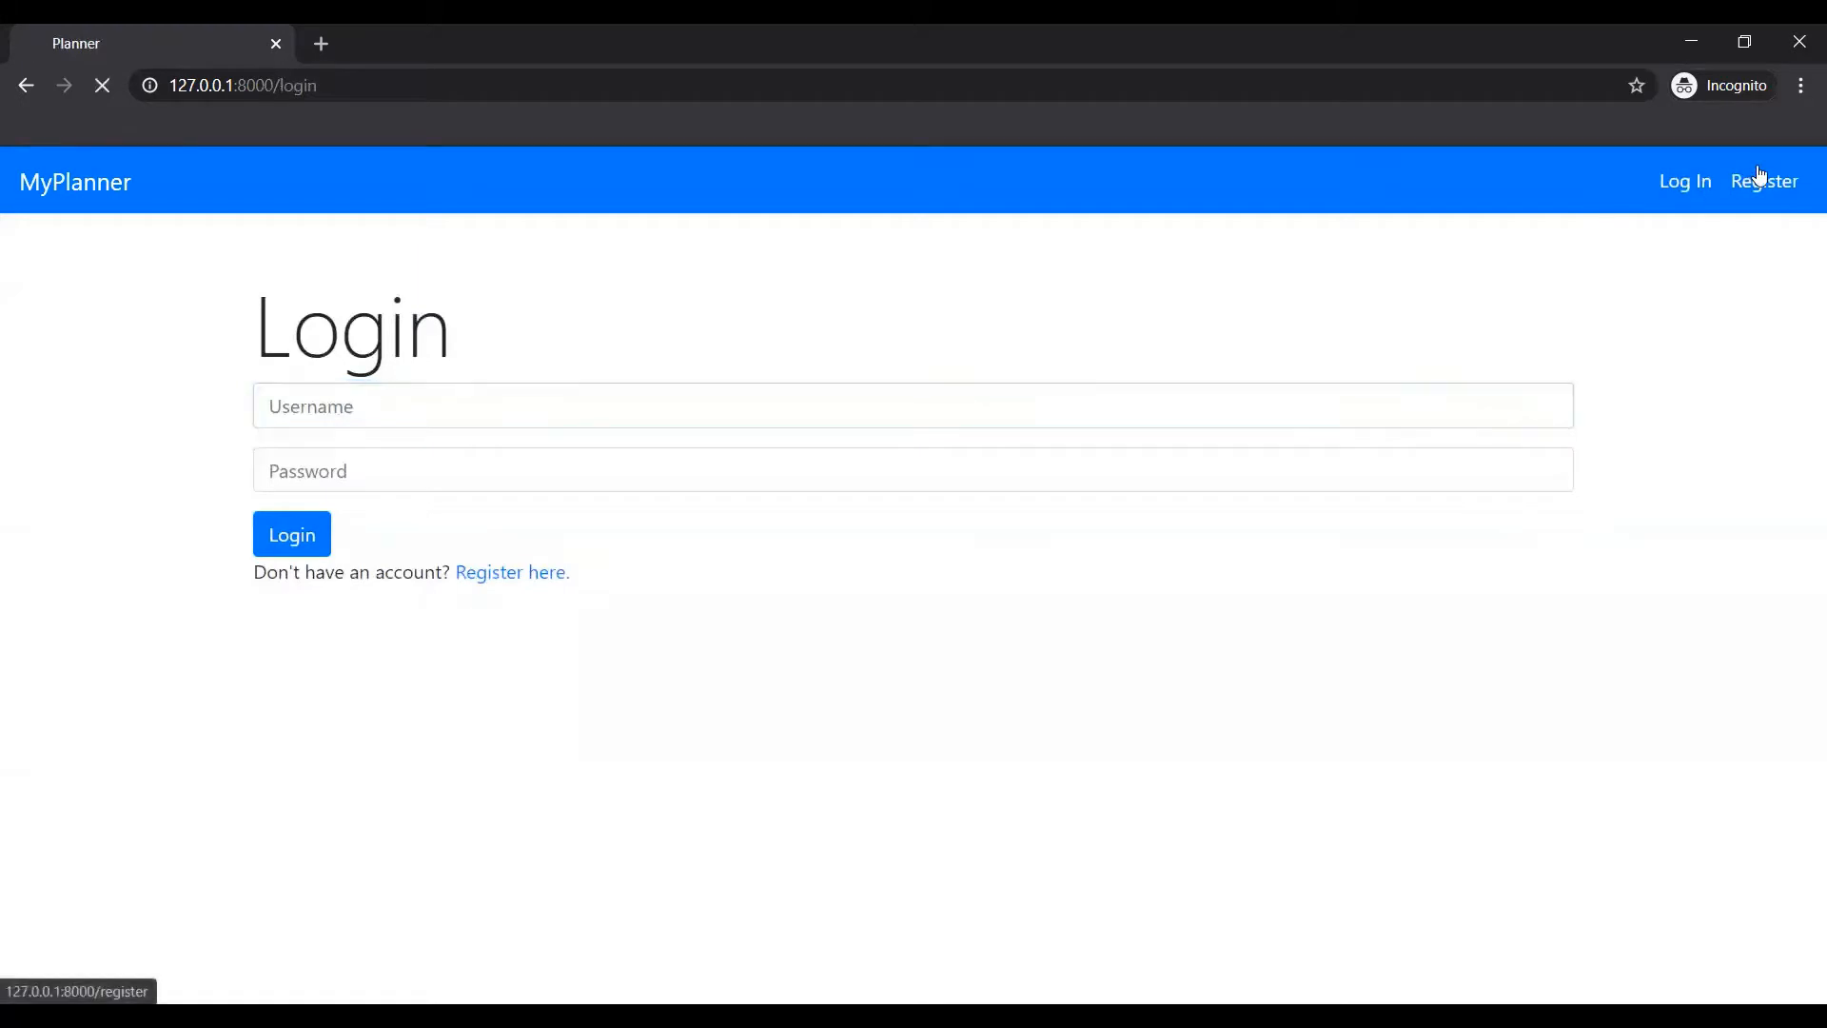
pyautogui.click(1763, 181)
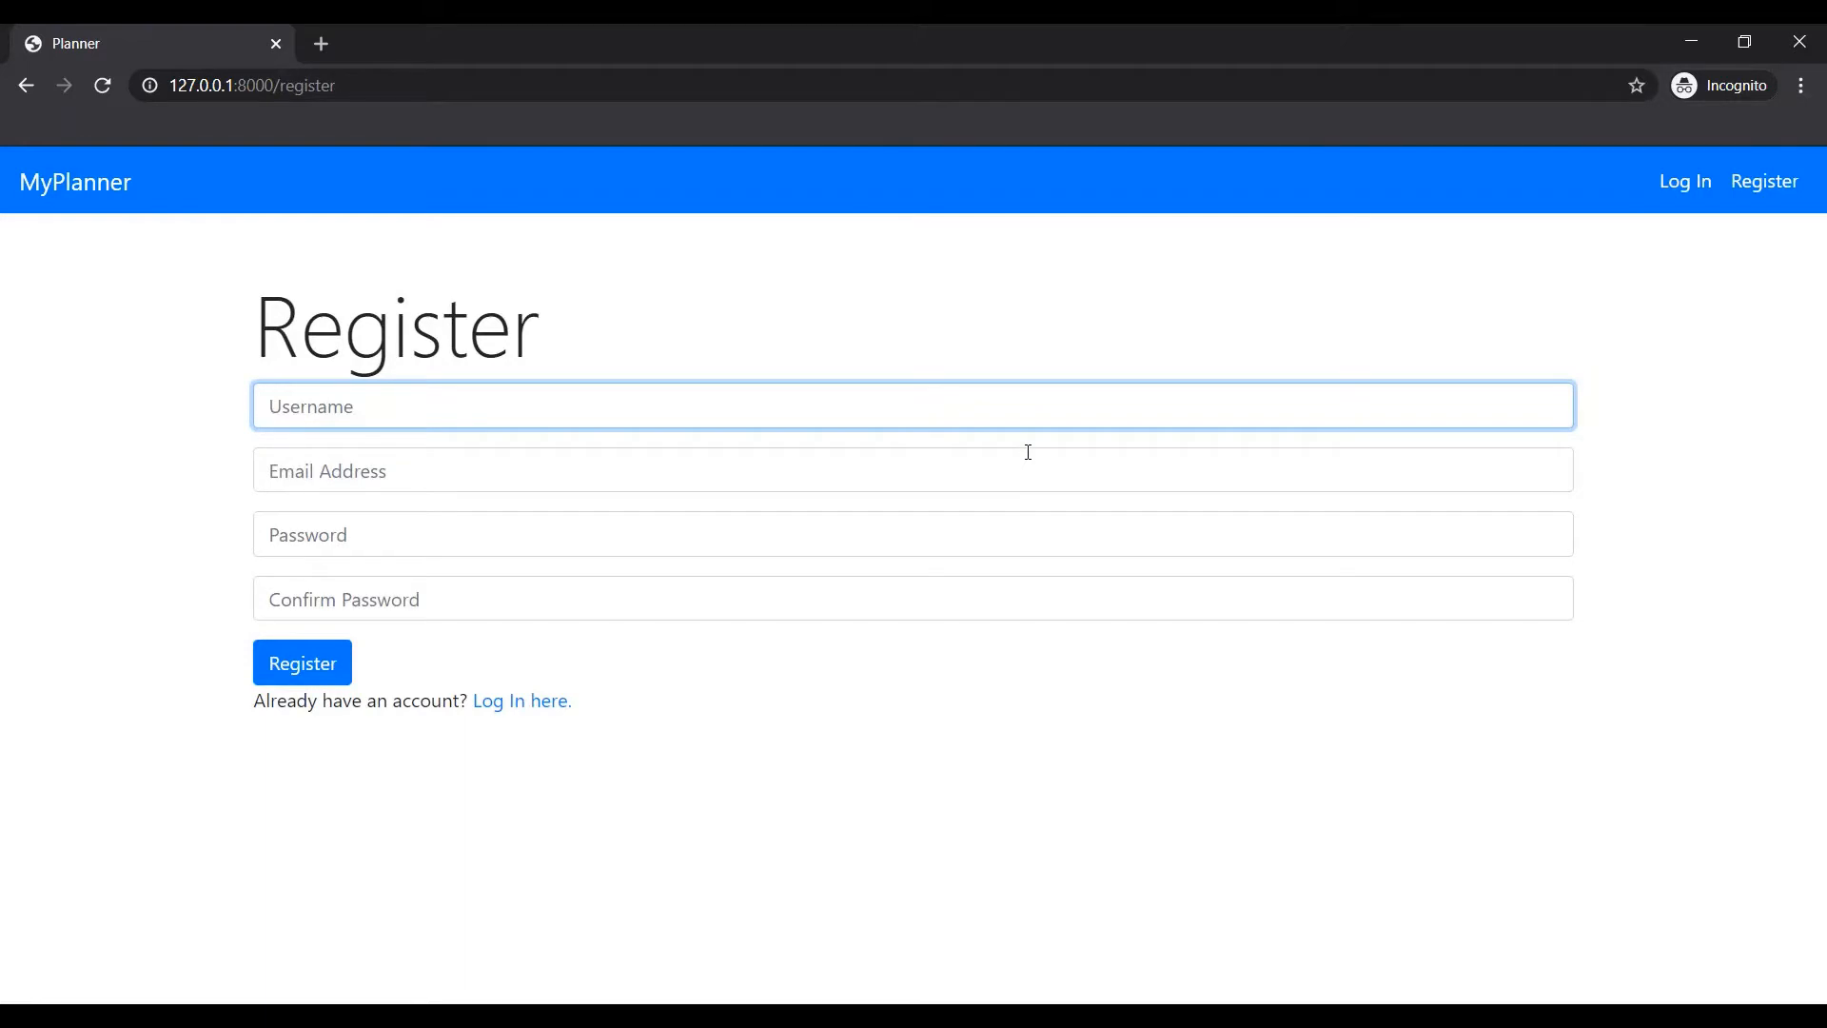
pyautogui.moveTo(1664, 194)
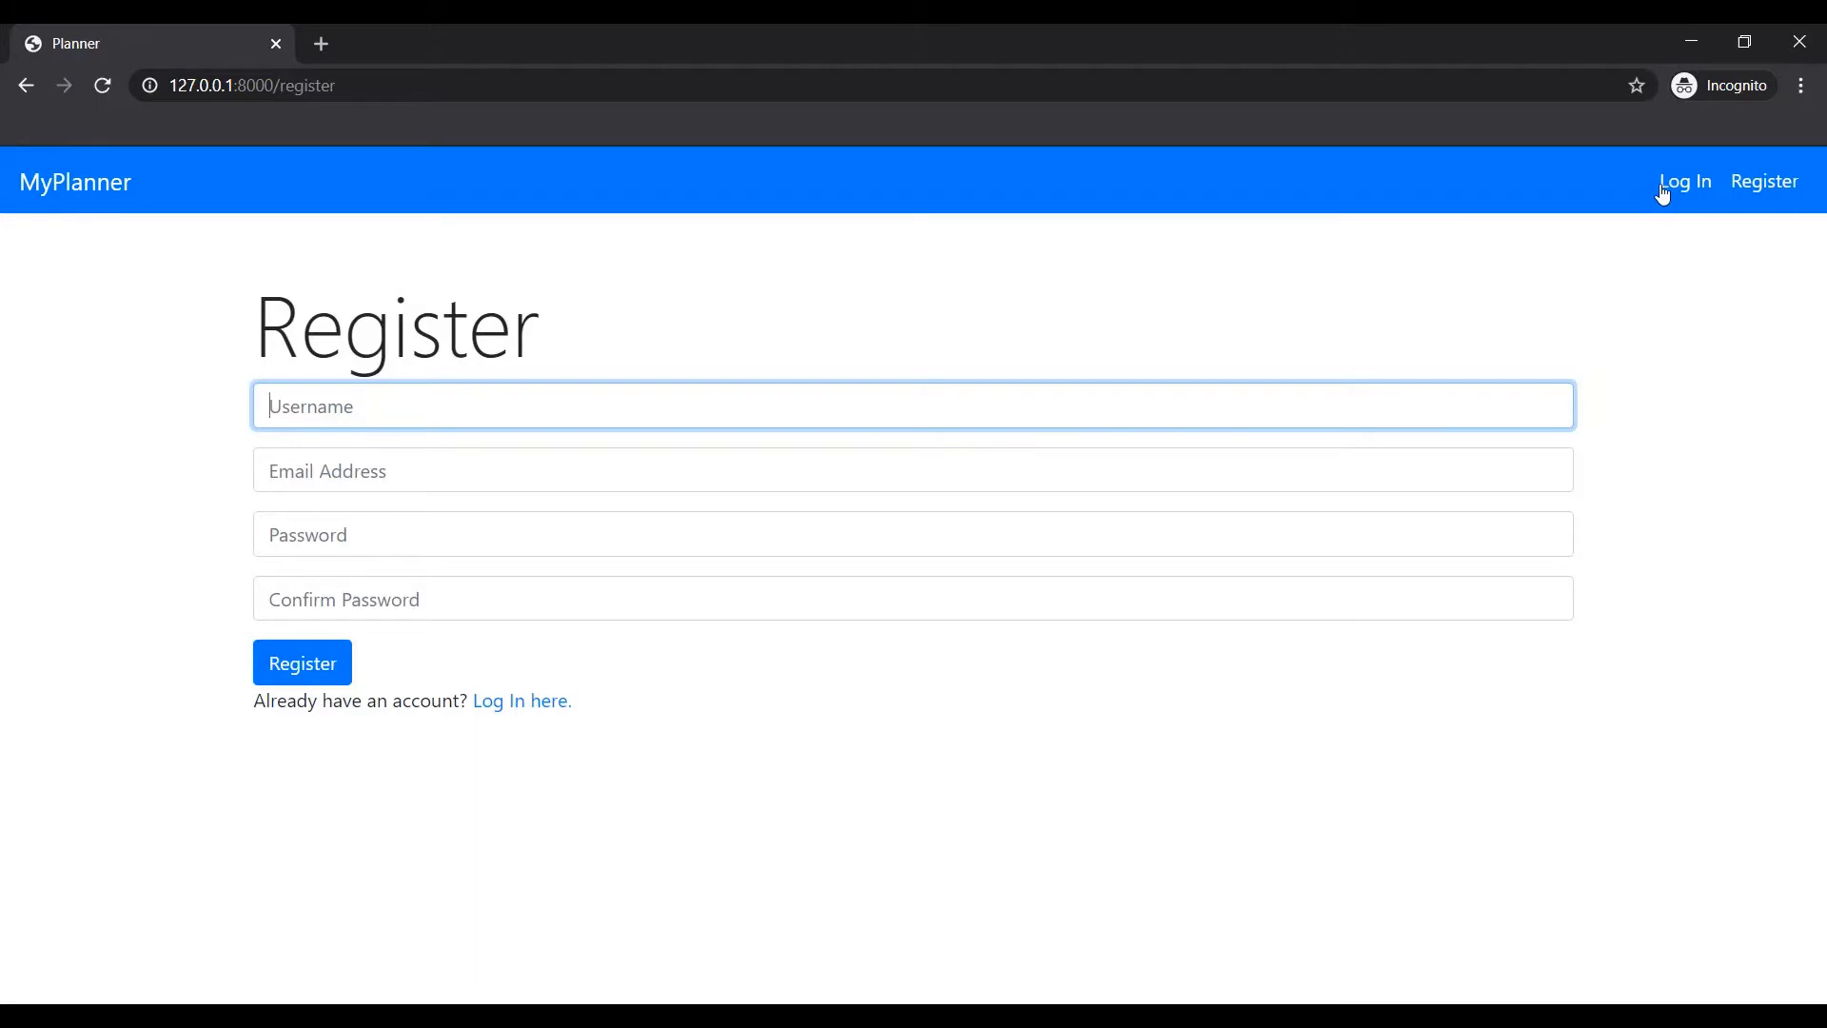
pyautogui.rightClick(1683, 181)
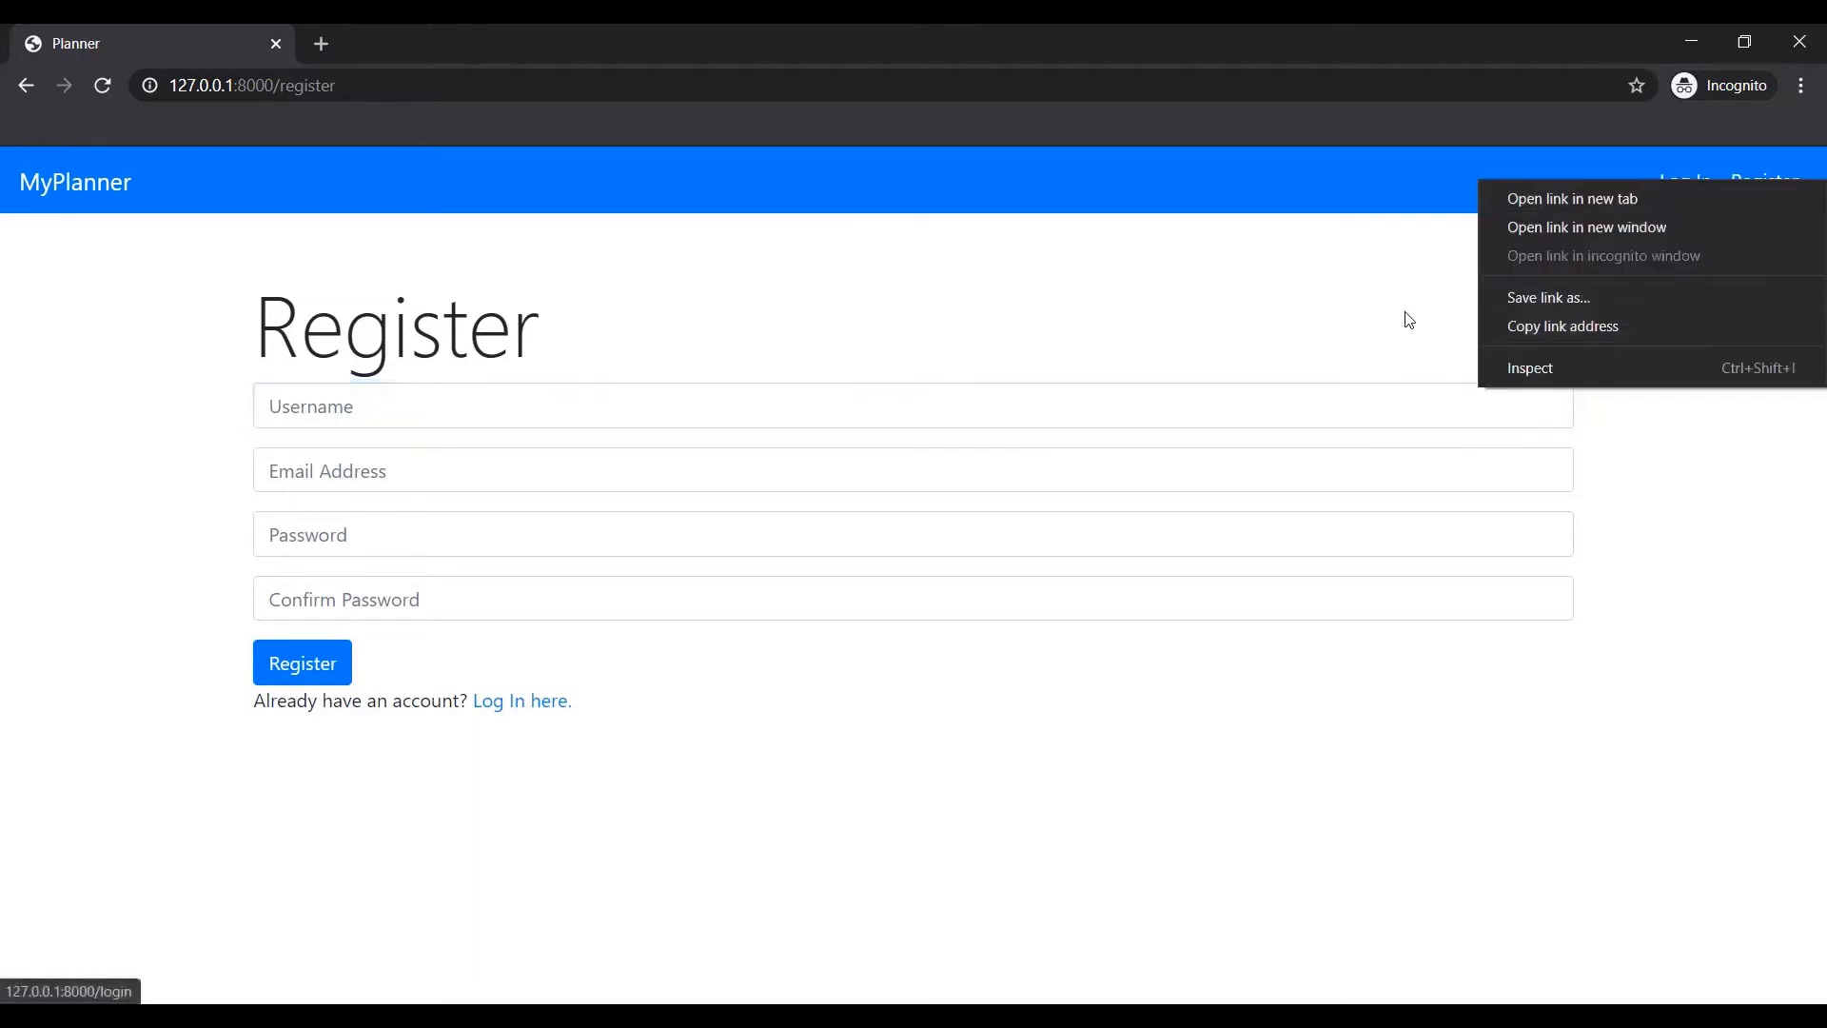
pyautogui.click(1683, 181)
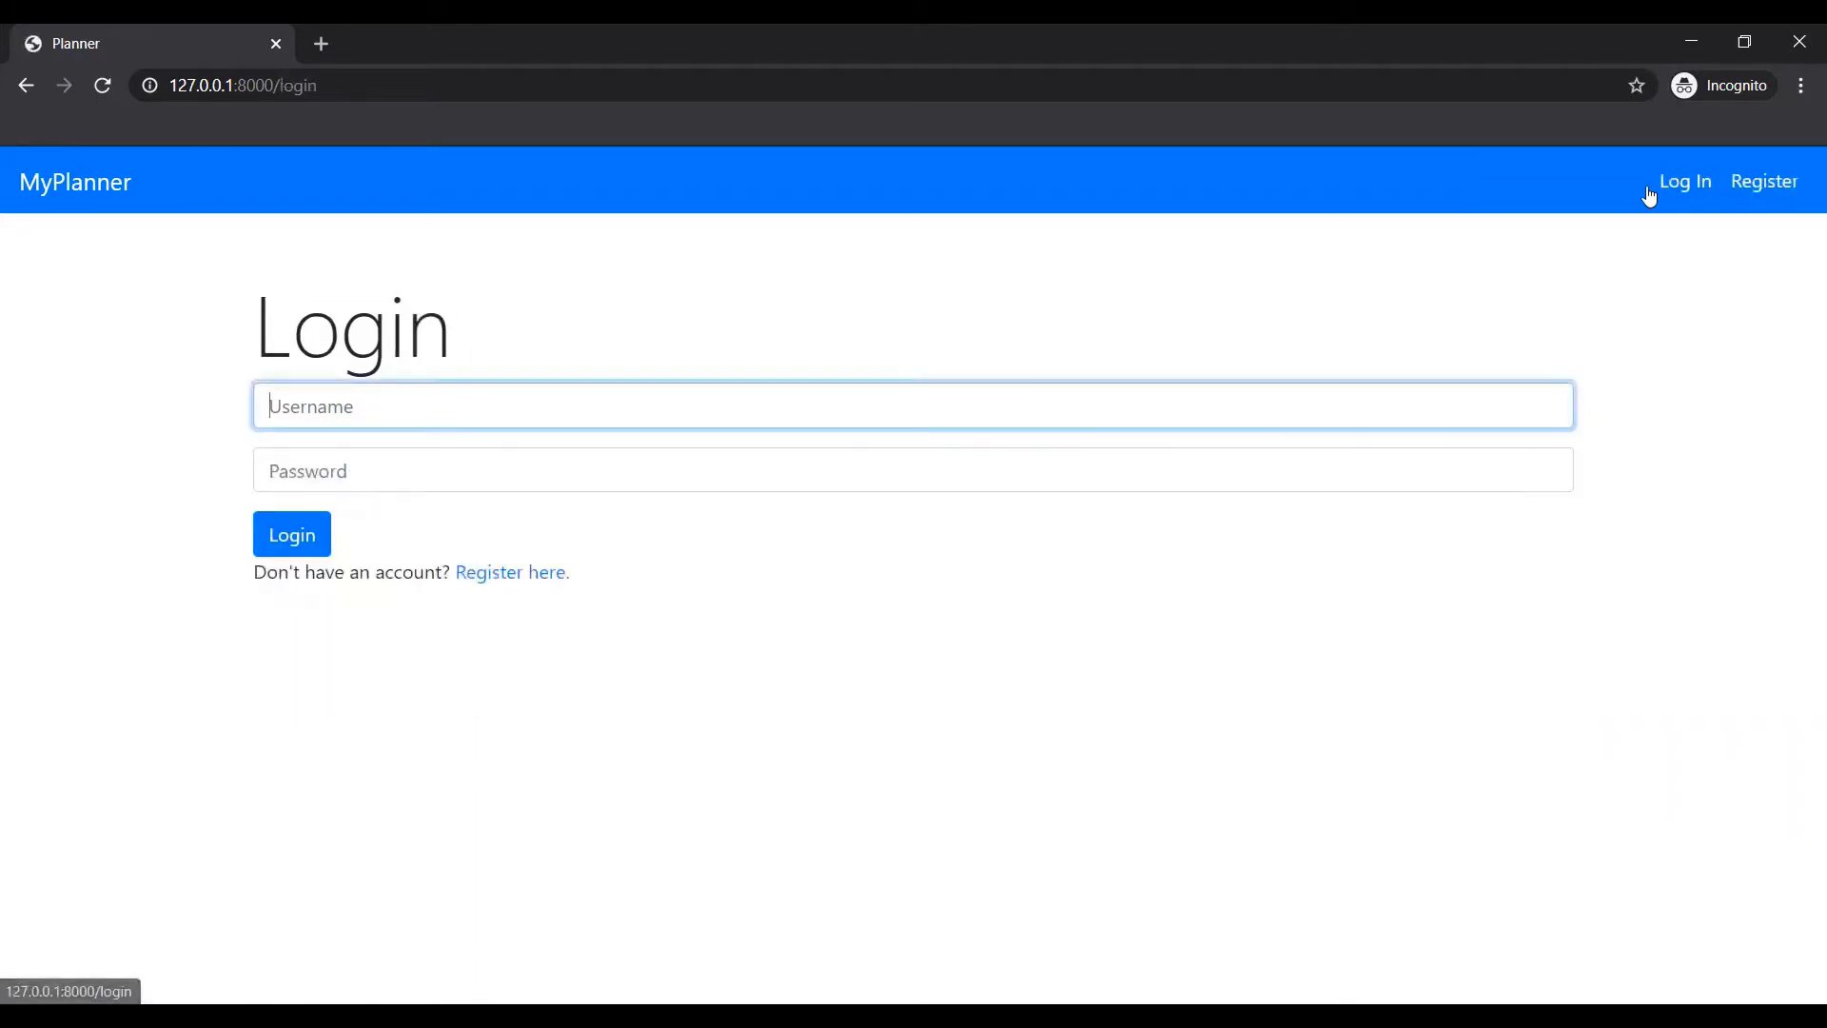
pyautogui.moveTo(1459, 228)
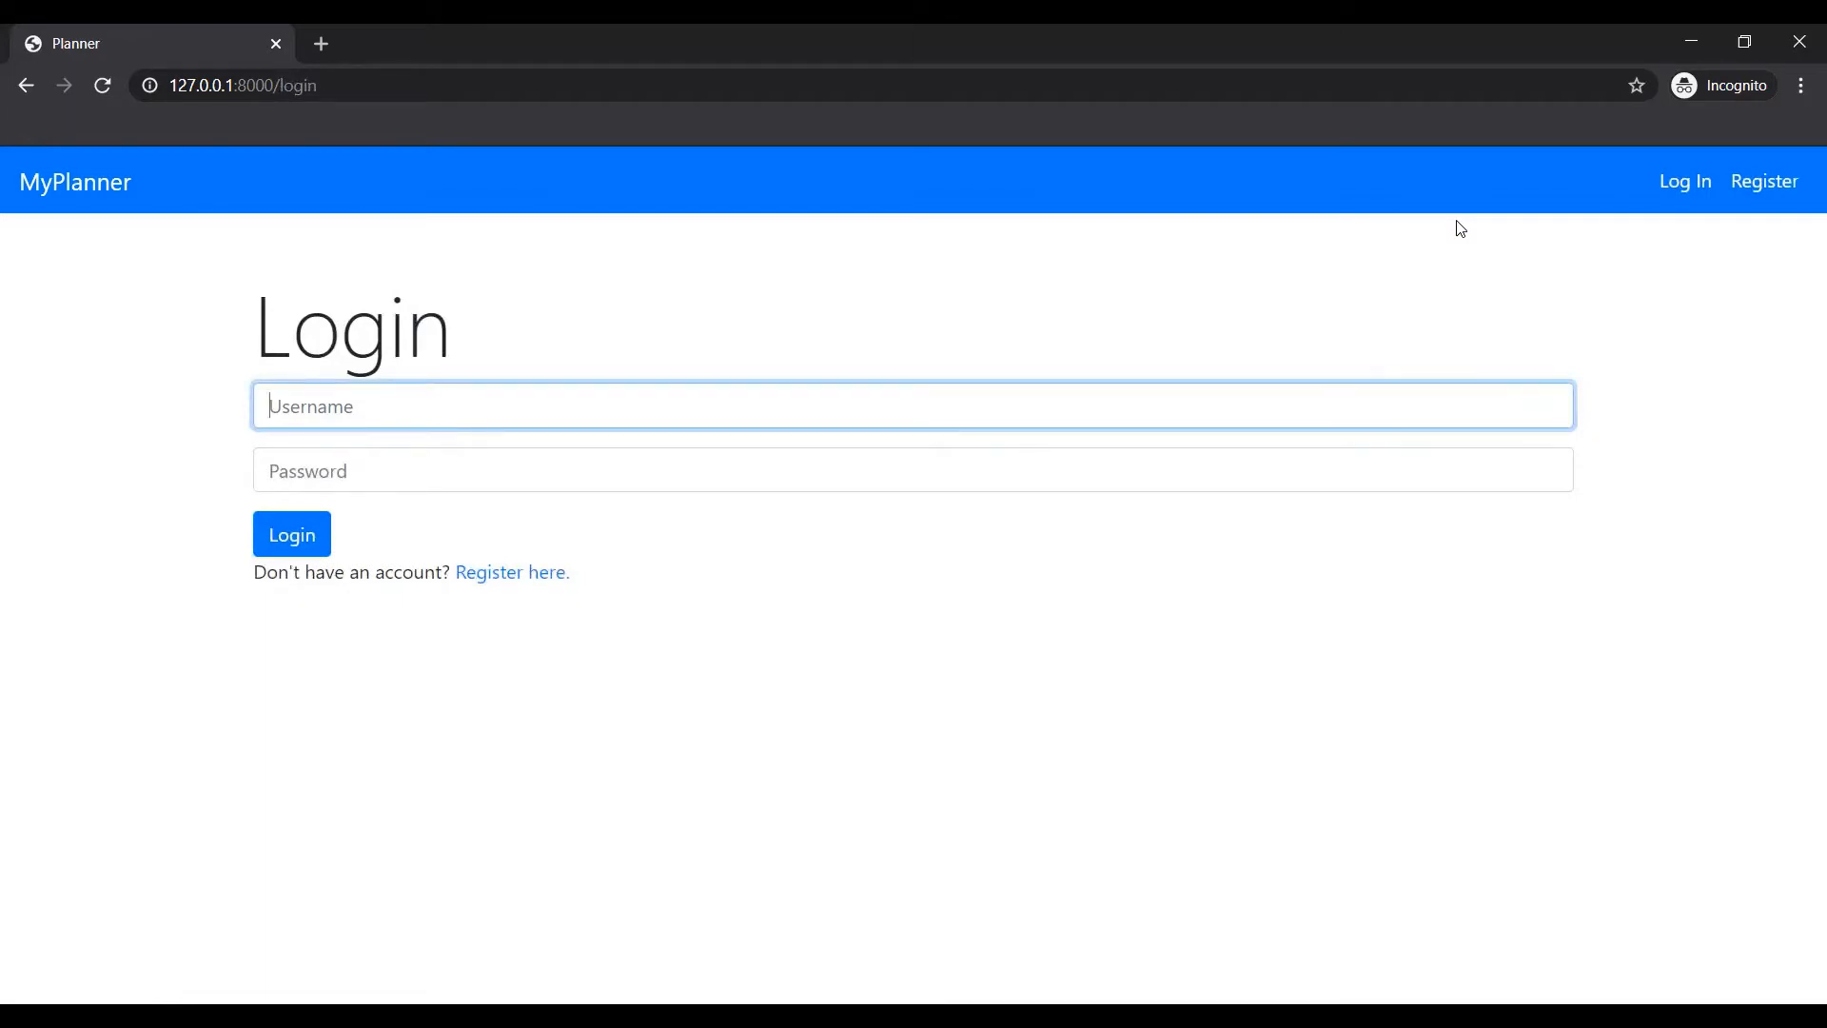
# Sign in as Kelly and scroll down to the seven taught course cards.
pyautogui.write('Kelly')
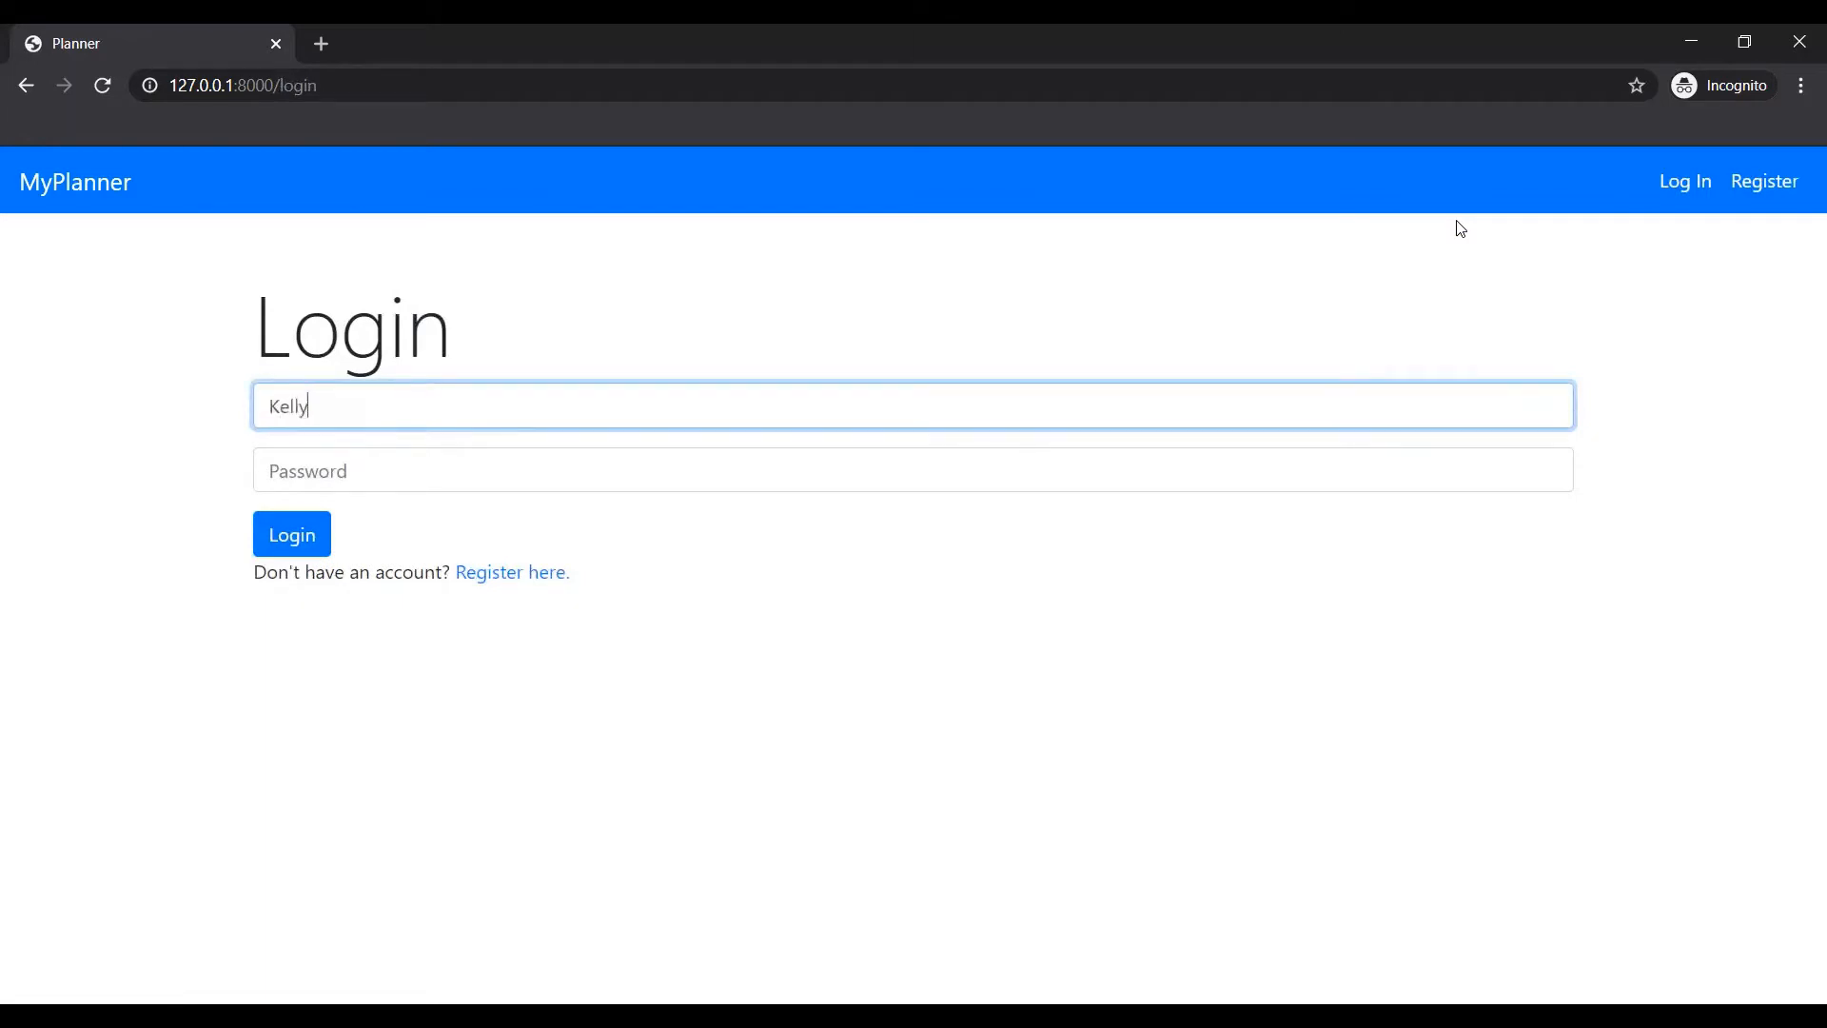
pyautogui.click(291, 533)
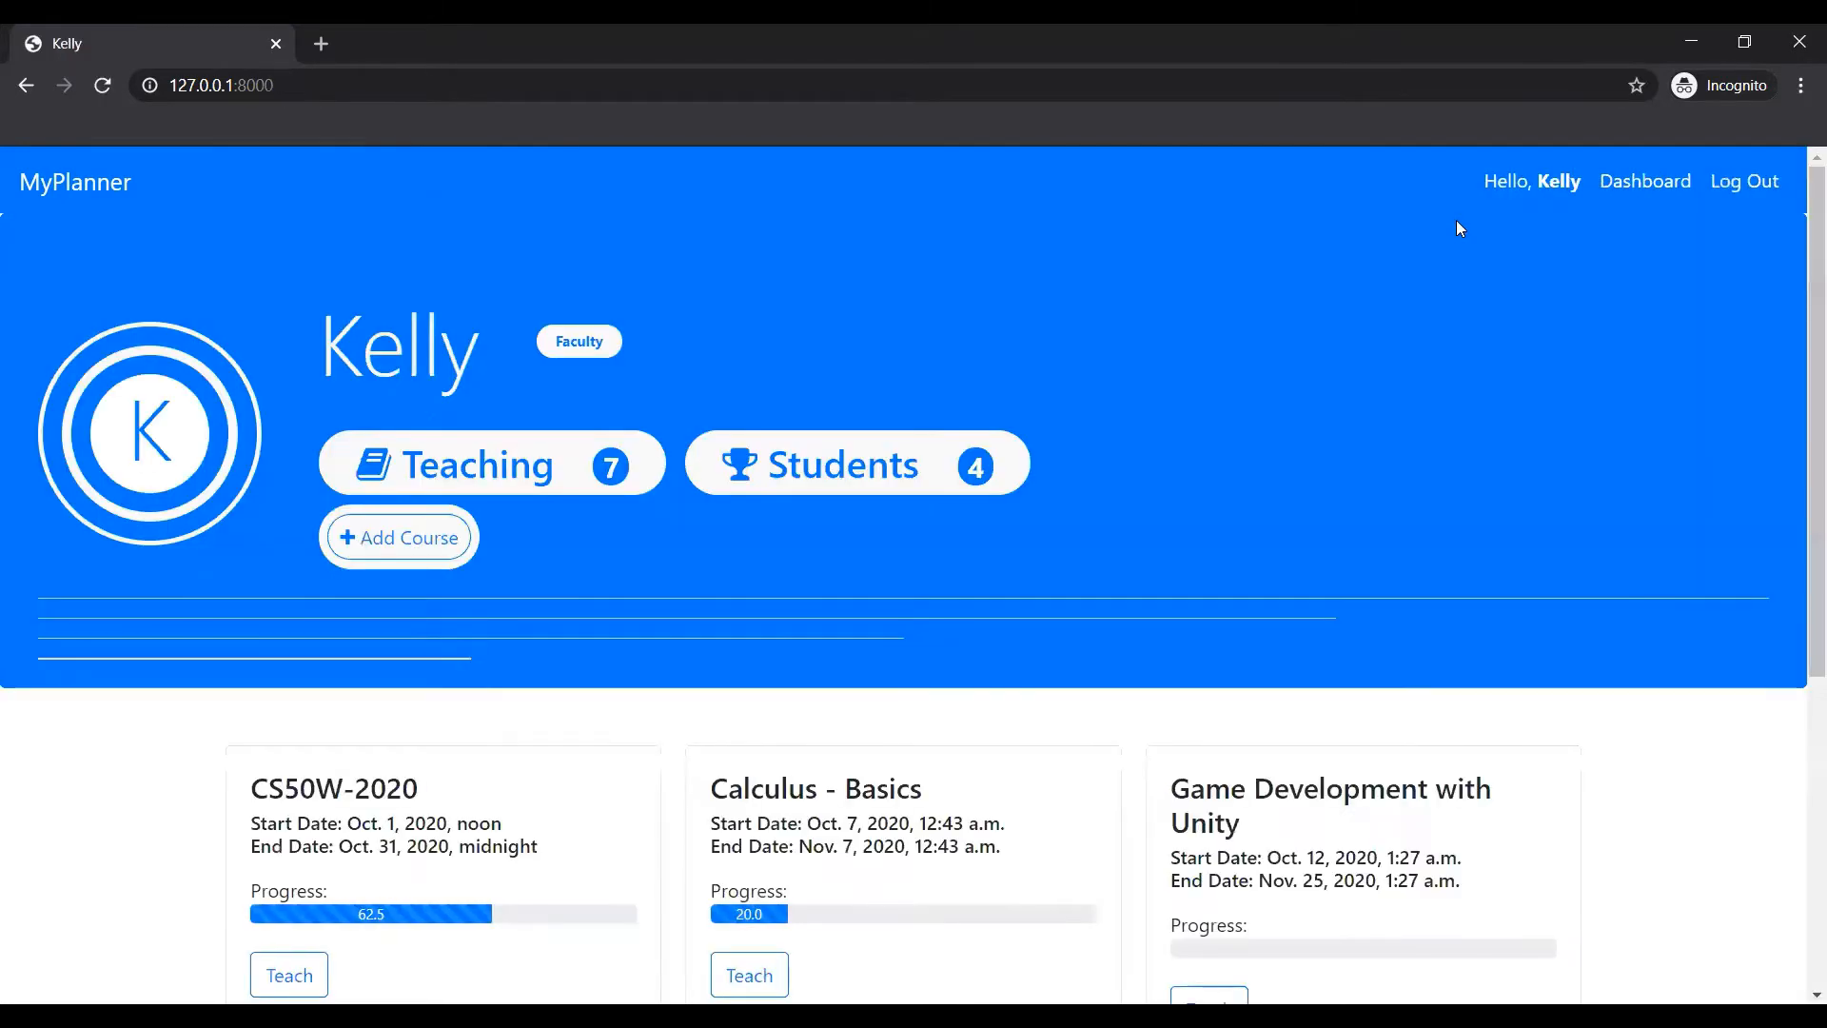
pyautogui.moveTo(1485, 664)
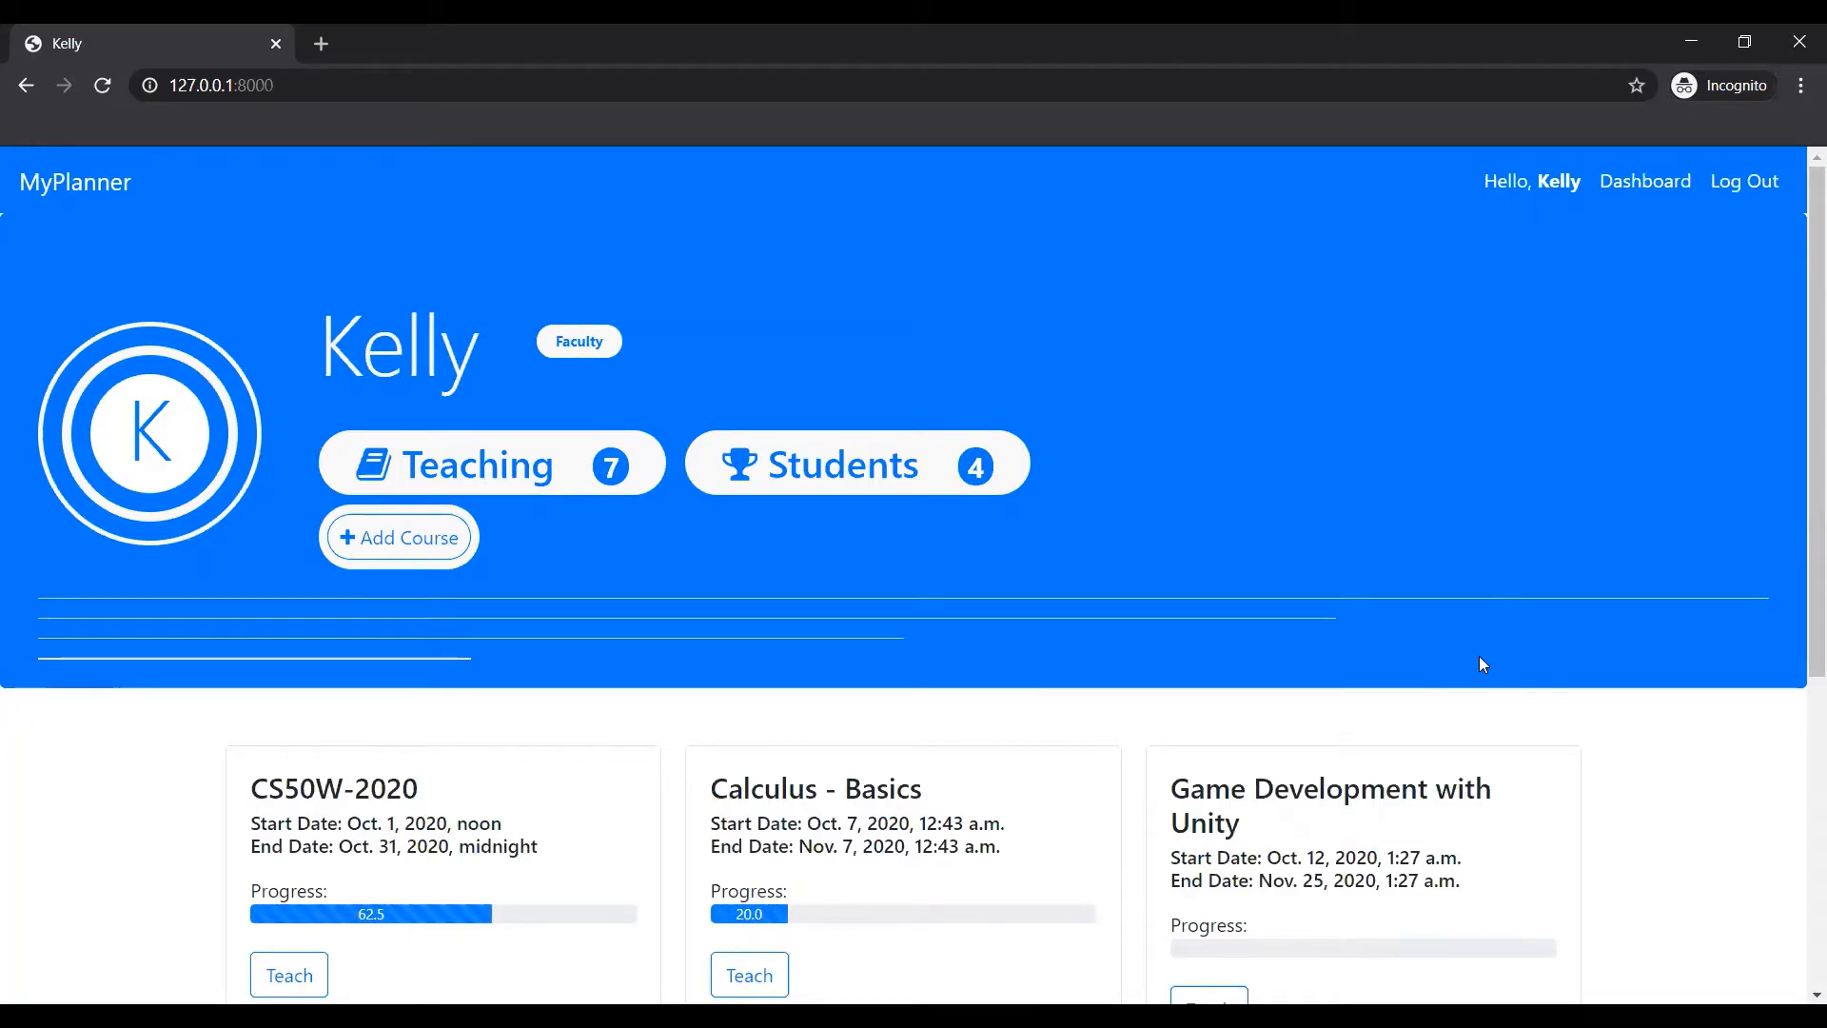
pyautogui.moveTo(417, 370)
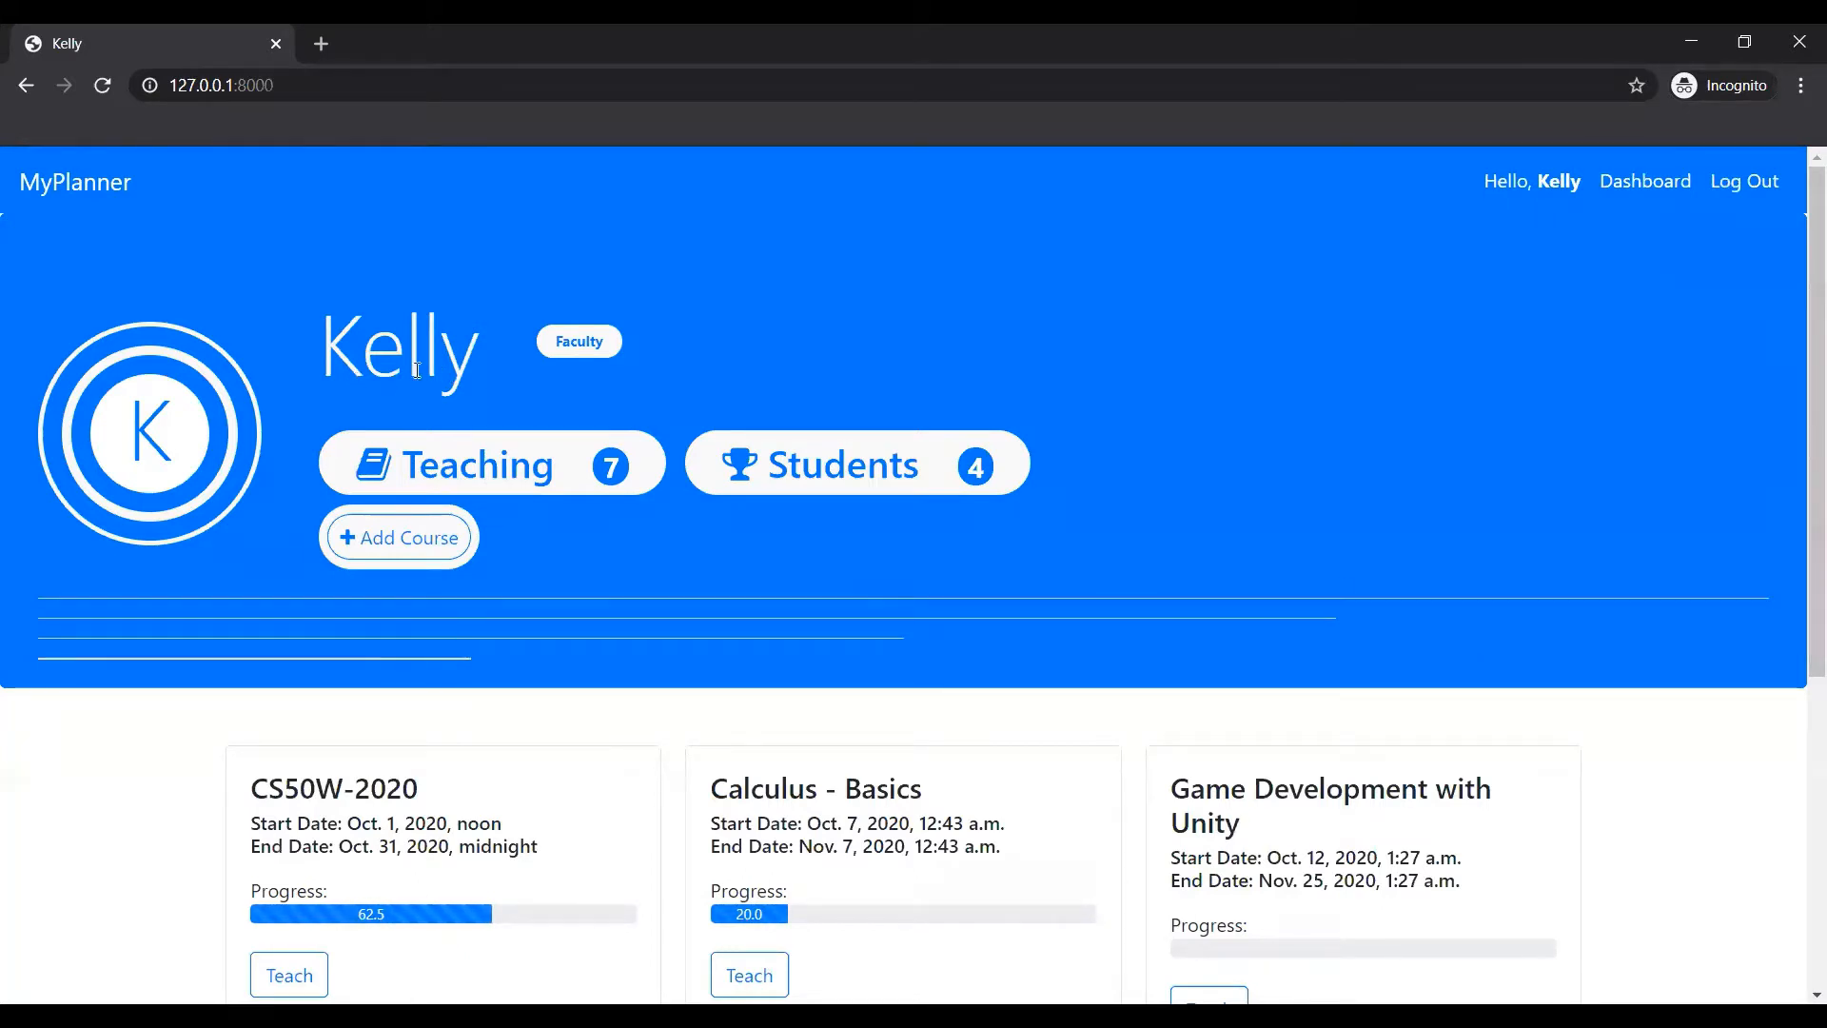
pyautogui.moveTo(471, 389)
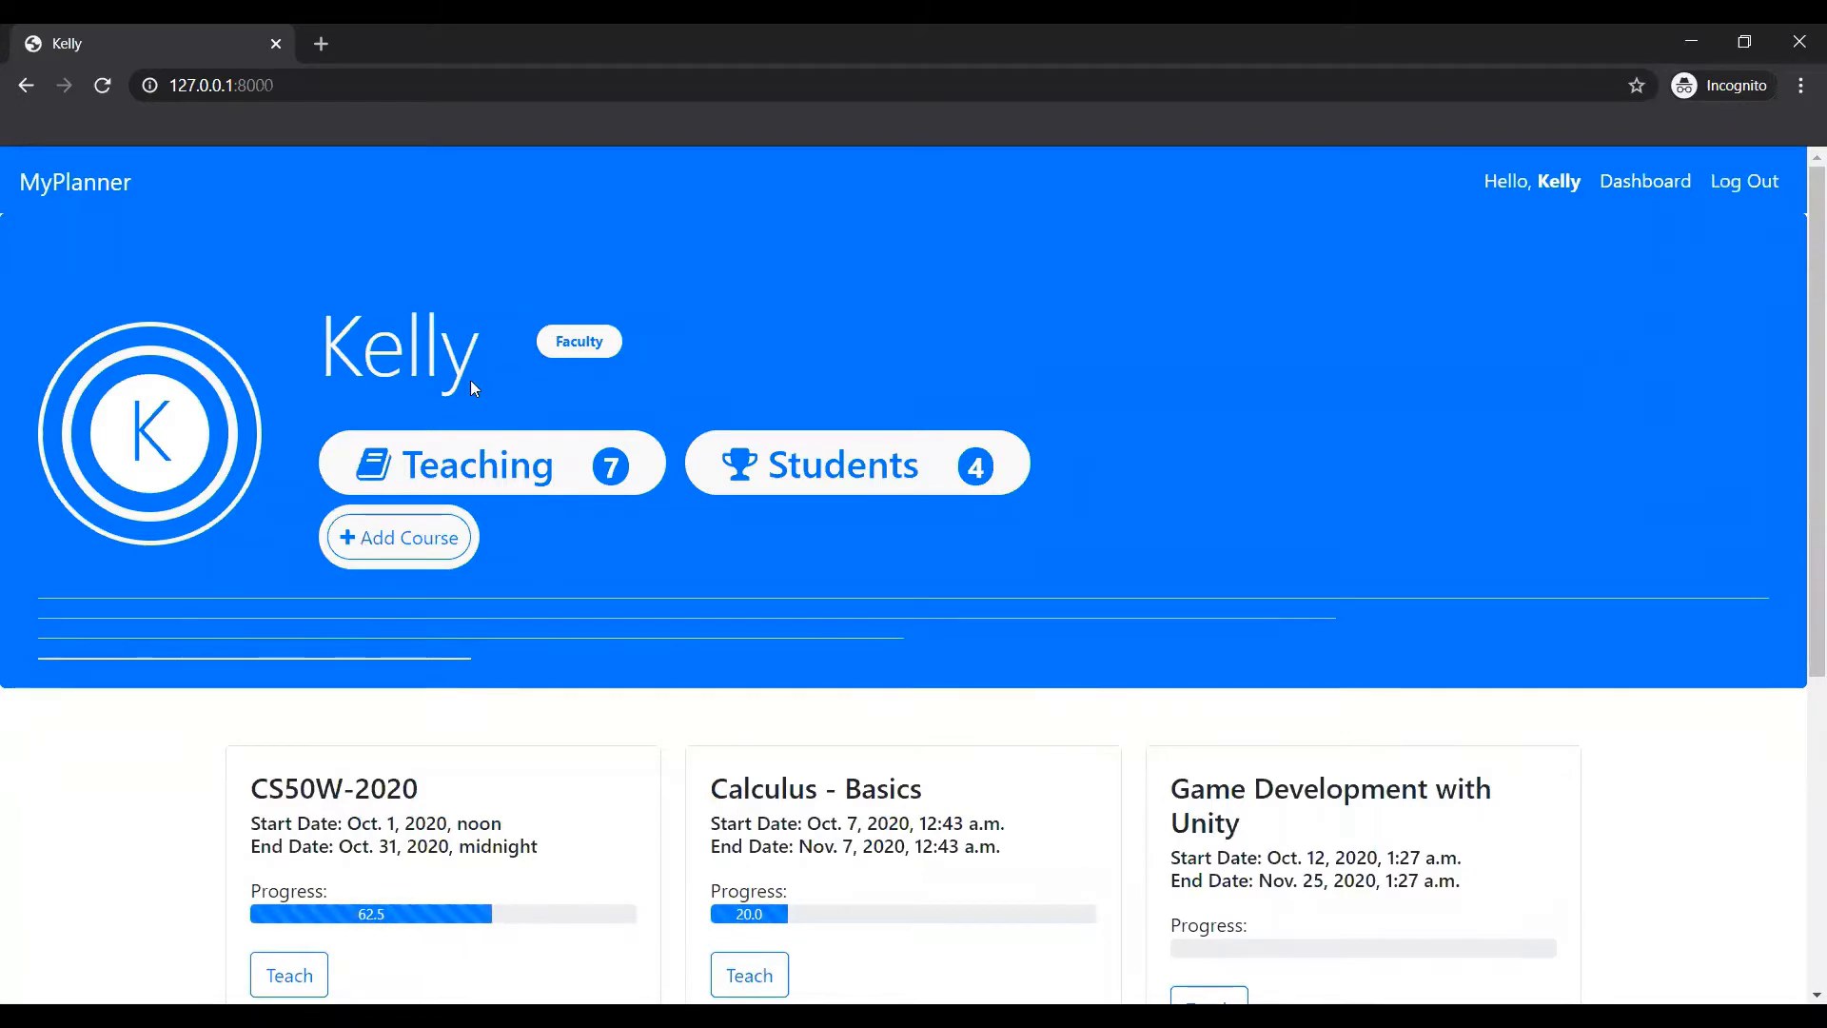
pyautogui.scroll(-3)
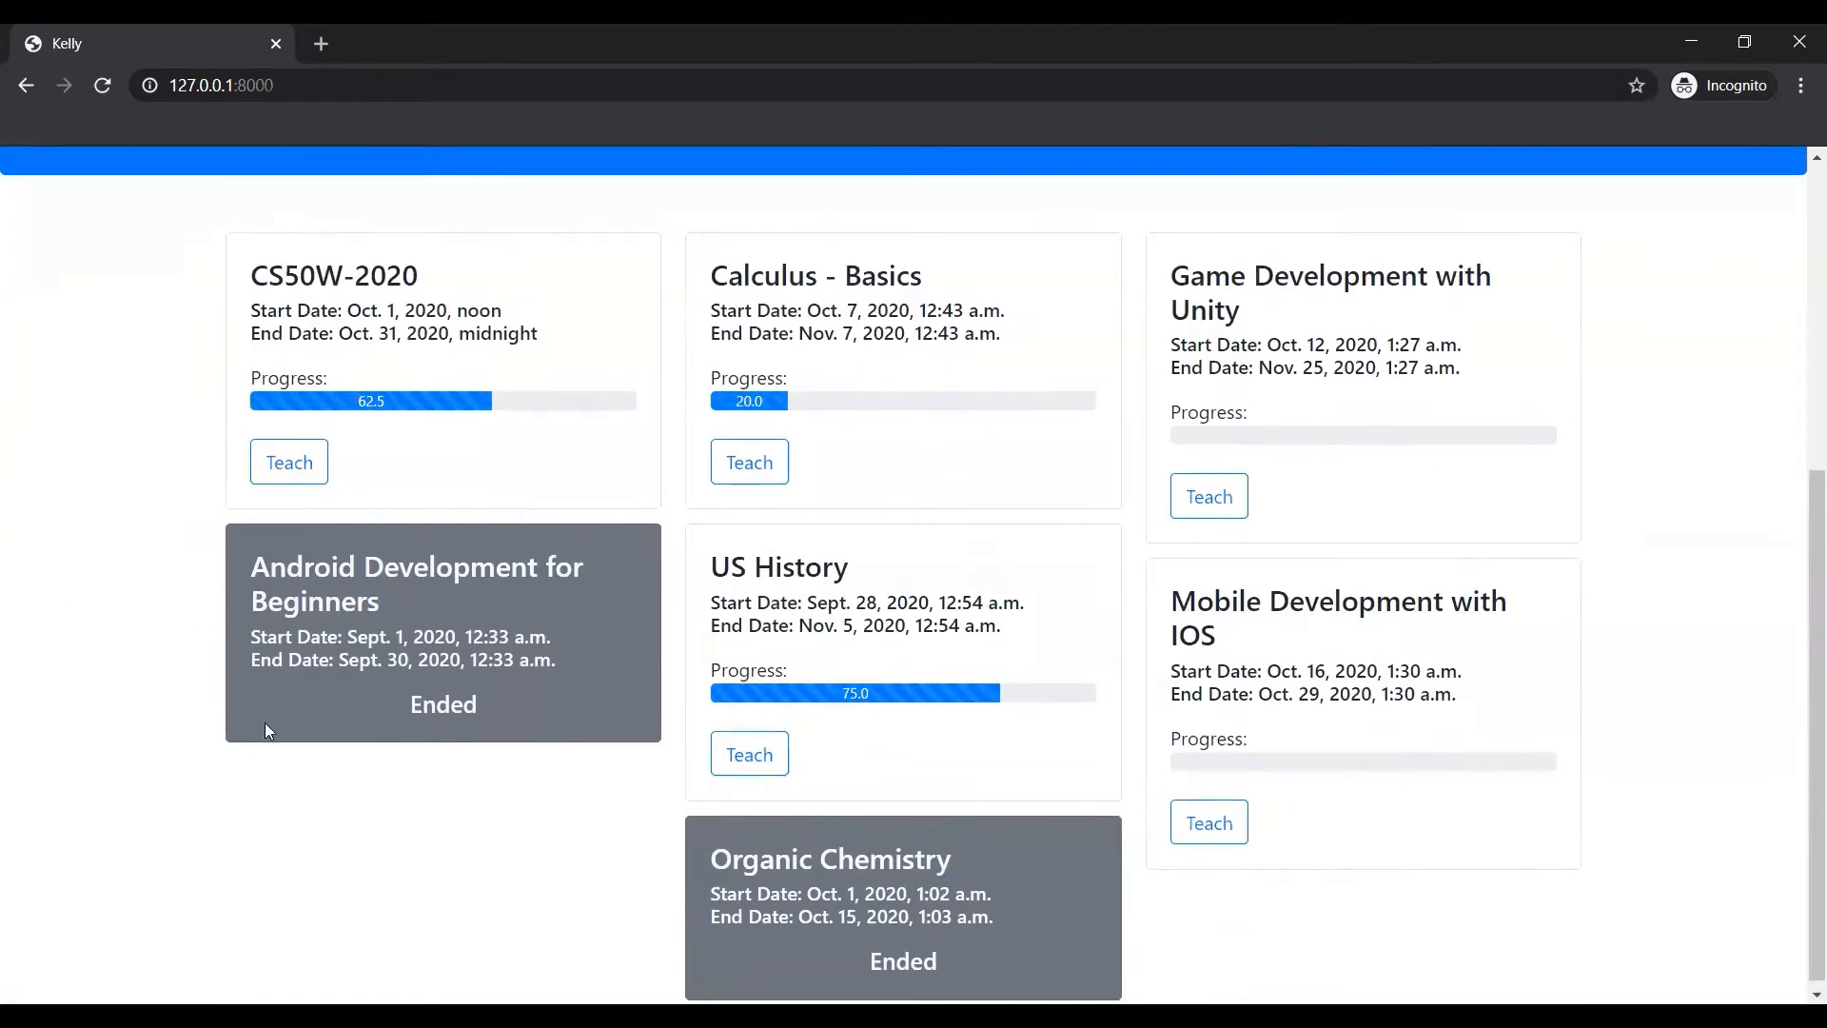
pyautogui.moveTo(352, 567)
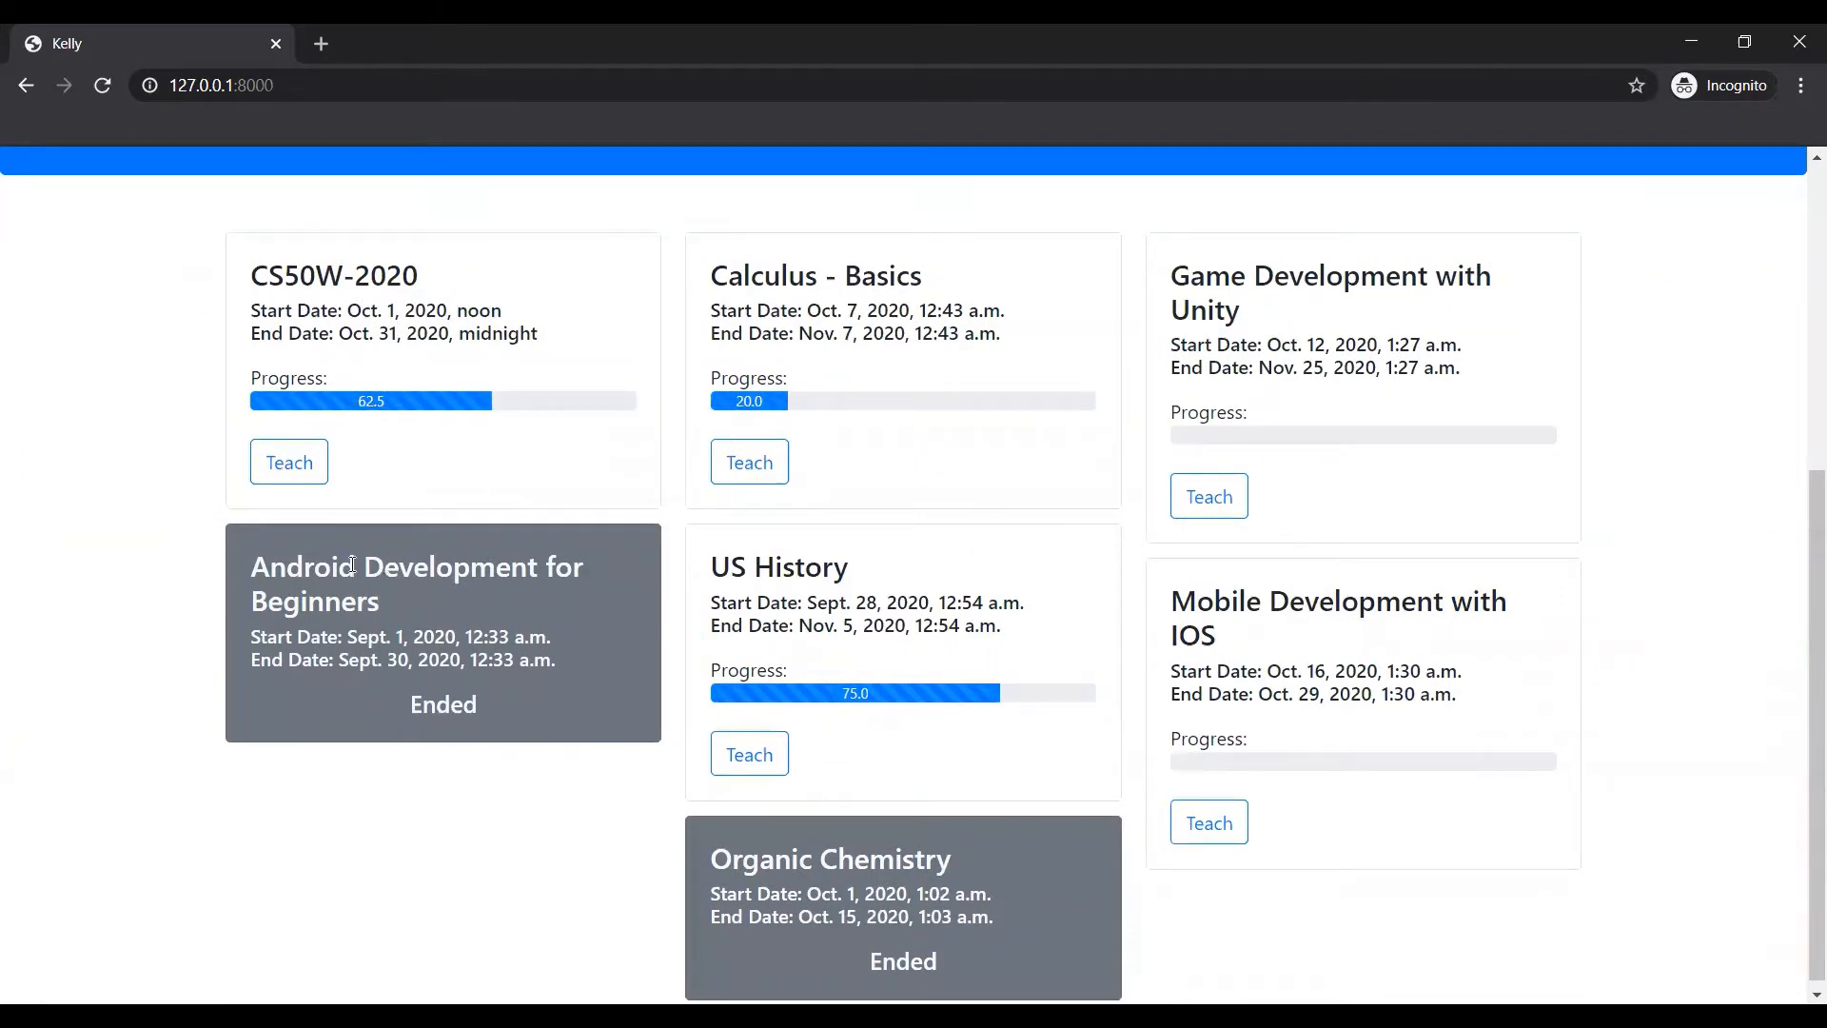
pyautogui.moveTo(855, 859)
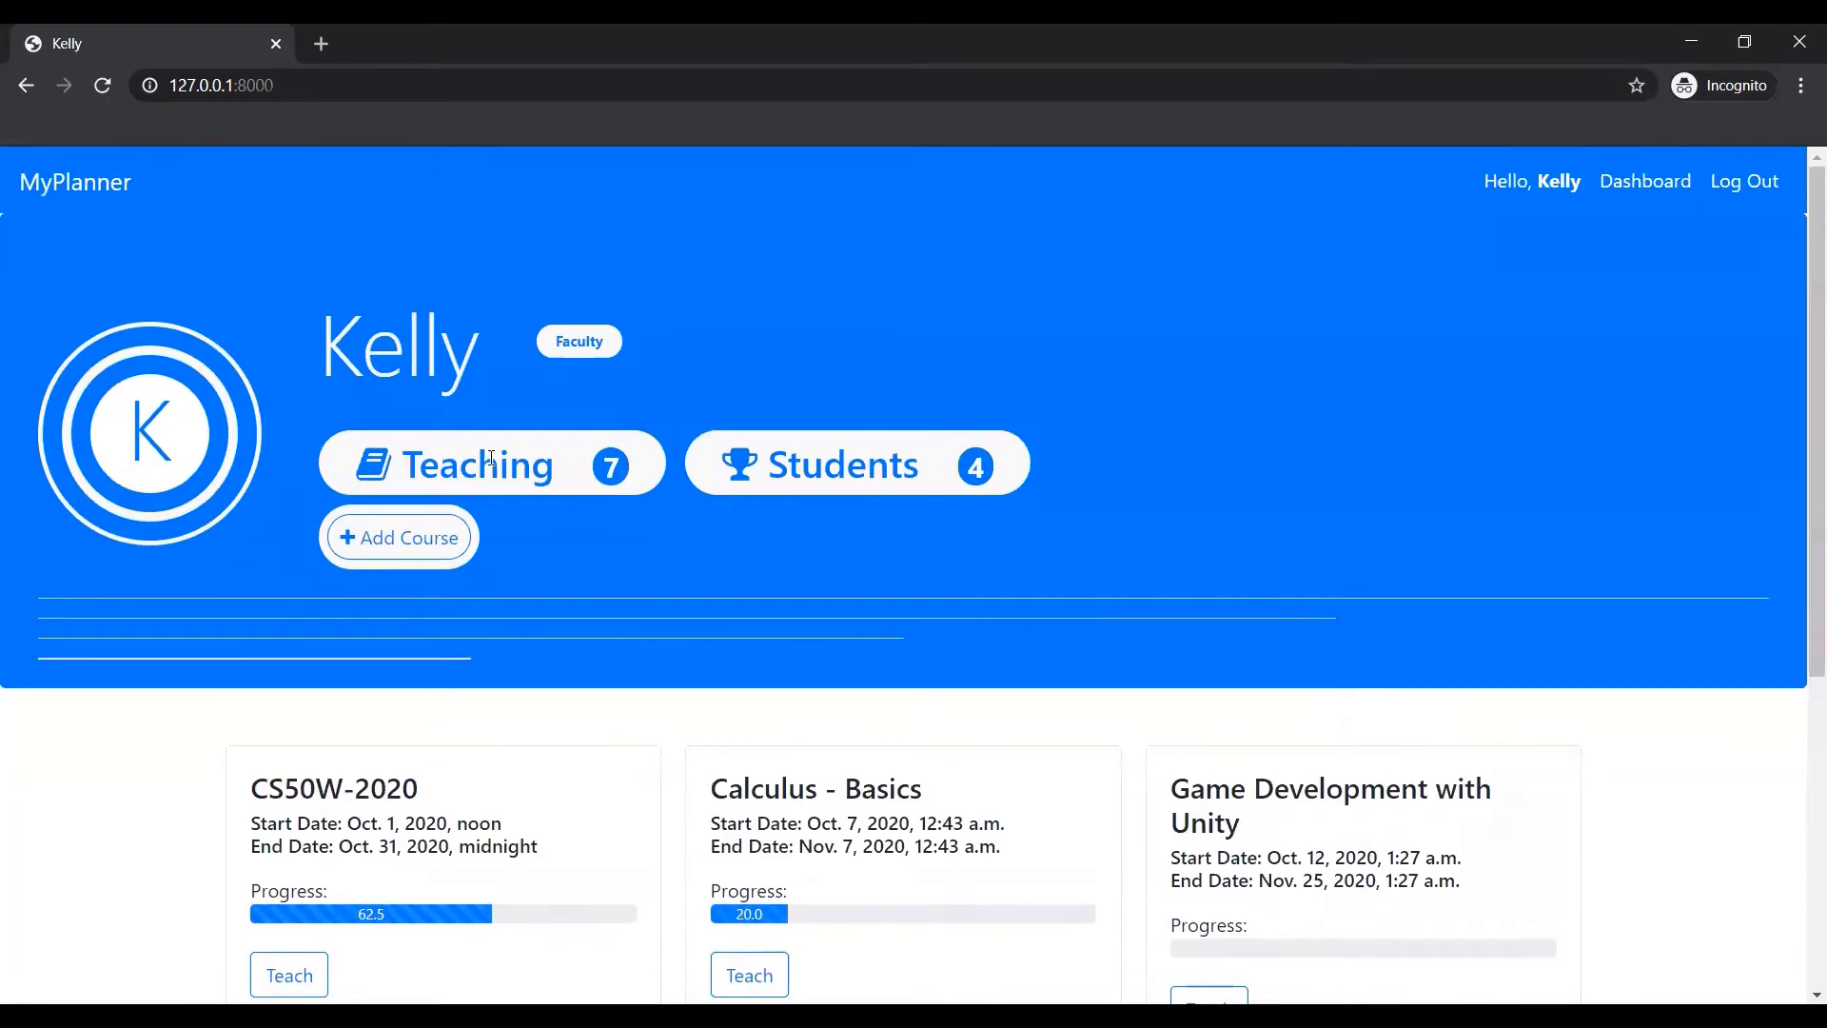
pyautogui.moveTo(934, 499)
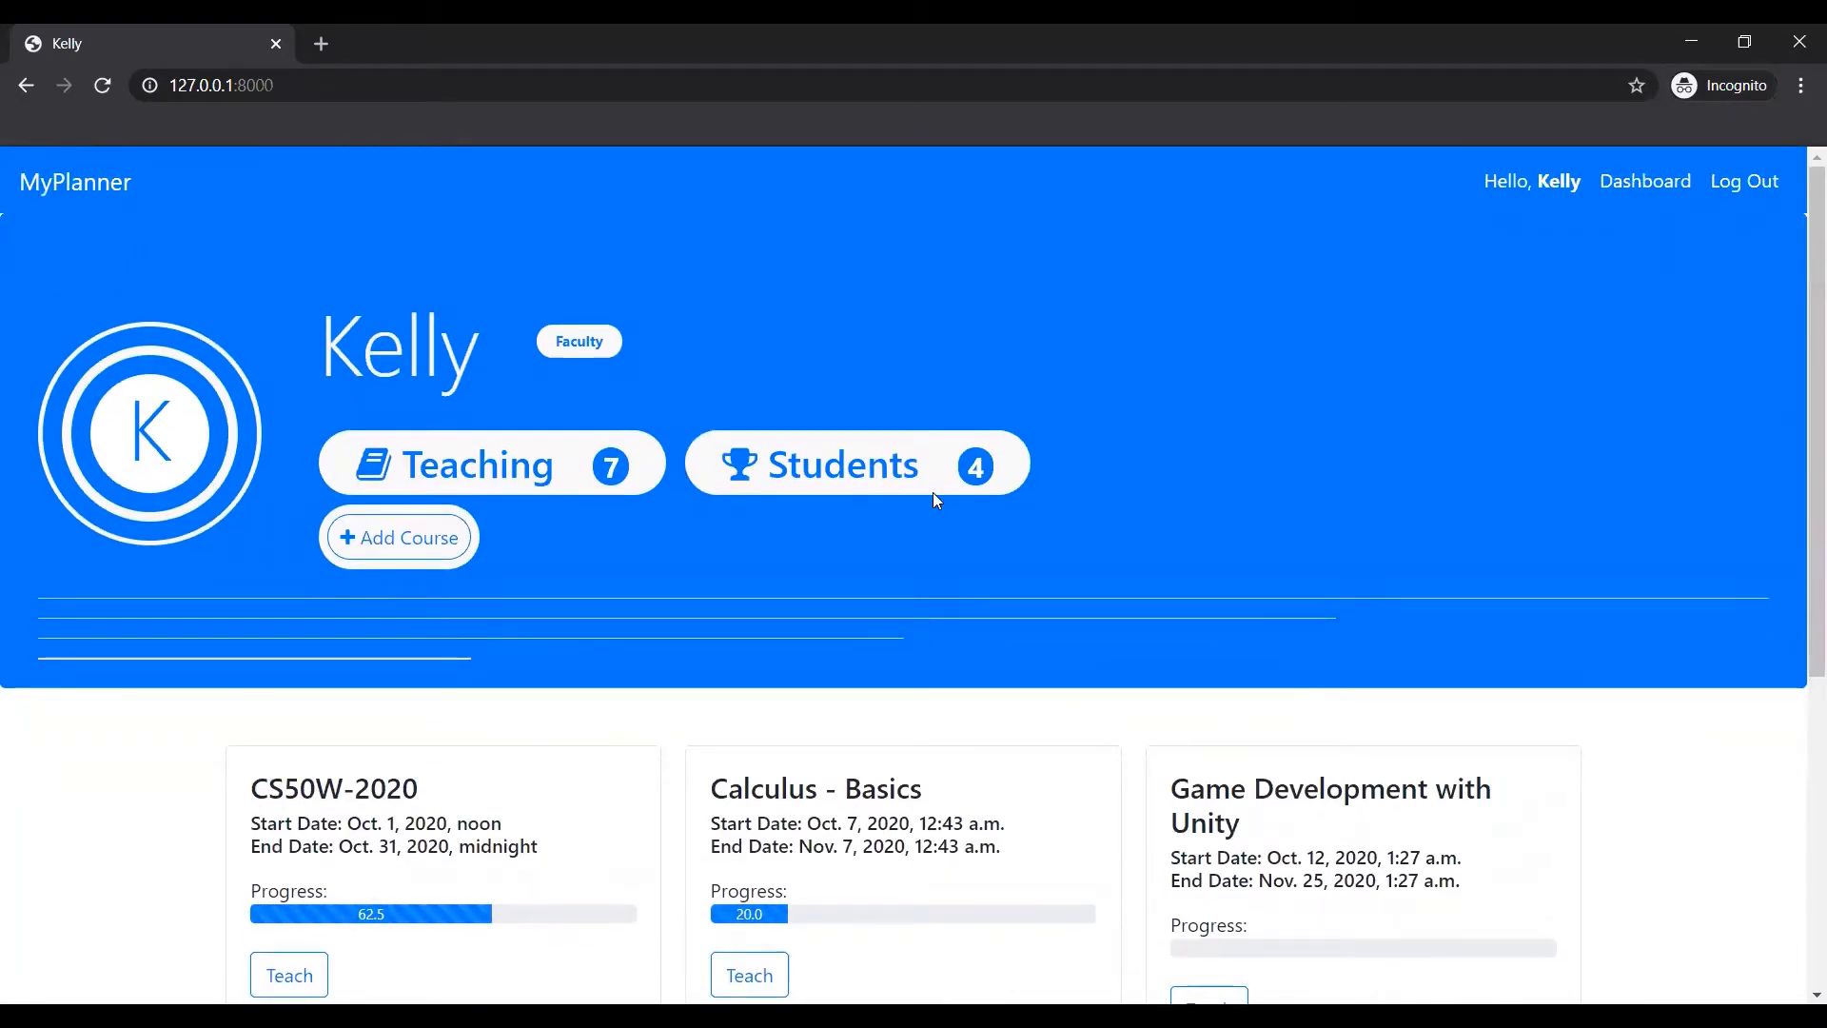
pyautogui.moveTo(1053, 633)
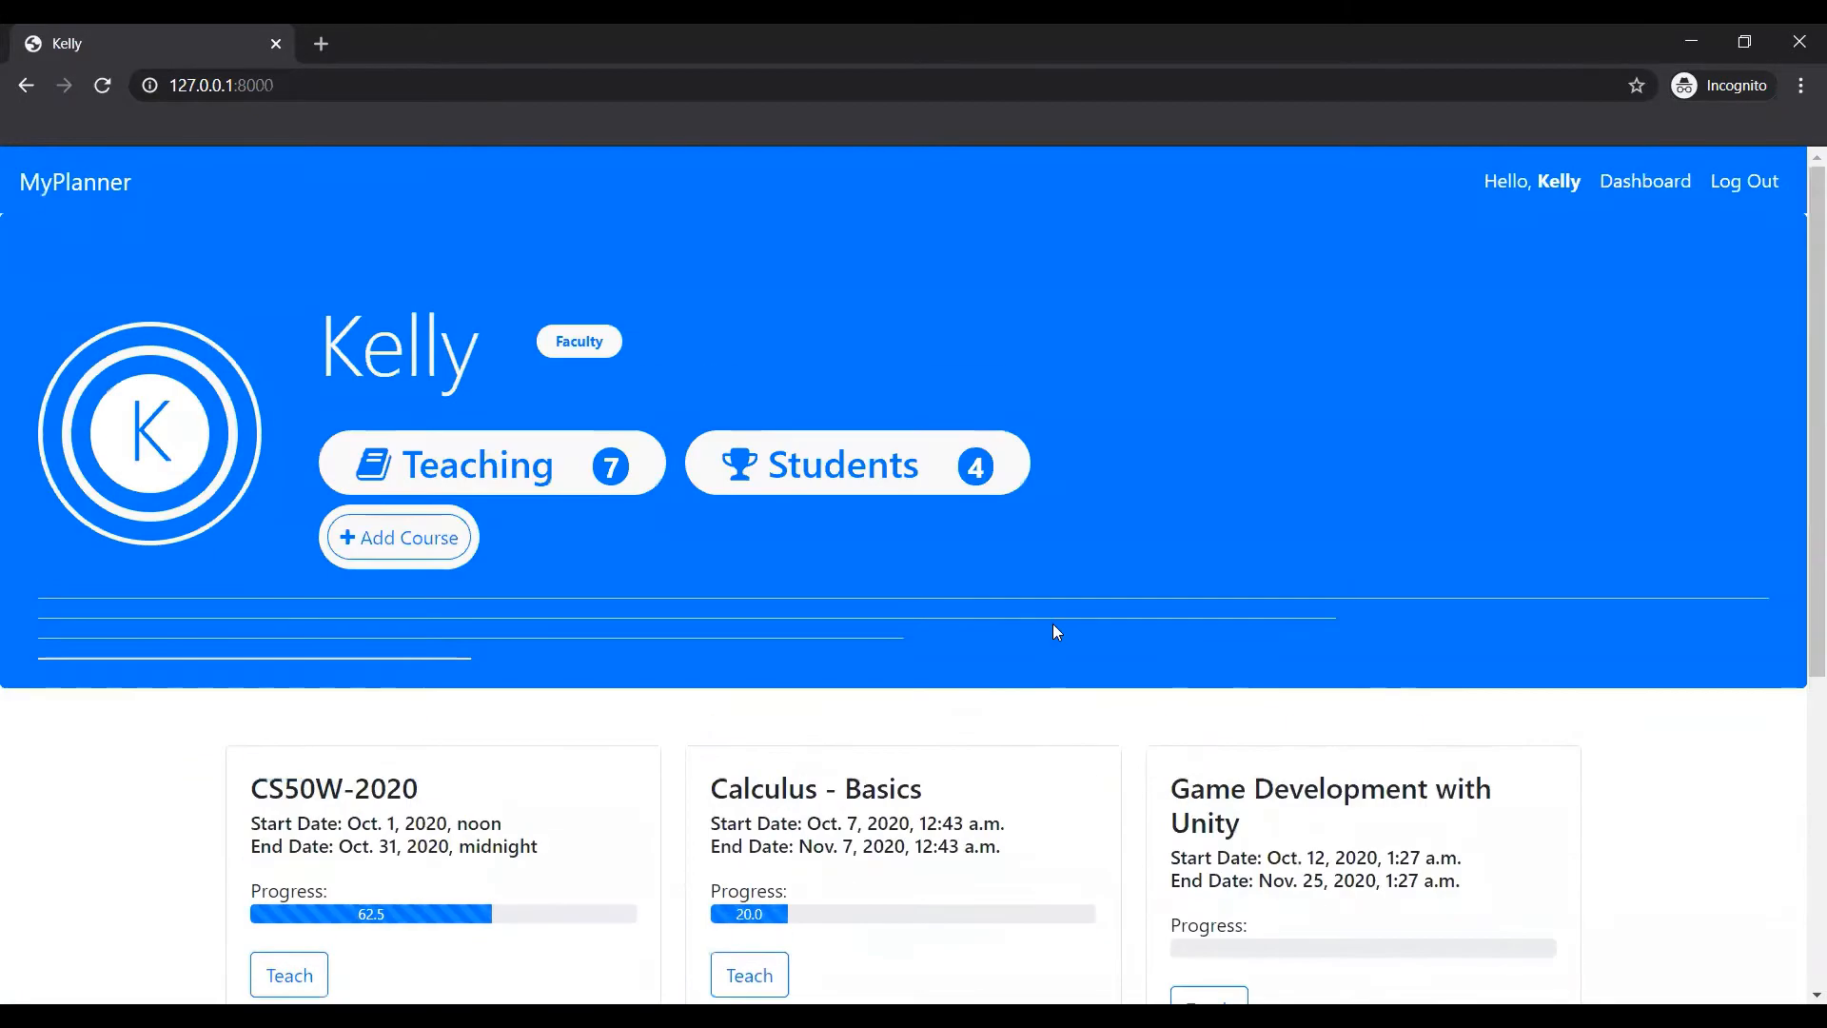
pyautogui.scroll(-3)
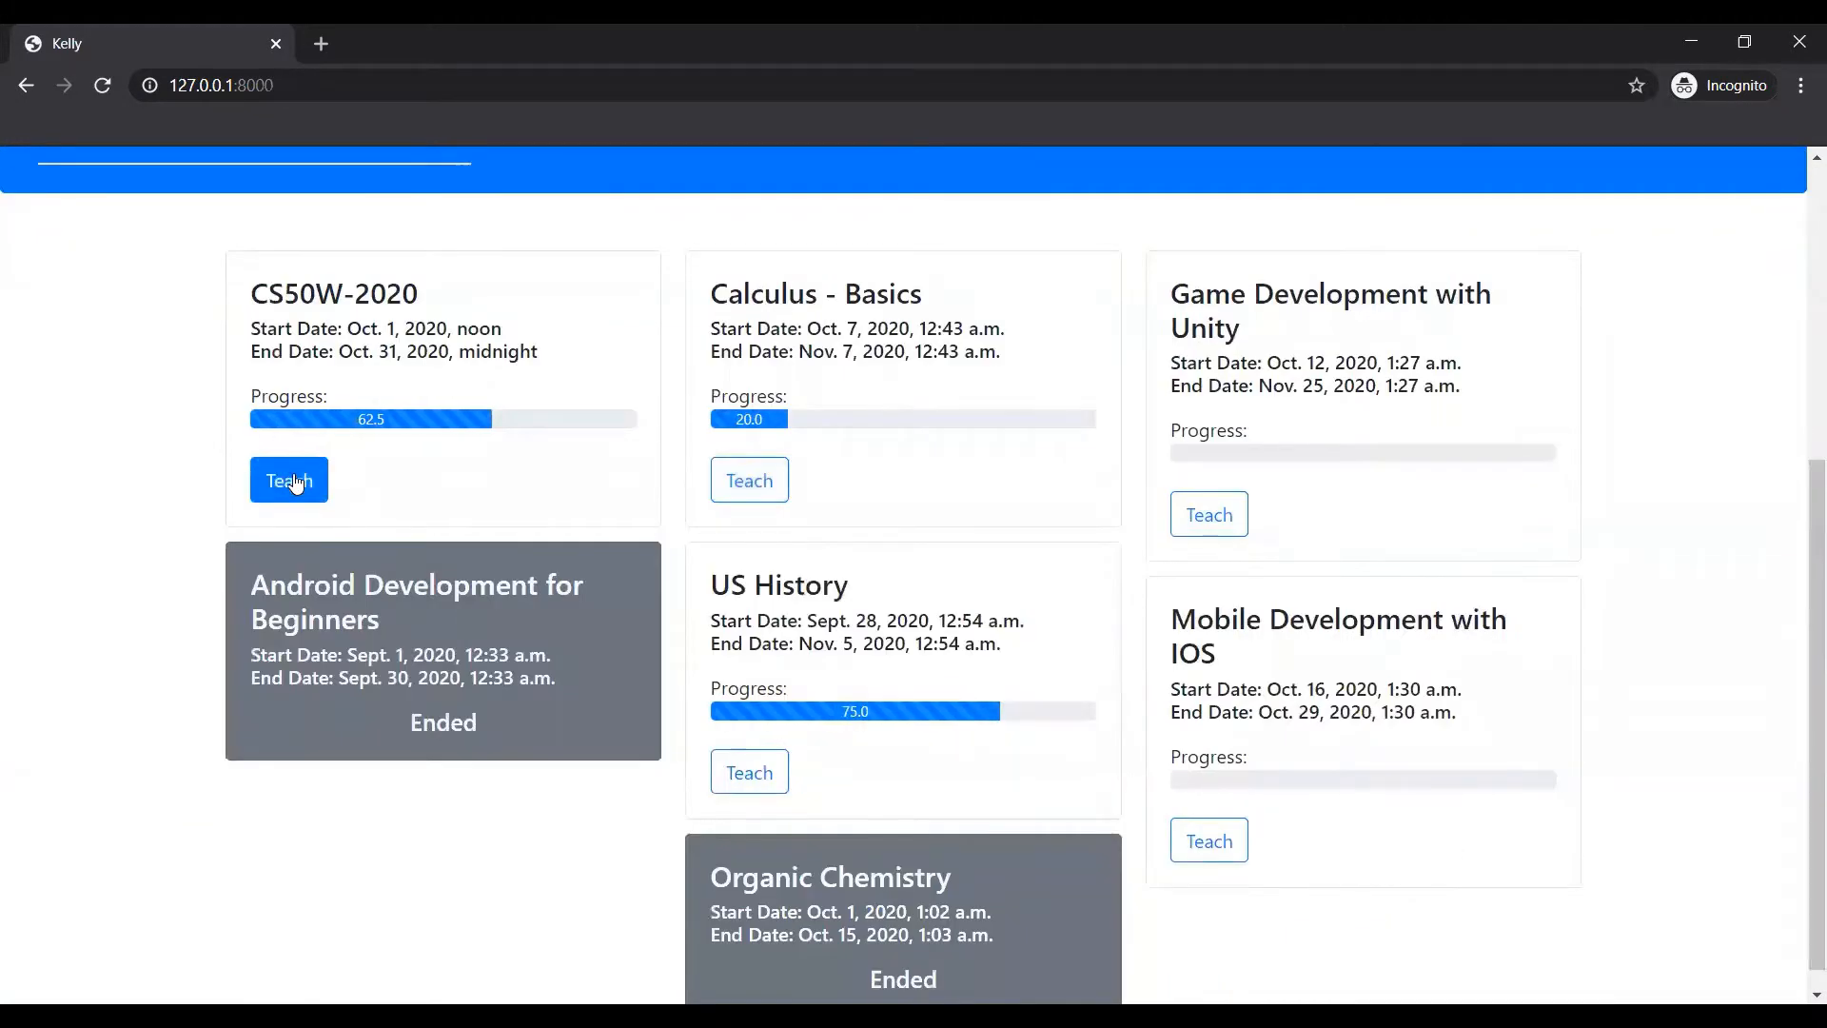
# Open CS50W-2020 via Teach and scroll to its eight lectures and six assignments.
pyautogui.click(287, 480)
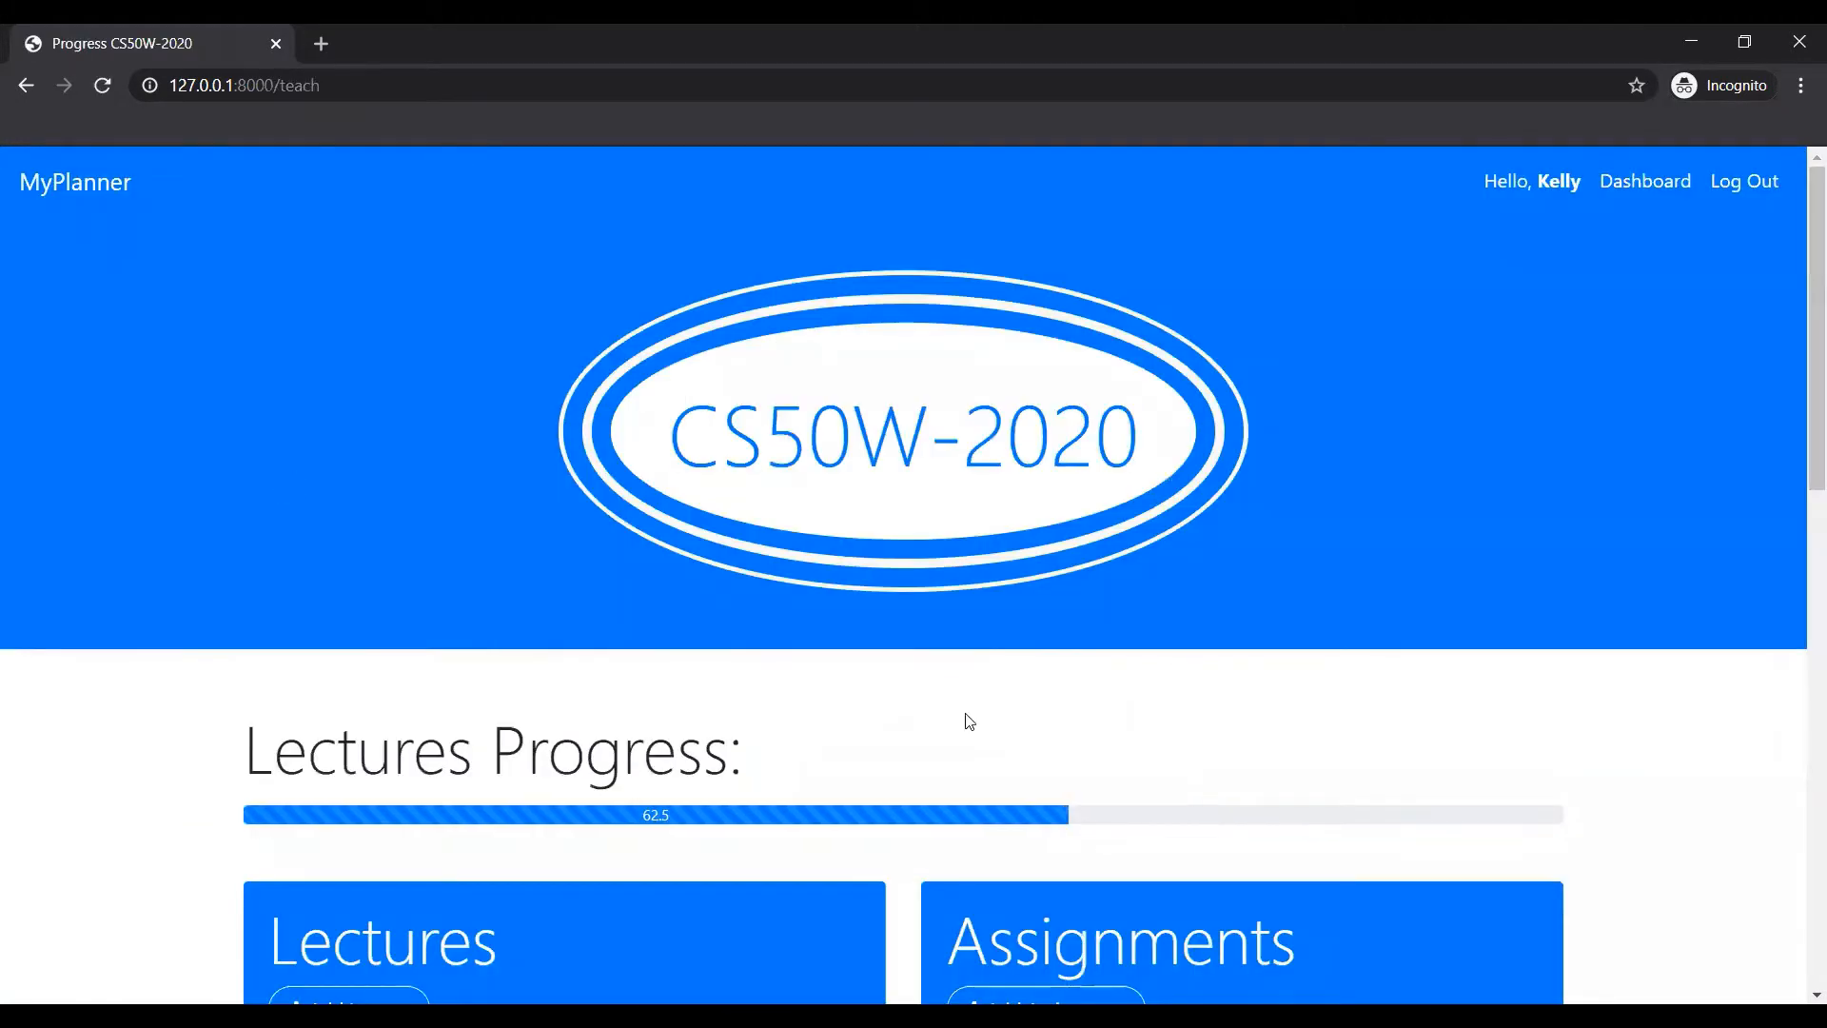
pyautogui.scroll(-3)
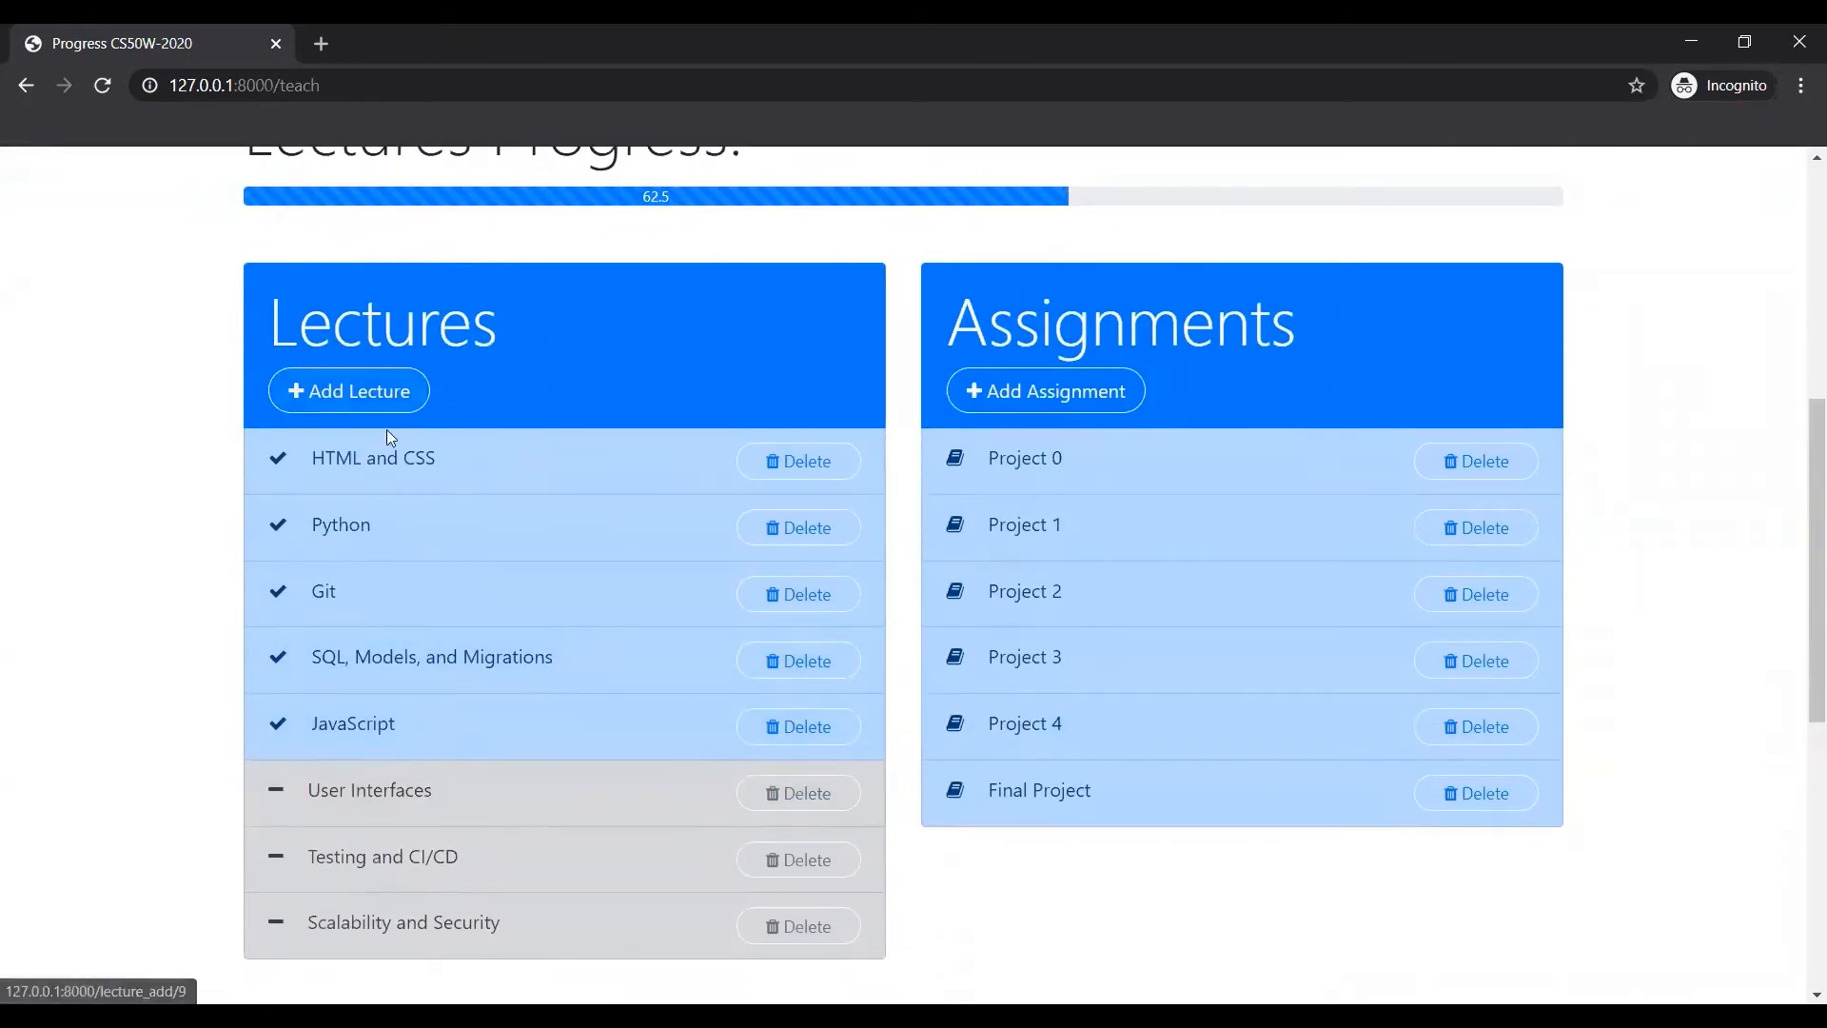
pyautogui.moveTo(1268, 629)
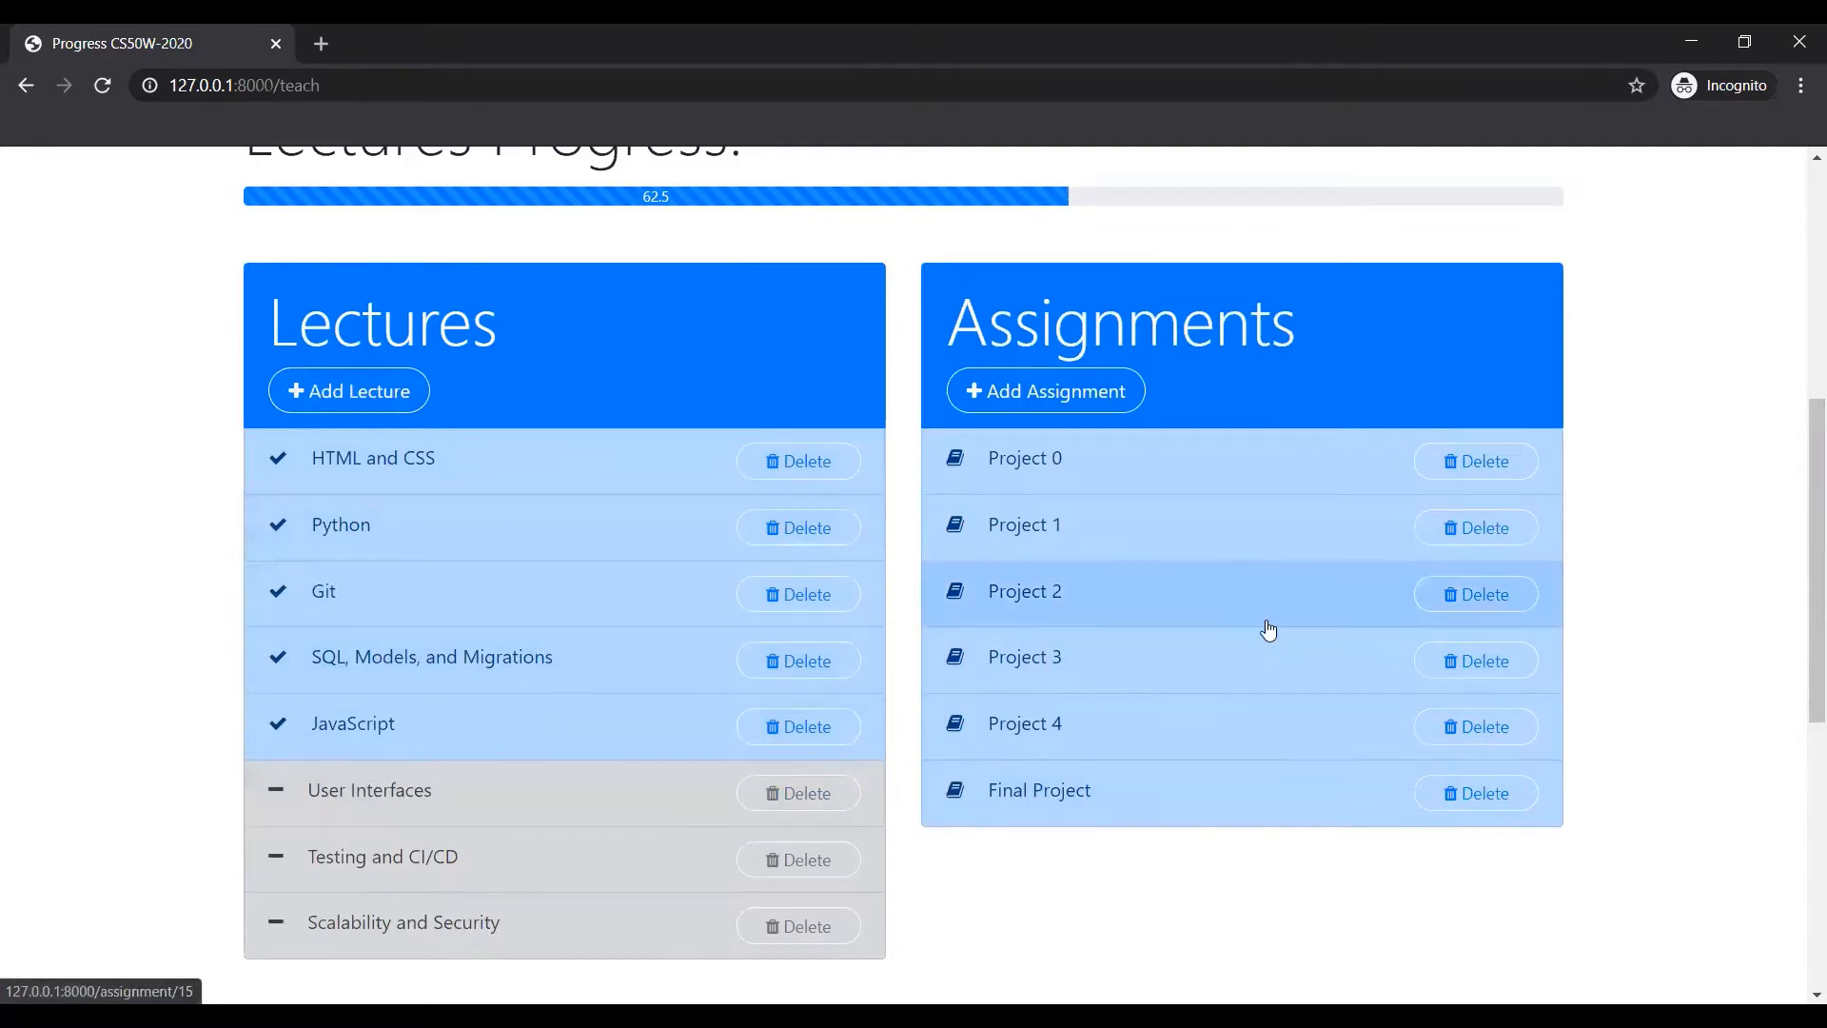
pyautogui.moveTo(1038, 815)
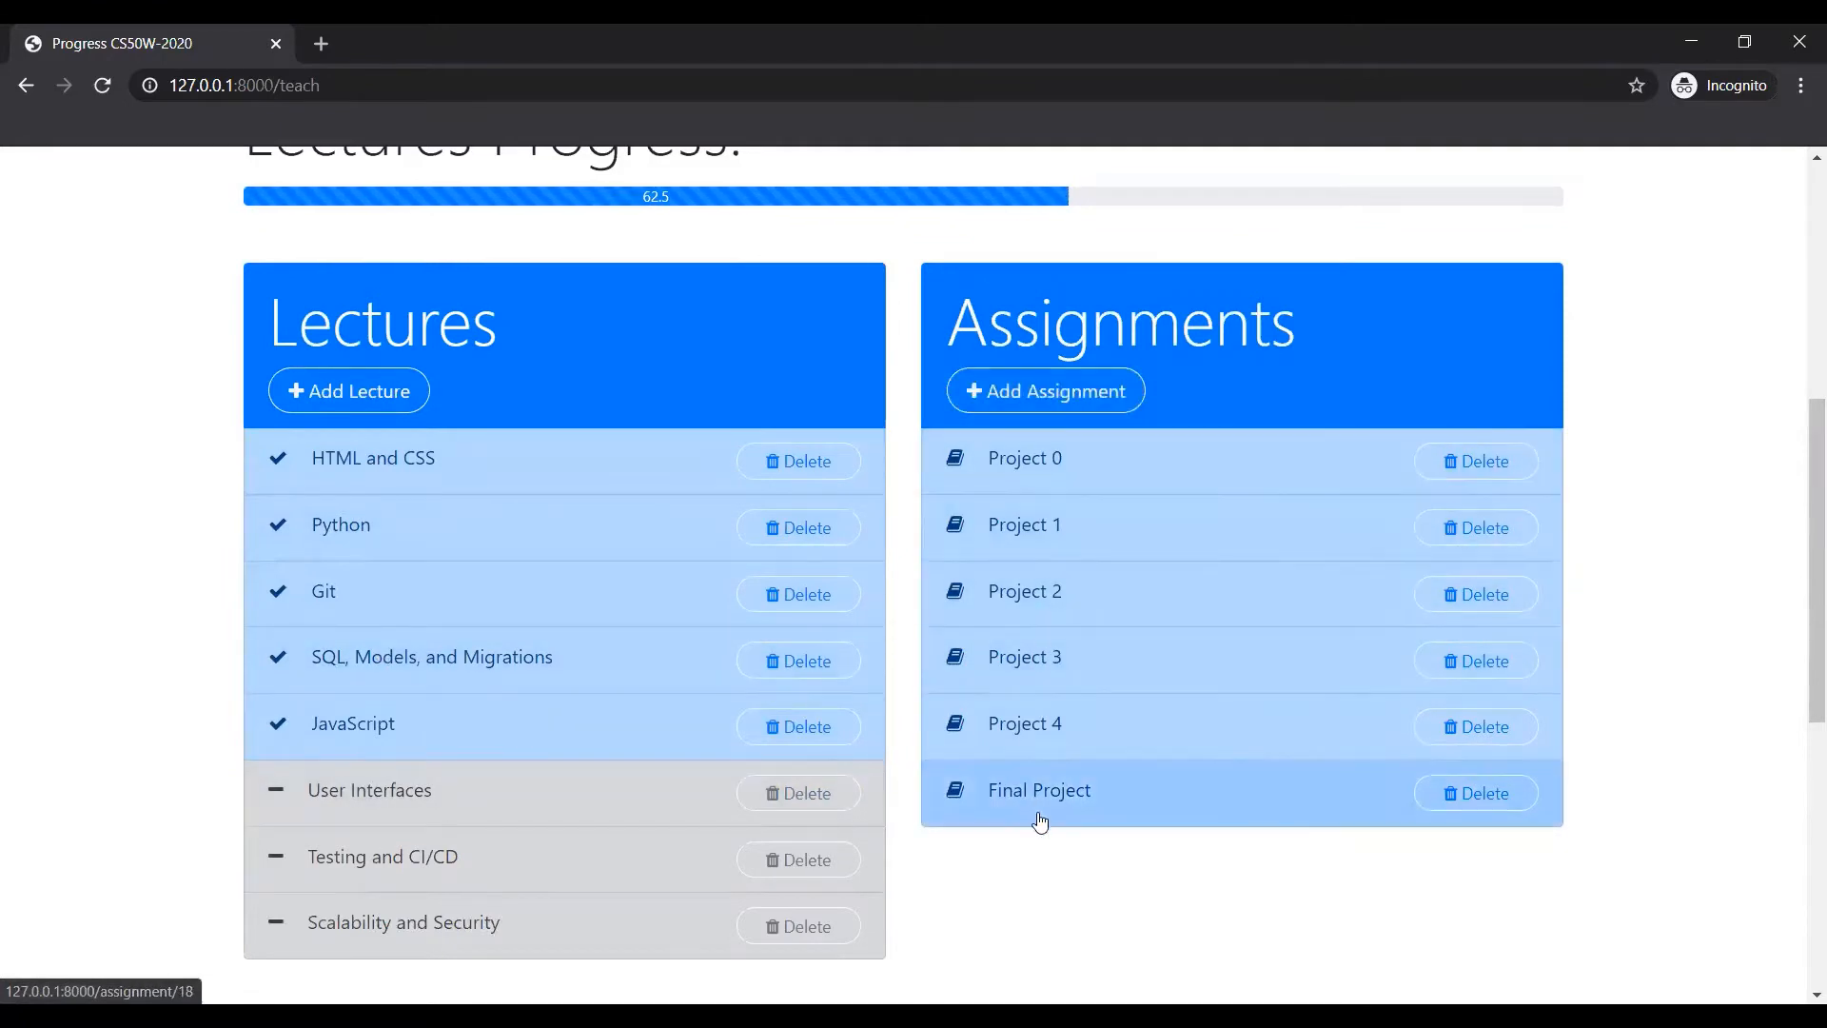
pyautogui.moveTo(1026, 649)
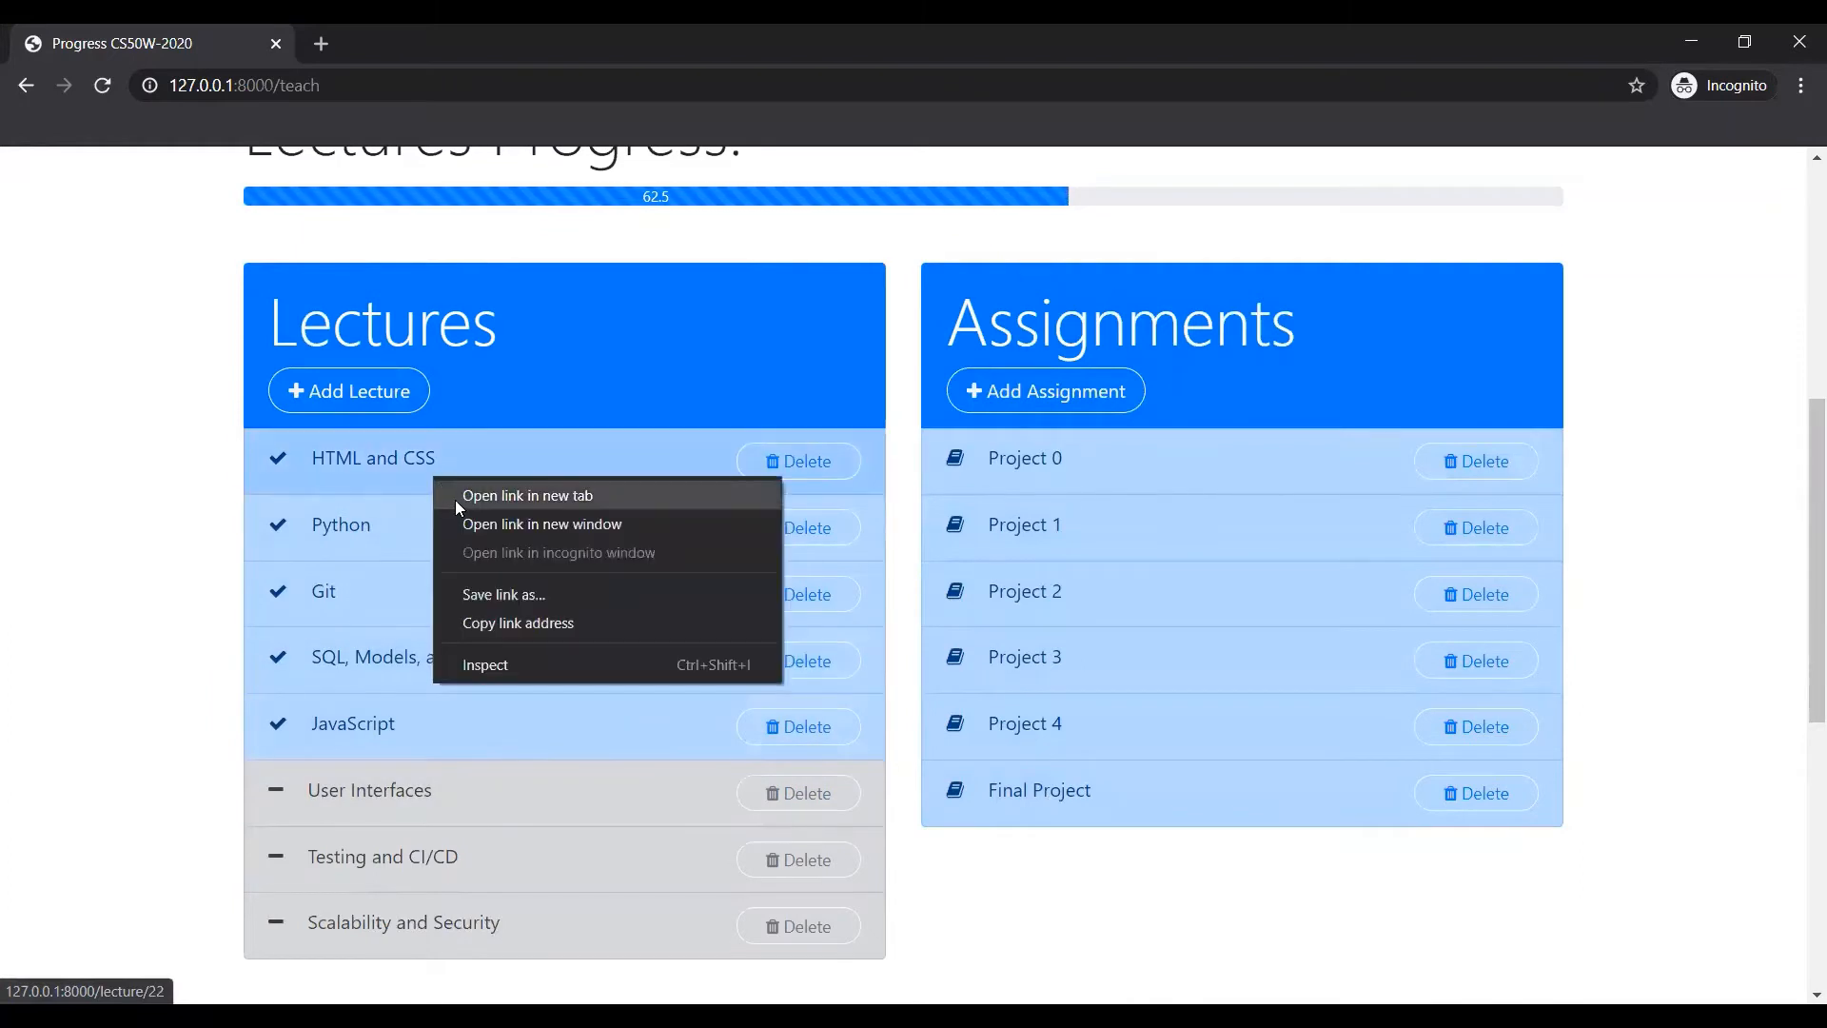
# Open the HTML and CSS lecture and scroll through its video and notes.
pyautogui.click(525, 494)
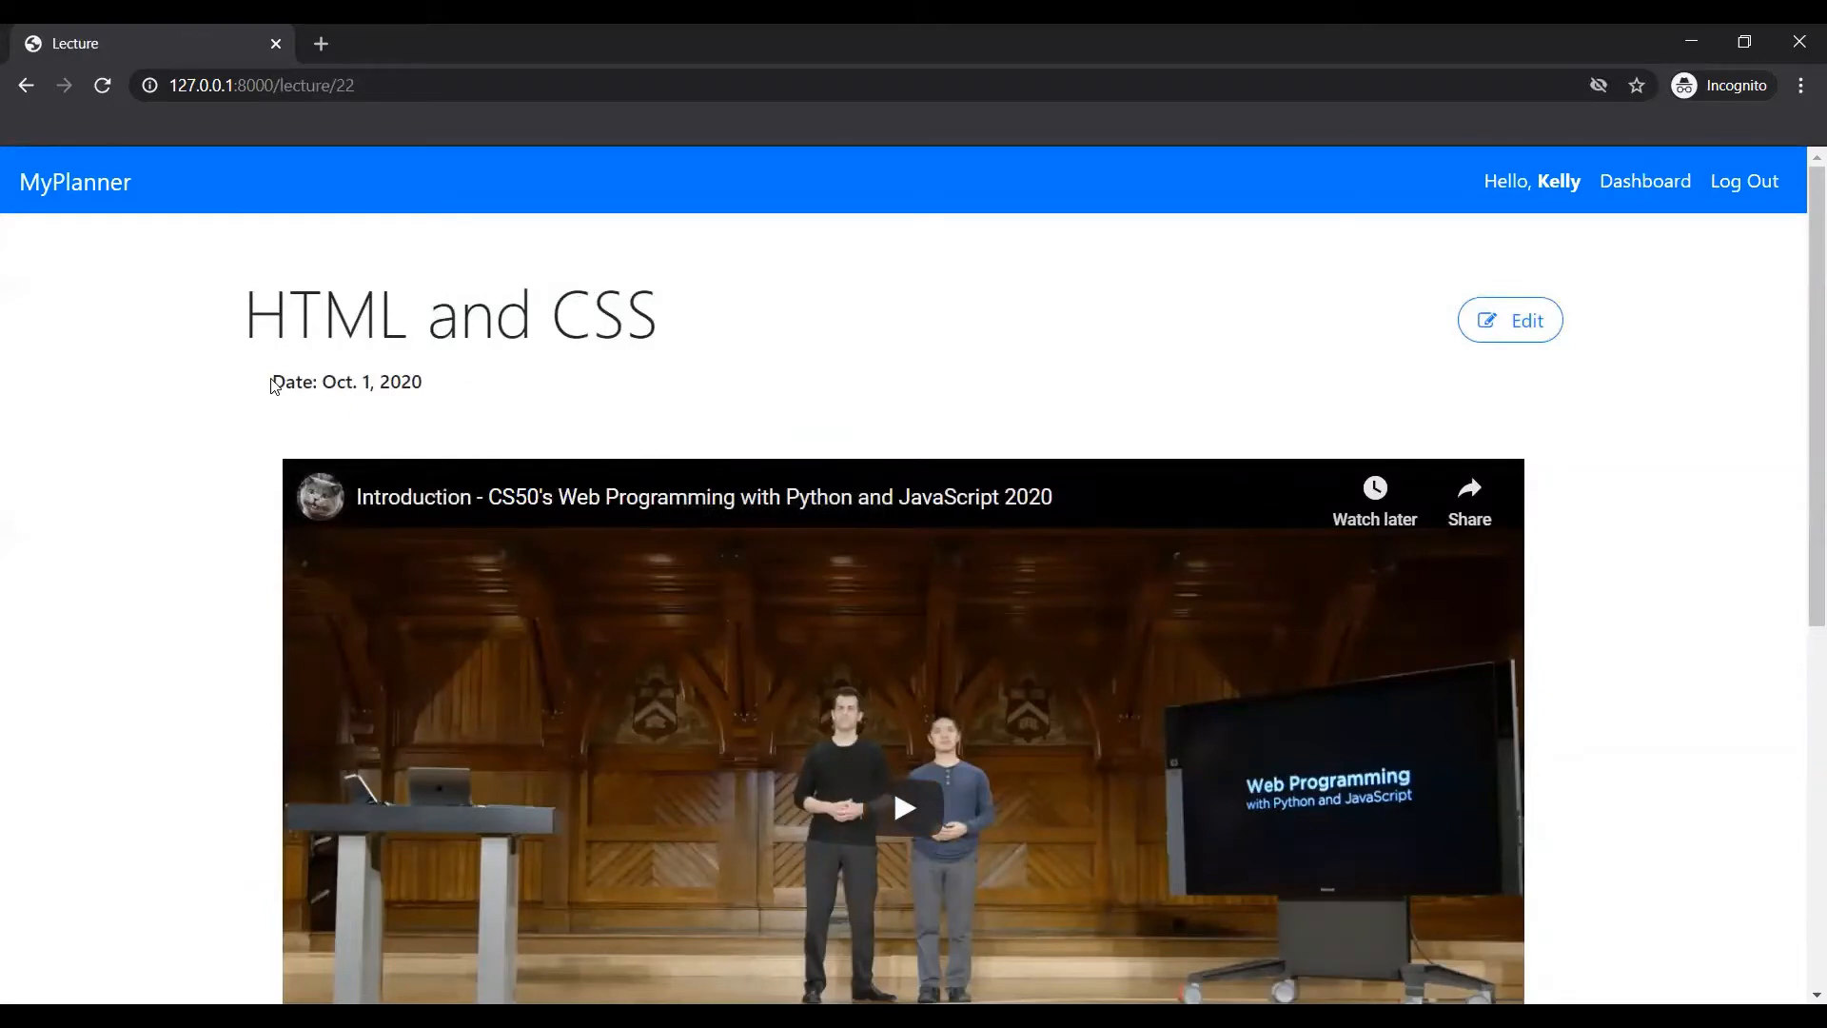
pyautogui.scroll(-3)
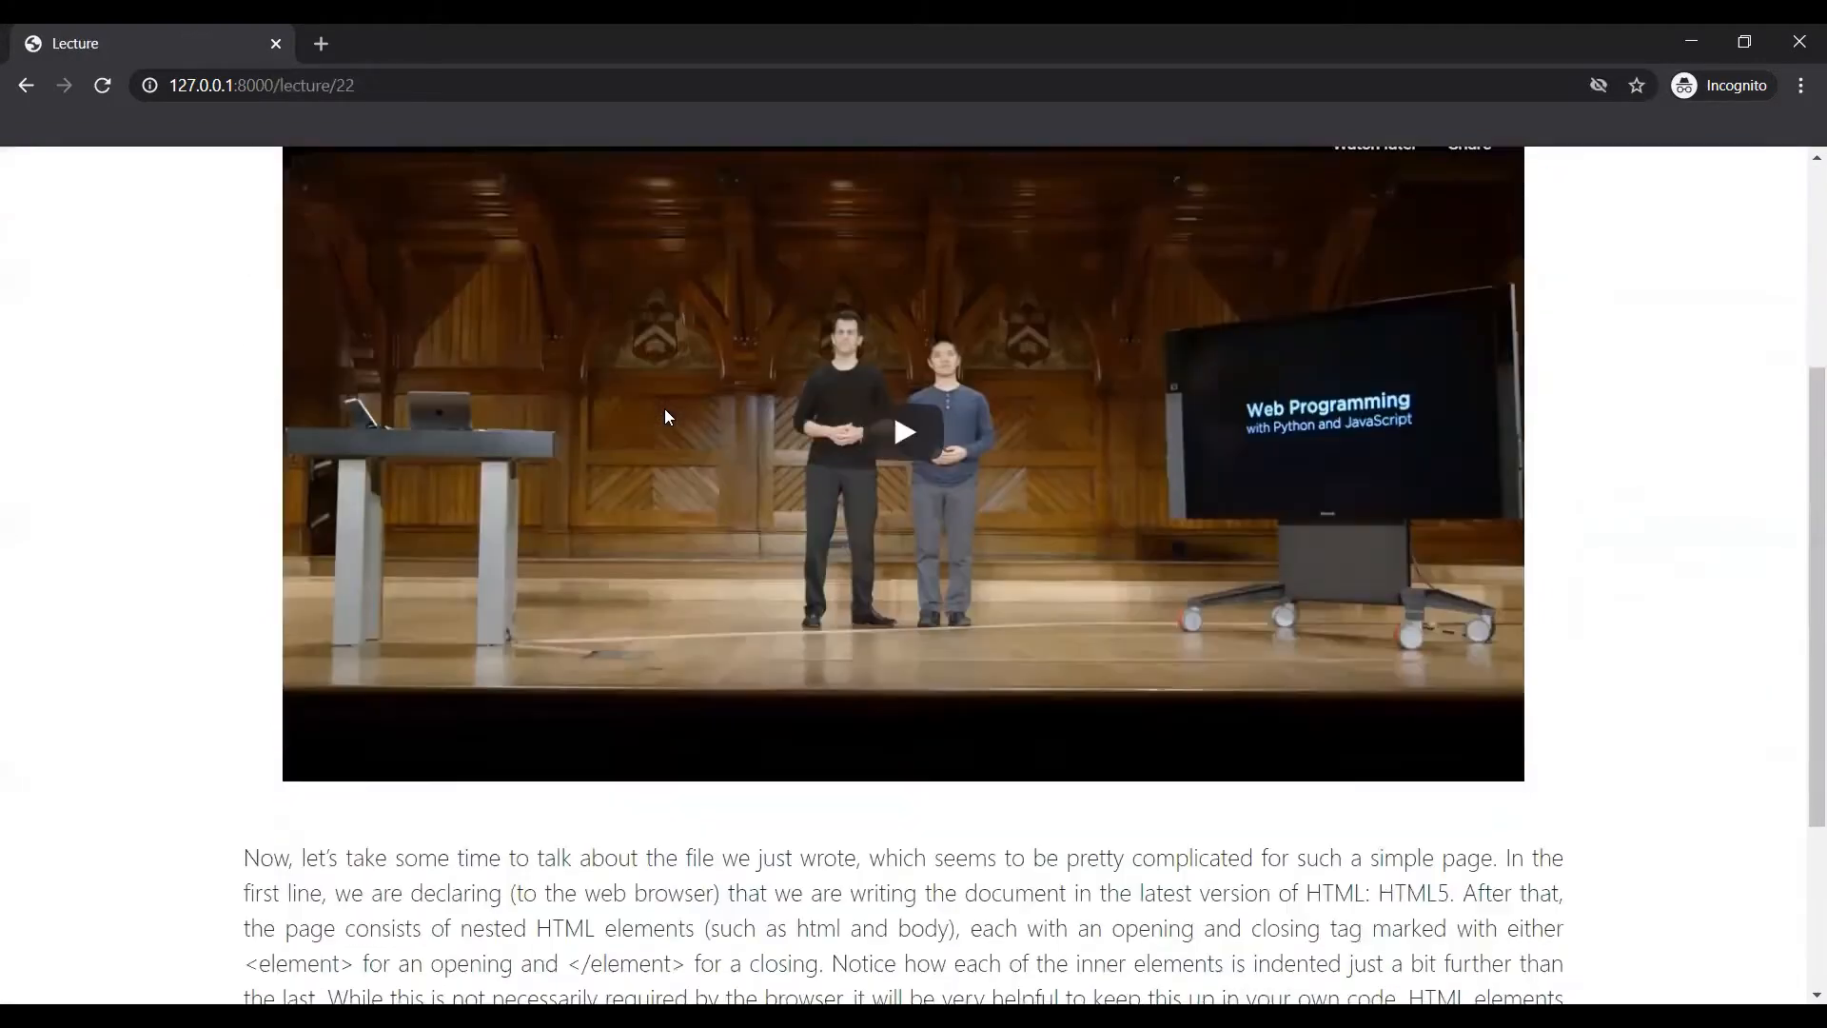
pyautogui.scroll(-3)
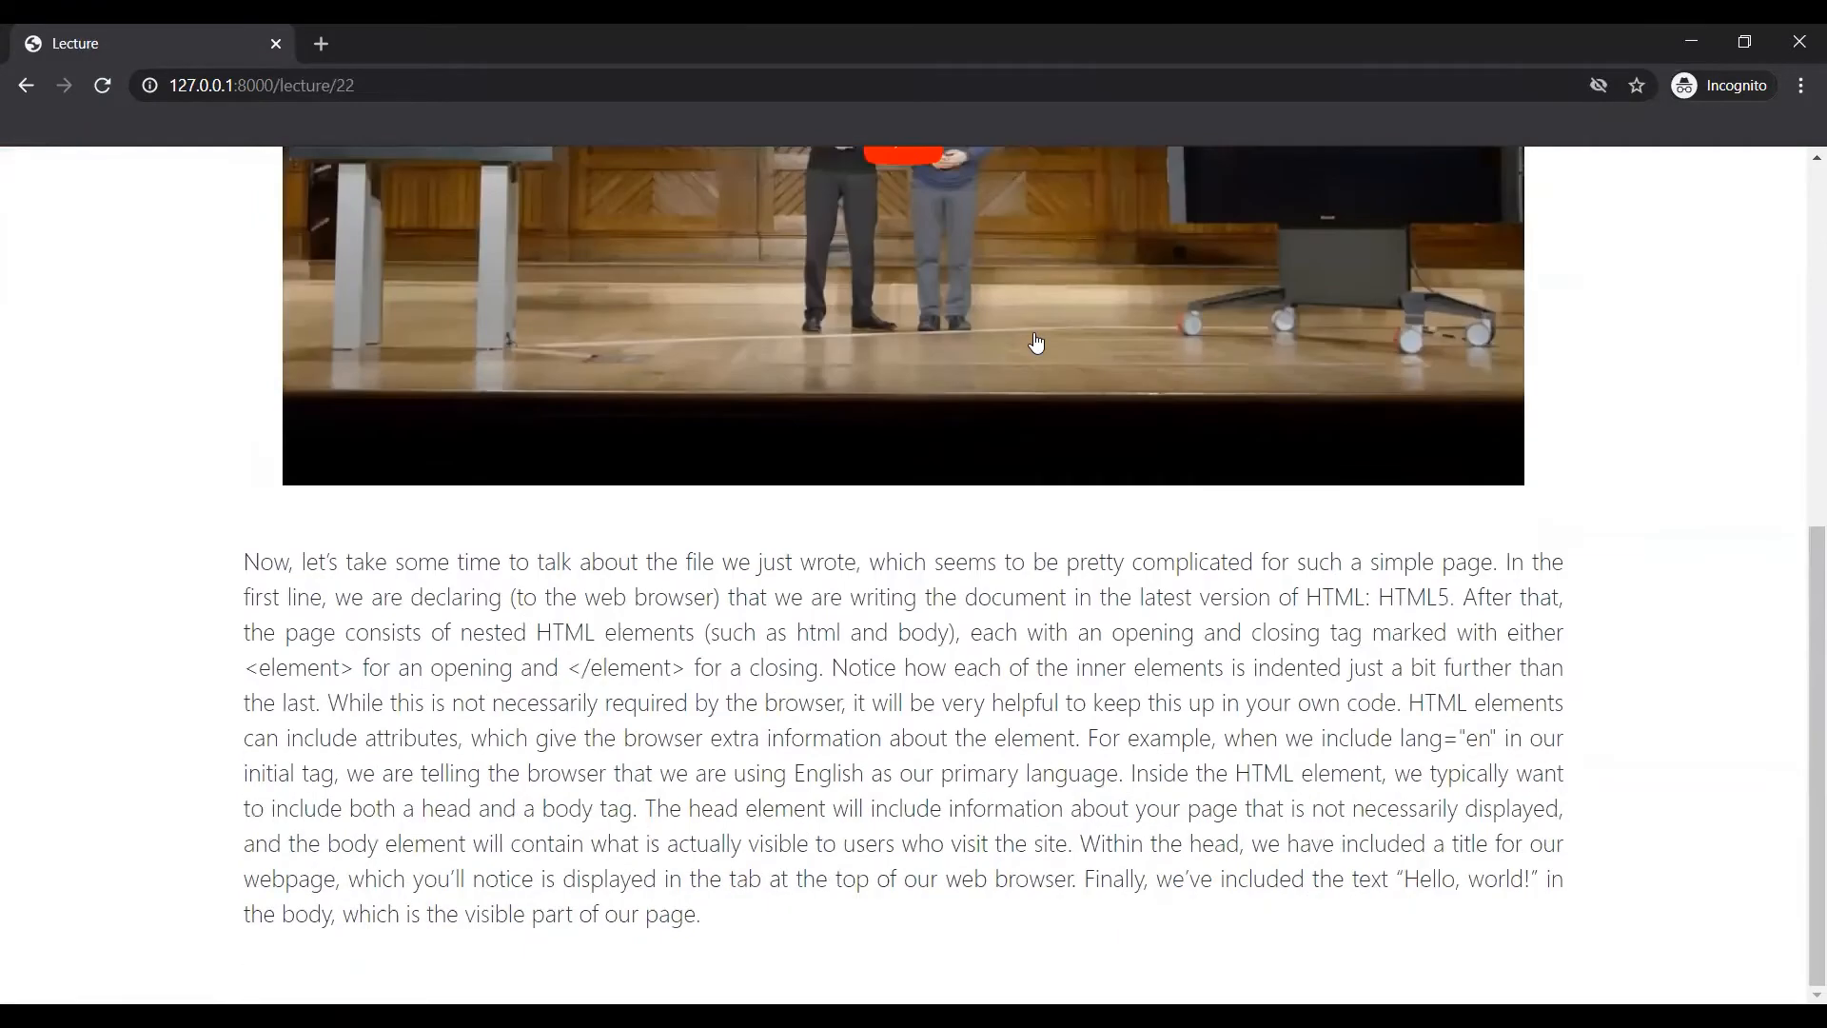
pyautogui.scroll(3)
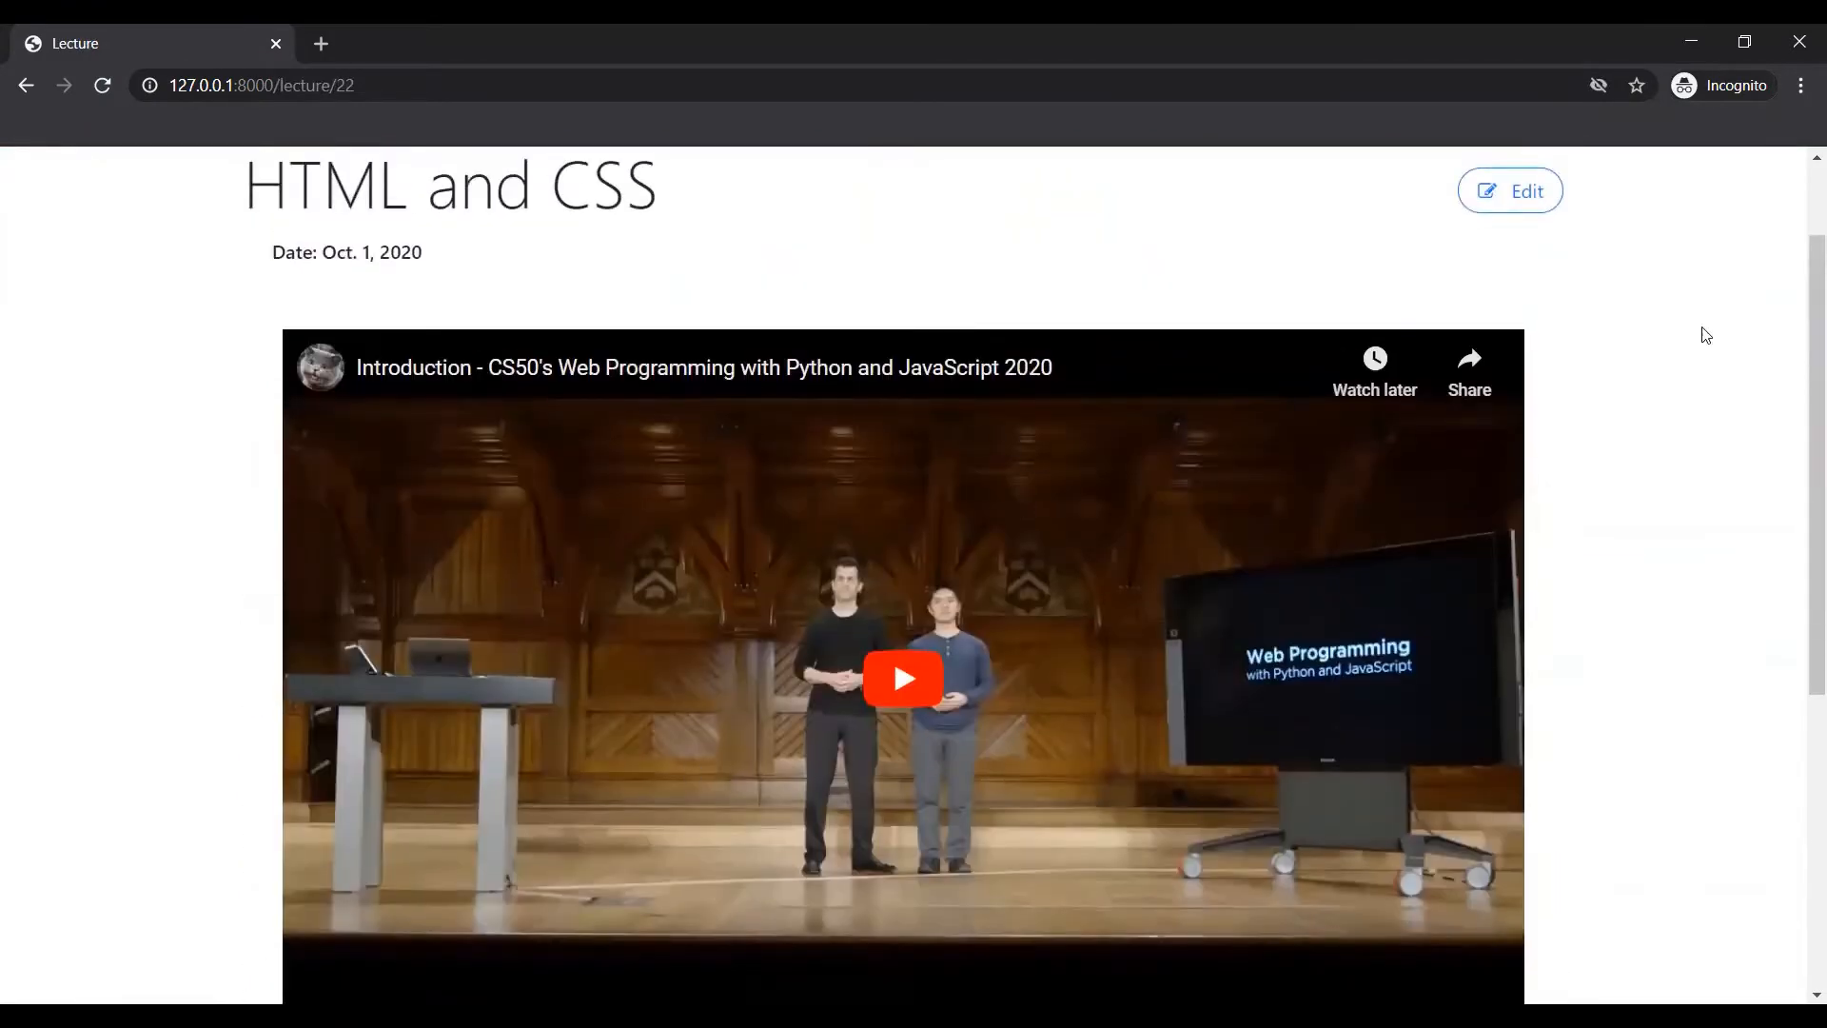
# Open the HTML and CSS lecture's edit form and save it.
pyautogui.click(1510, 191)
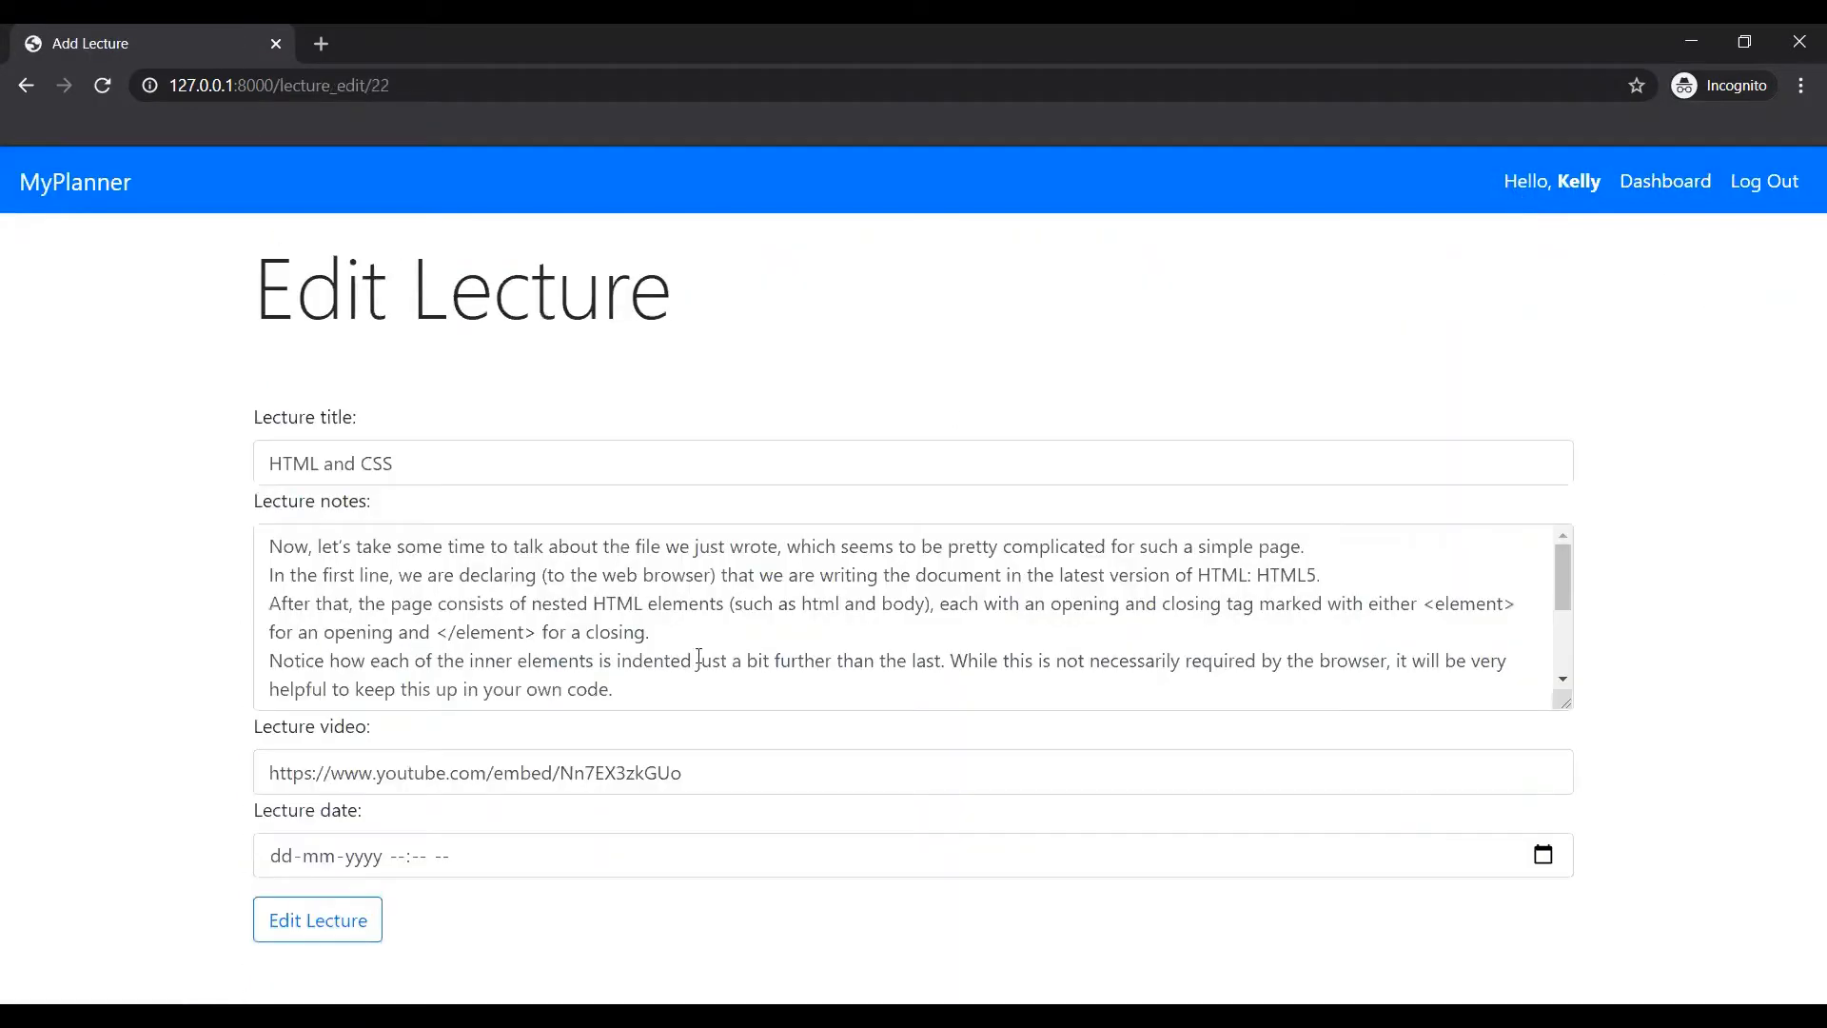
pyautogui.scroll(-3)
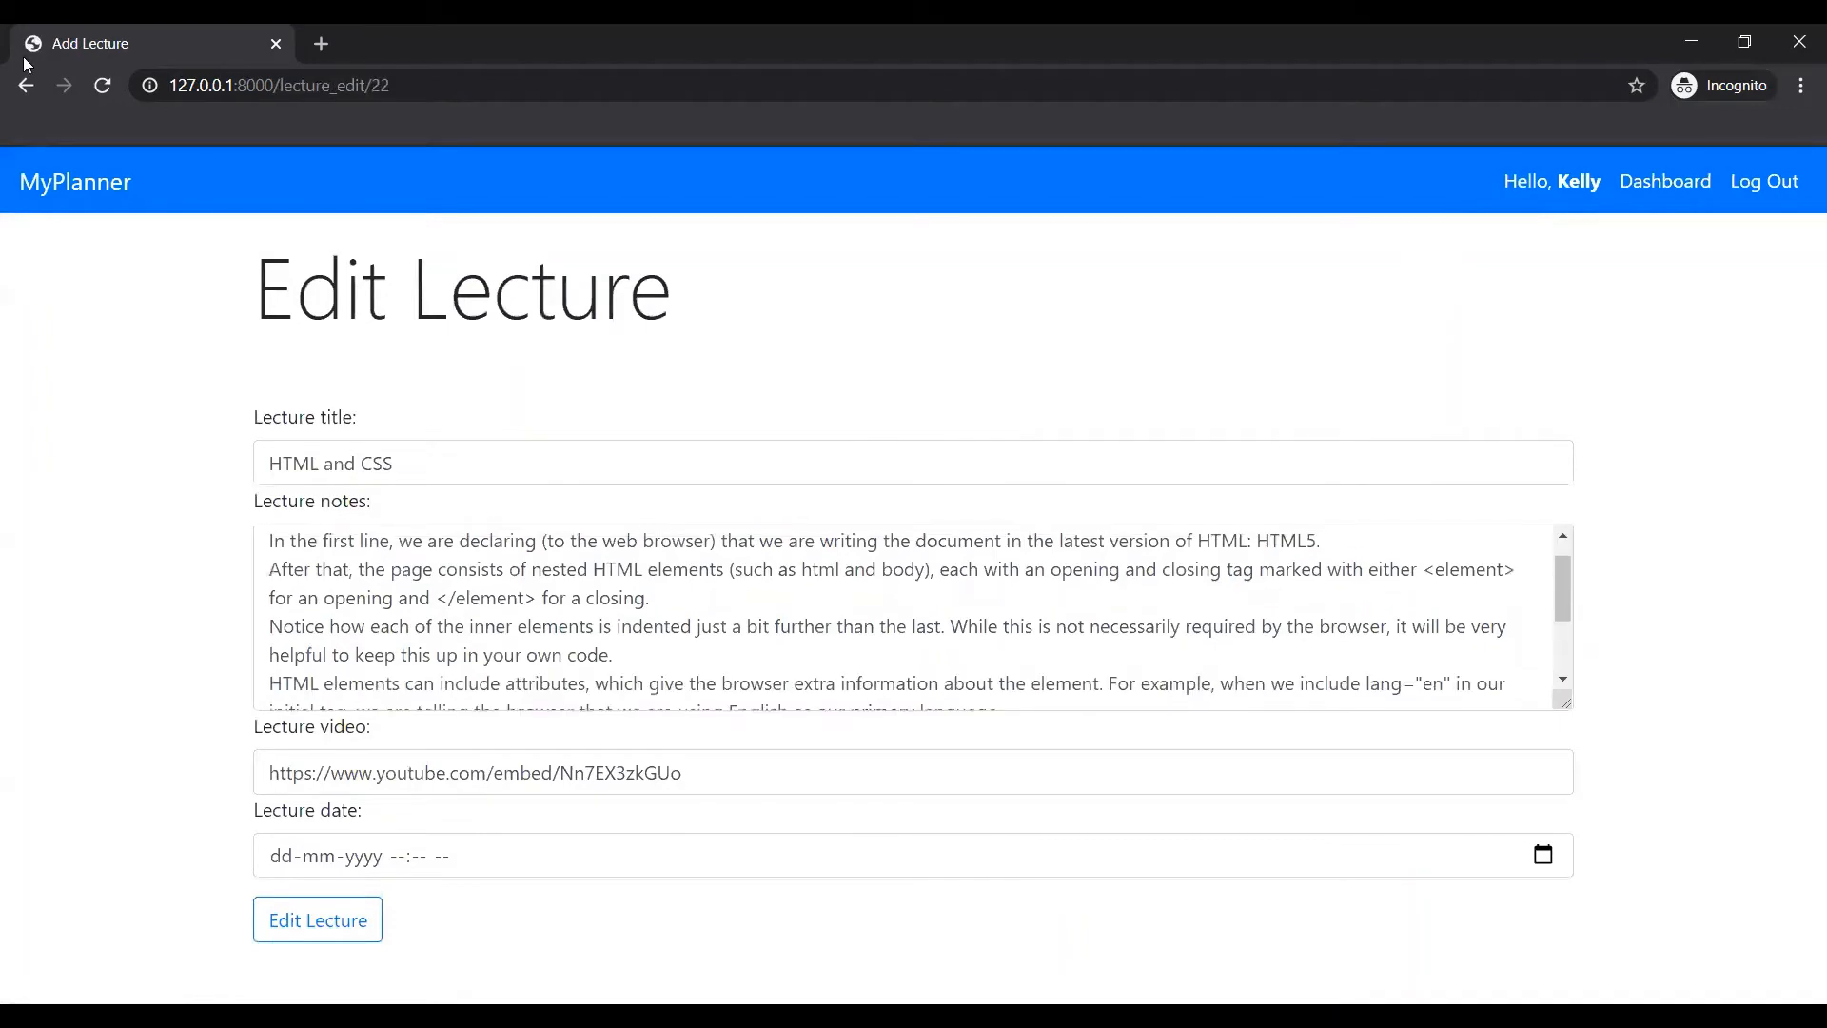
pyautogui.click(317, 919)
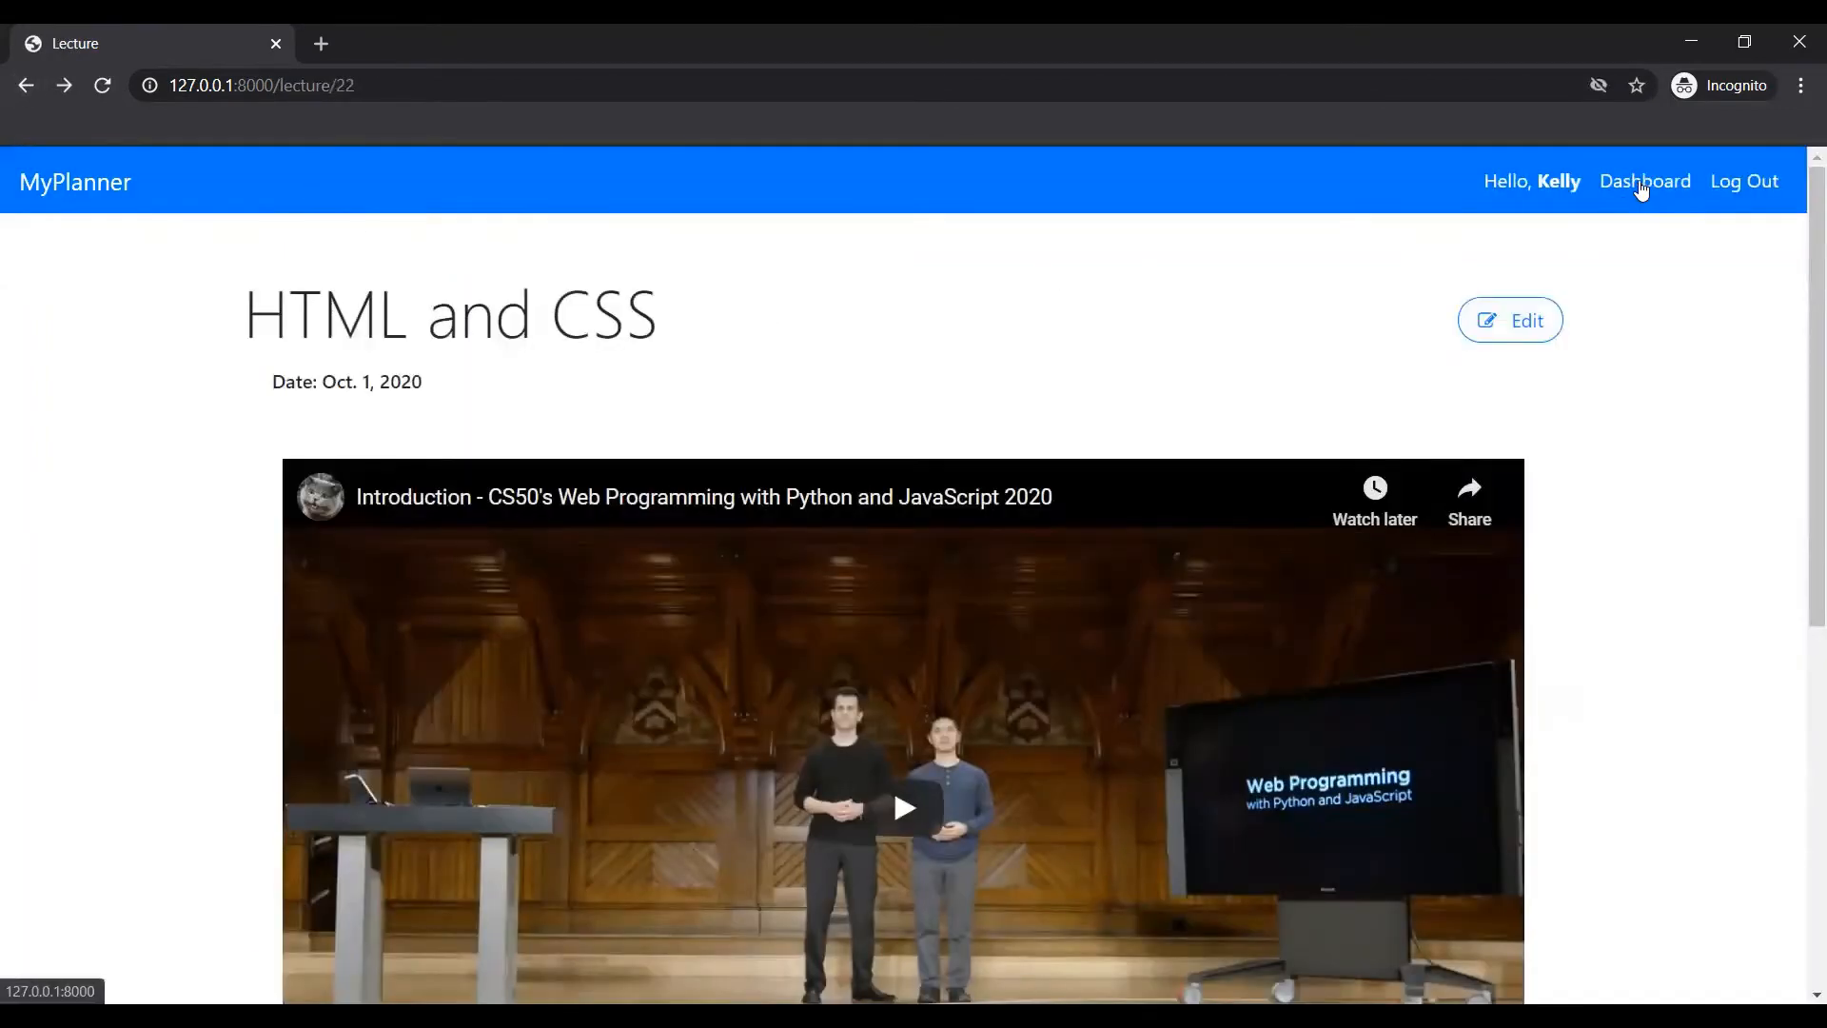
# Return to the dashboard and reopen the CS50W-2020 teaching page.
pyautogui.click(1643, 181)
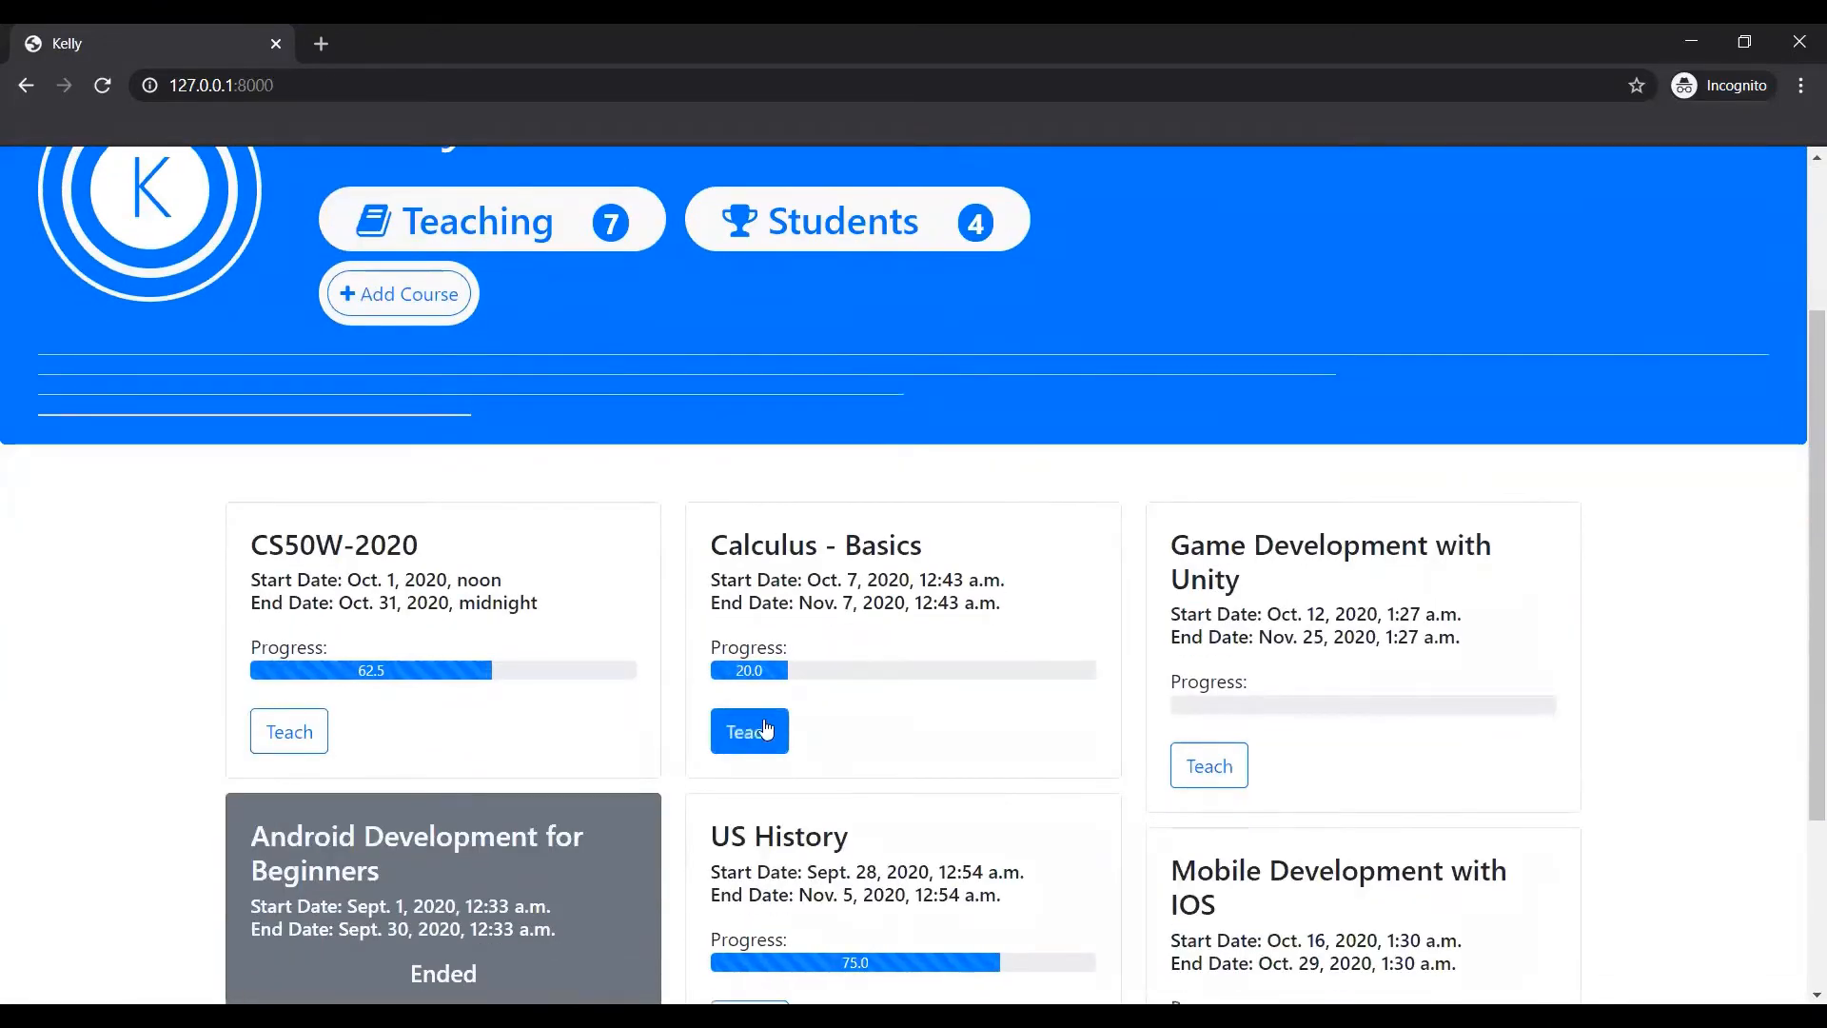
pyautogui.click(287, 731)
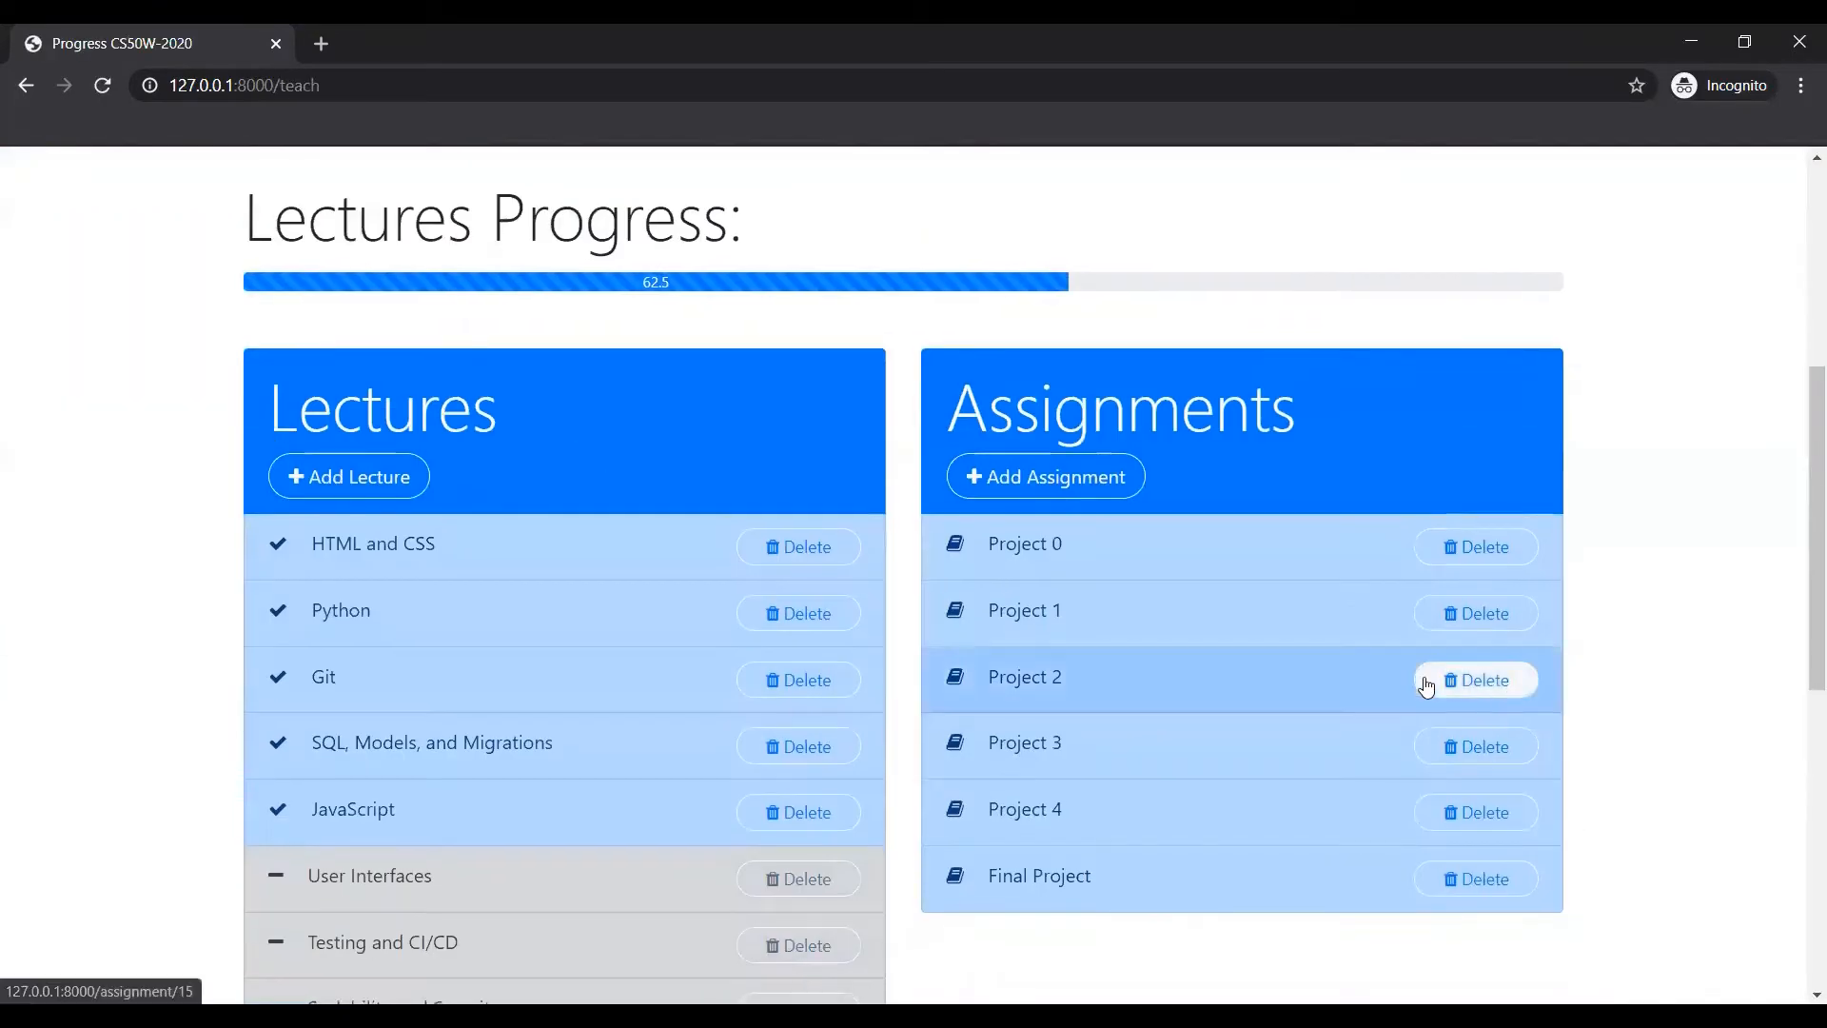
pyautogui.click(347, 476)
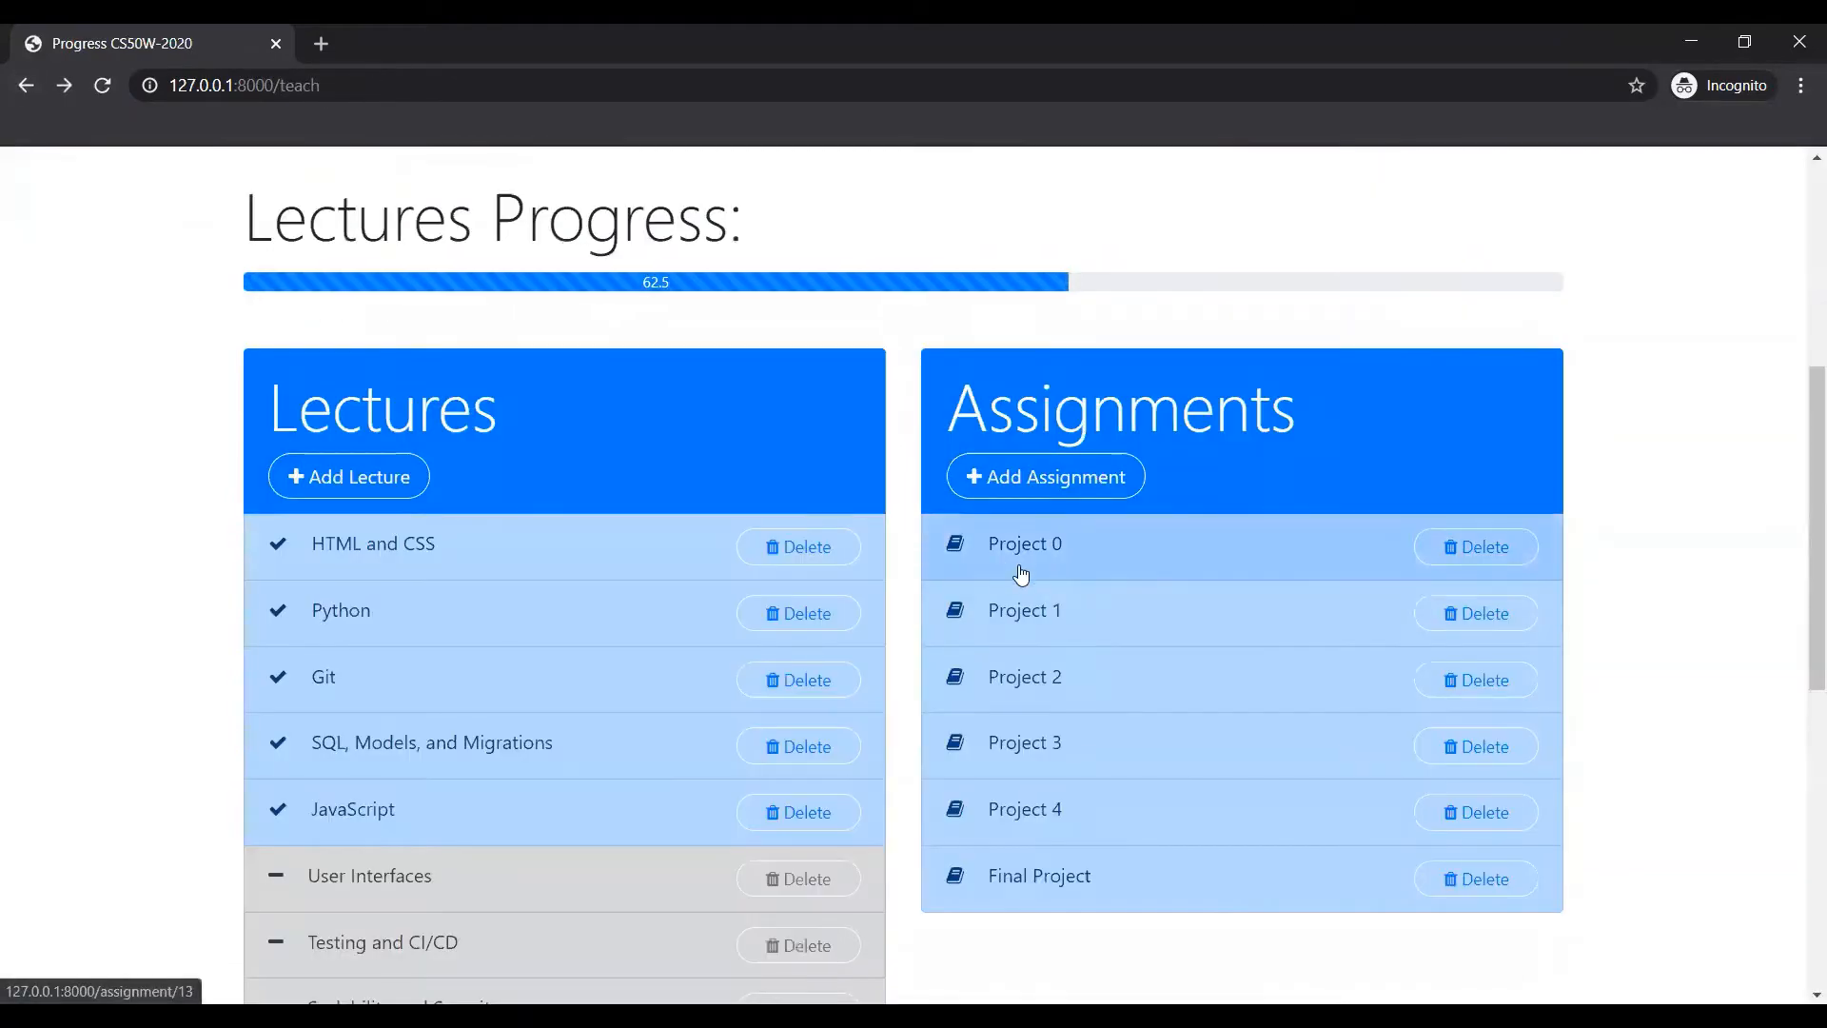
# Open Project 0 and scroll through its requirements and Tom's submission.
pyautogui.click(1023, 544)
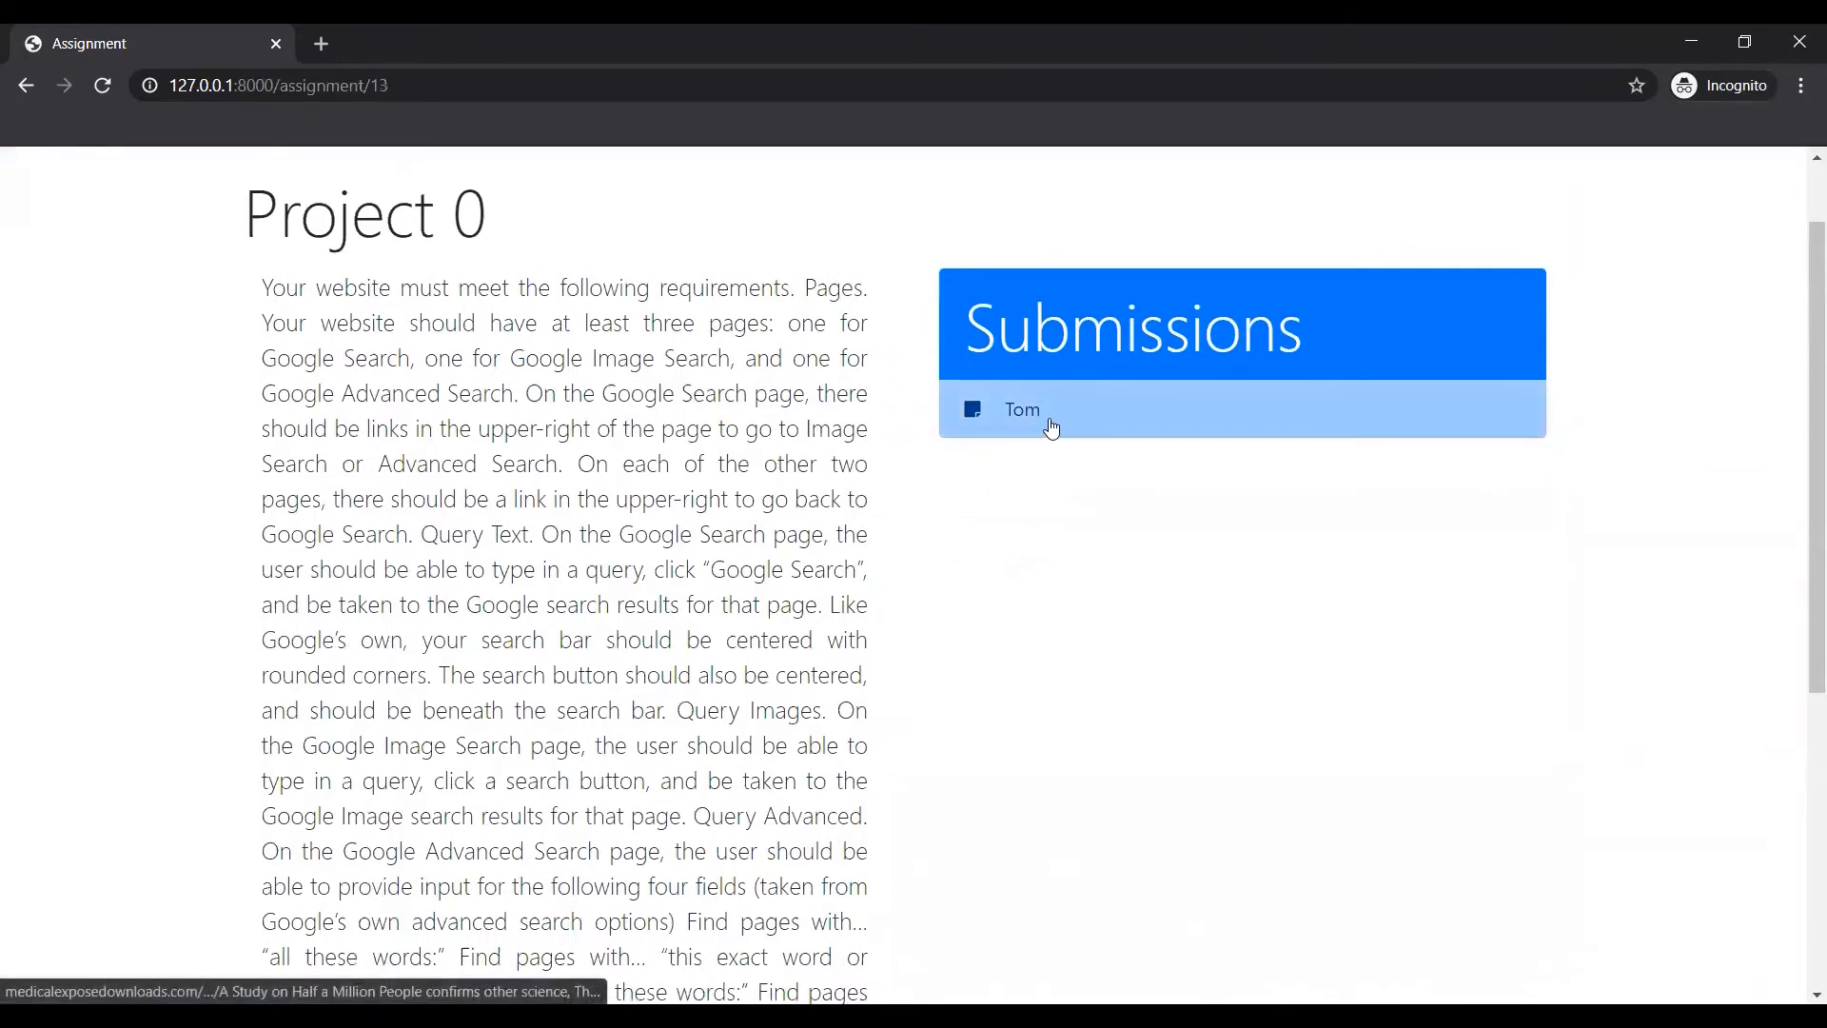
pyautogui.scroll(-3)
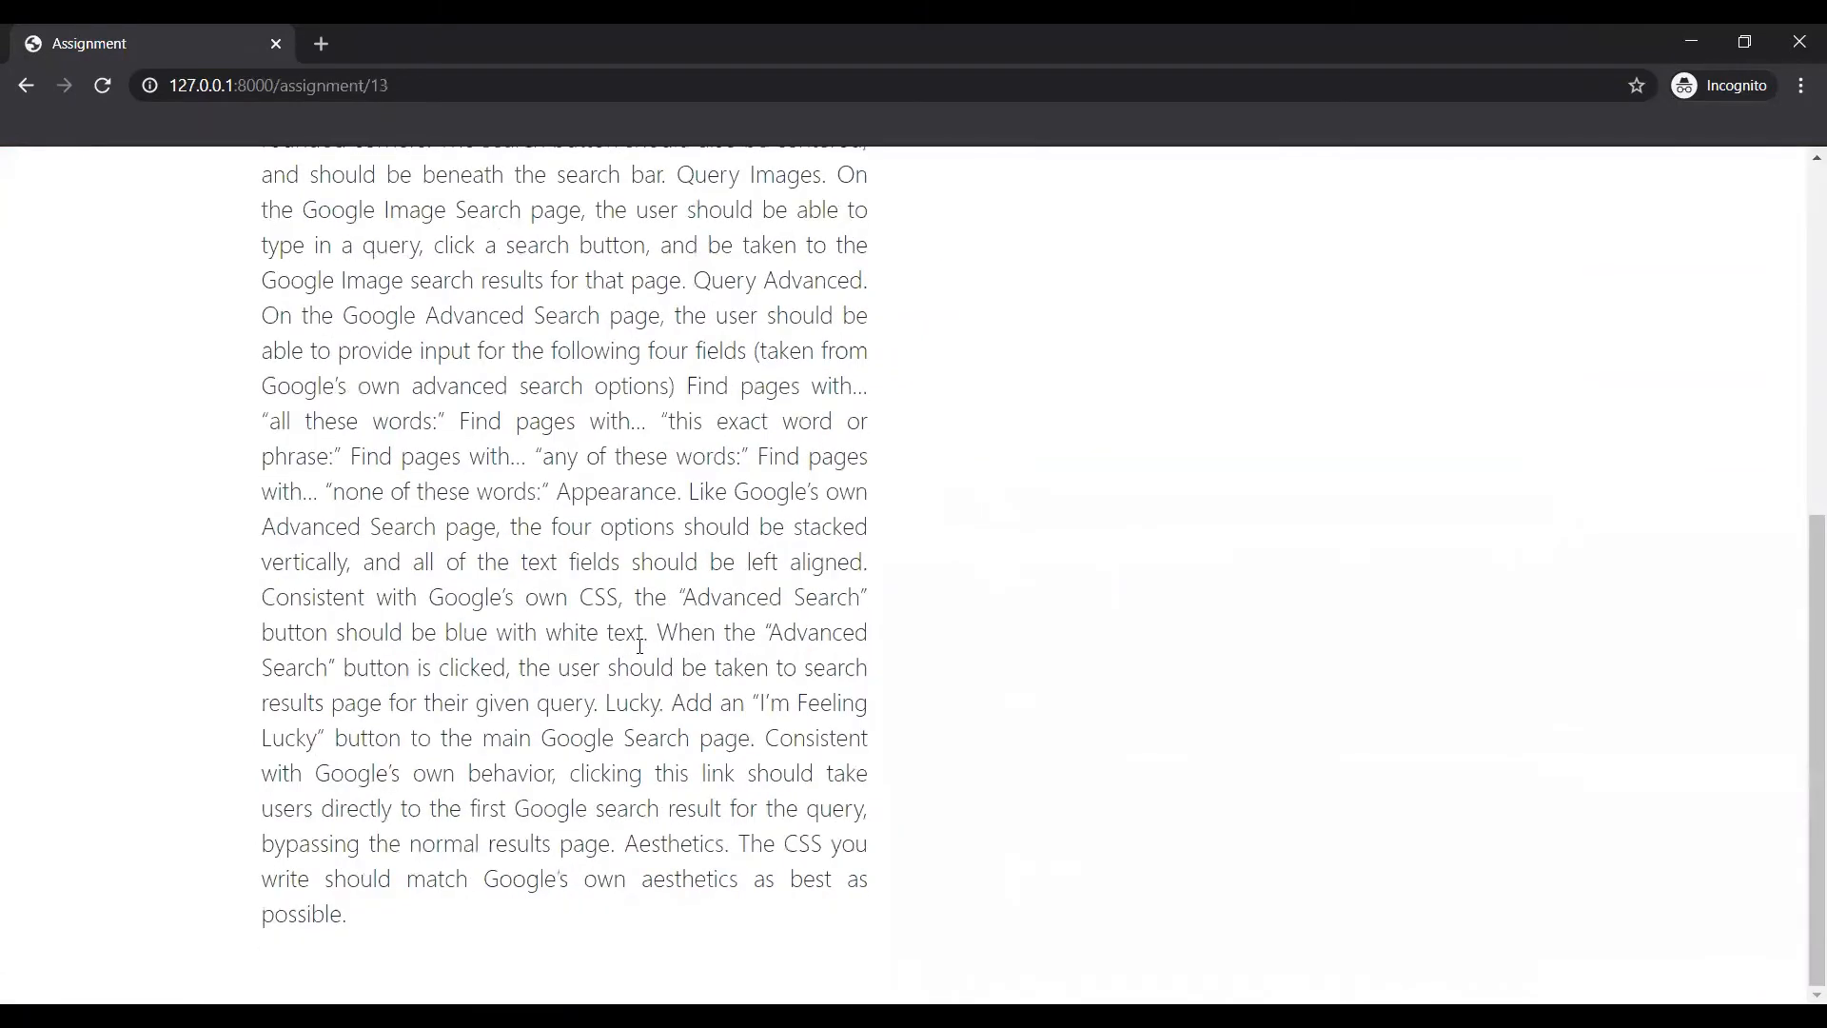
pyautogui.scroll(3)
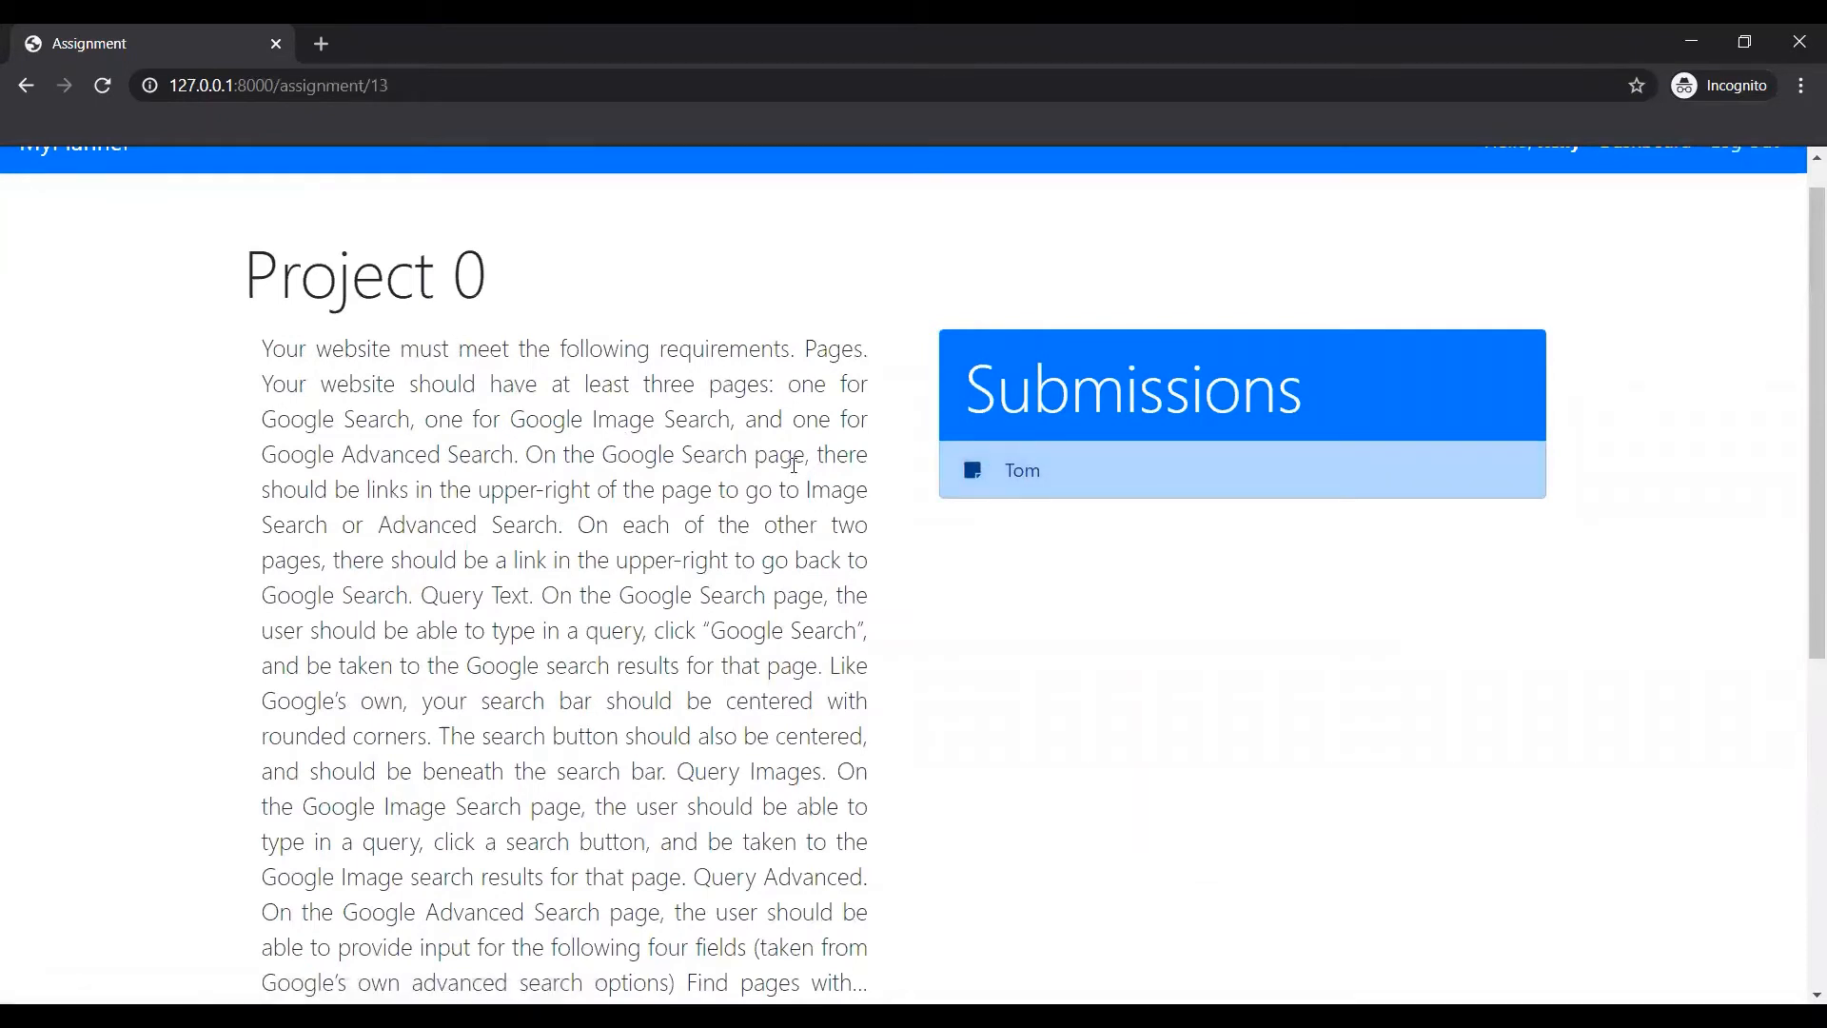
pyautogui.moveTo(1047, 541)
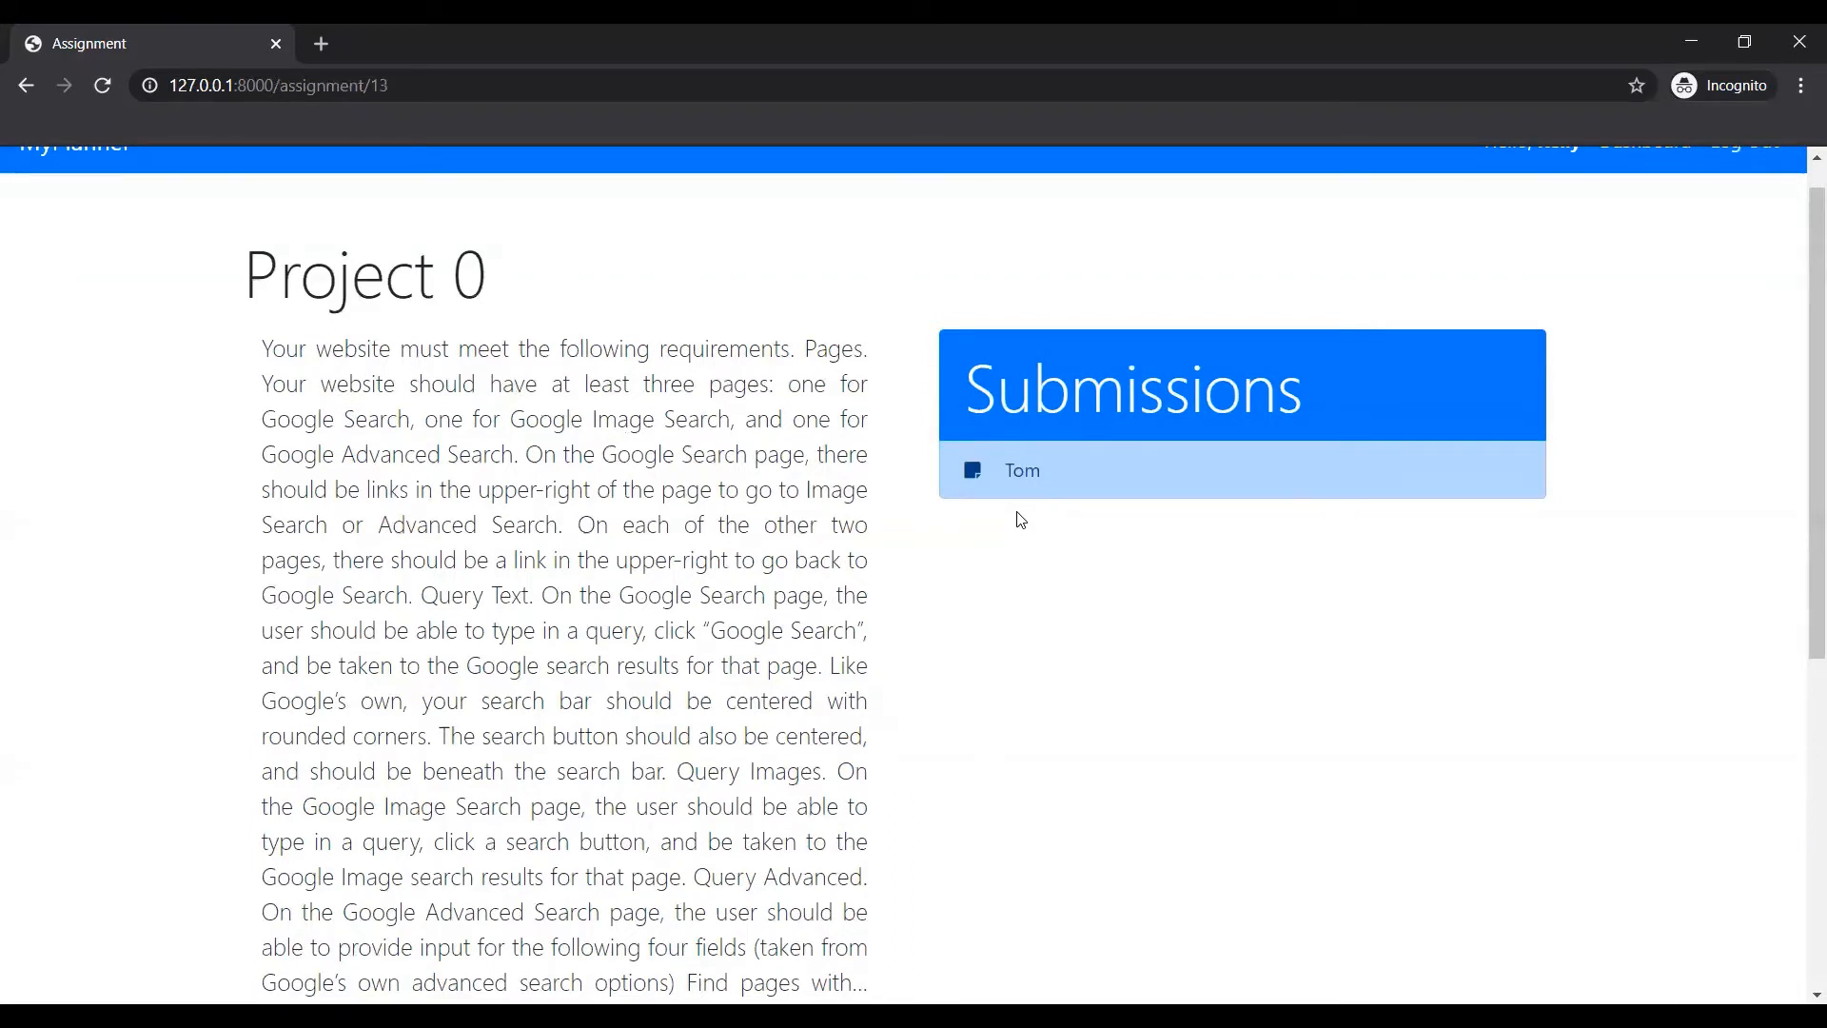
pyautogui.moveTo(1022, 505)
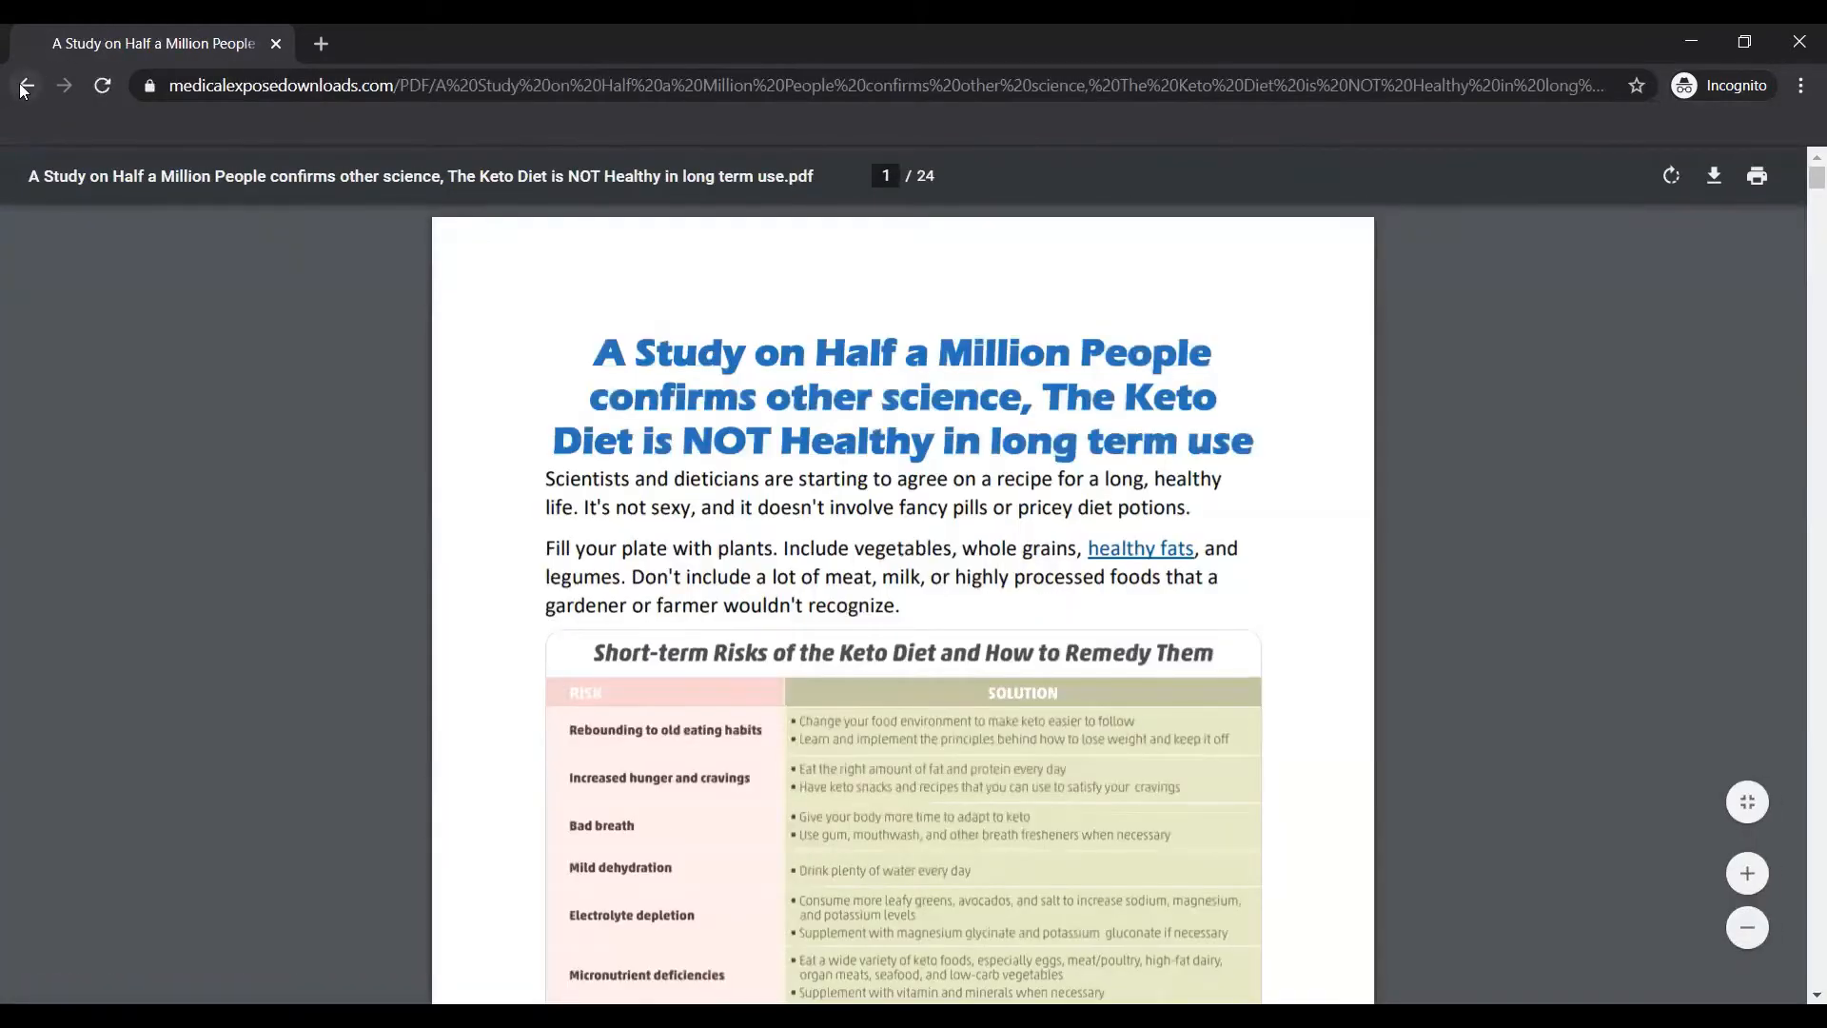
# Go back to Project 0, then return to Kelly's dashboard and scroll the course cards.
pyautogui.click(25, 85)
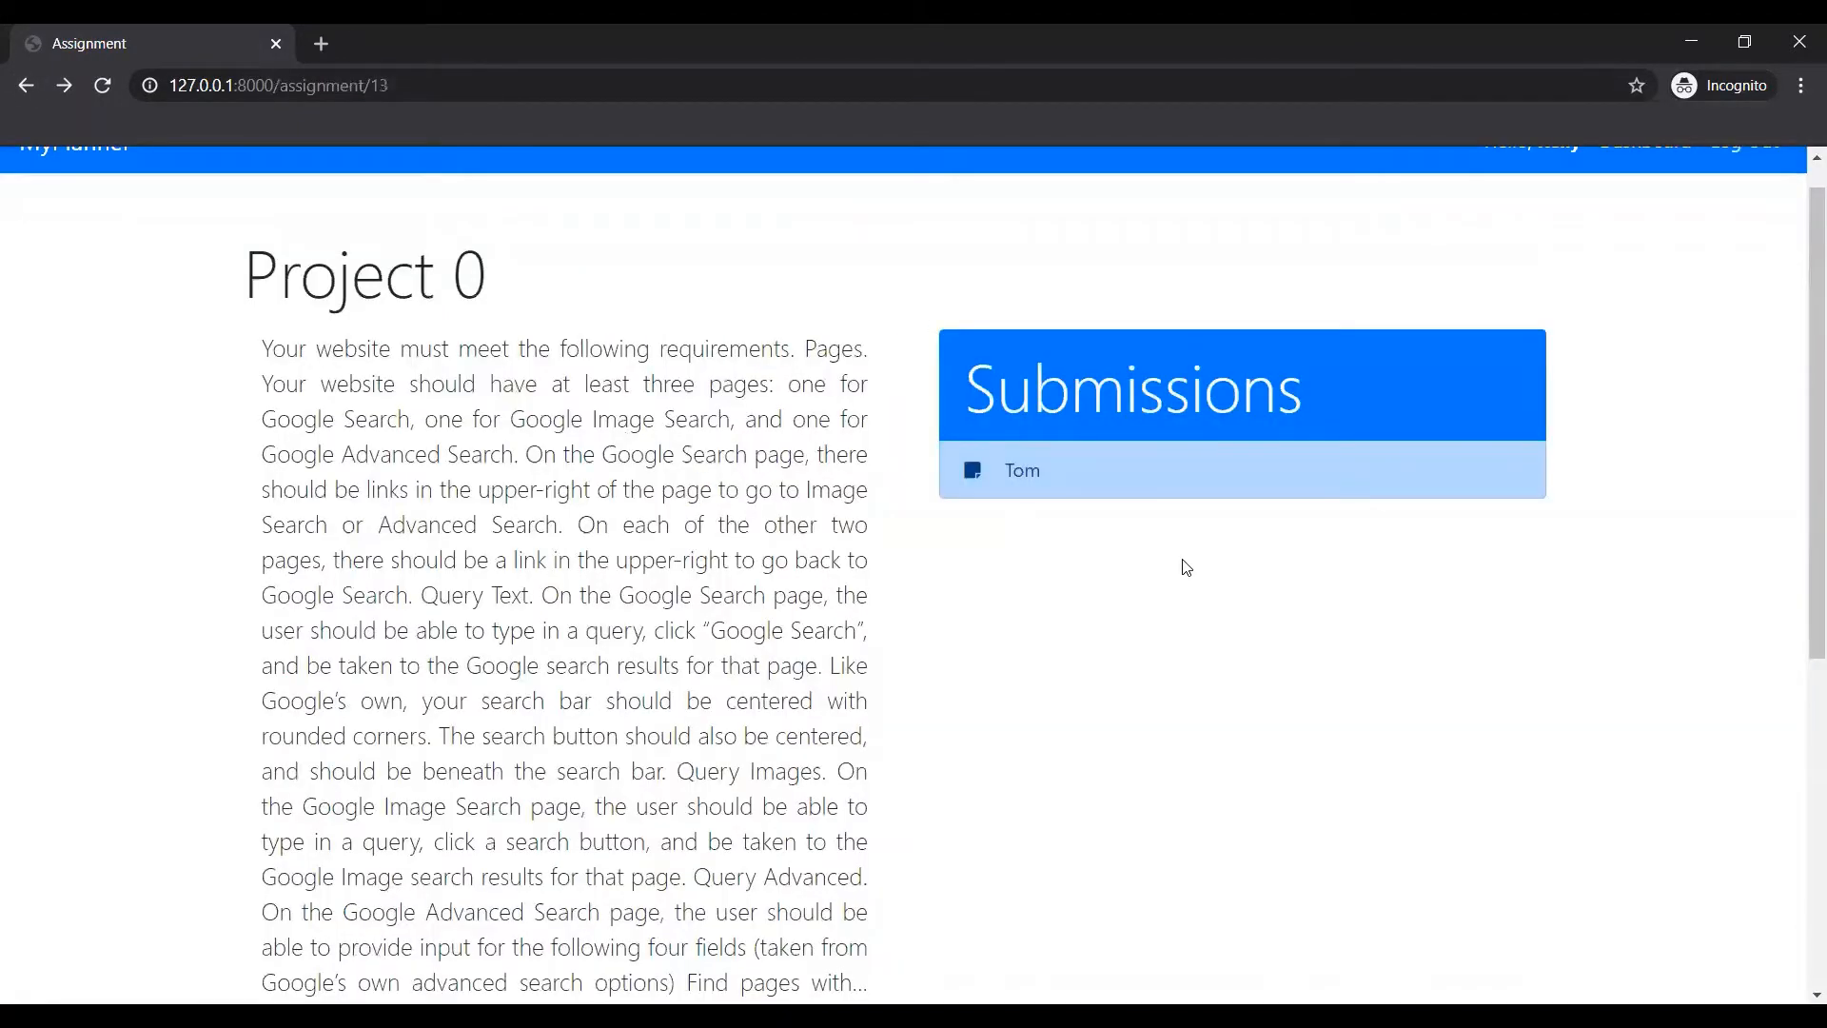
pyautogui.scroll(3)
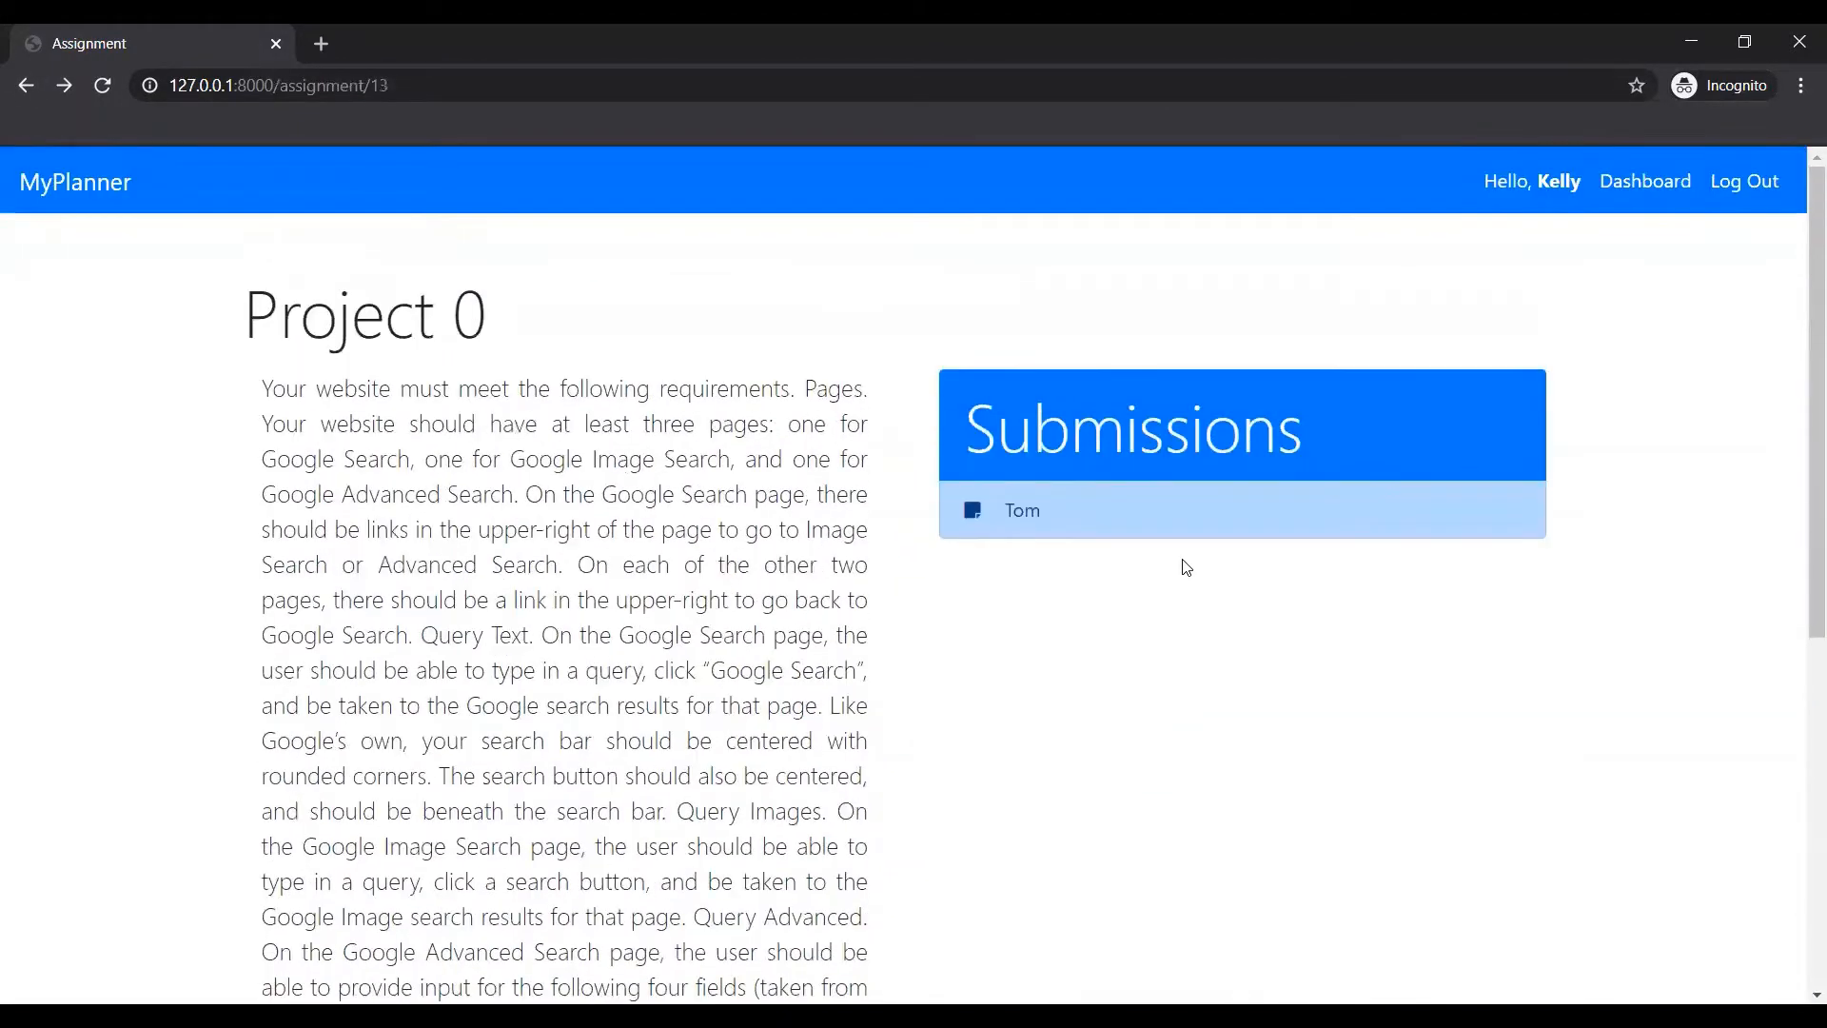
pyautogui.click(1644, 181)
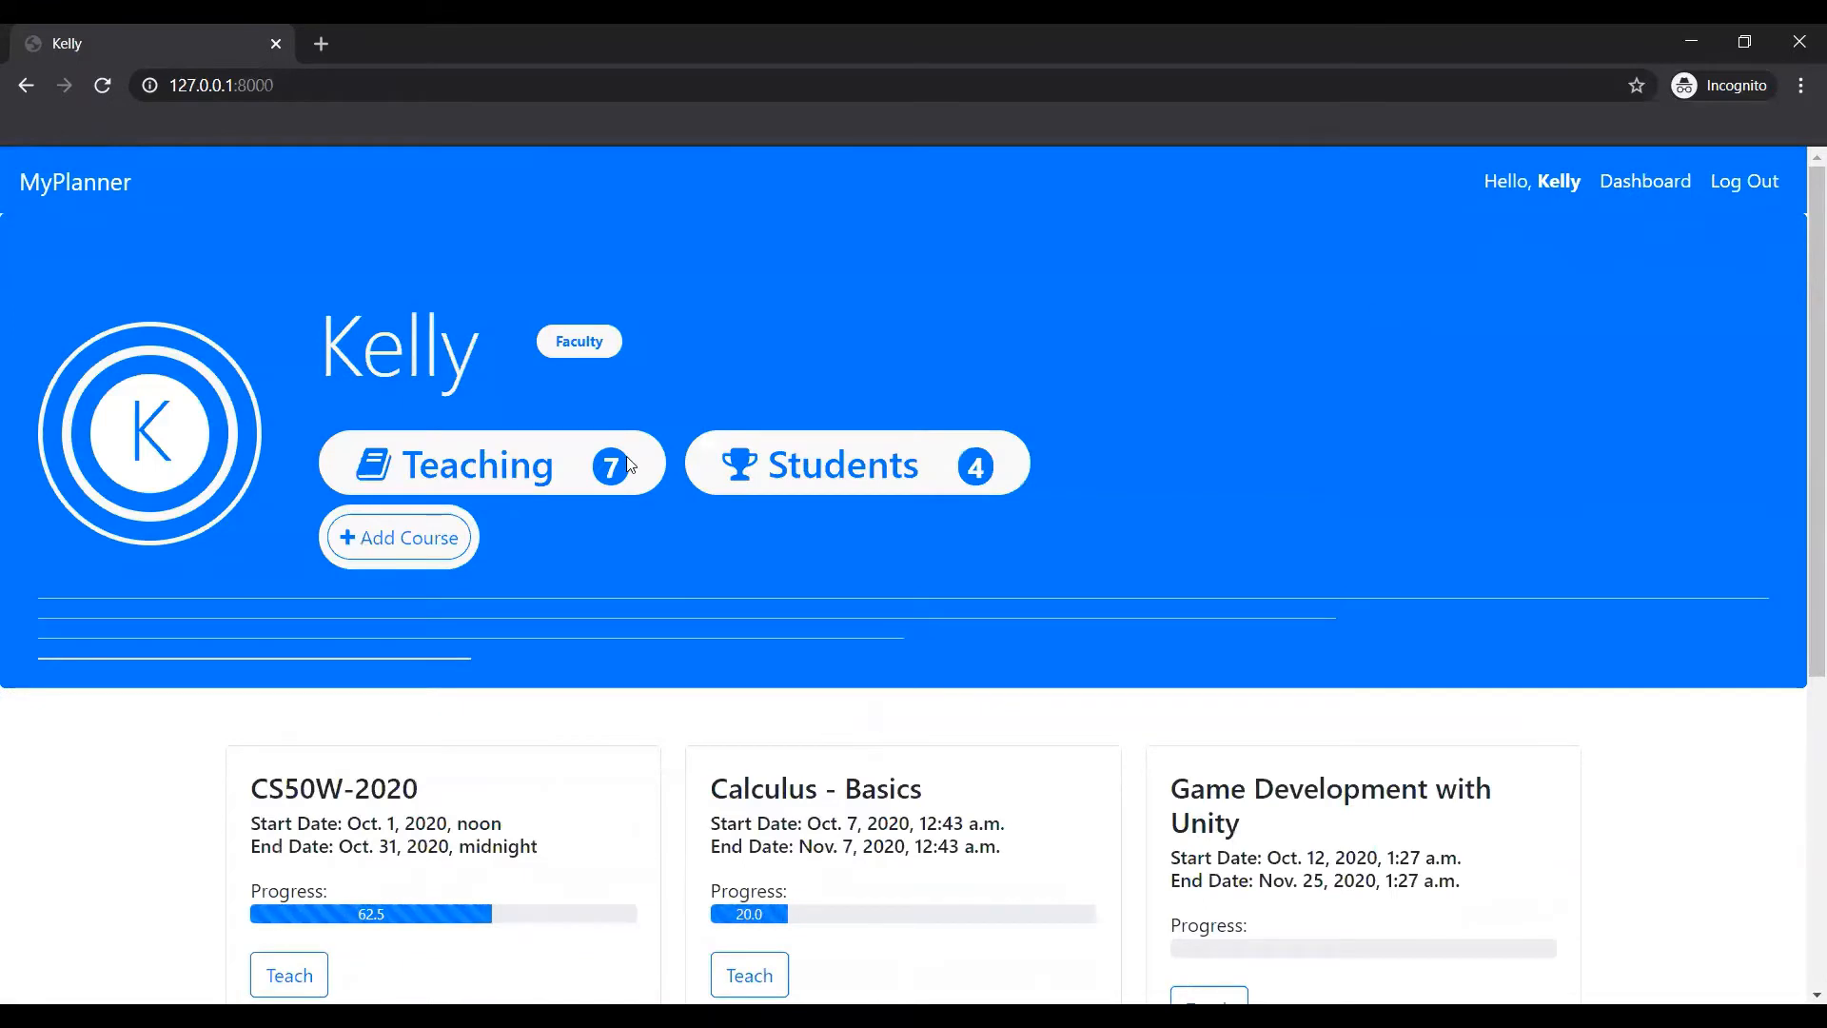
pyautogui.scroll(-3)
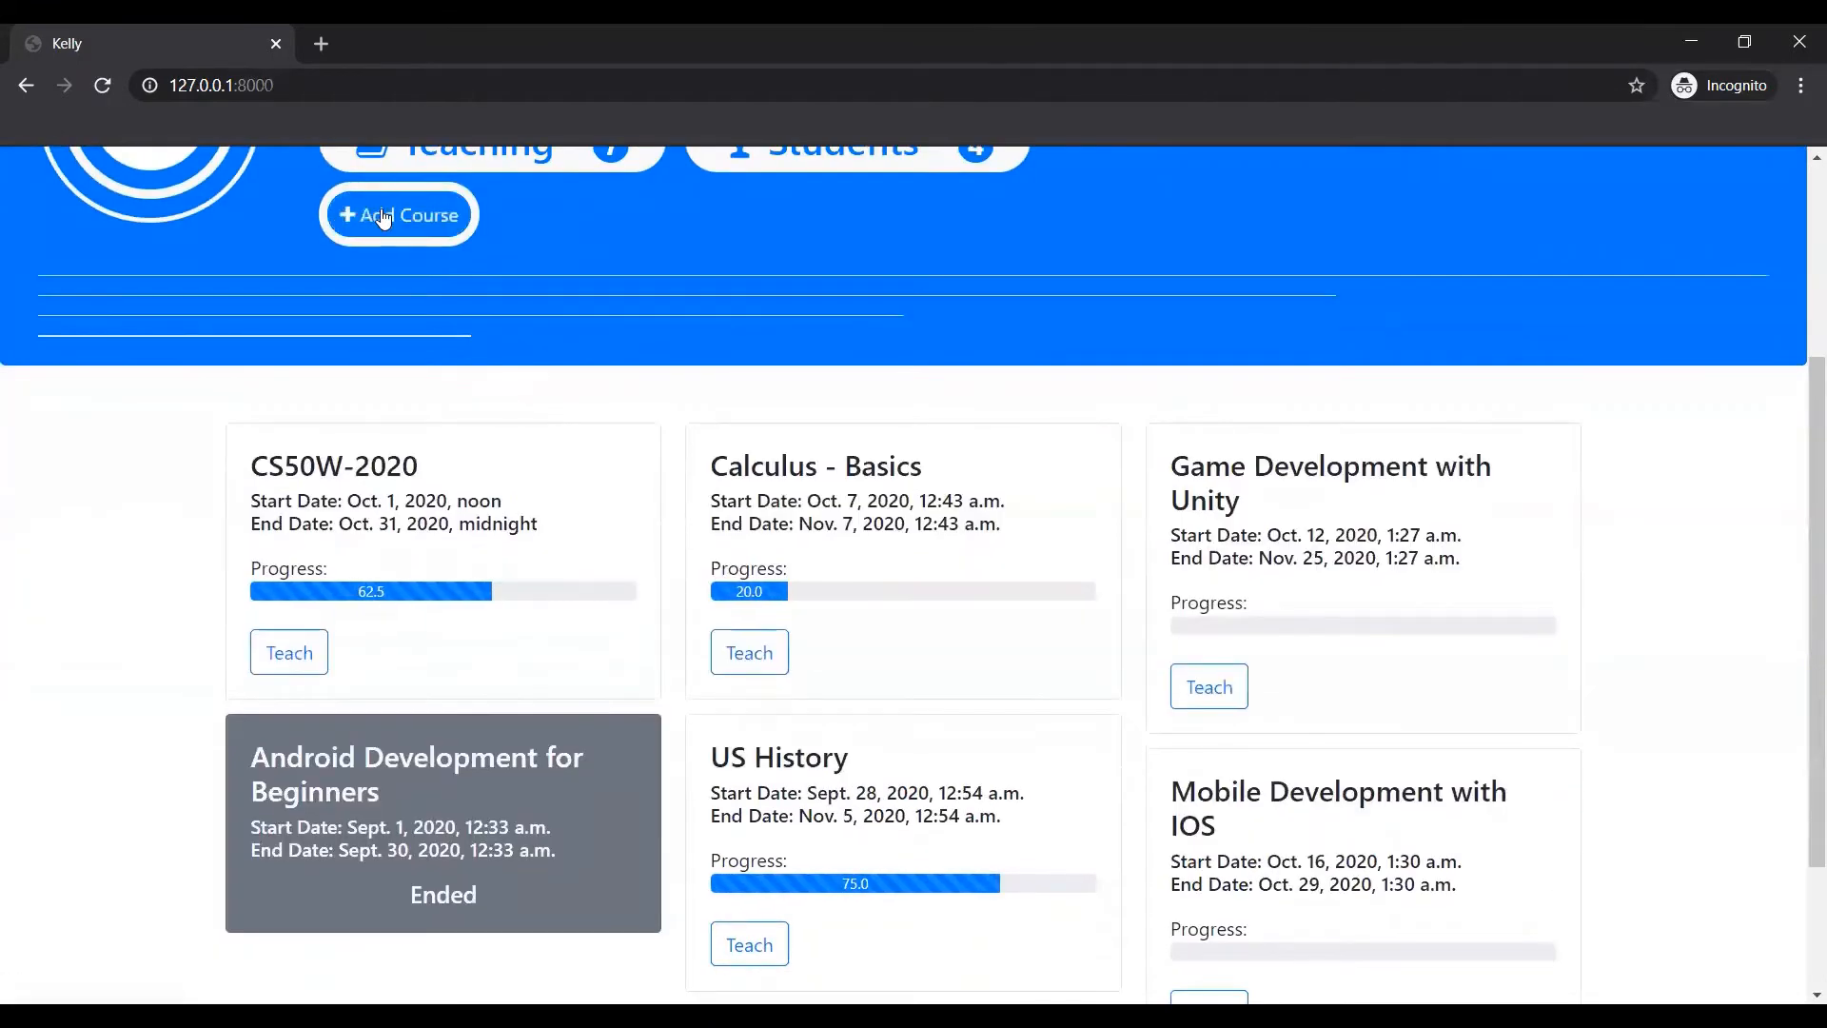
# Create 'New Course' running Oct. 14 to Oct. 29, 2020, with Kelly as faculty.
pyautogui.click(398, 216)
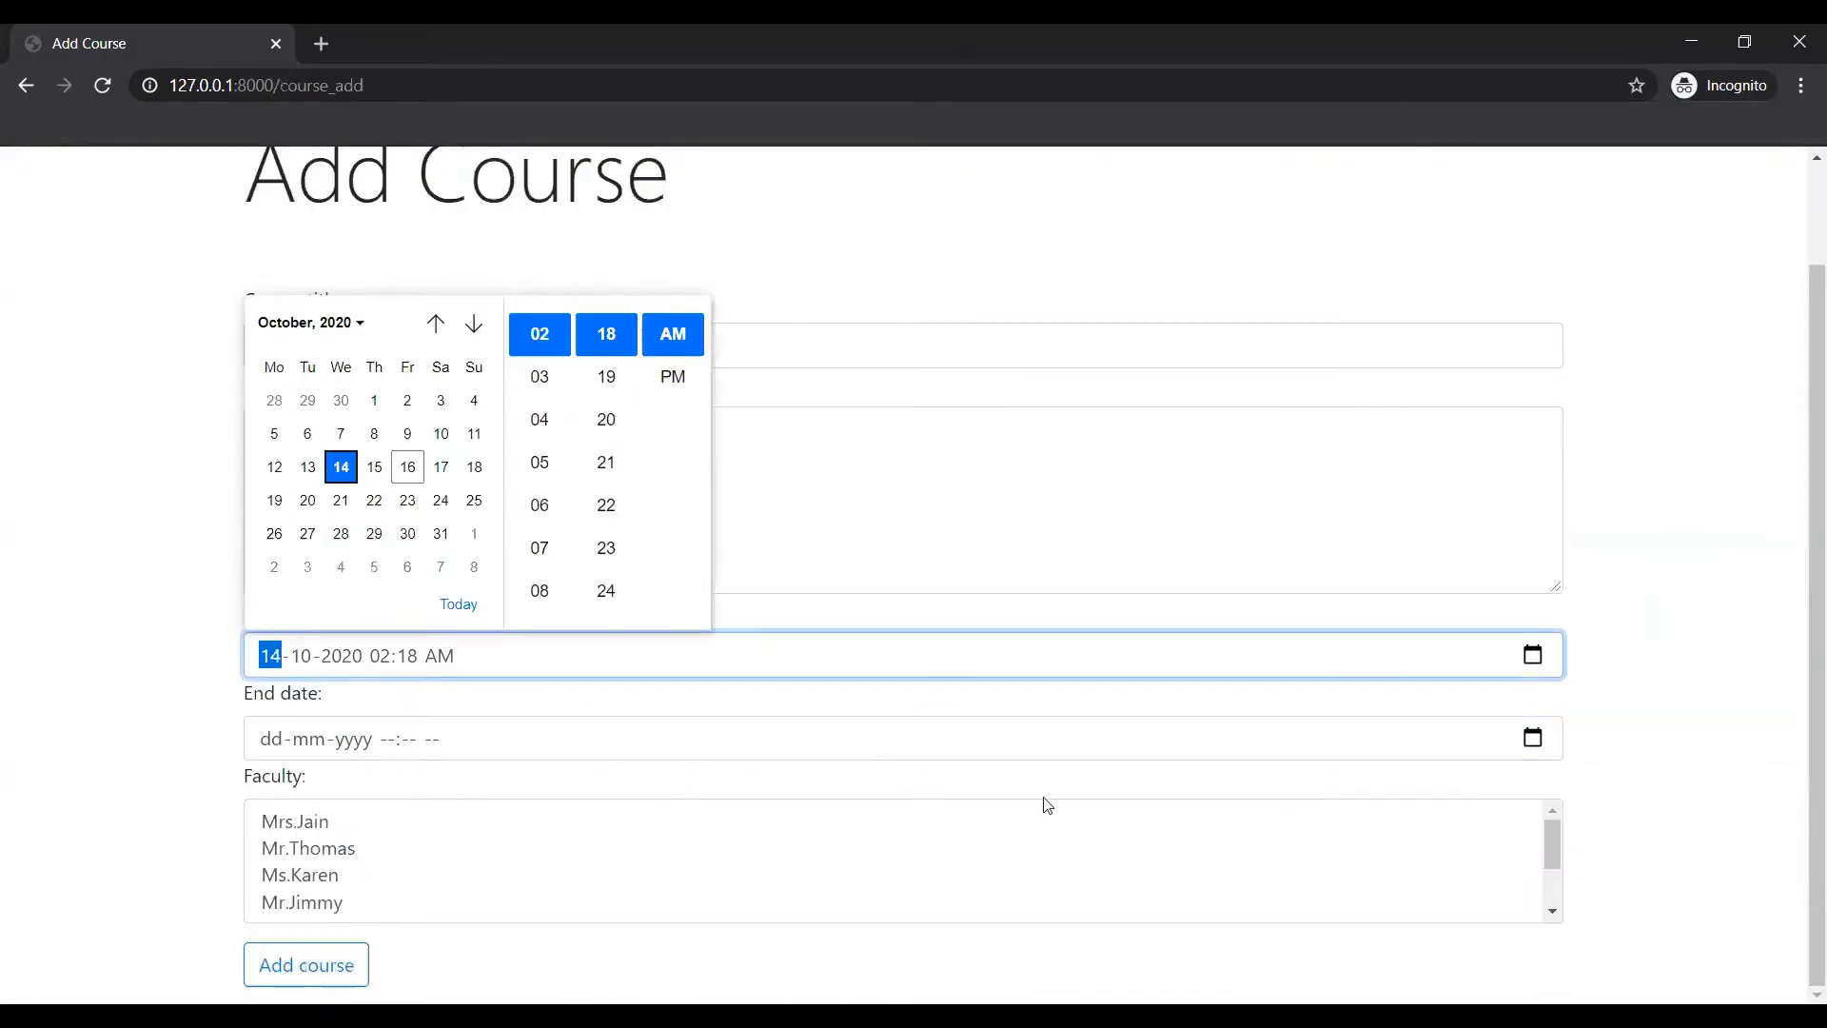
pyautogui.click(280, 901)
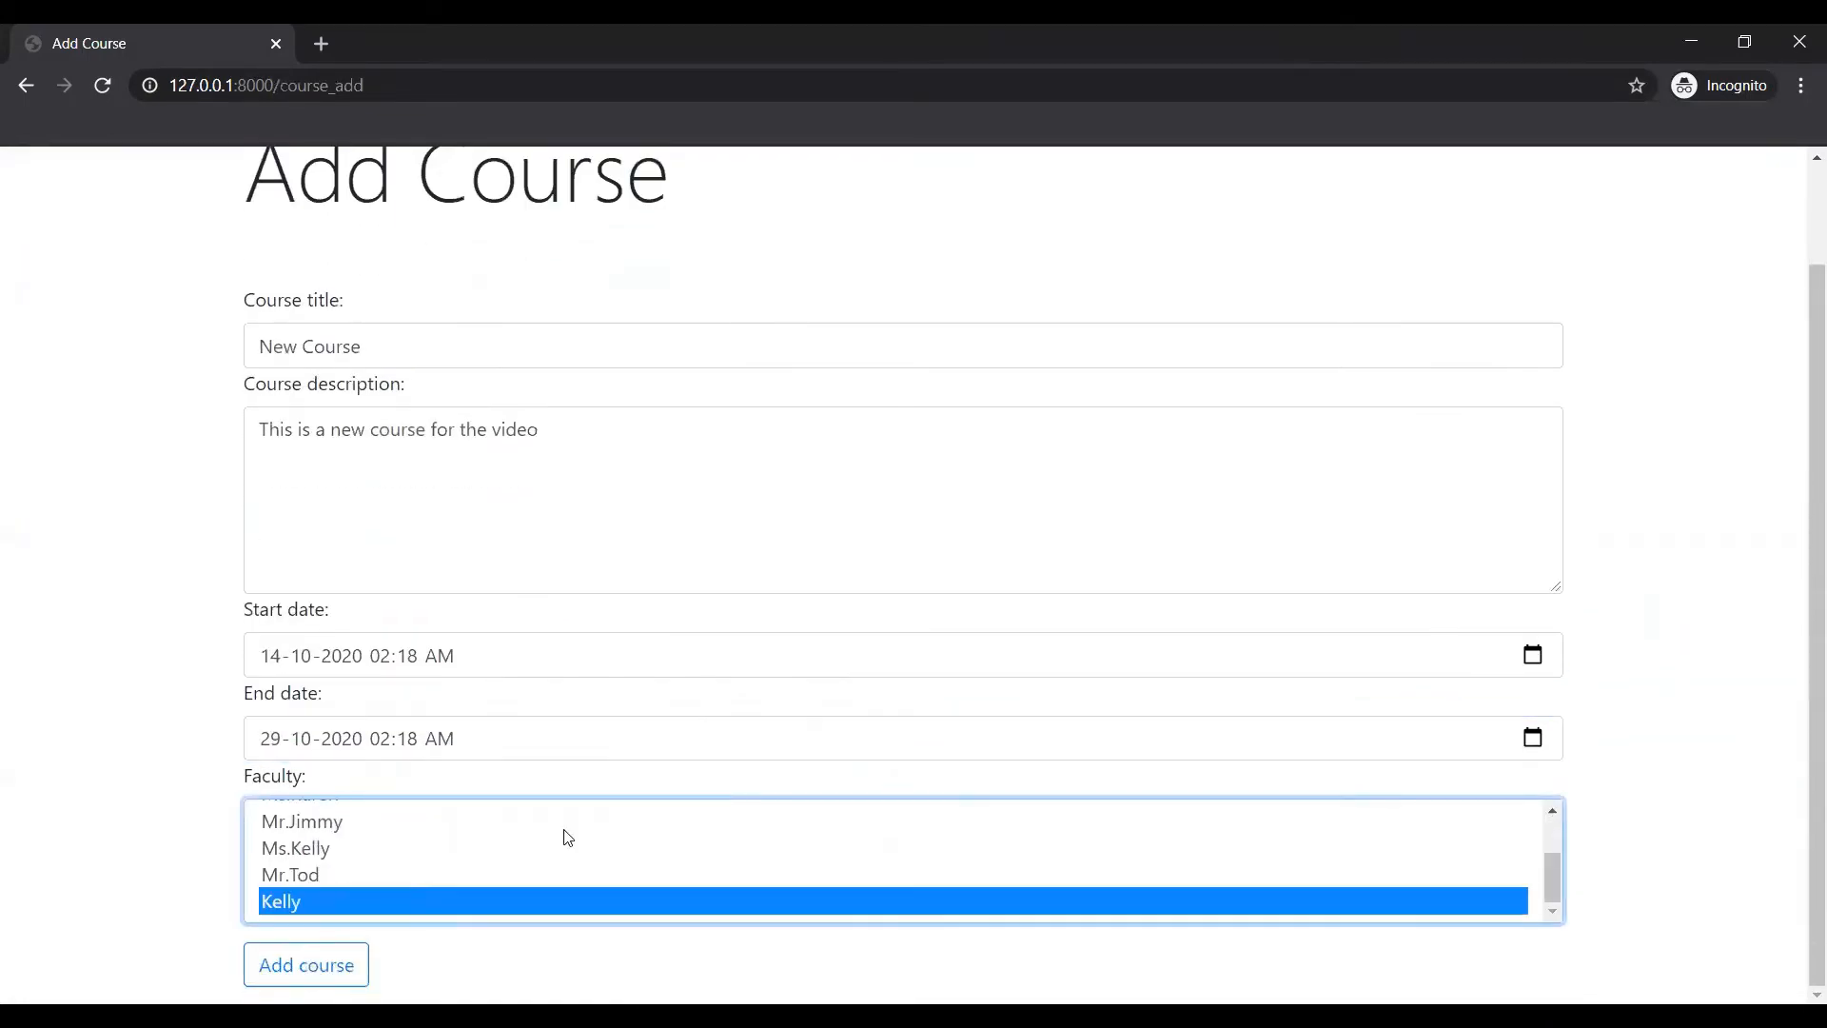
pyautogui.click(305, 964)
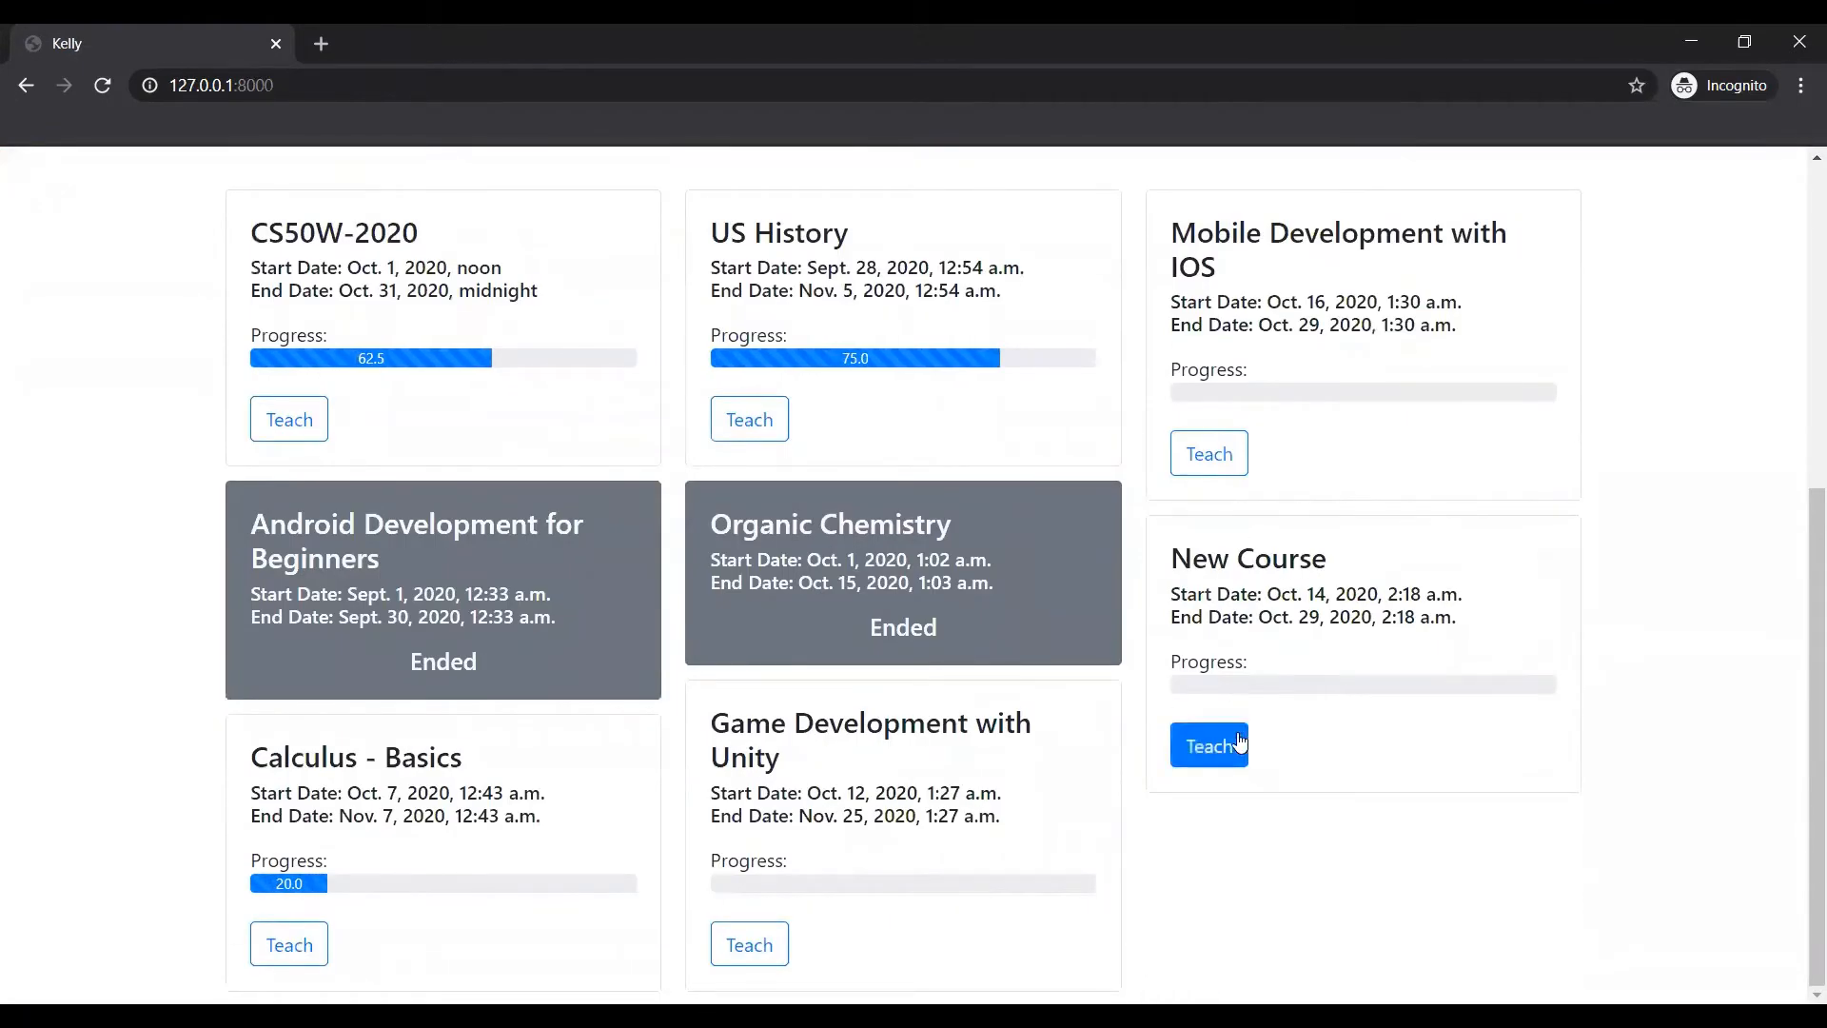
pyautogui.moveTo(1193, 674)
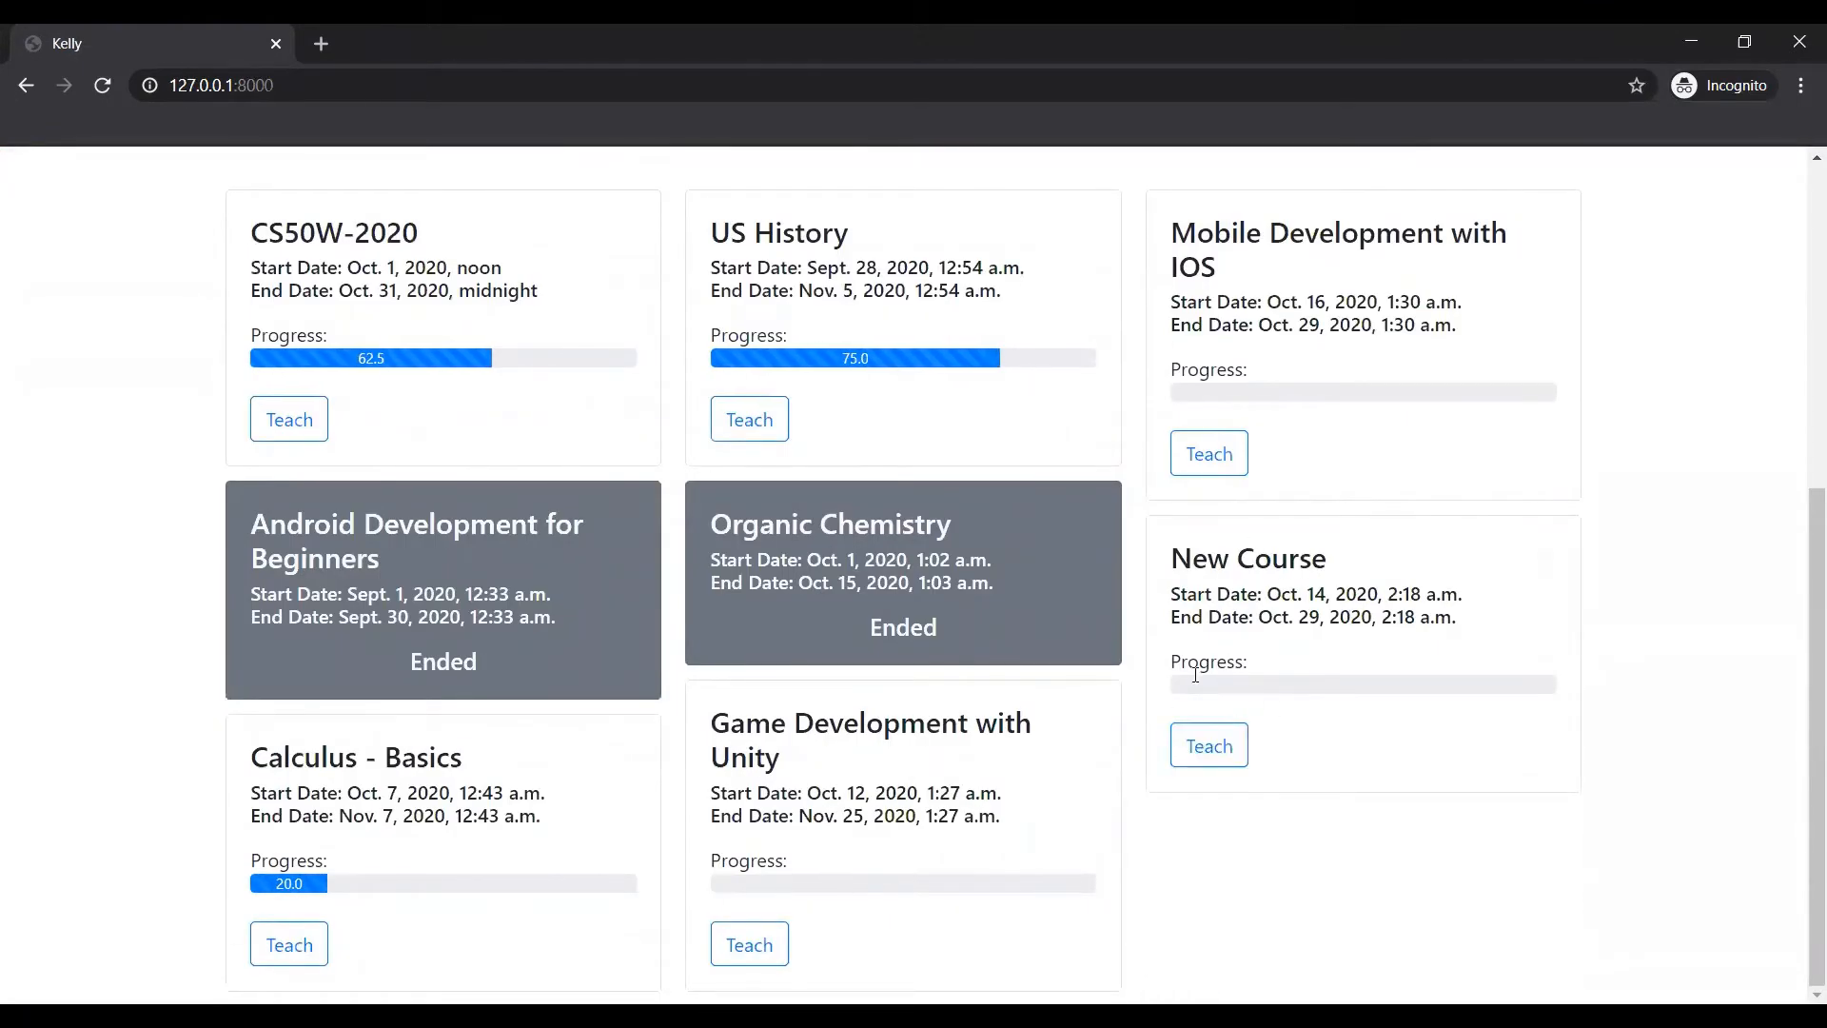
# Open New Course's teaching page and scroll past its empty lectures, assignments and students.
pyautogui.click(1209, 744)
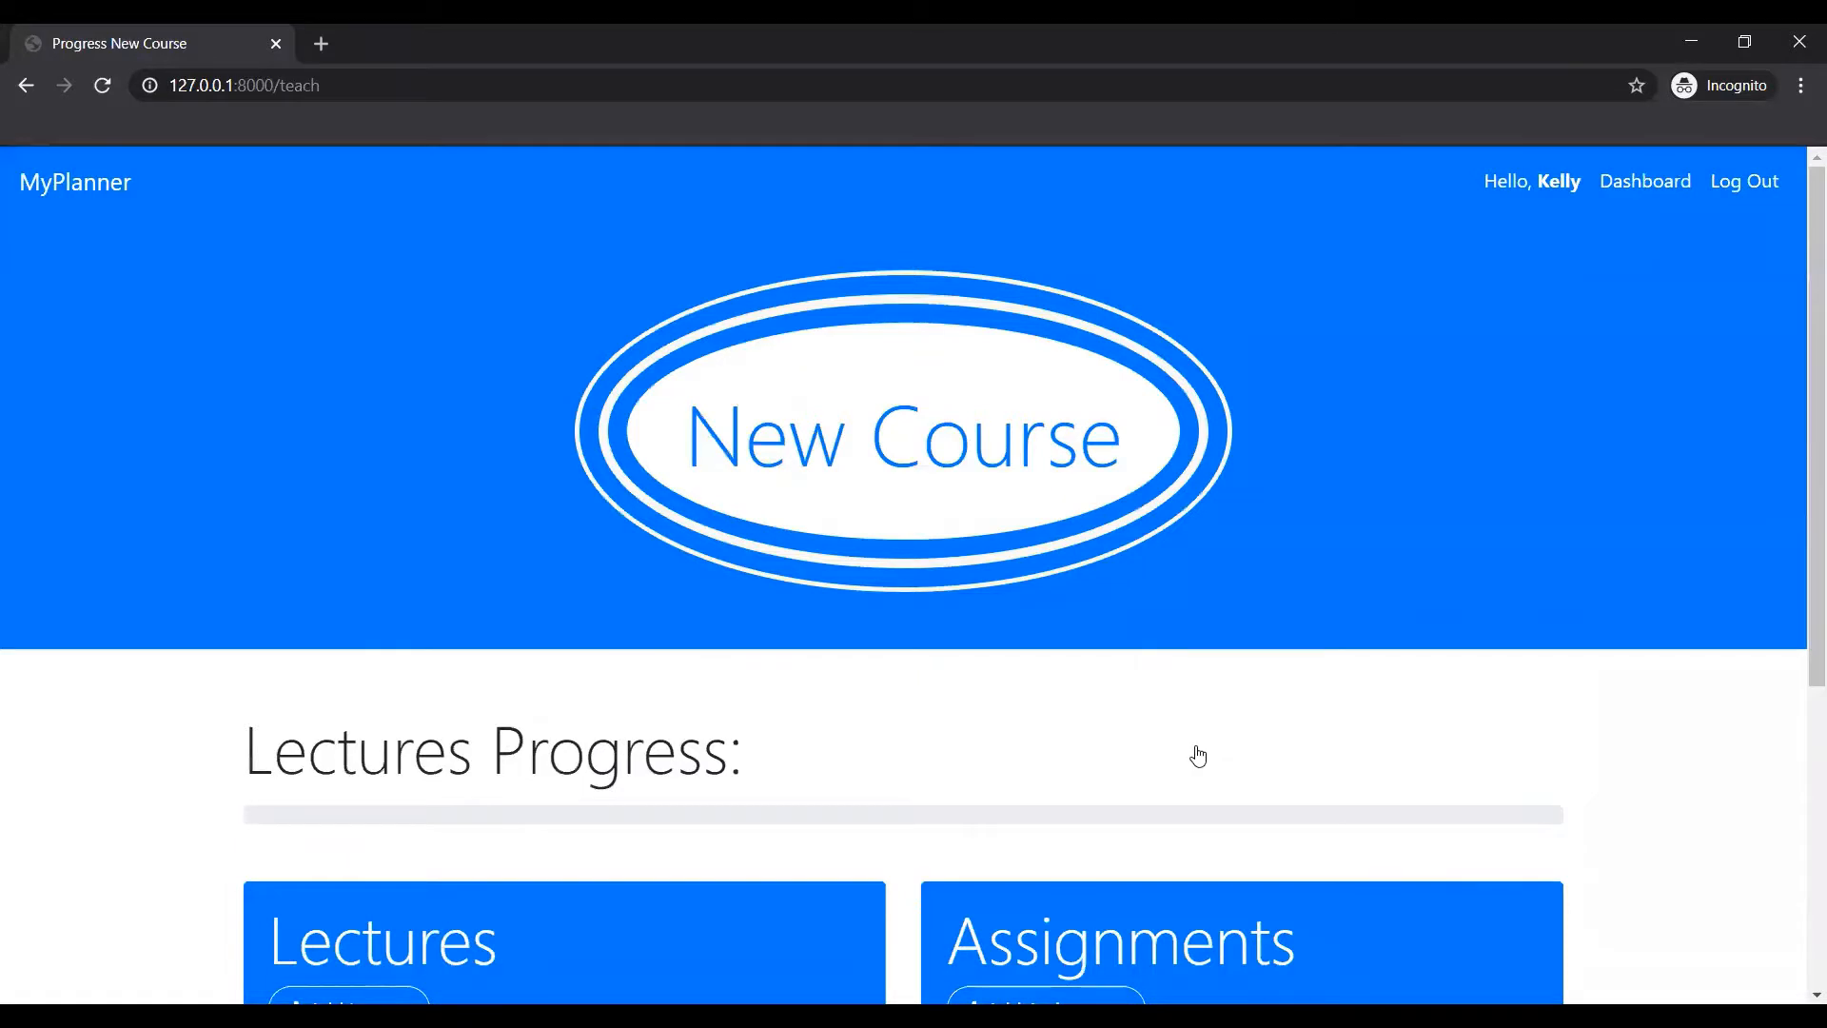
pyautogui.scroll(-3)
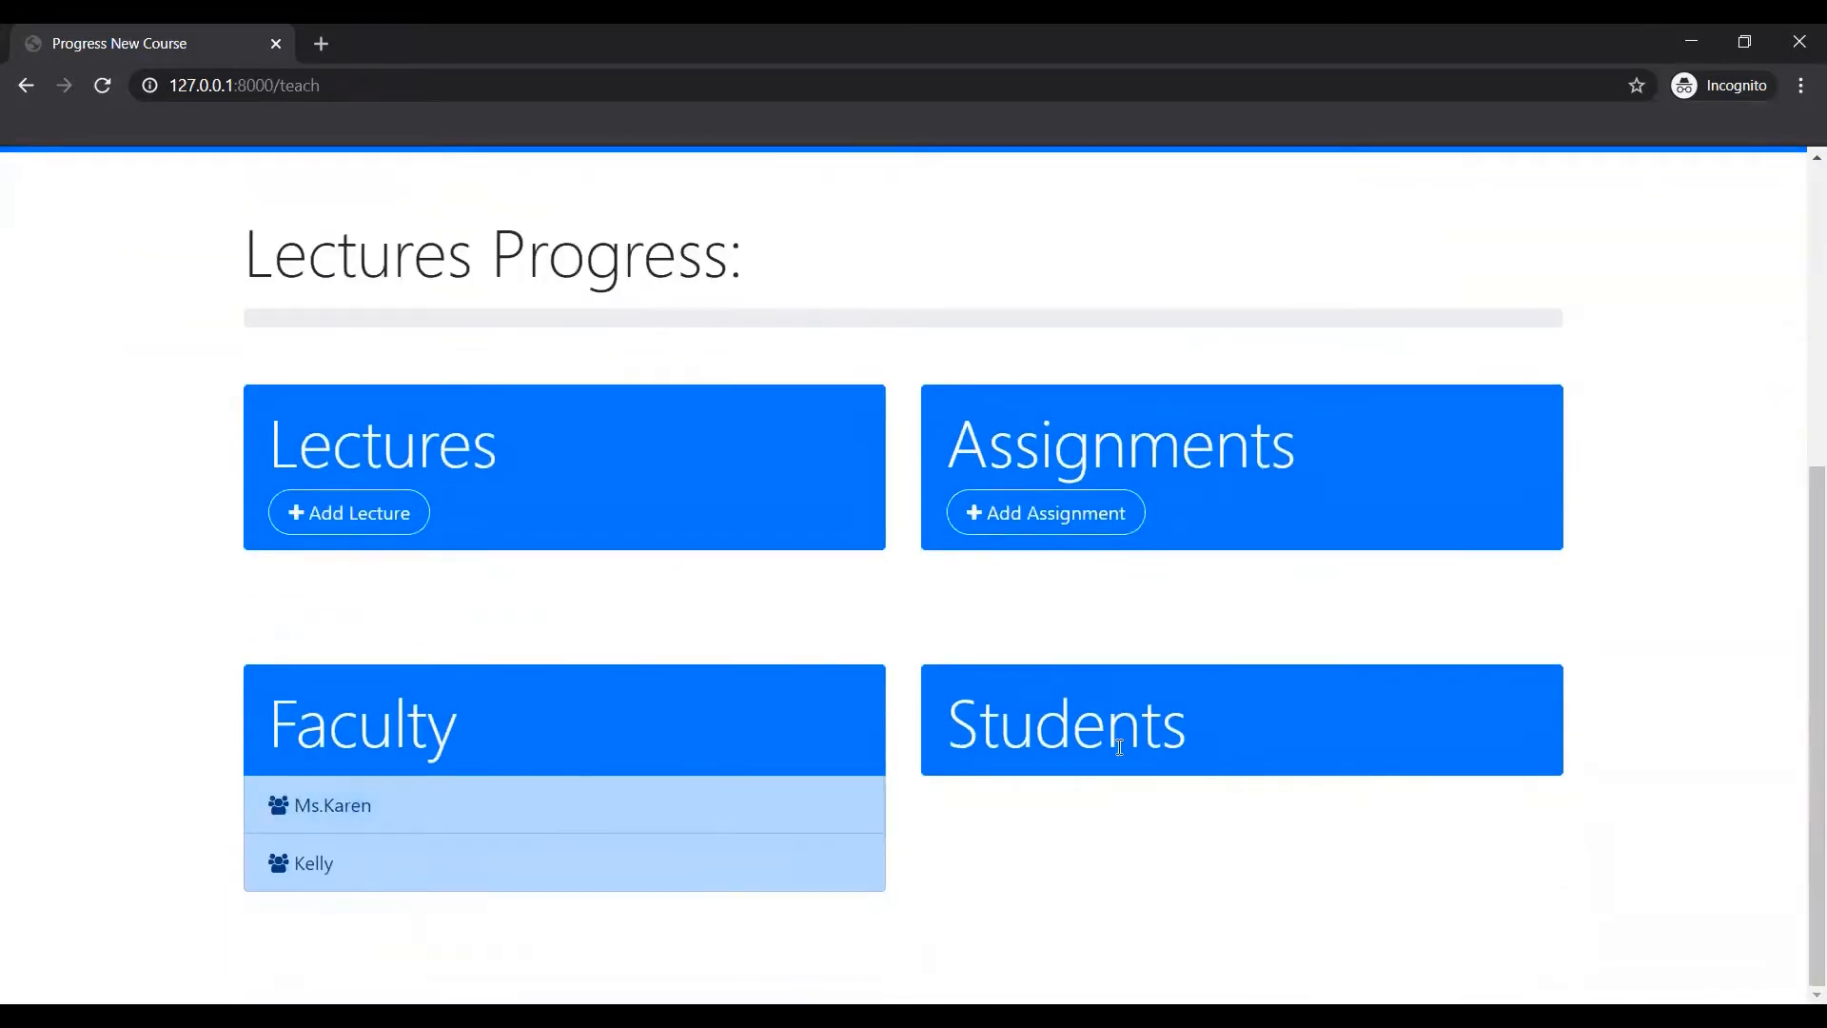
pyautogui.moveTo(1221, 736)
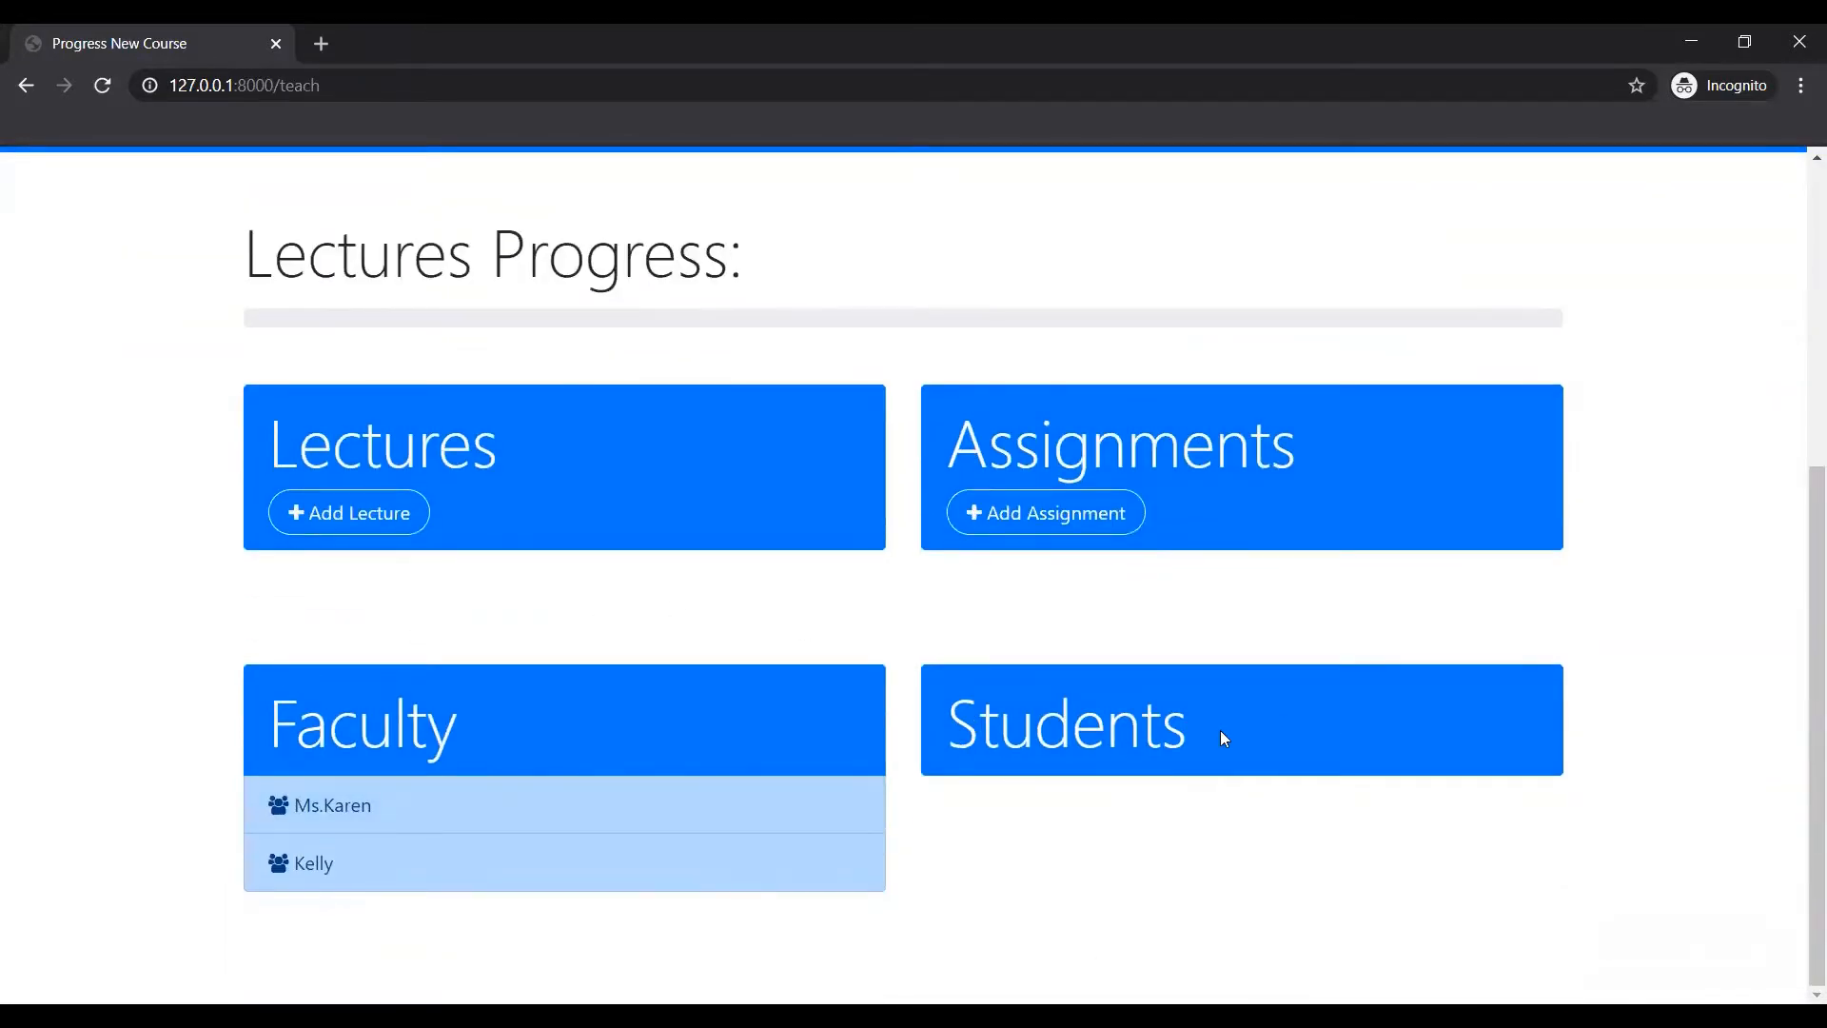
pyautogui.moveTo(337, 458)
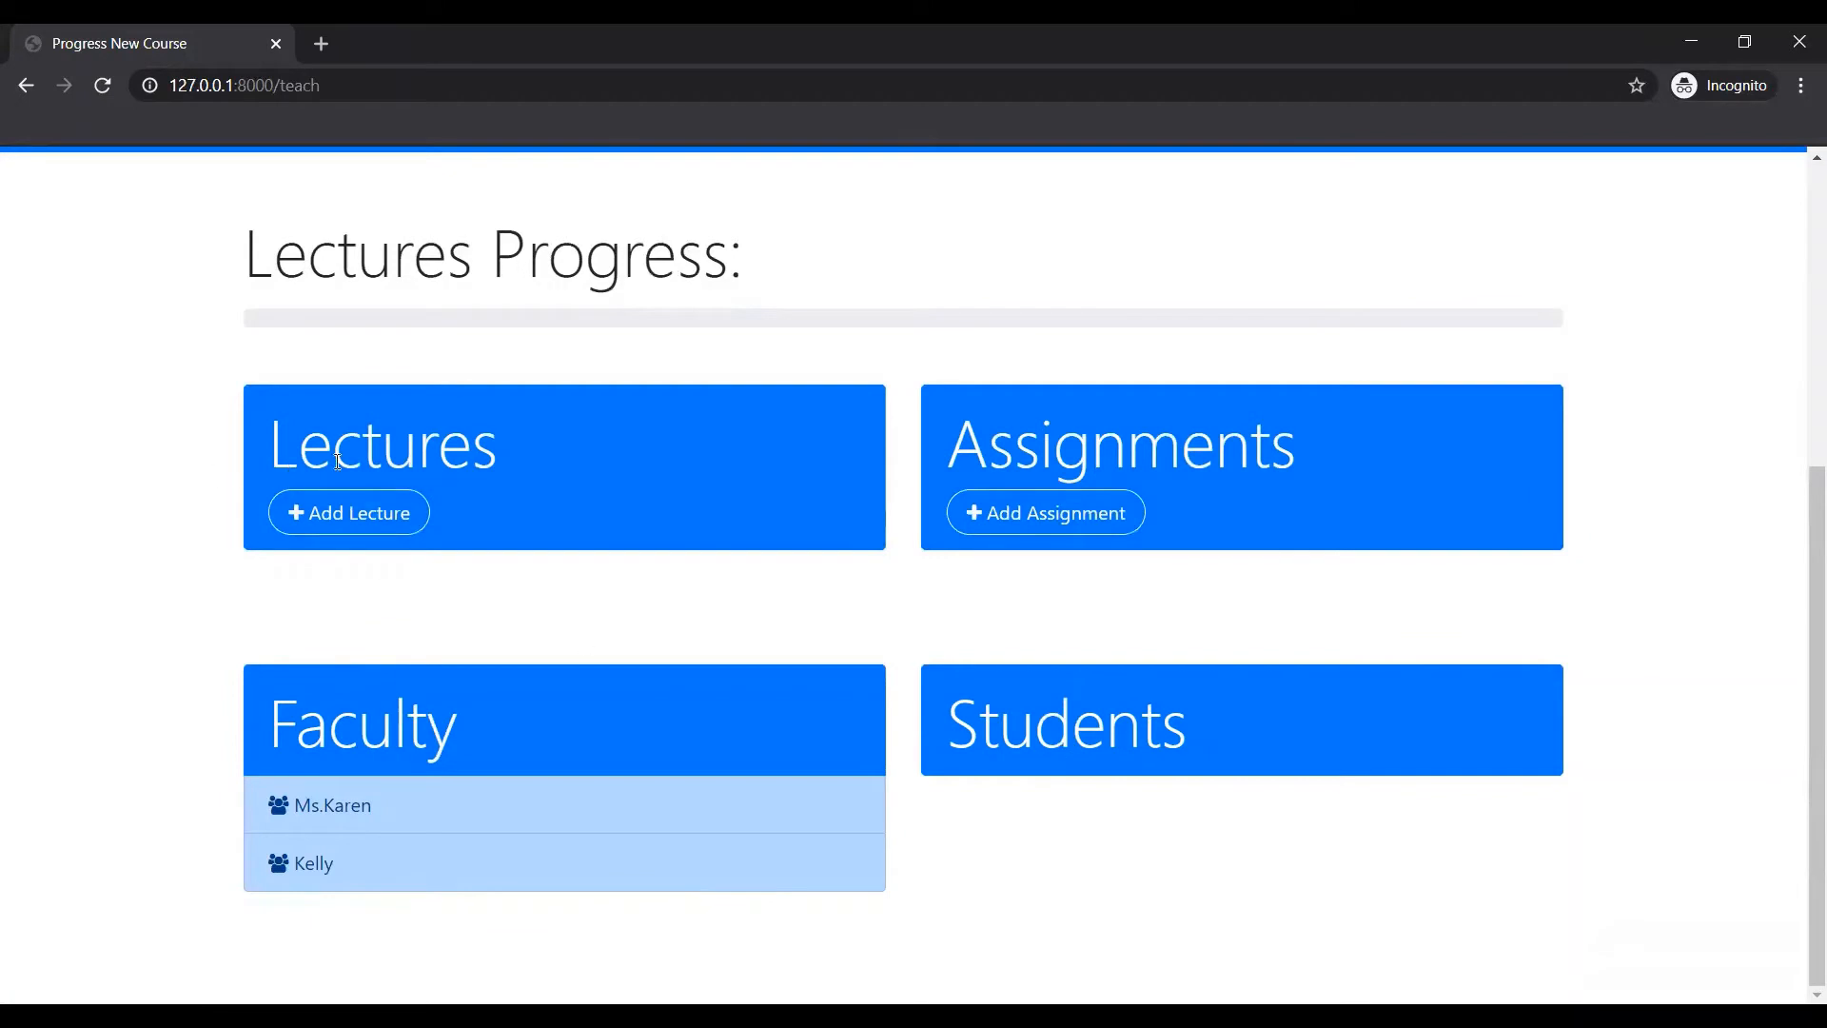
pyautogui.moveTo(1193, 493)
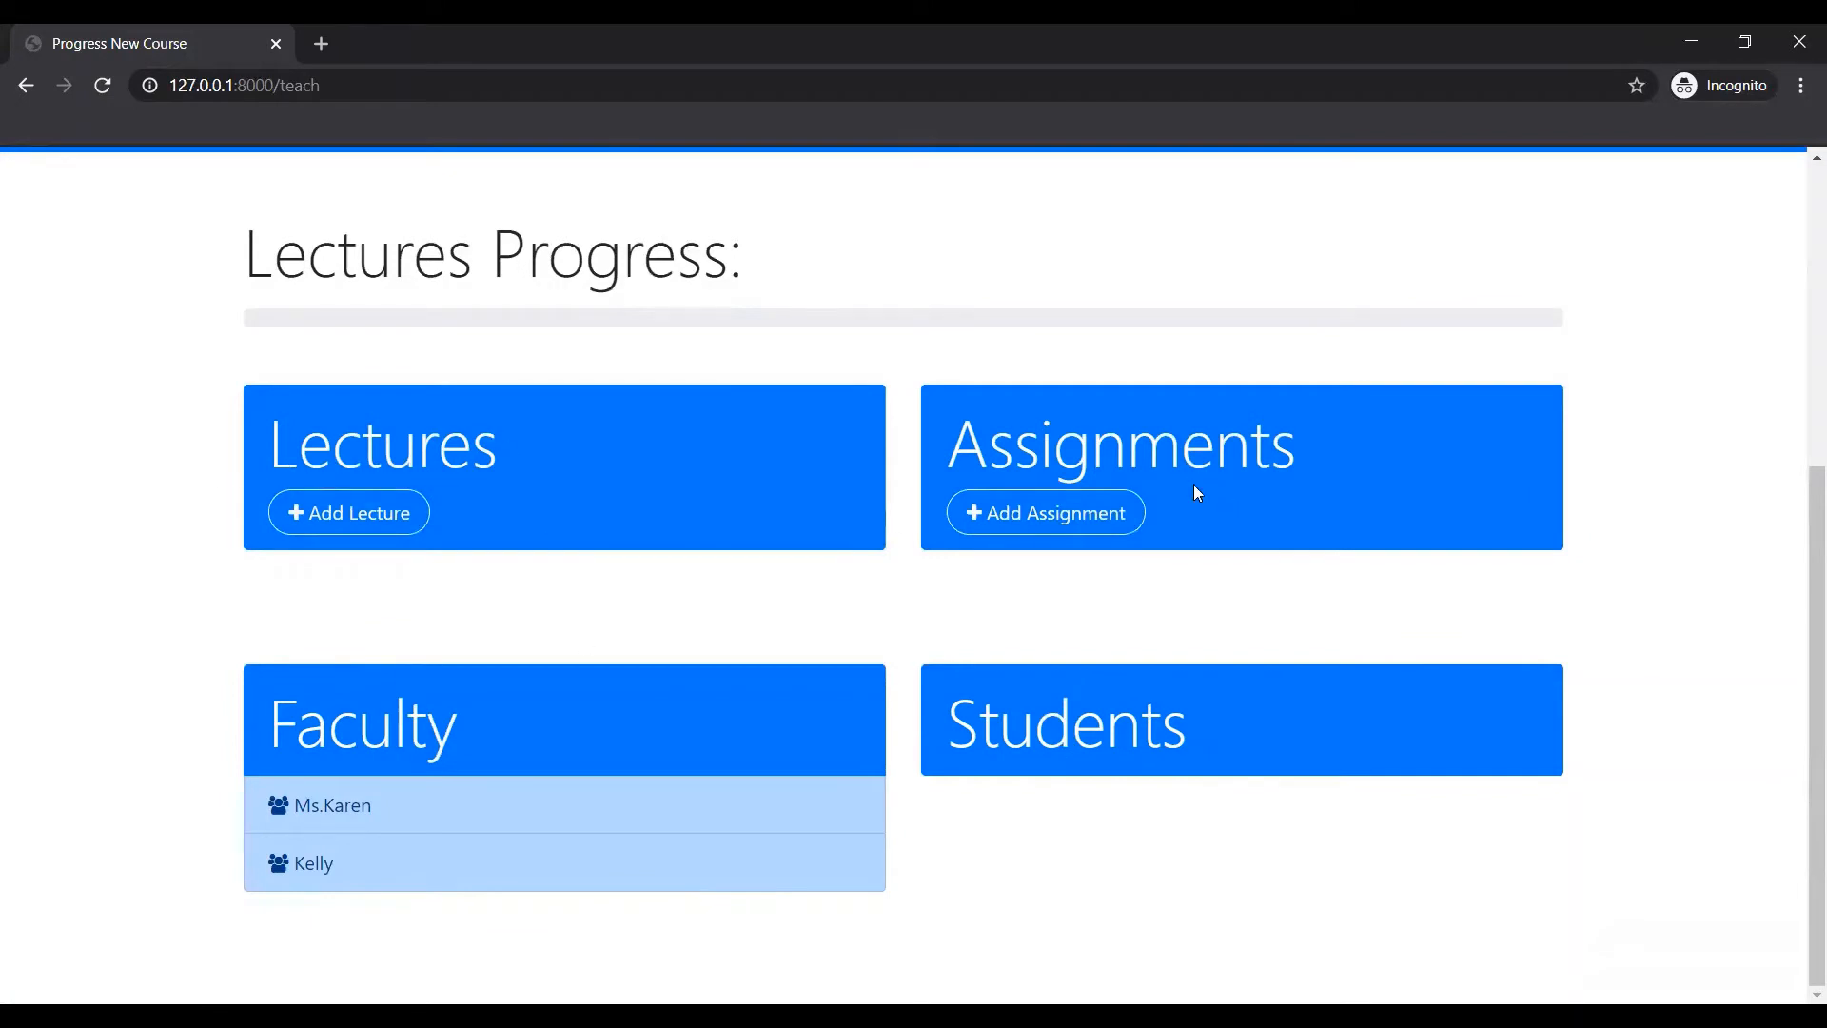
# Add an assignment titled 'Assignment 1' to New Course.
pyautogui.click(1047, 513)
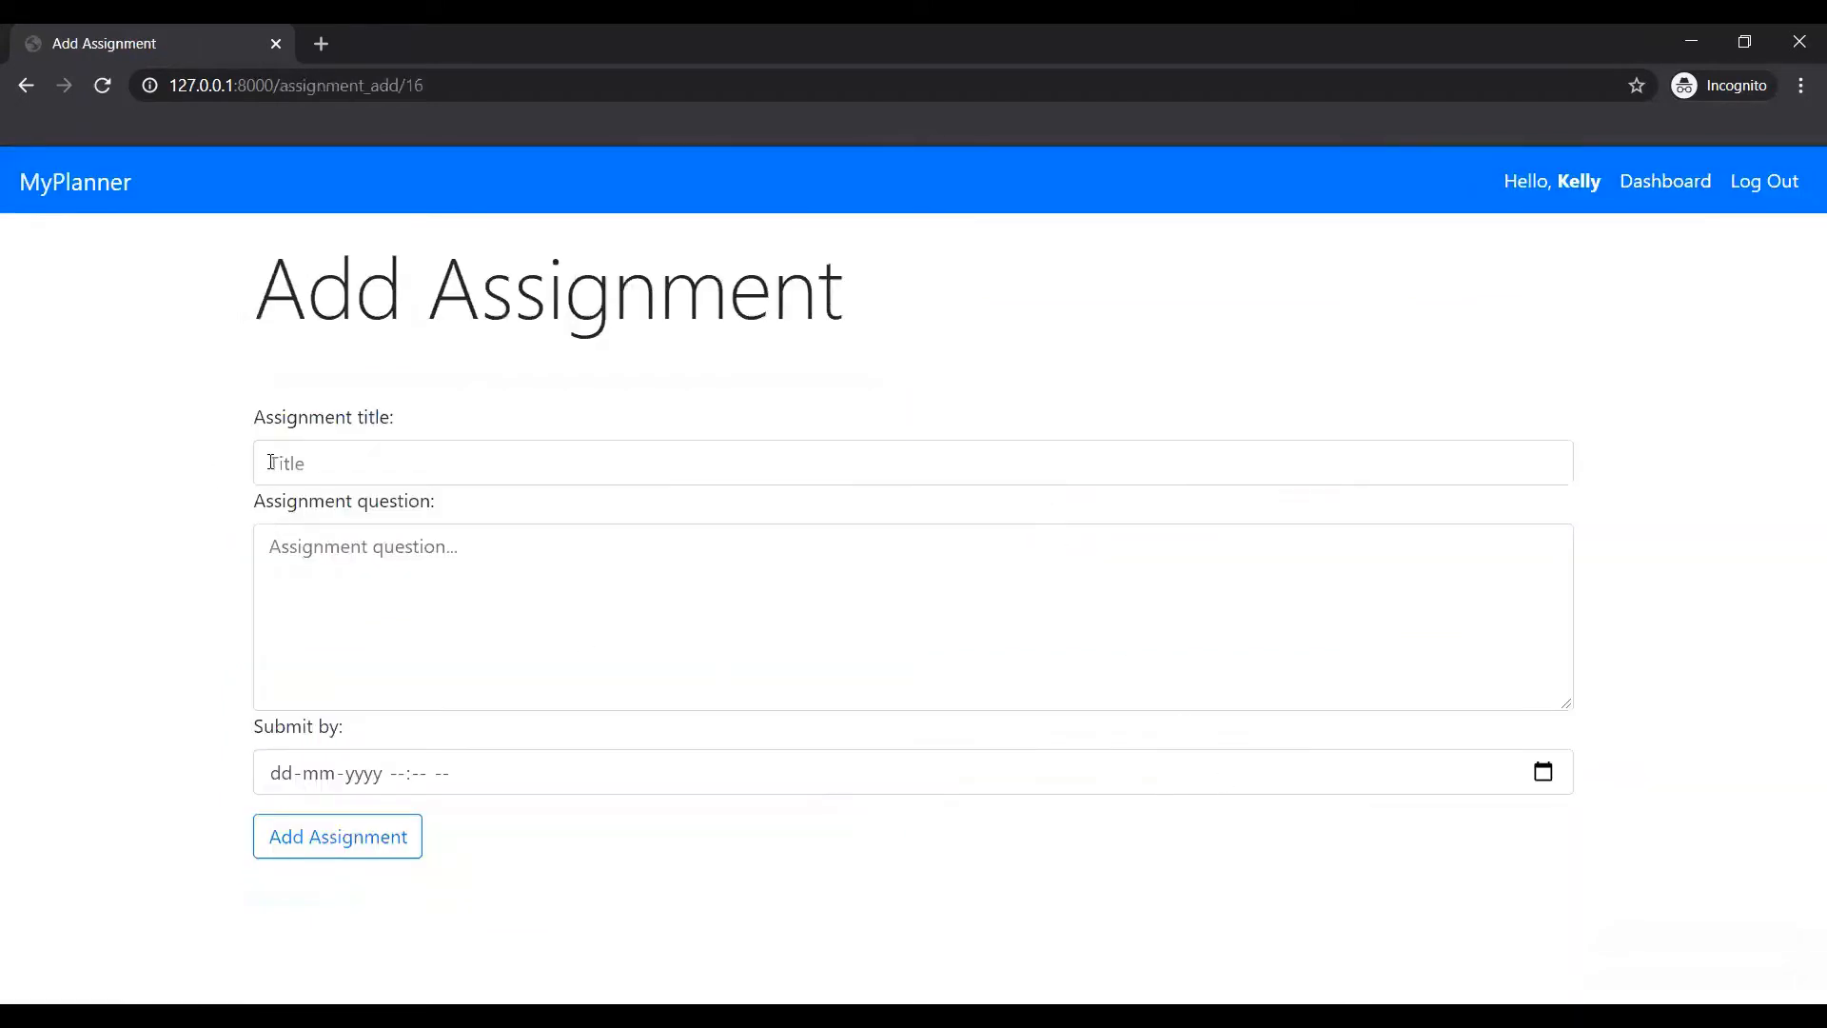
pyautogui.write('Assignment 1')
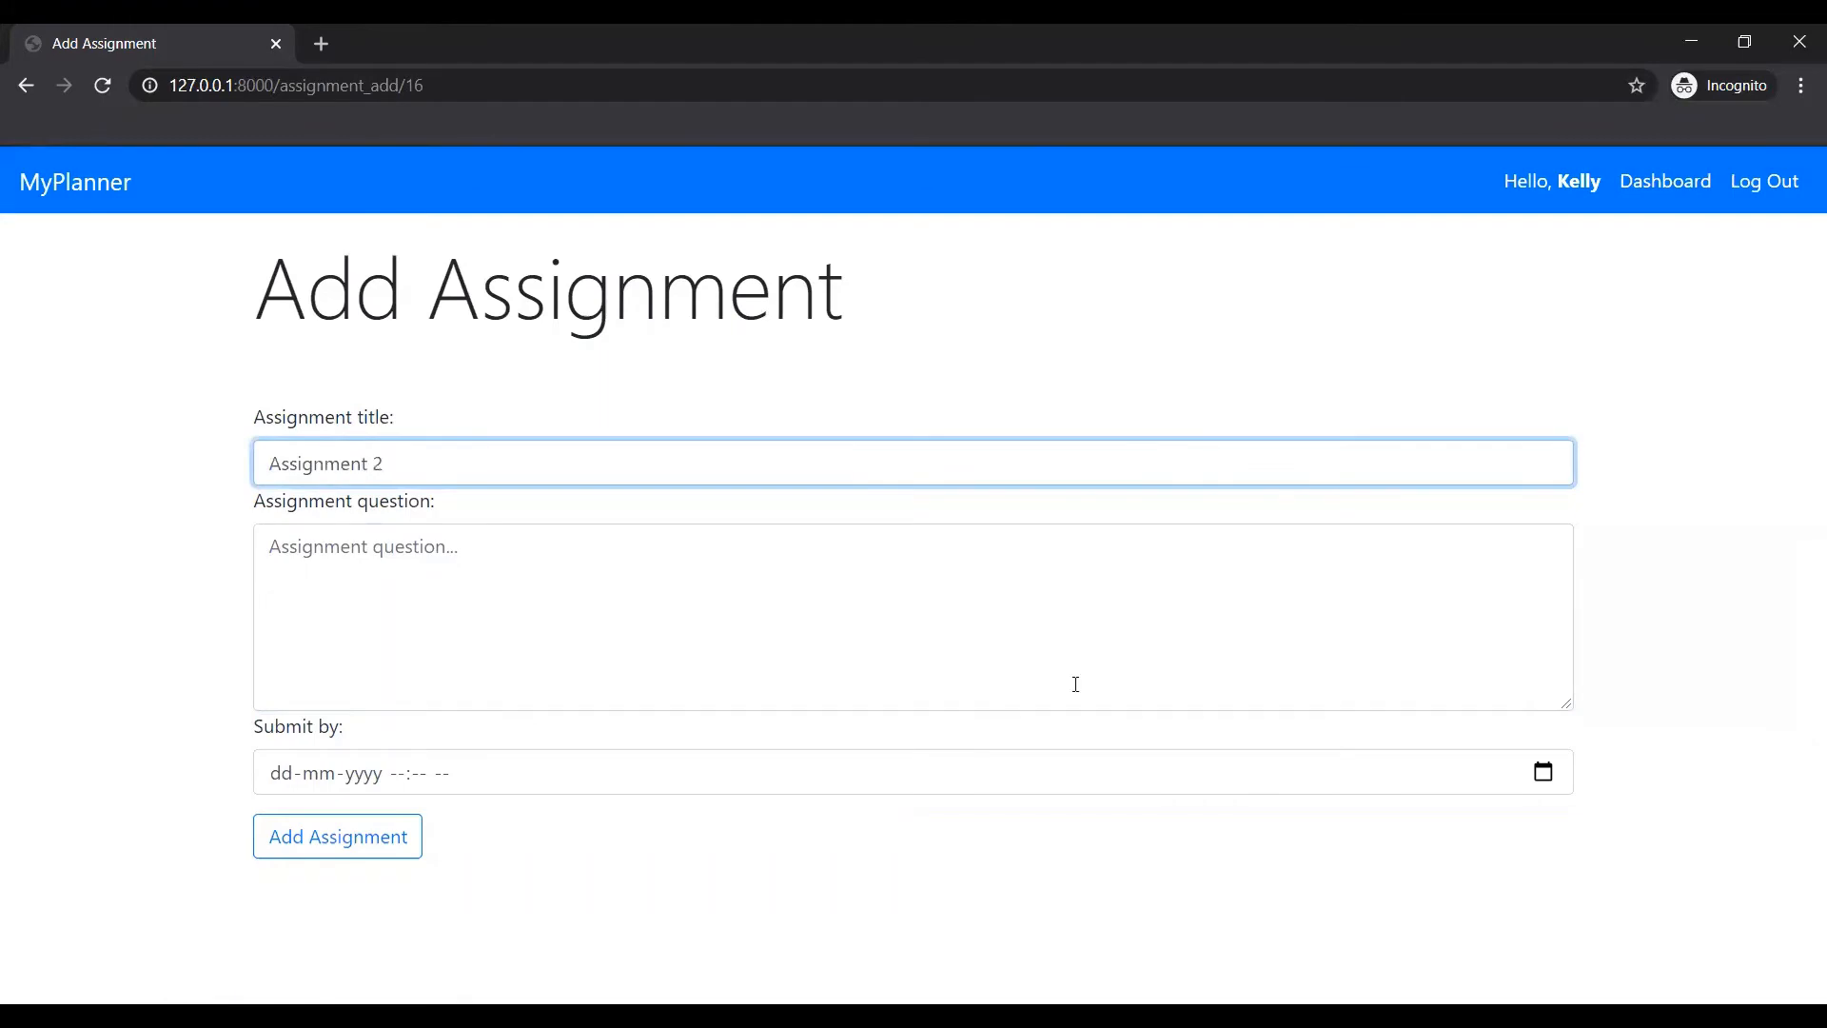
pyautogui.click(337, 835)
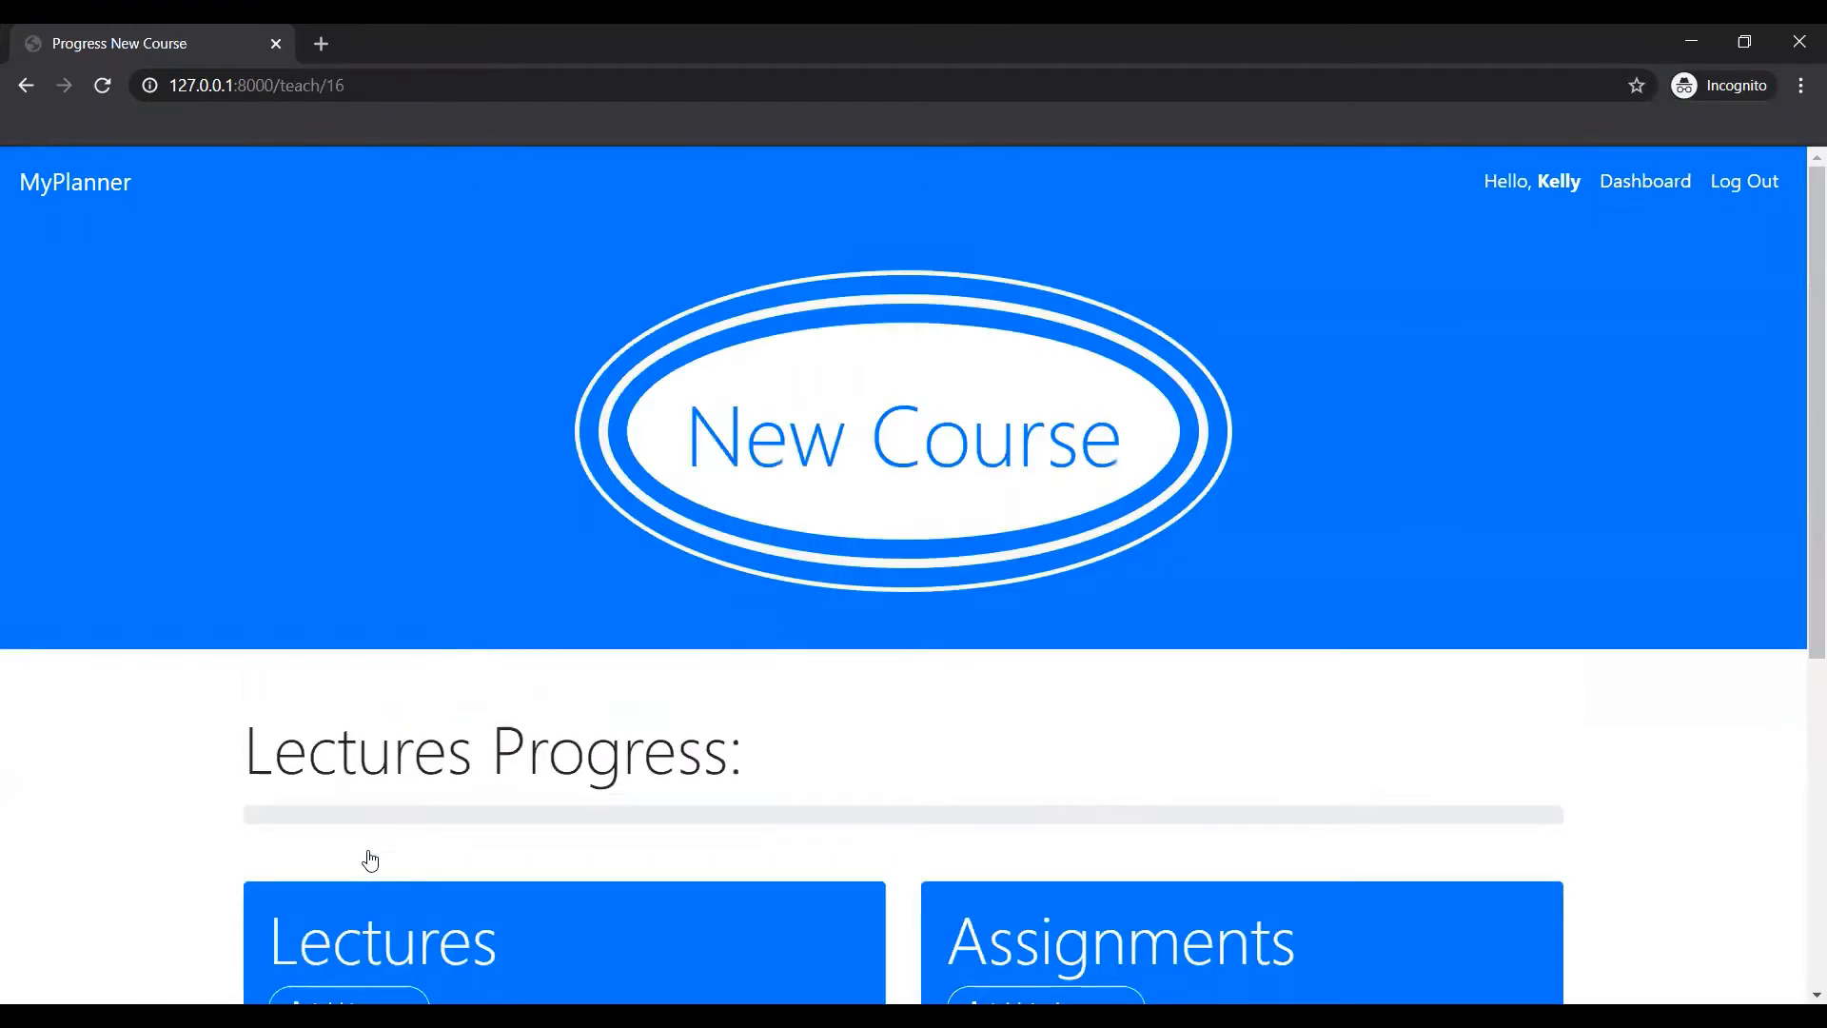
# Delete Assignment 1 so only Assignment 2 remains.
pyautogui.scroll(-3)
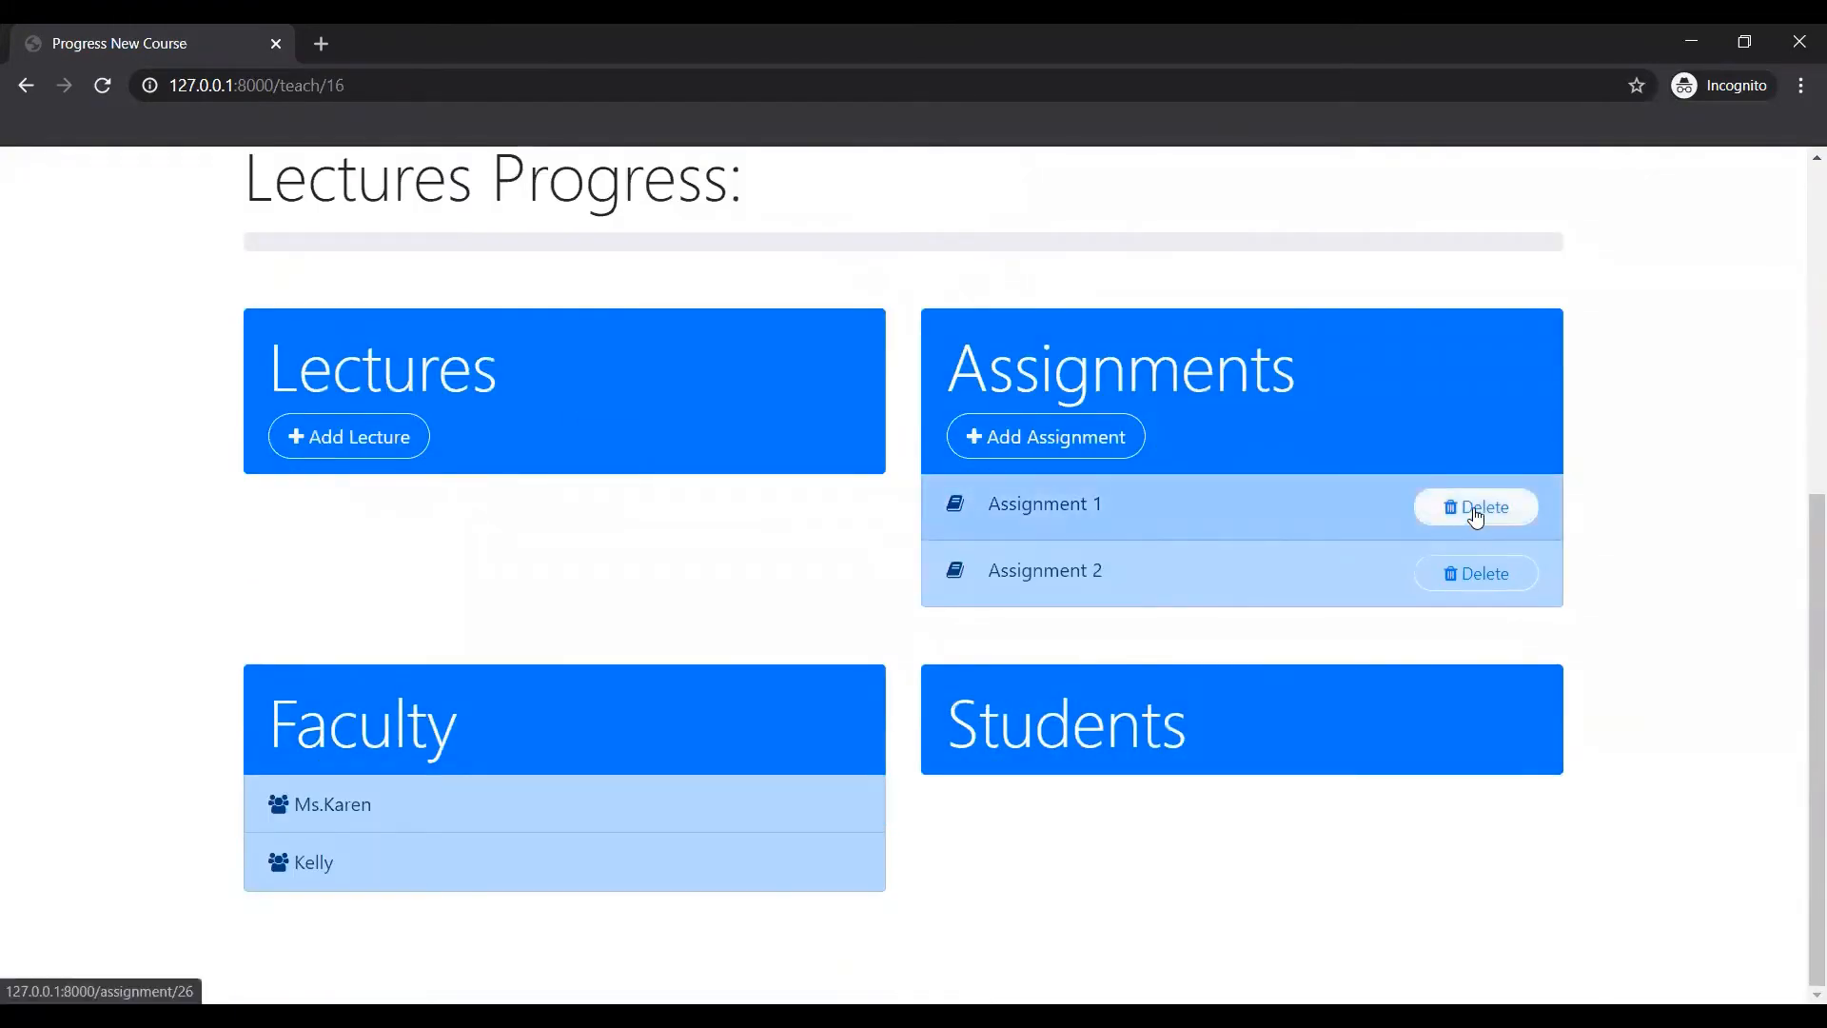
pyautogui.click(1475, 507)
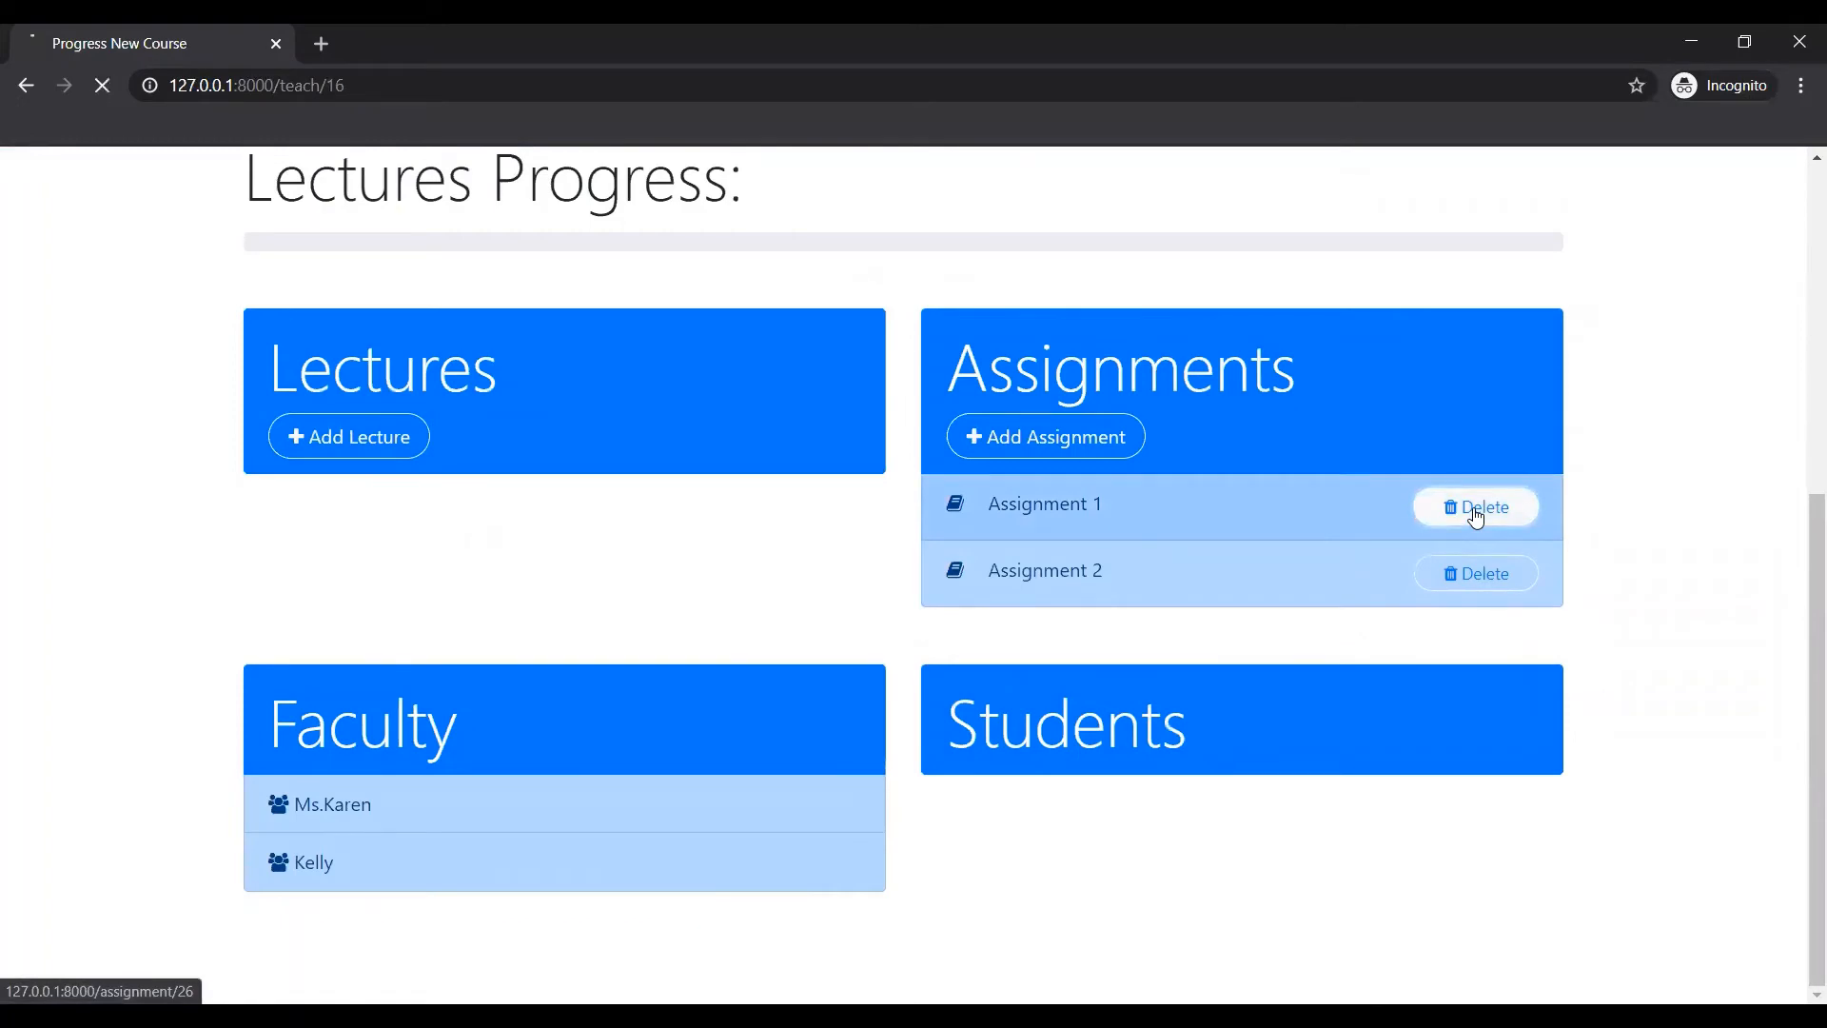
pyautogui.click(1475, 507)
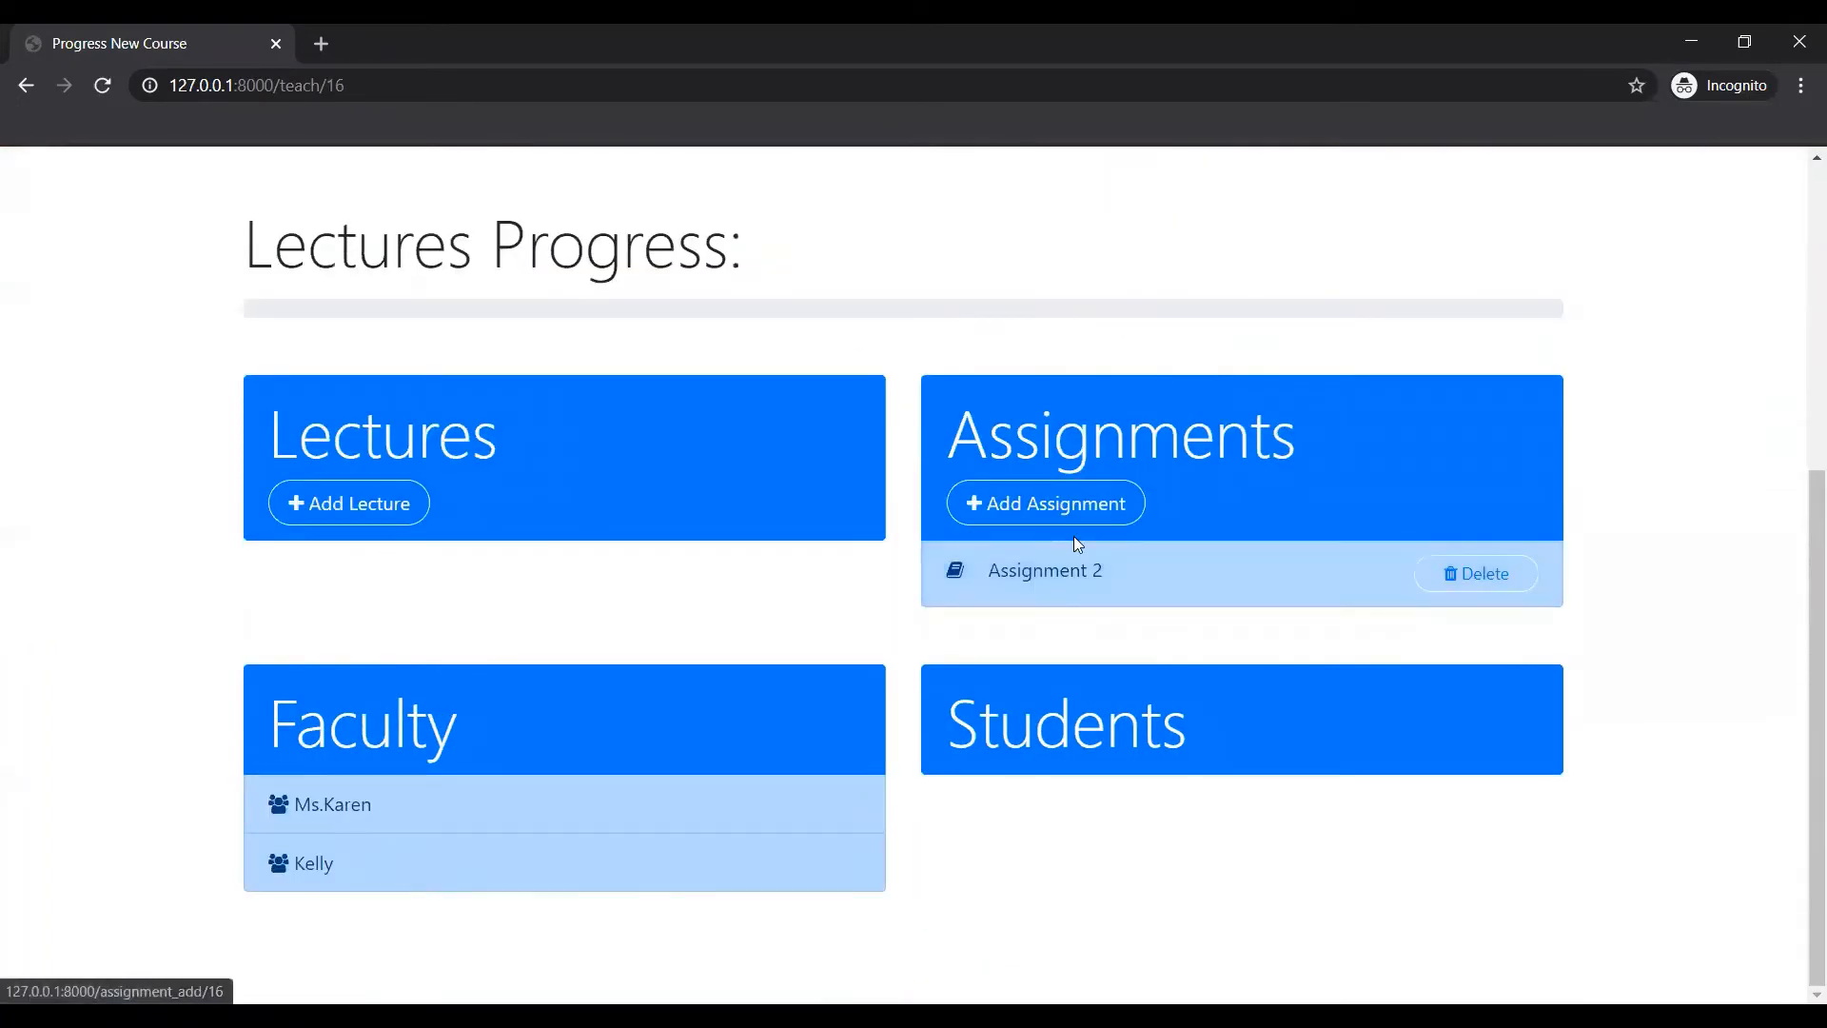
pyautogui.click(347, 504)
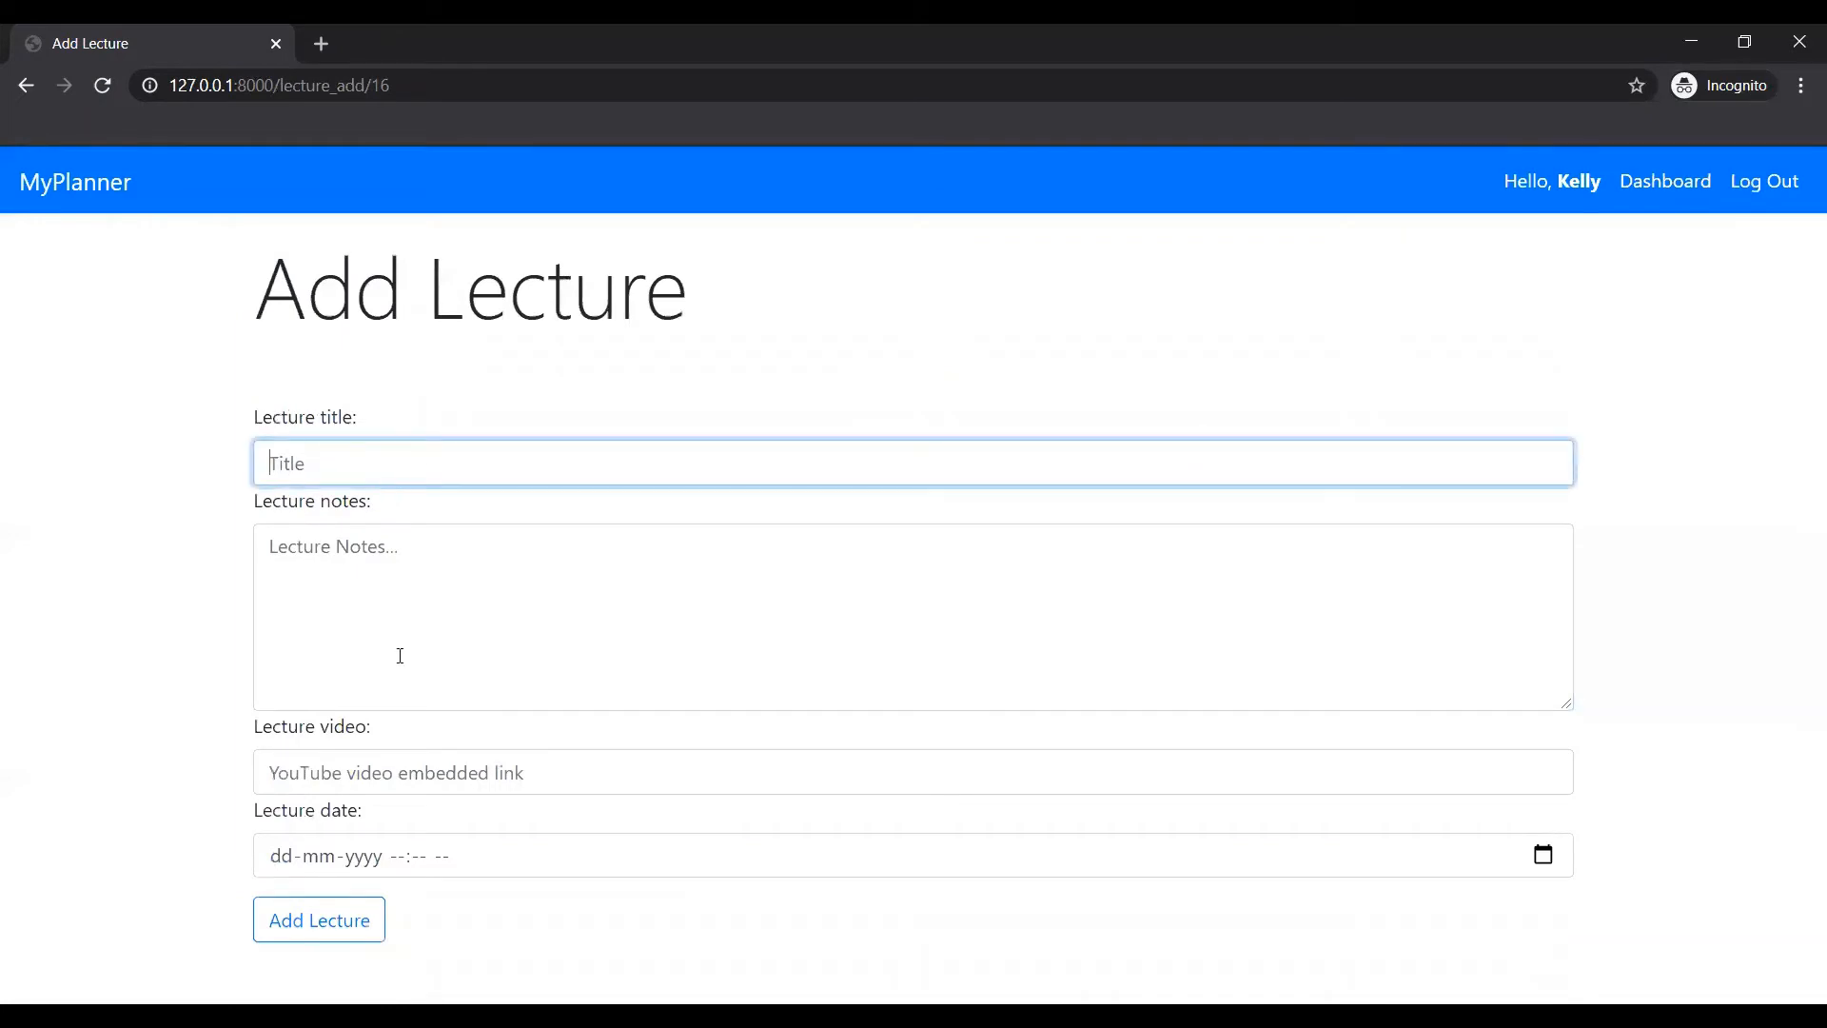
pyautogui.moveTo(1651, 207)
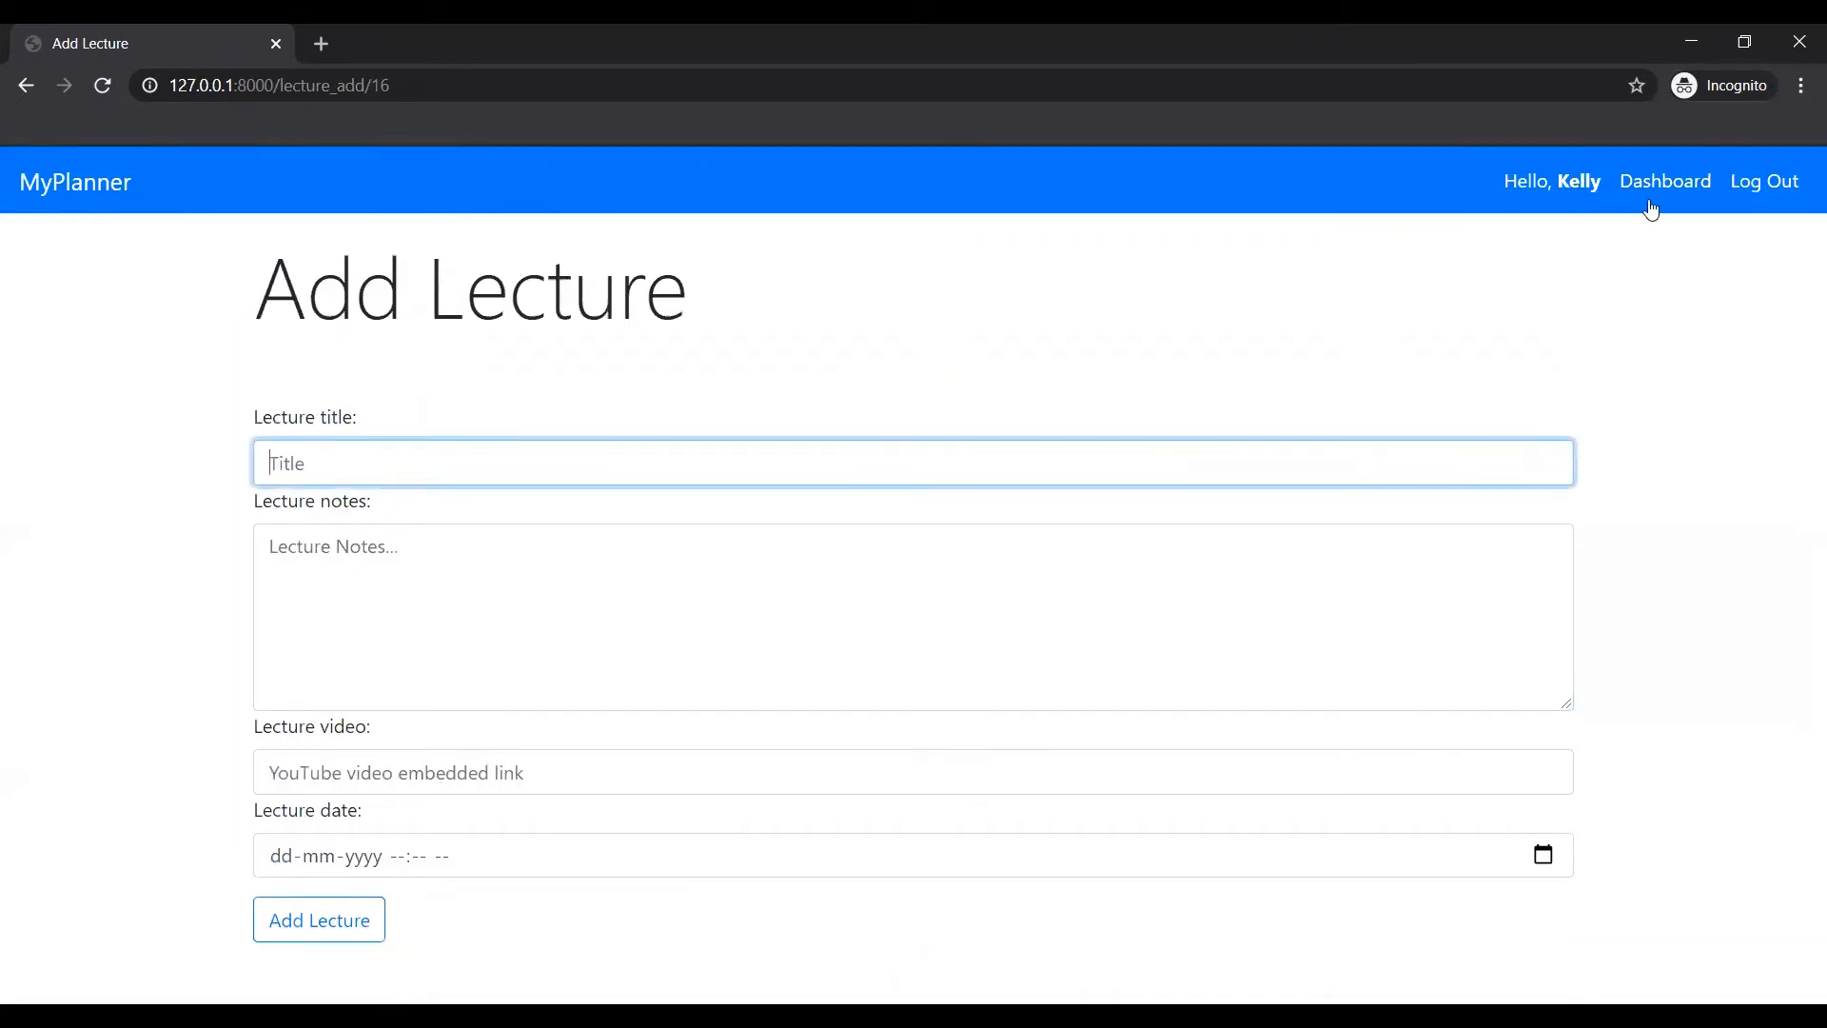
pyautogui.click(1664, 181)
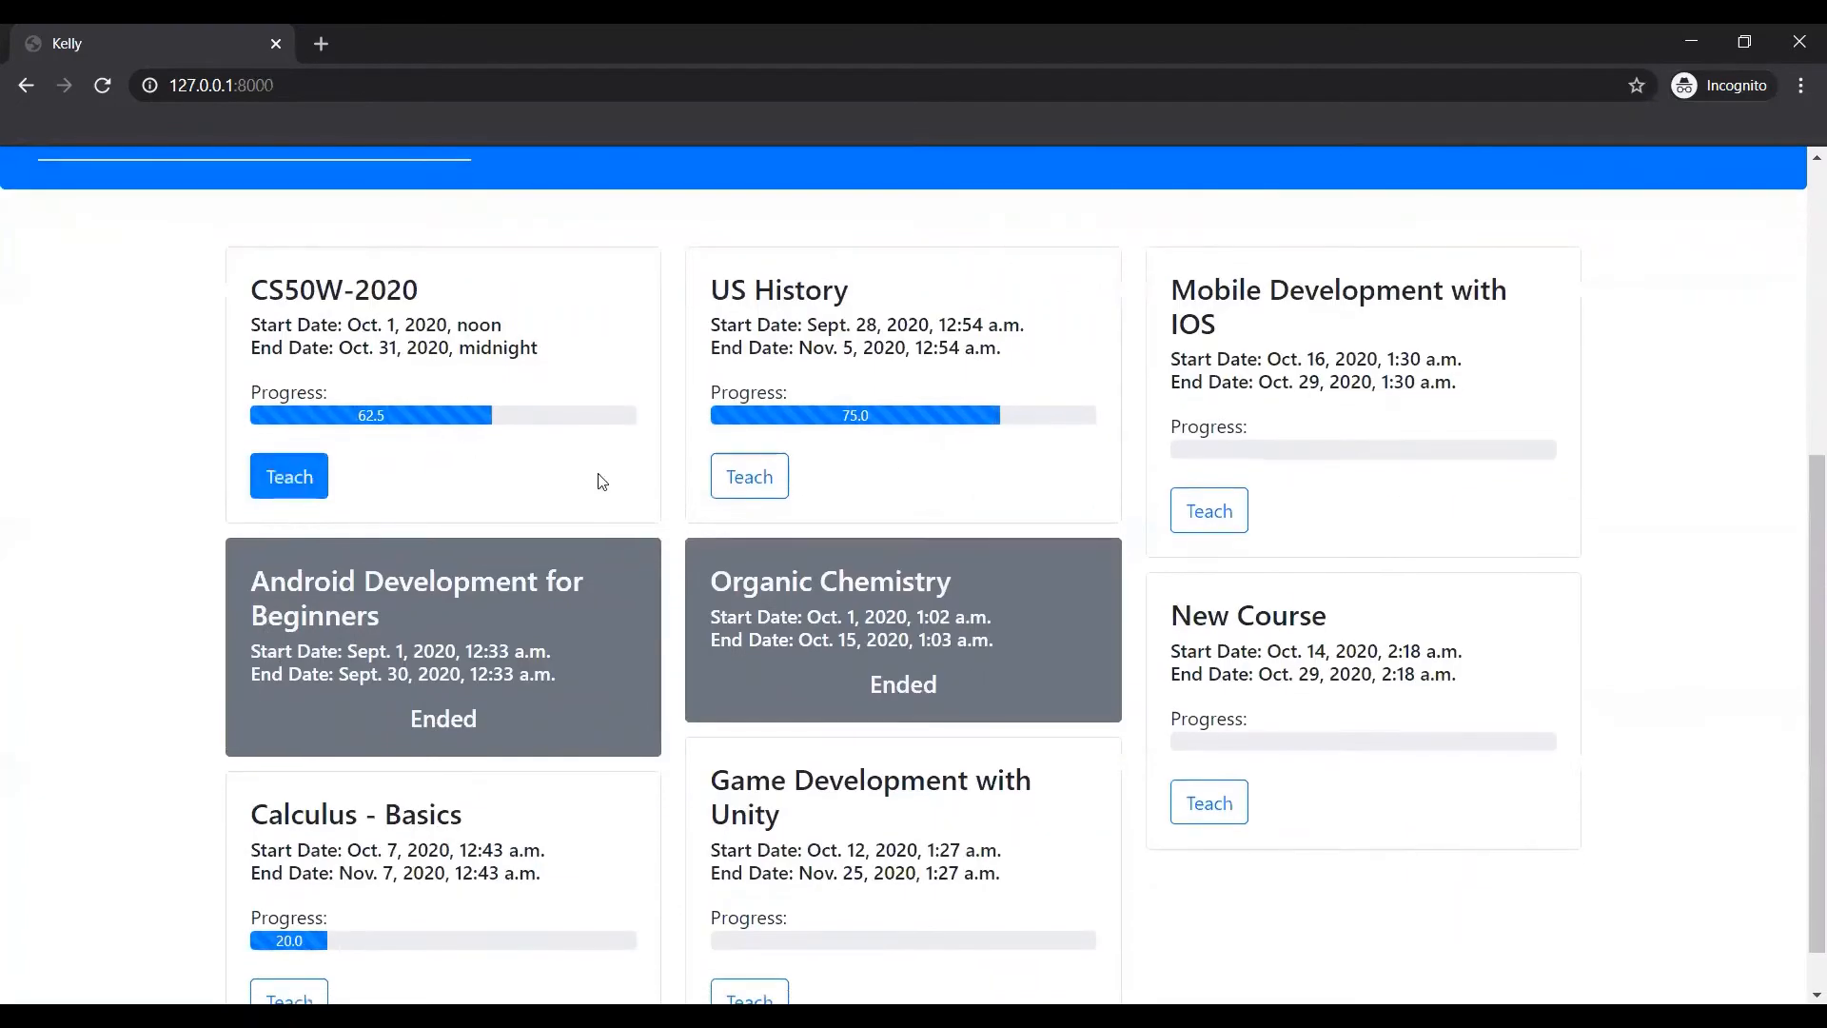
pyautogui.moveTo(226, 497)
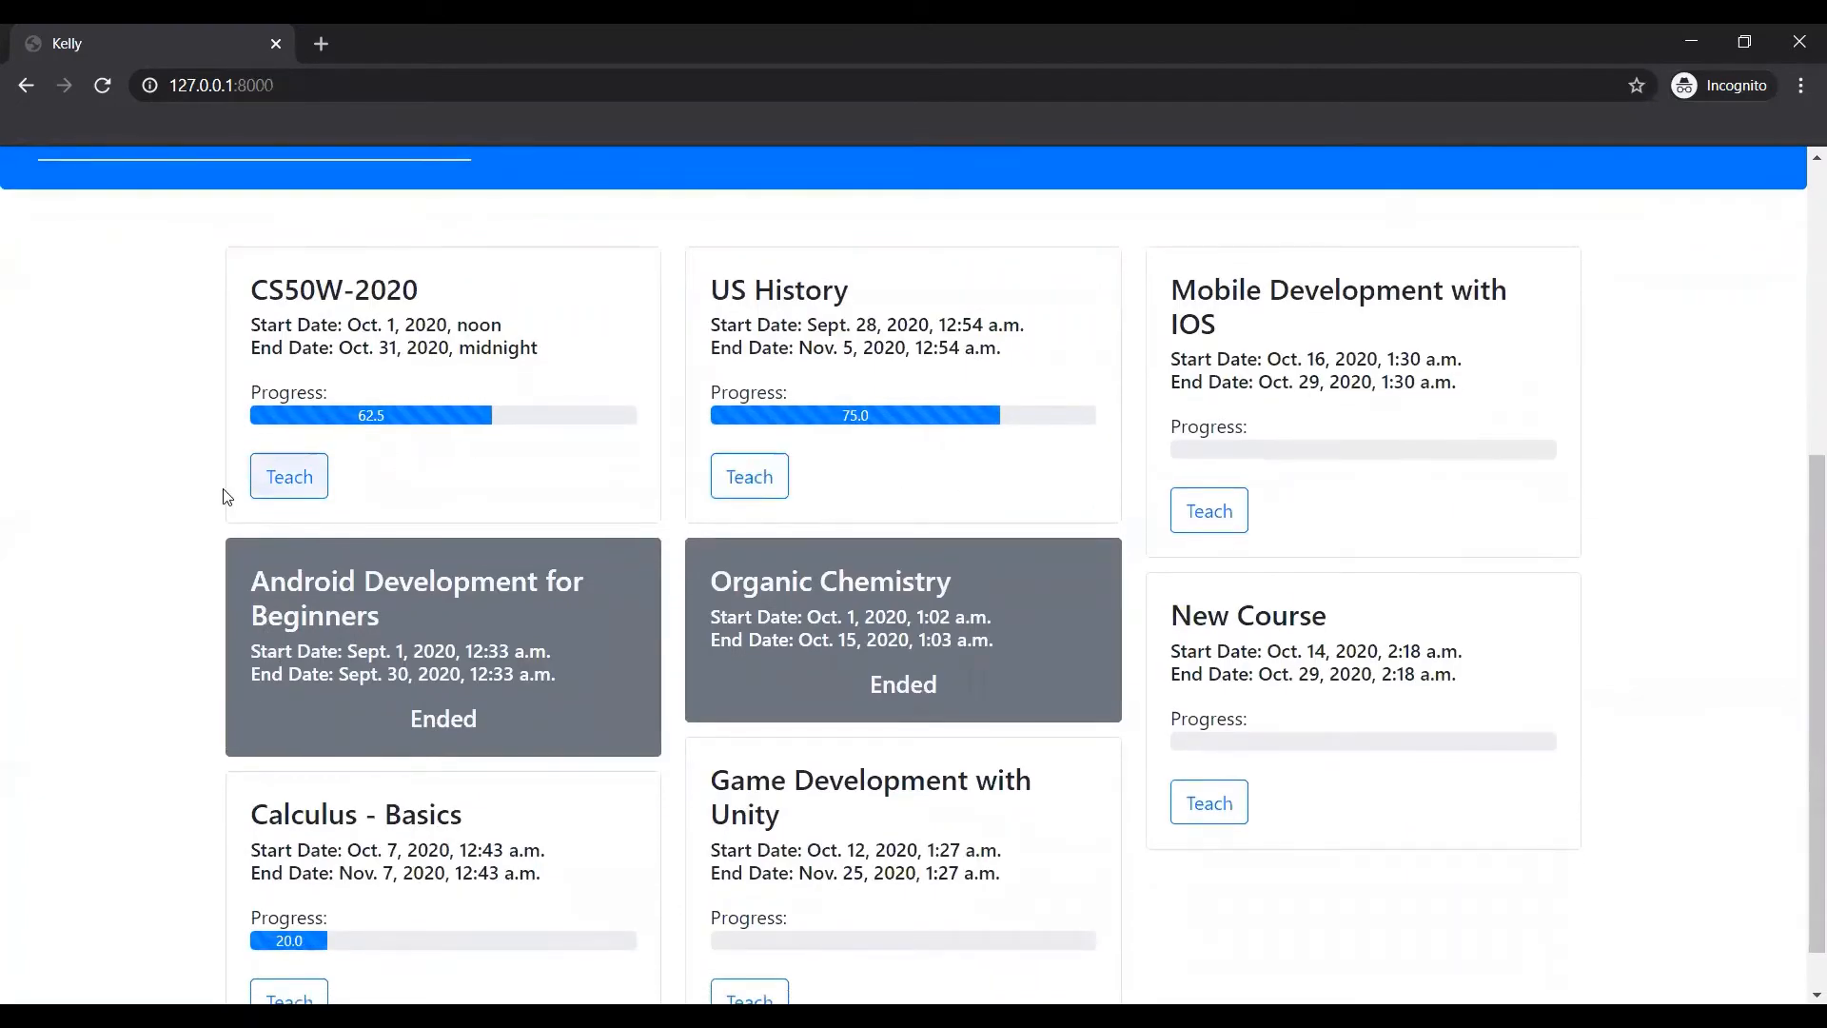
pyautogui.click(749, 476)
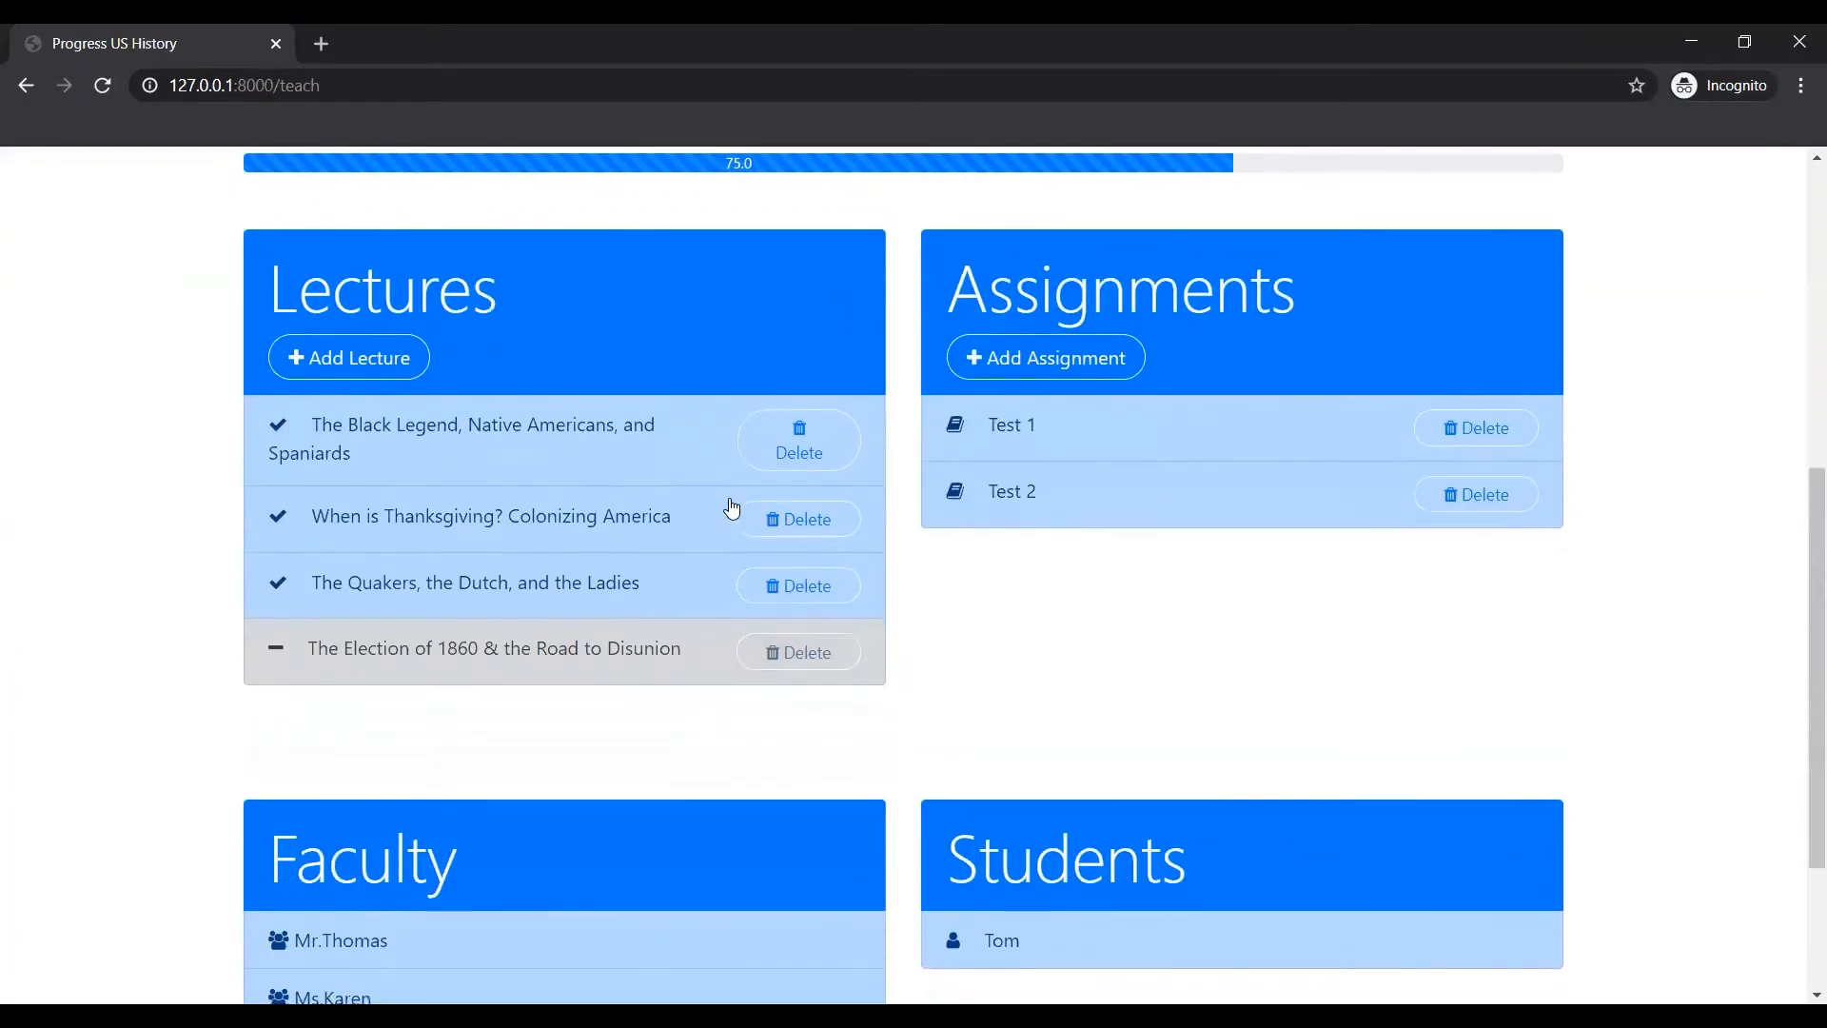
pyautogui.click(481, 424)
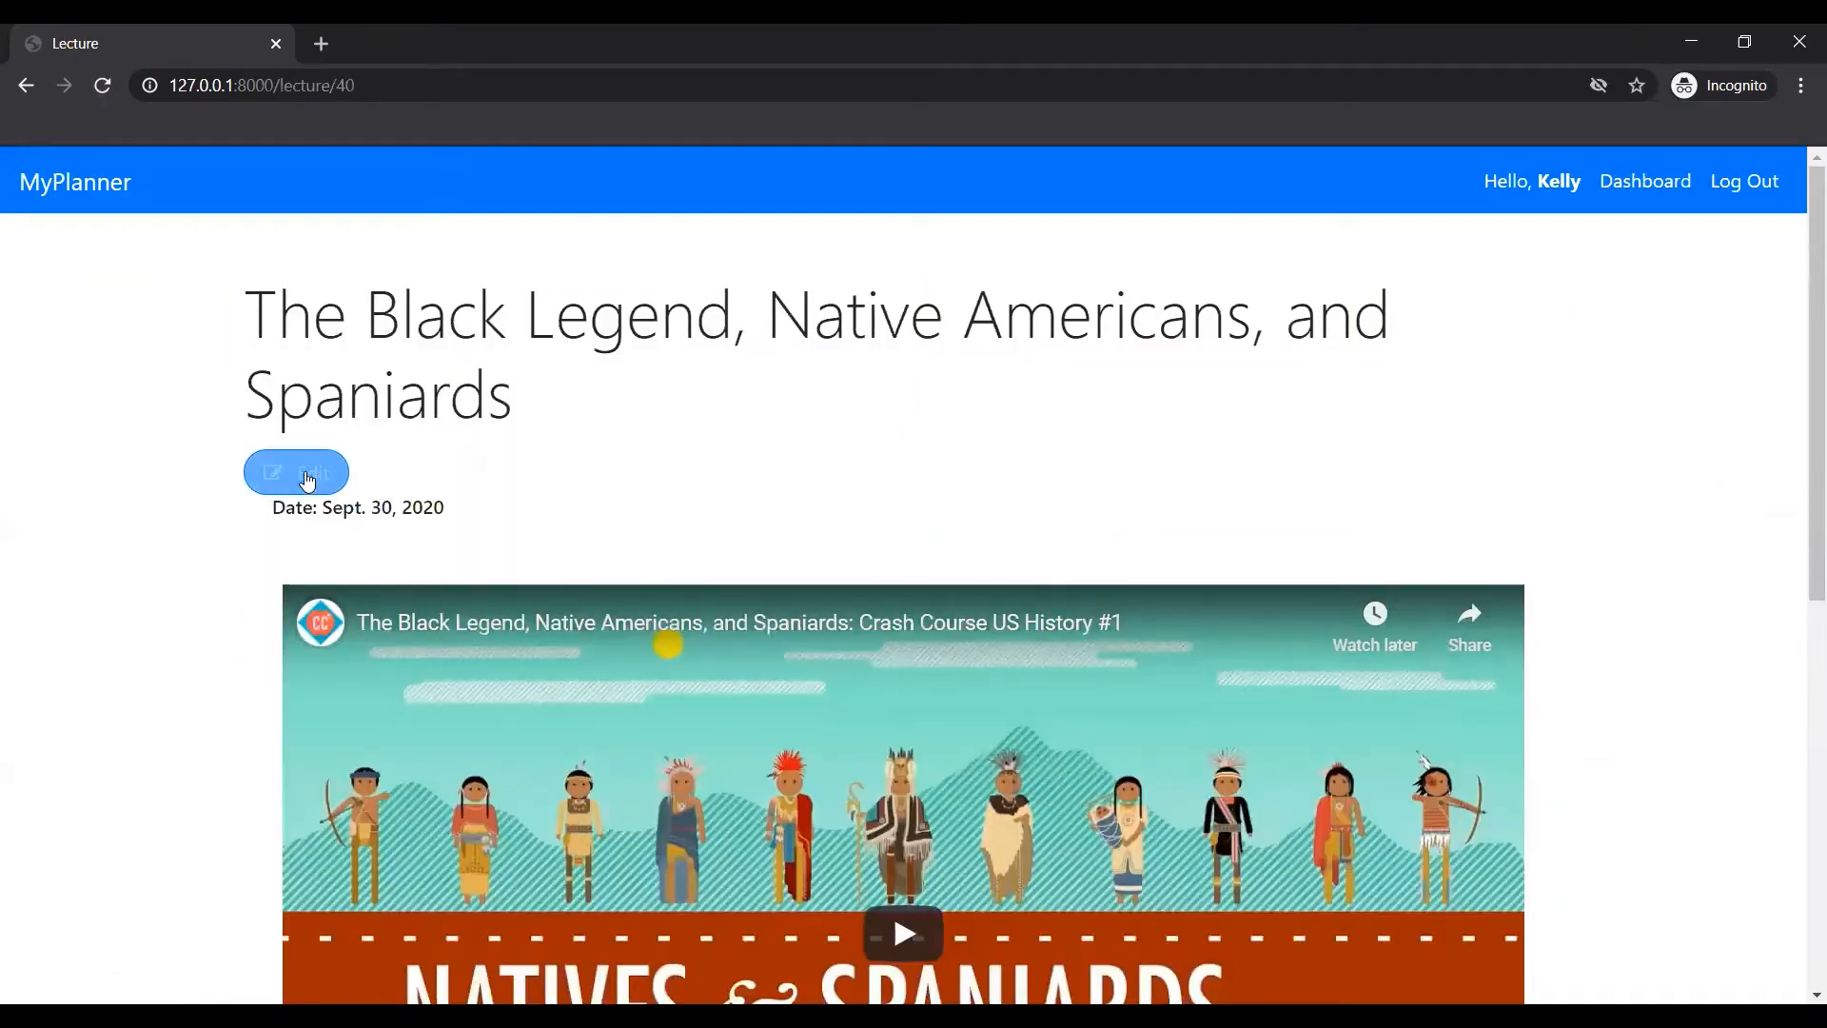
pyautogui.click(295, 471)
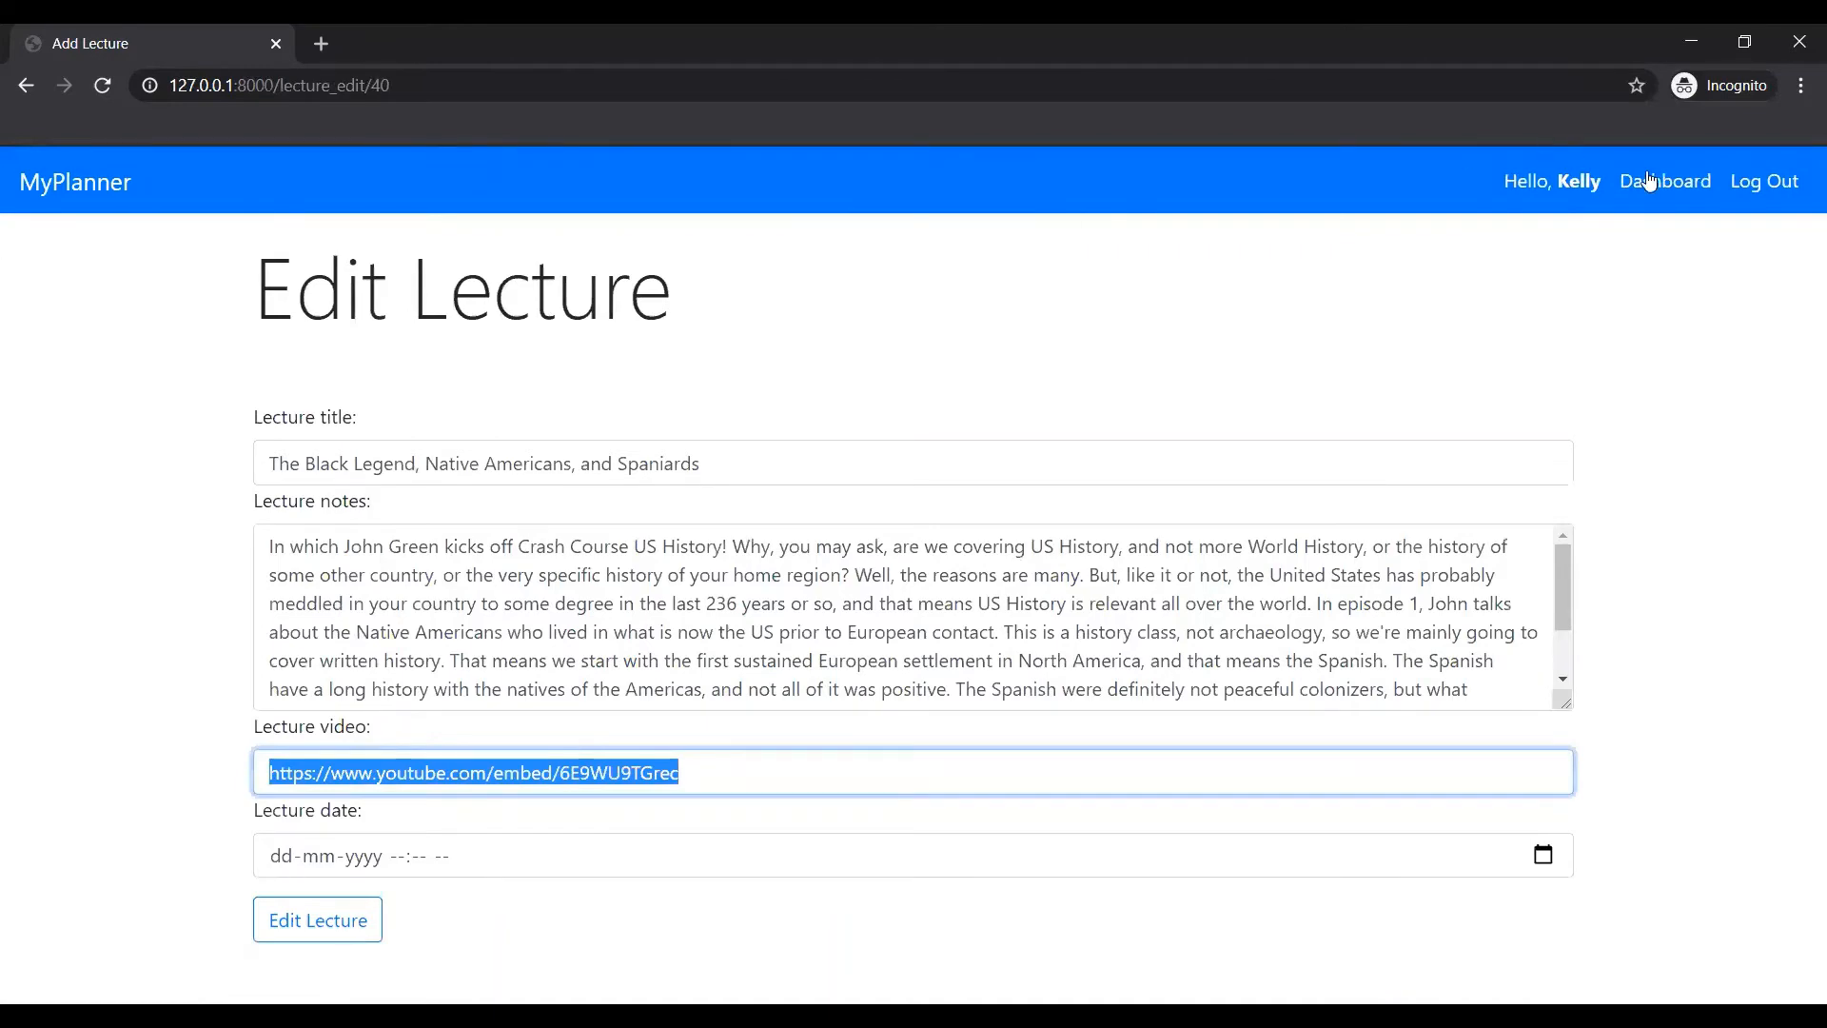
pyautogui.click(1664, 181)
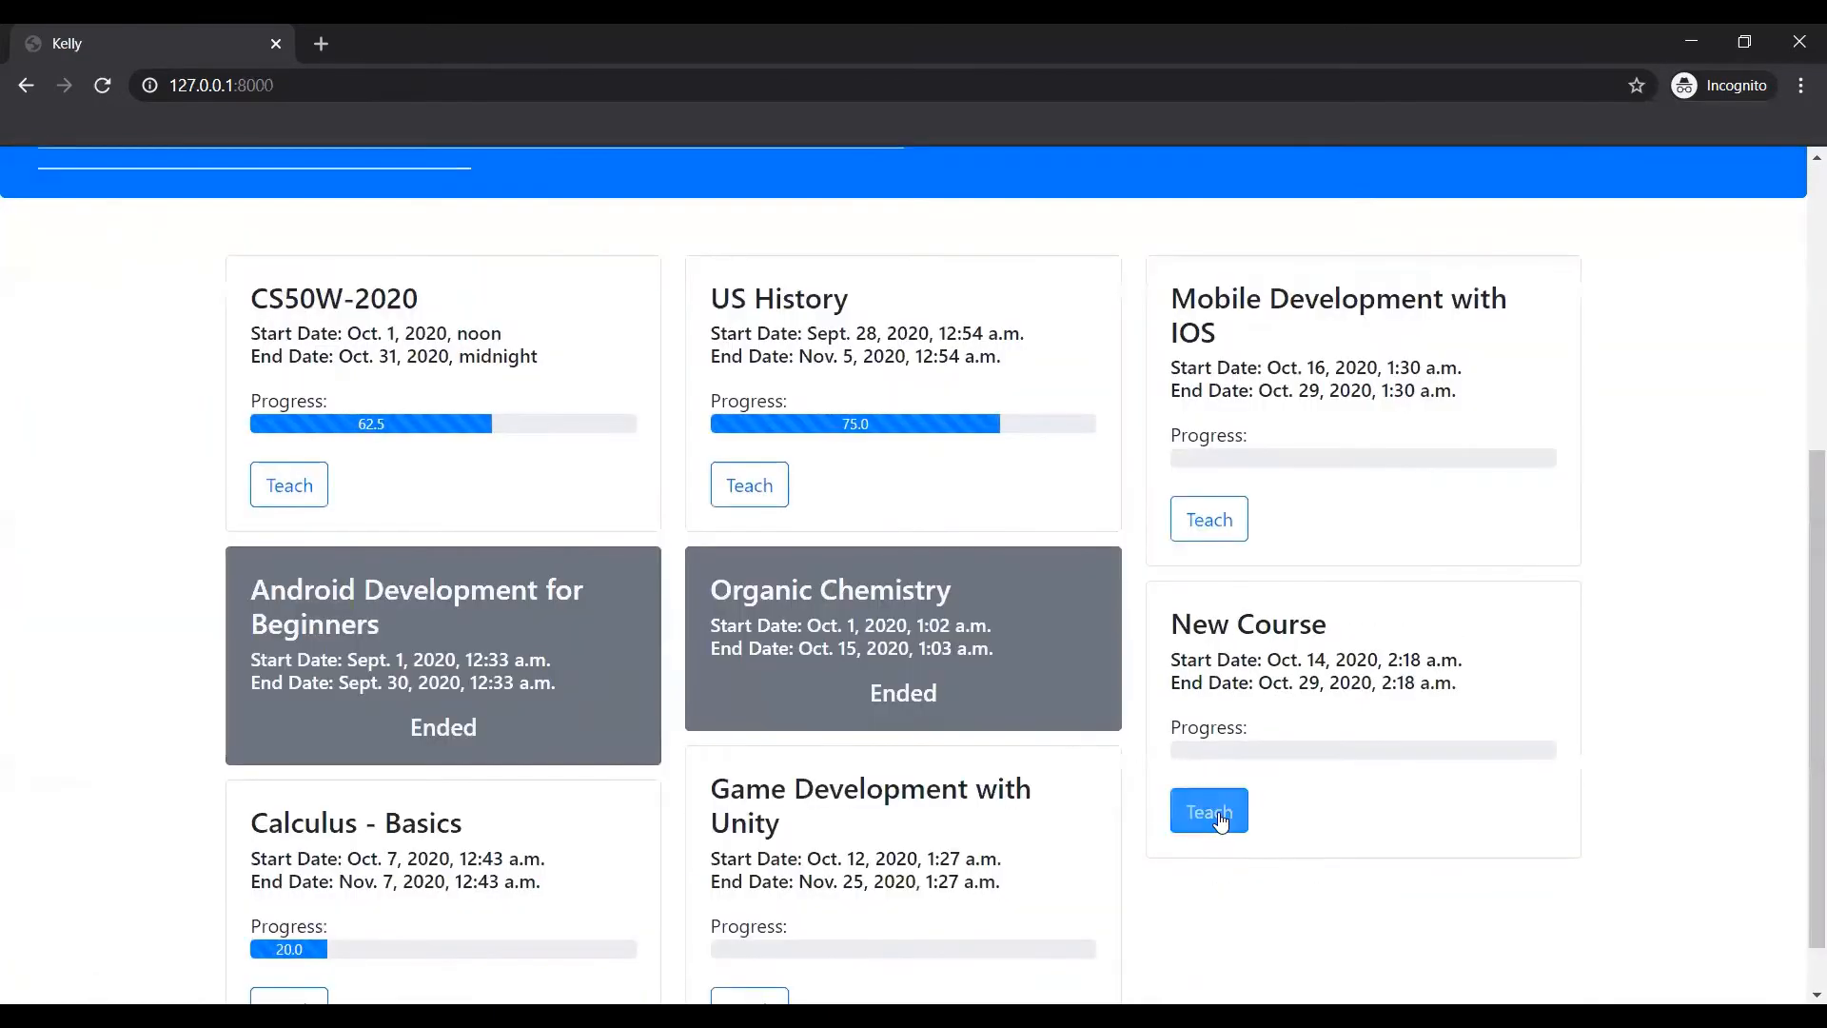
# On New Course's teaching page, add 'lecture 1' with its date and time.
pyautogui.click(1208, 812)
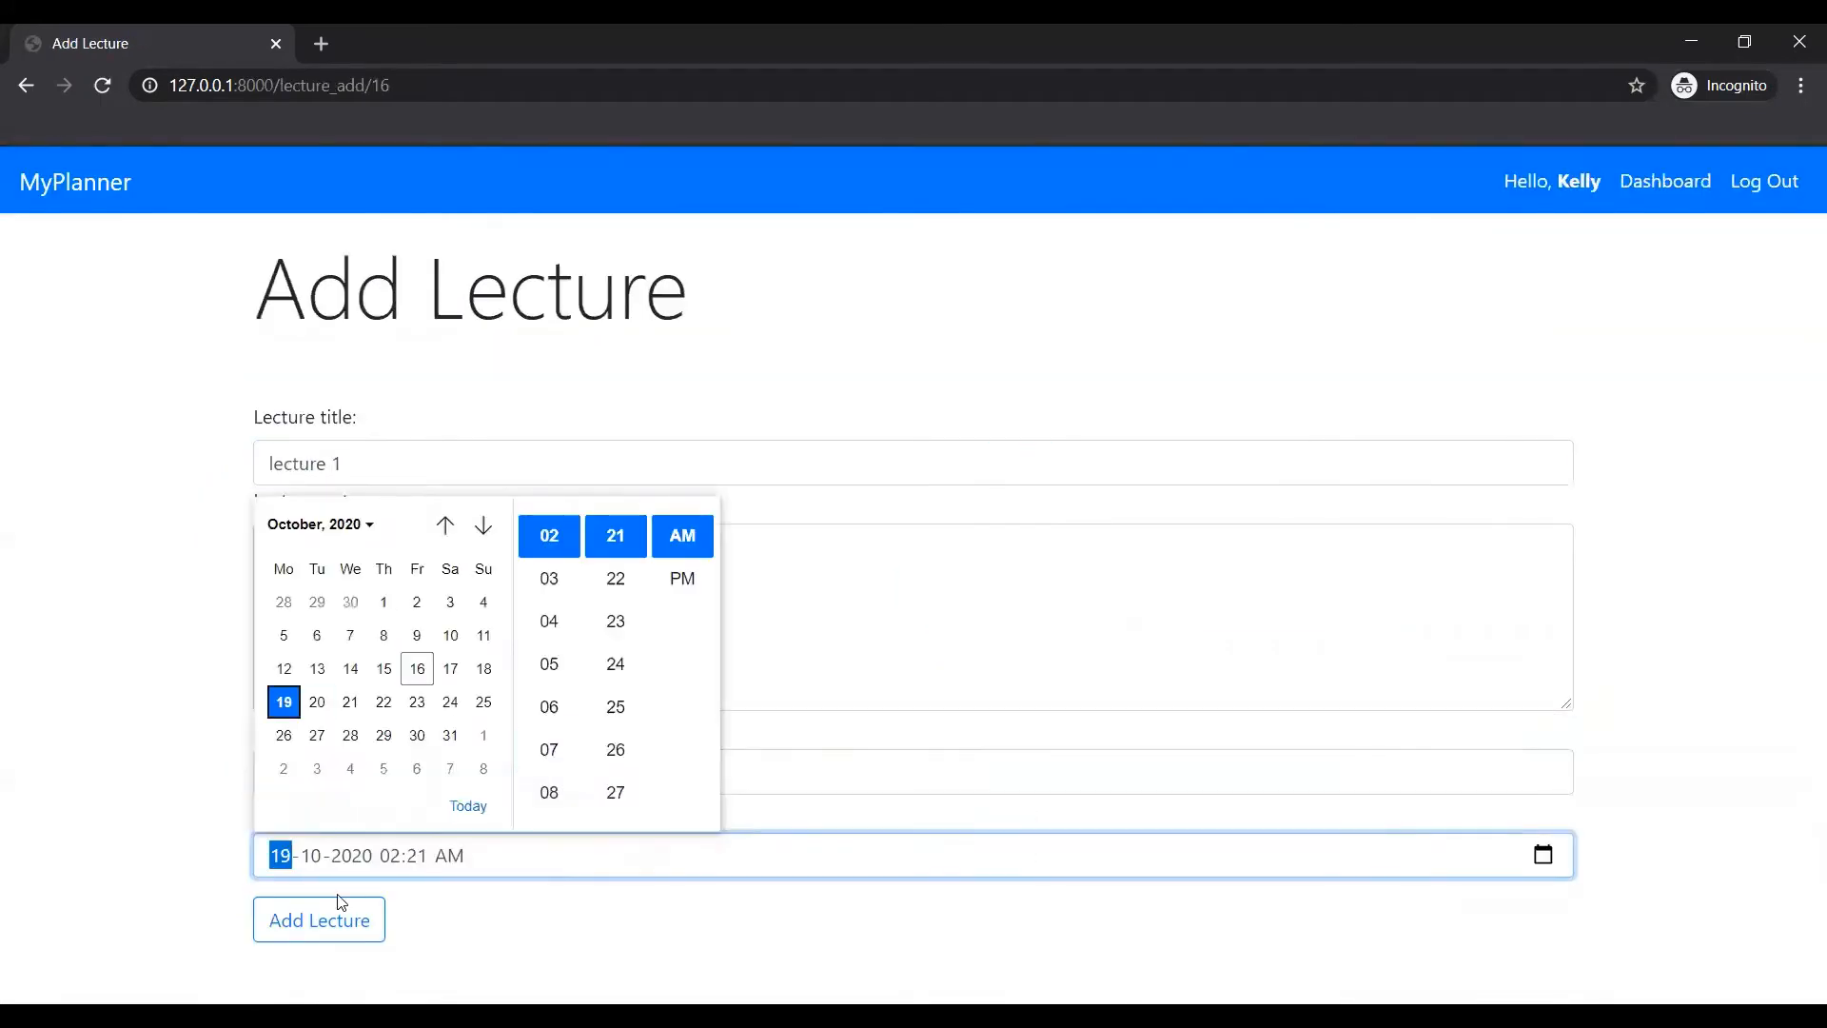
pyautogui.click(318, 919)
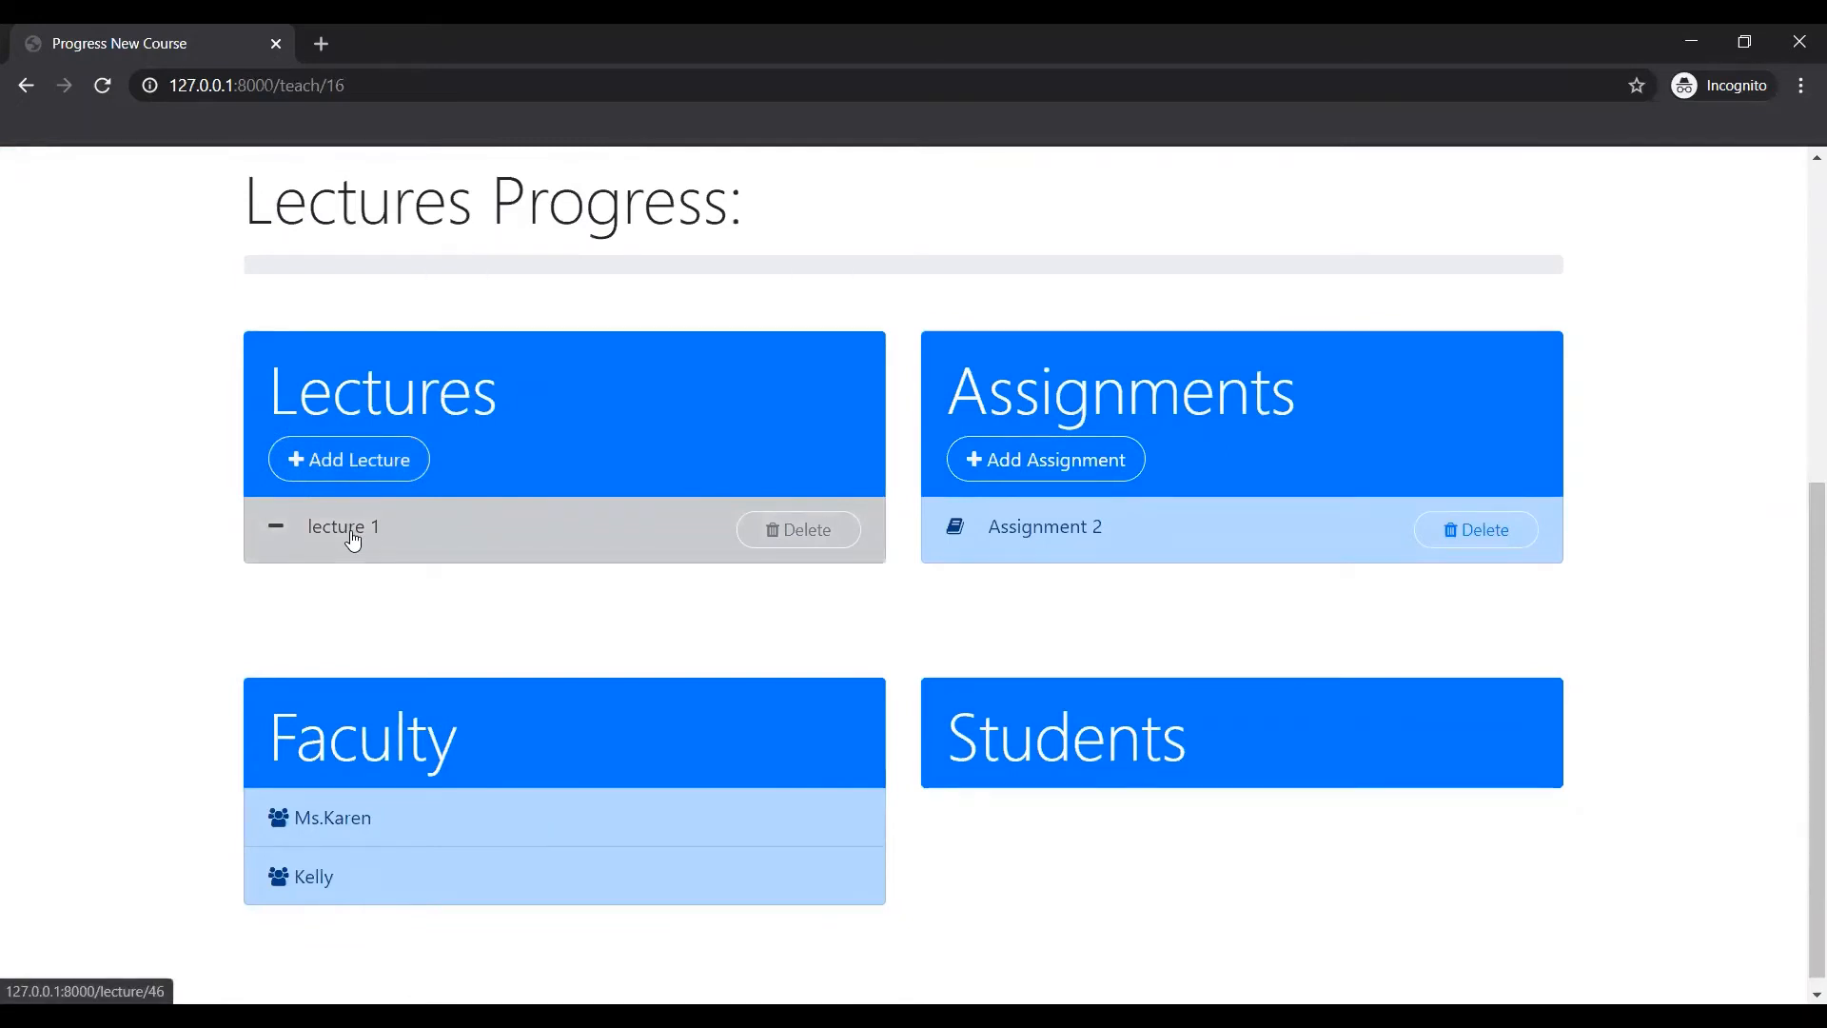
pyautogui.moveTo(630, 569)
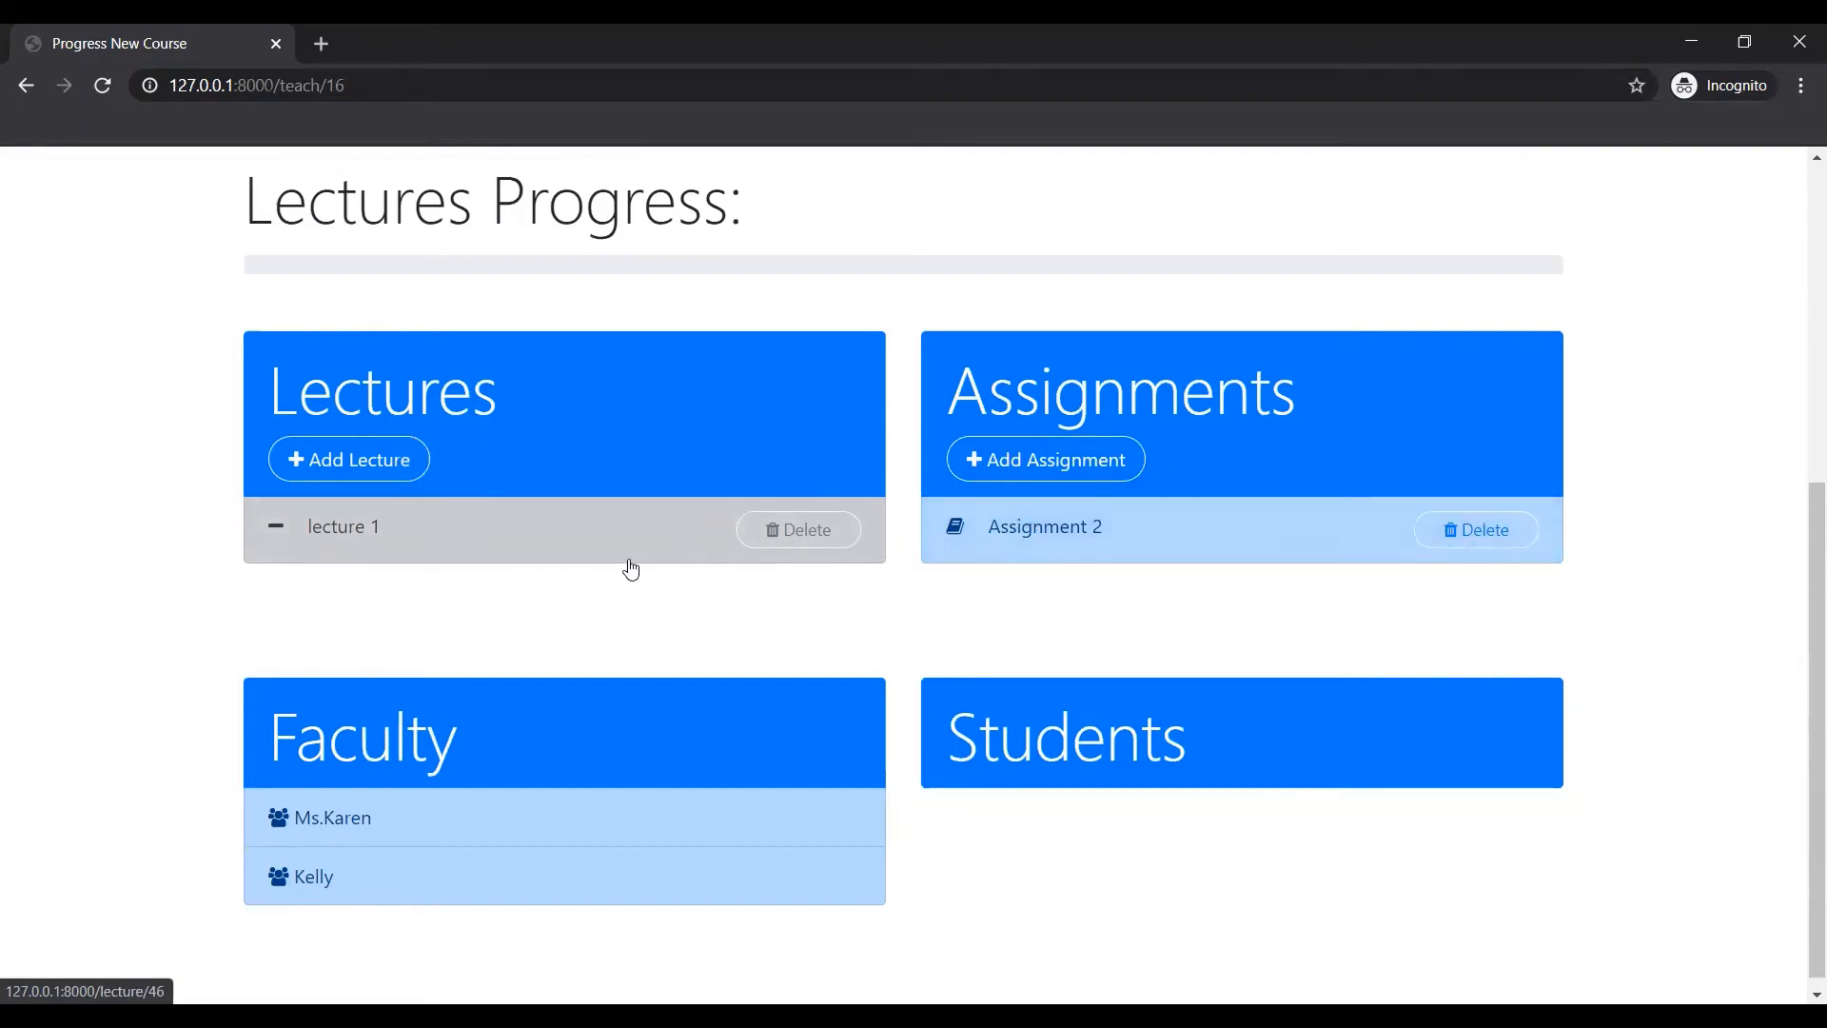
pyautogui.moveTo(452, 505)
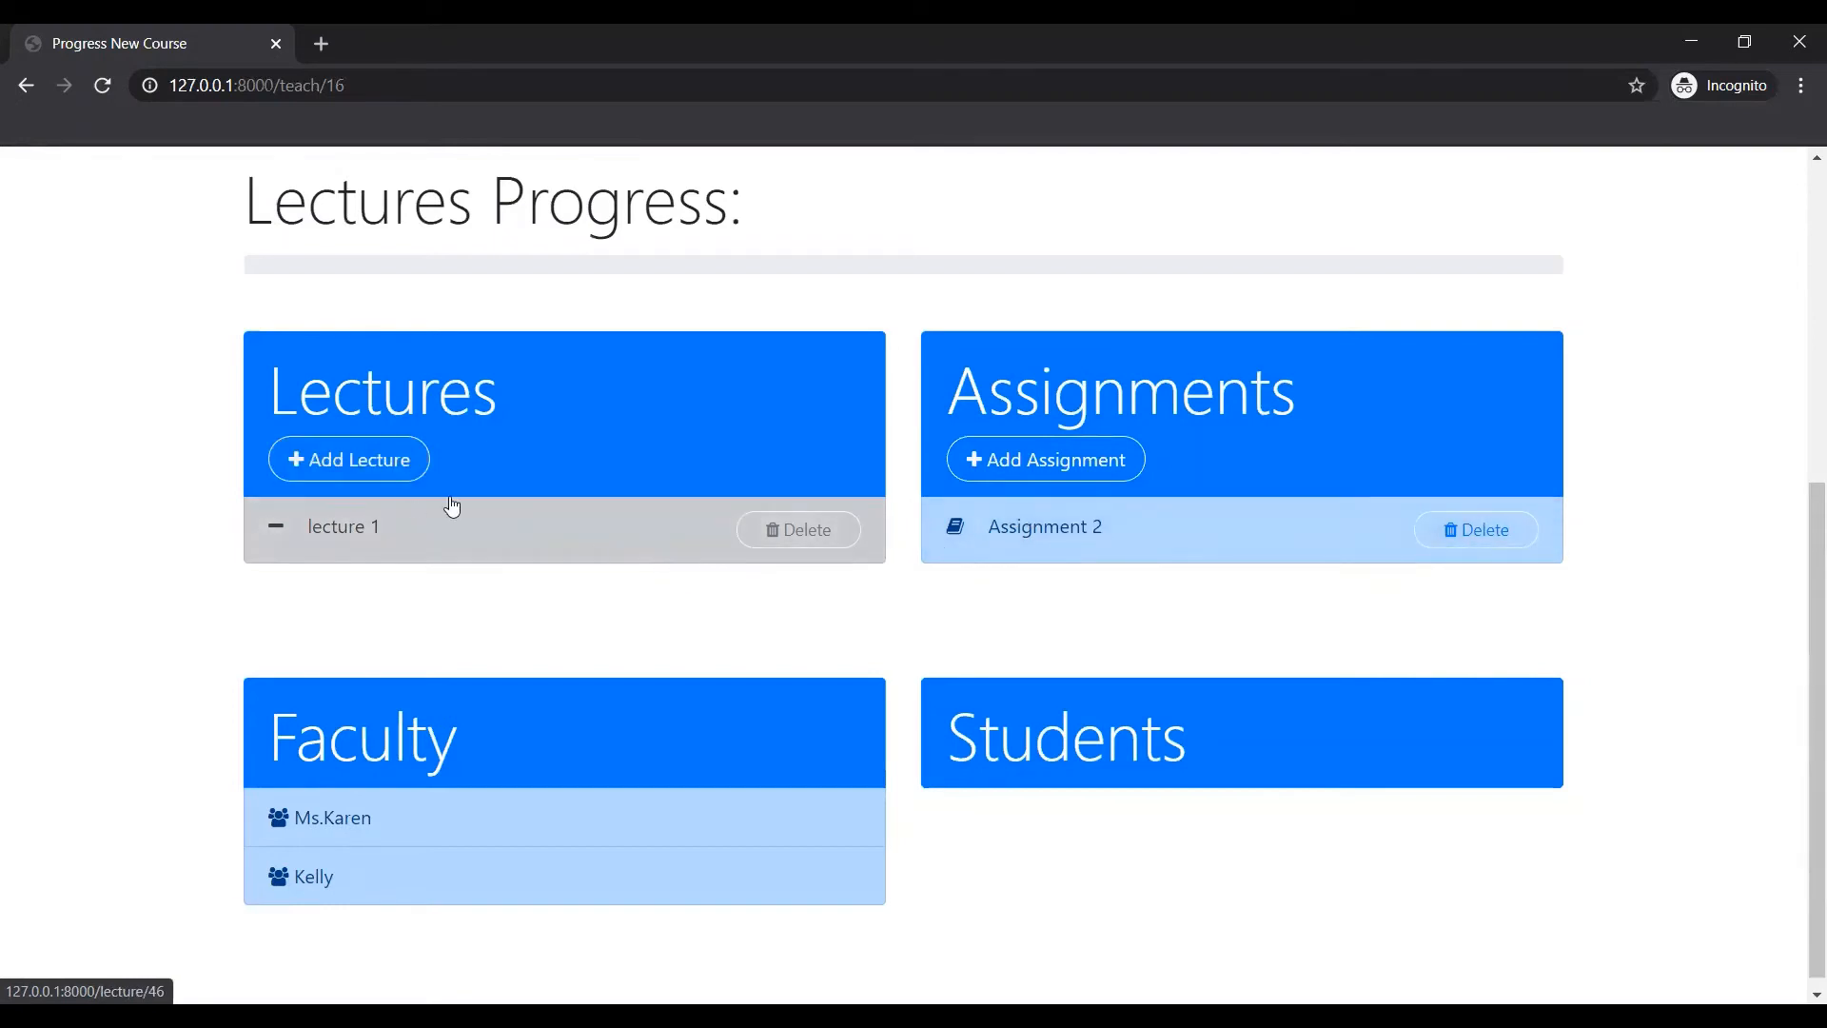
# Add 'lecture 2' dated 15-10-2020 with notes and a video link.
pyautogui.click(347, 457)
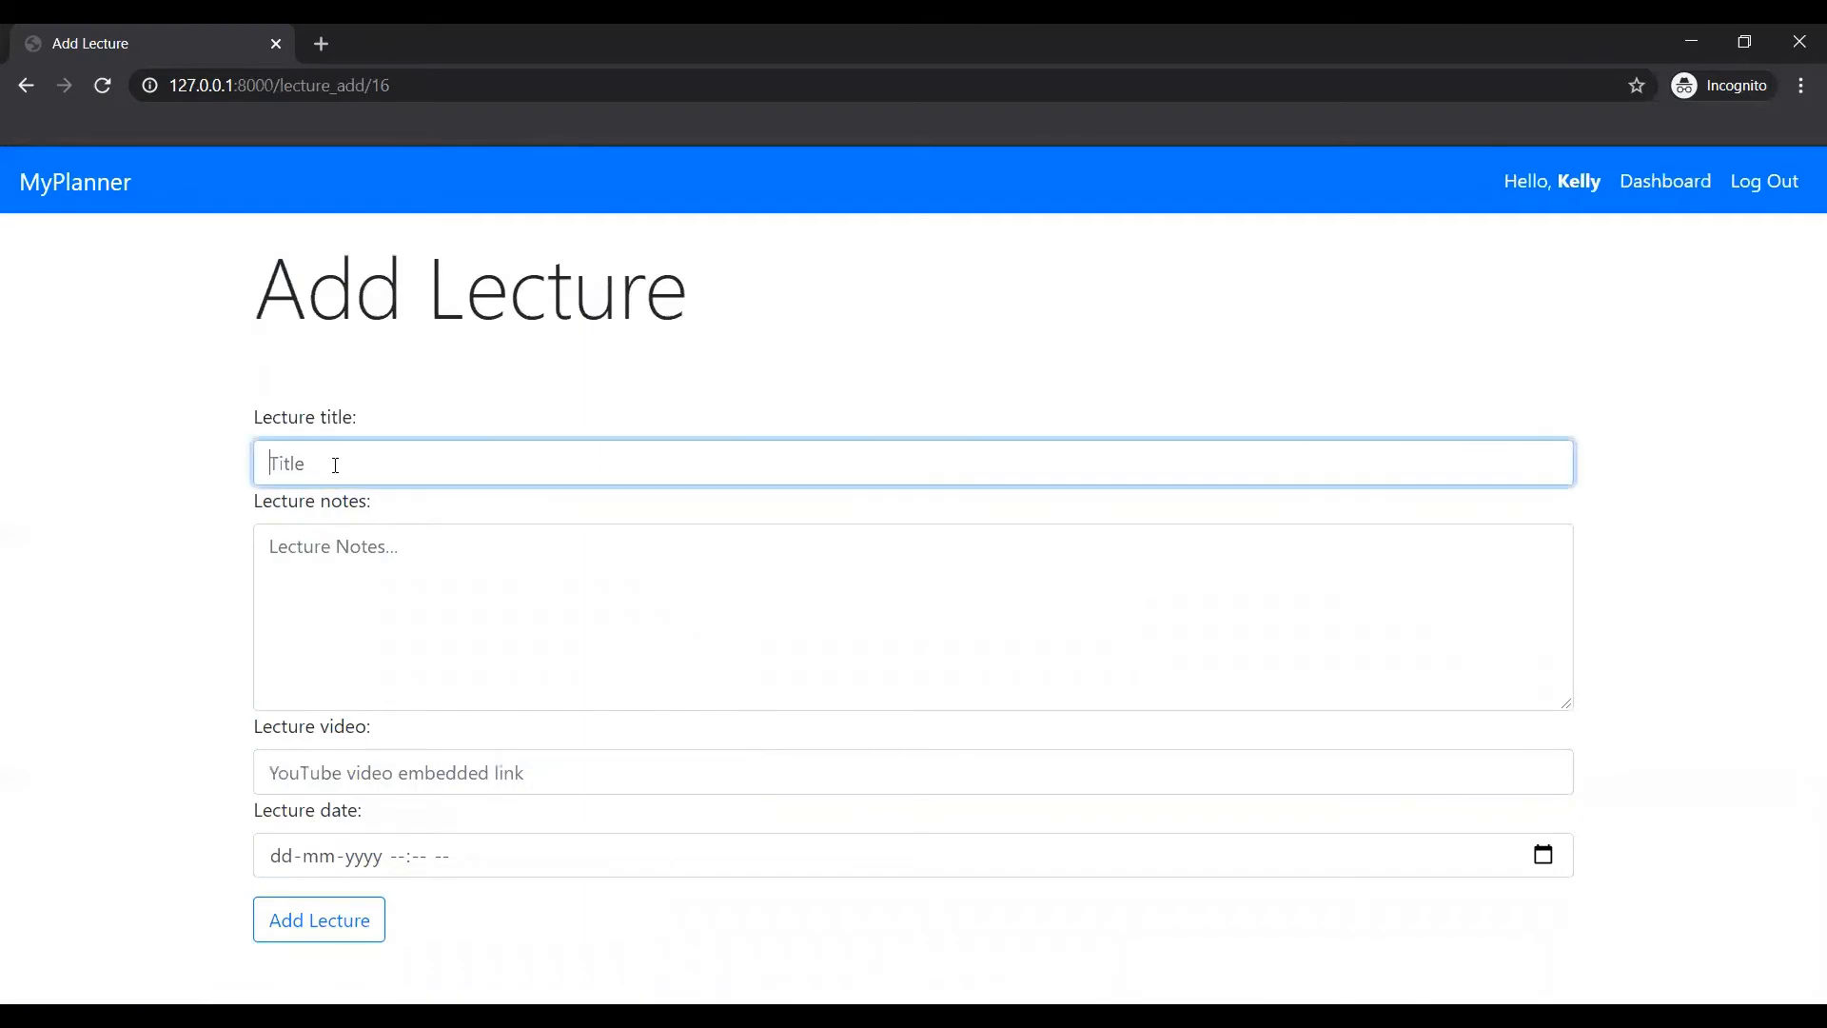
pyautogui.click(318, 919)
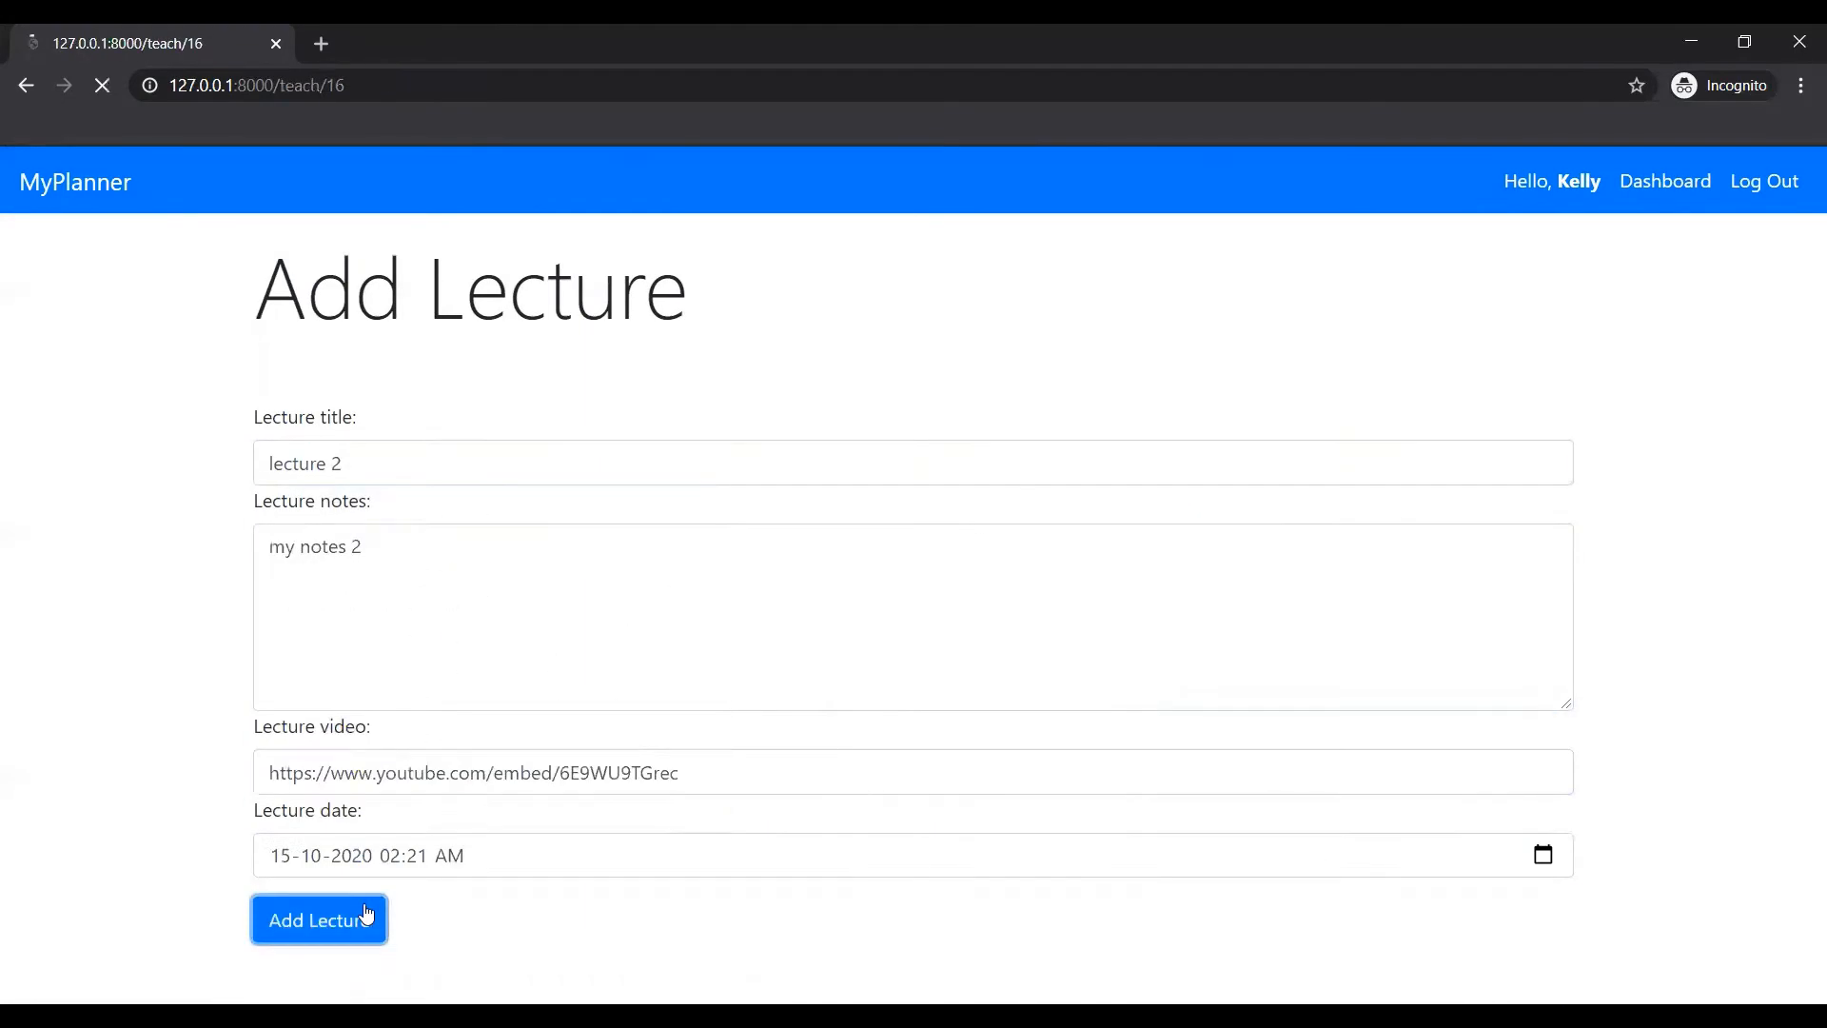
pyautogui.click(318, 919)
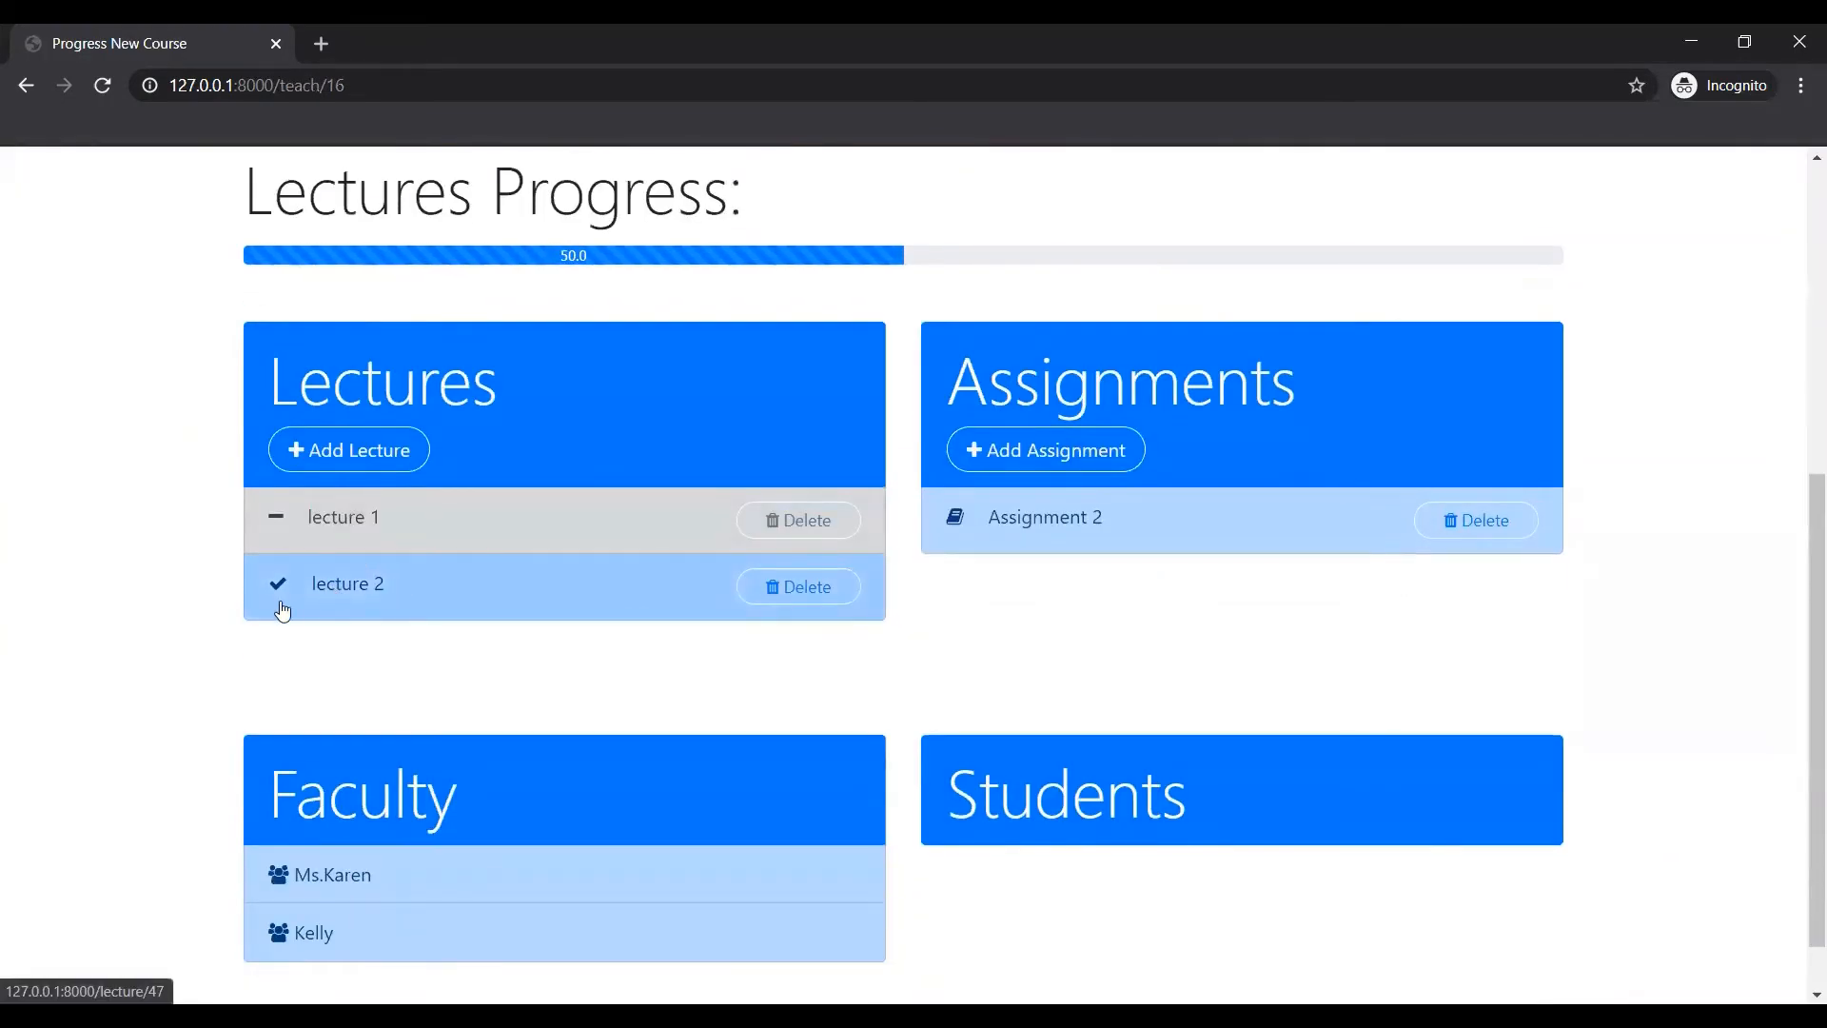
pyautogui.moveTo(437, 579)
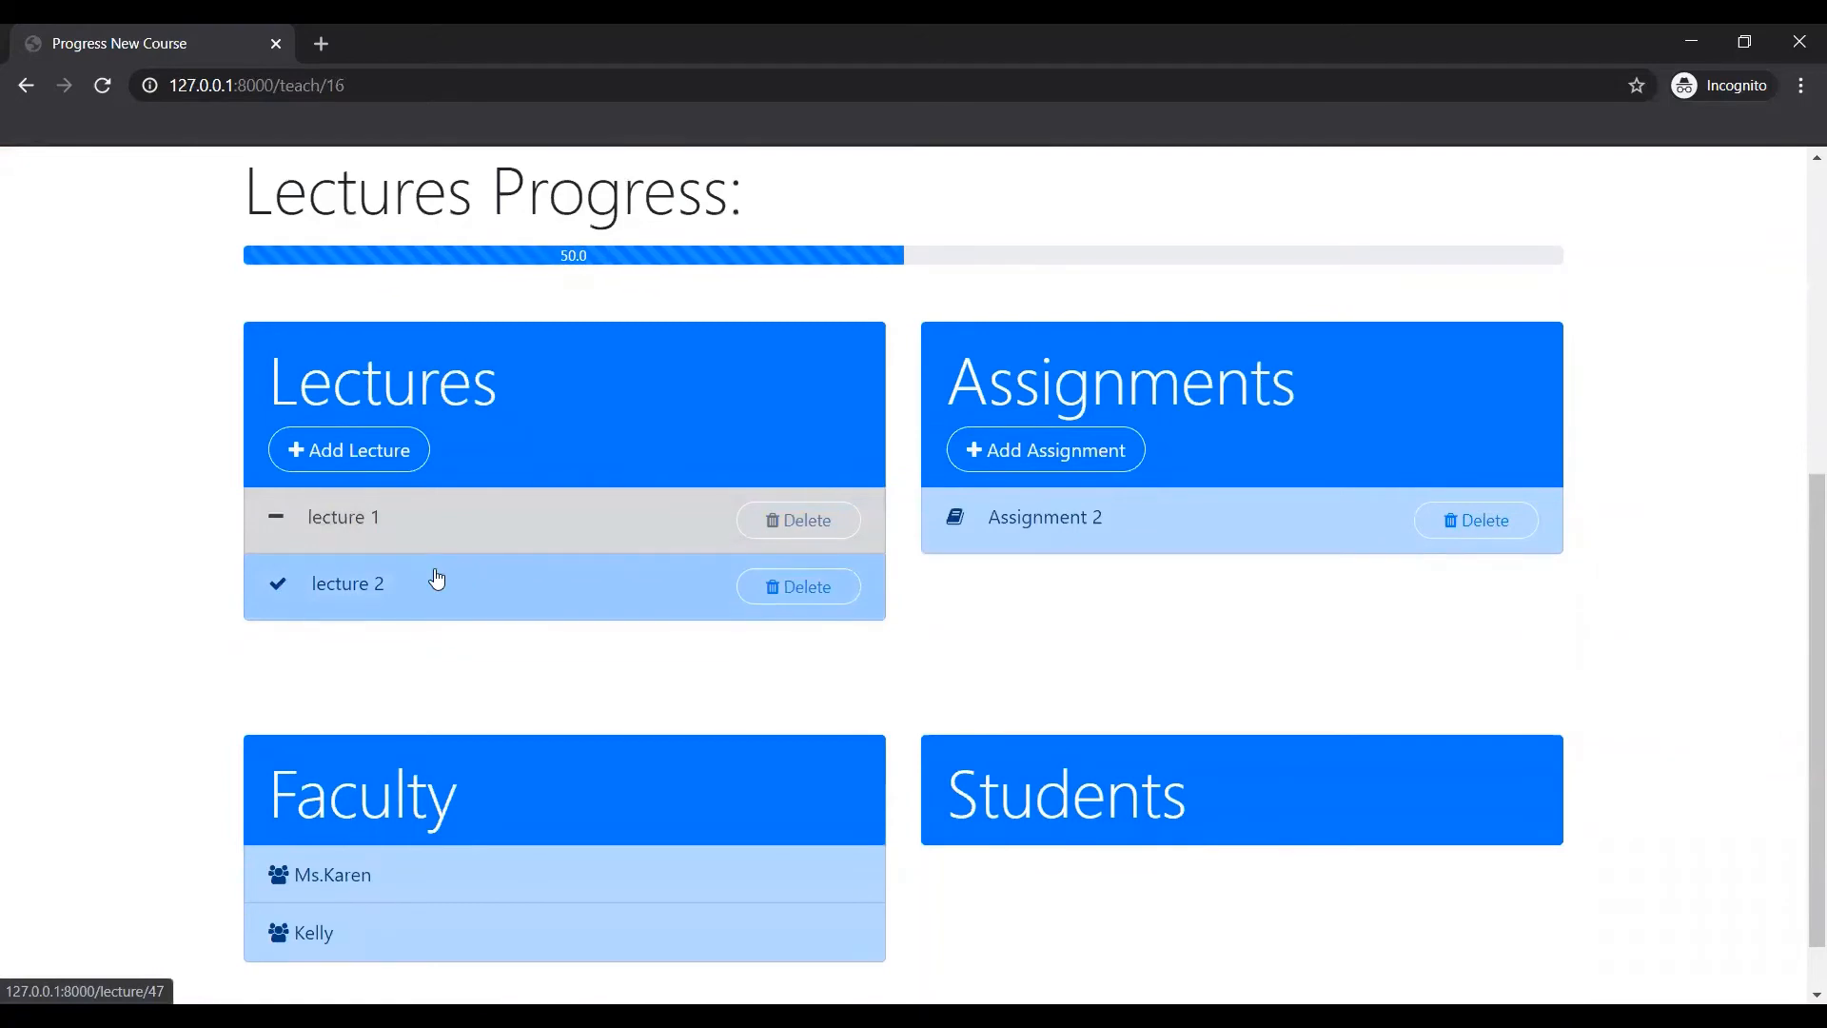
pyautogui.moveTo(687, 317)
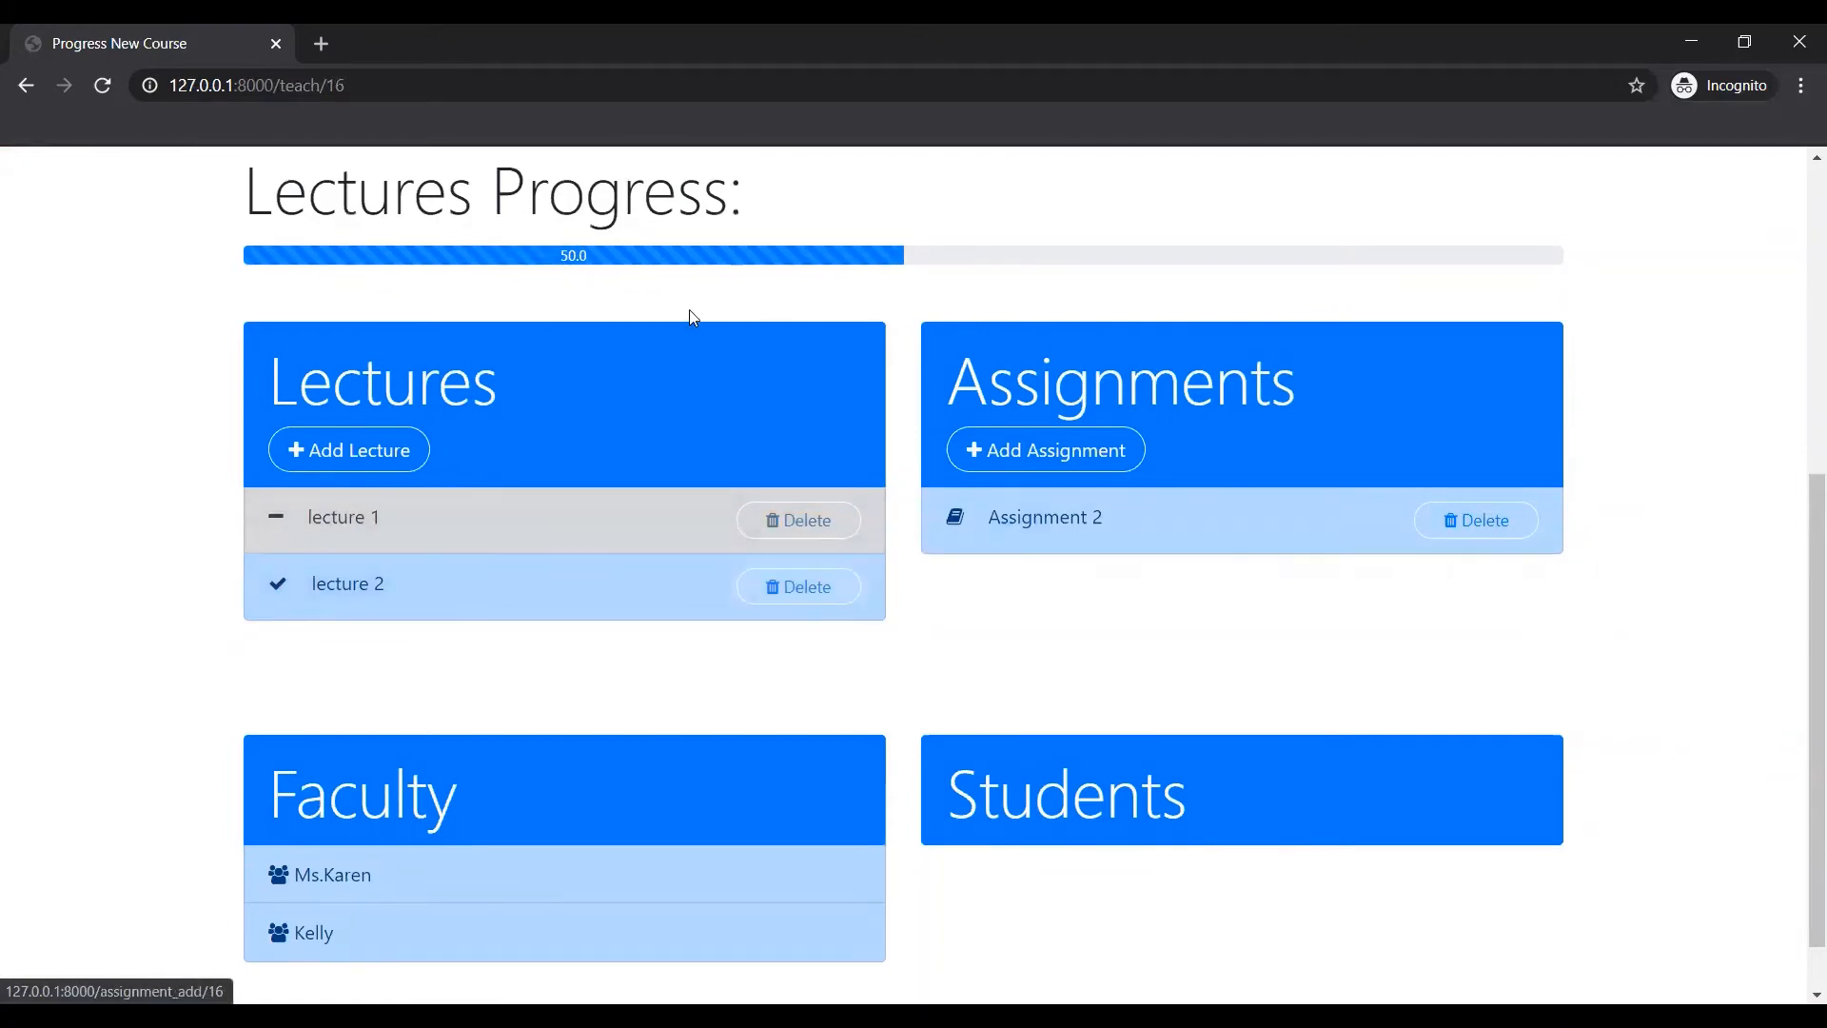
pyautogui.scroll(-3)
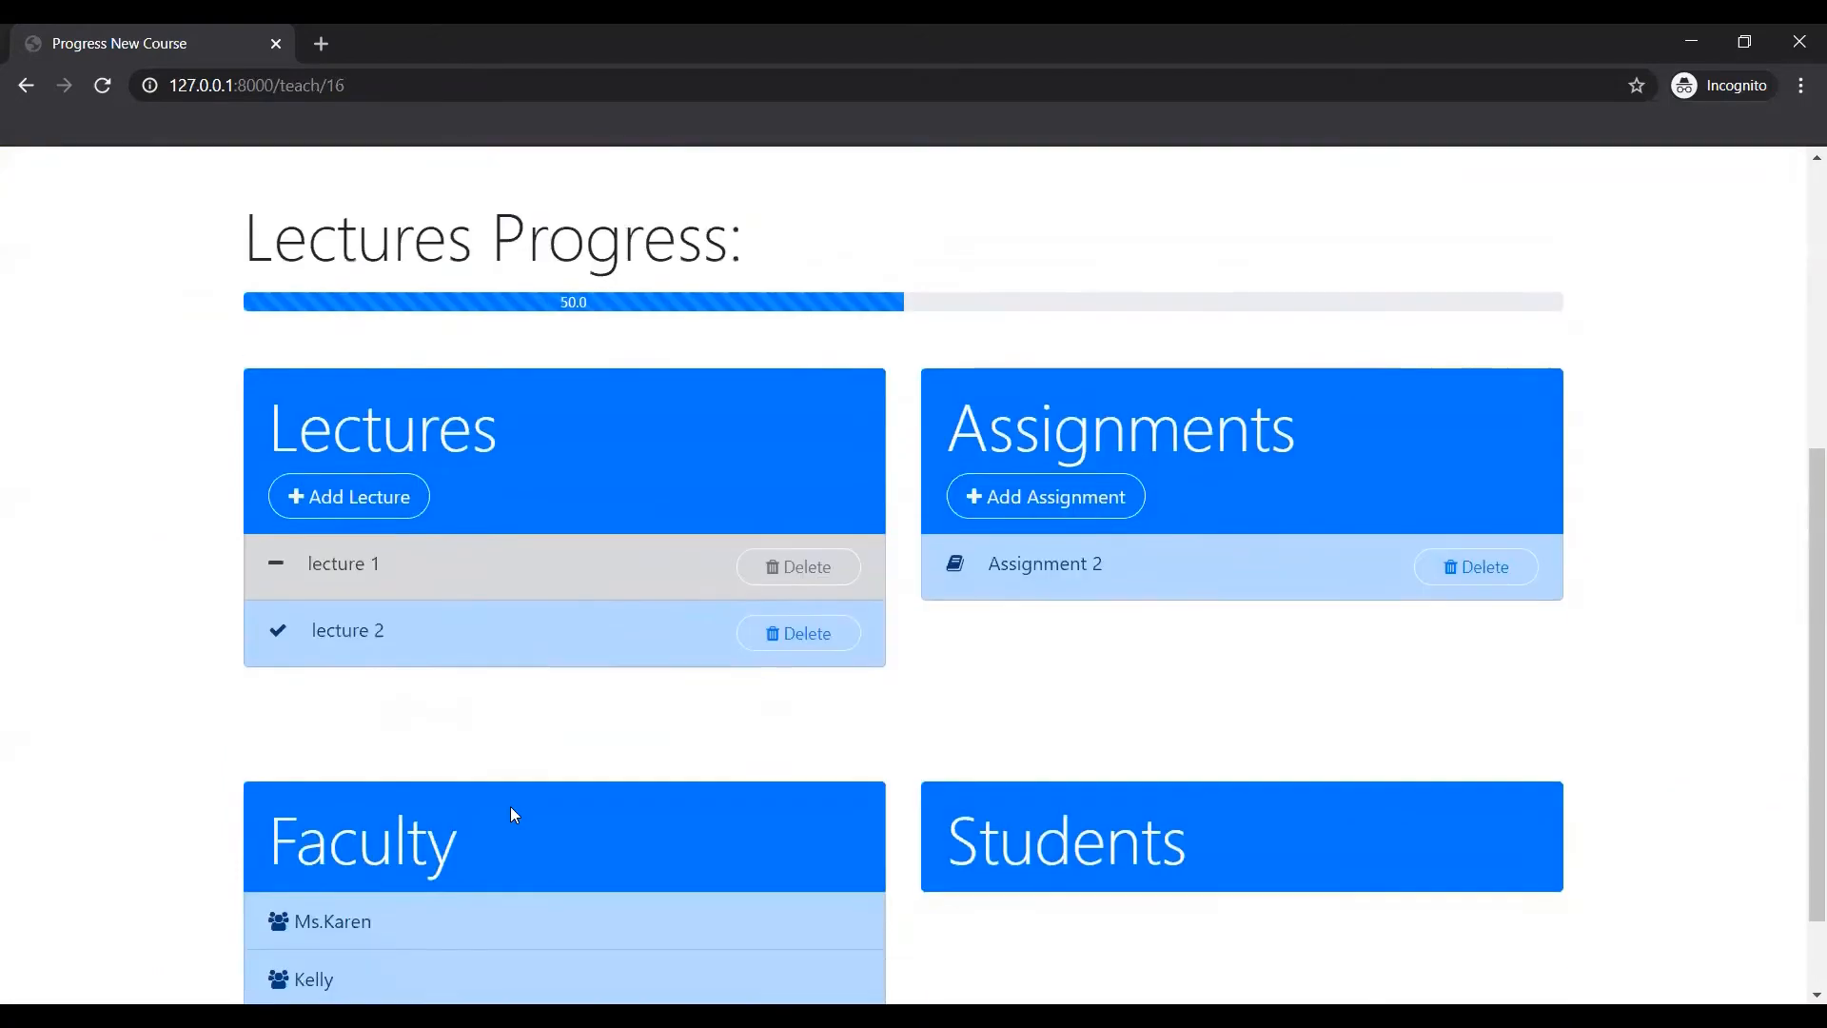
pyautogui.moveTo(894, 302)
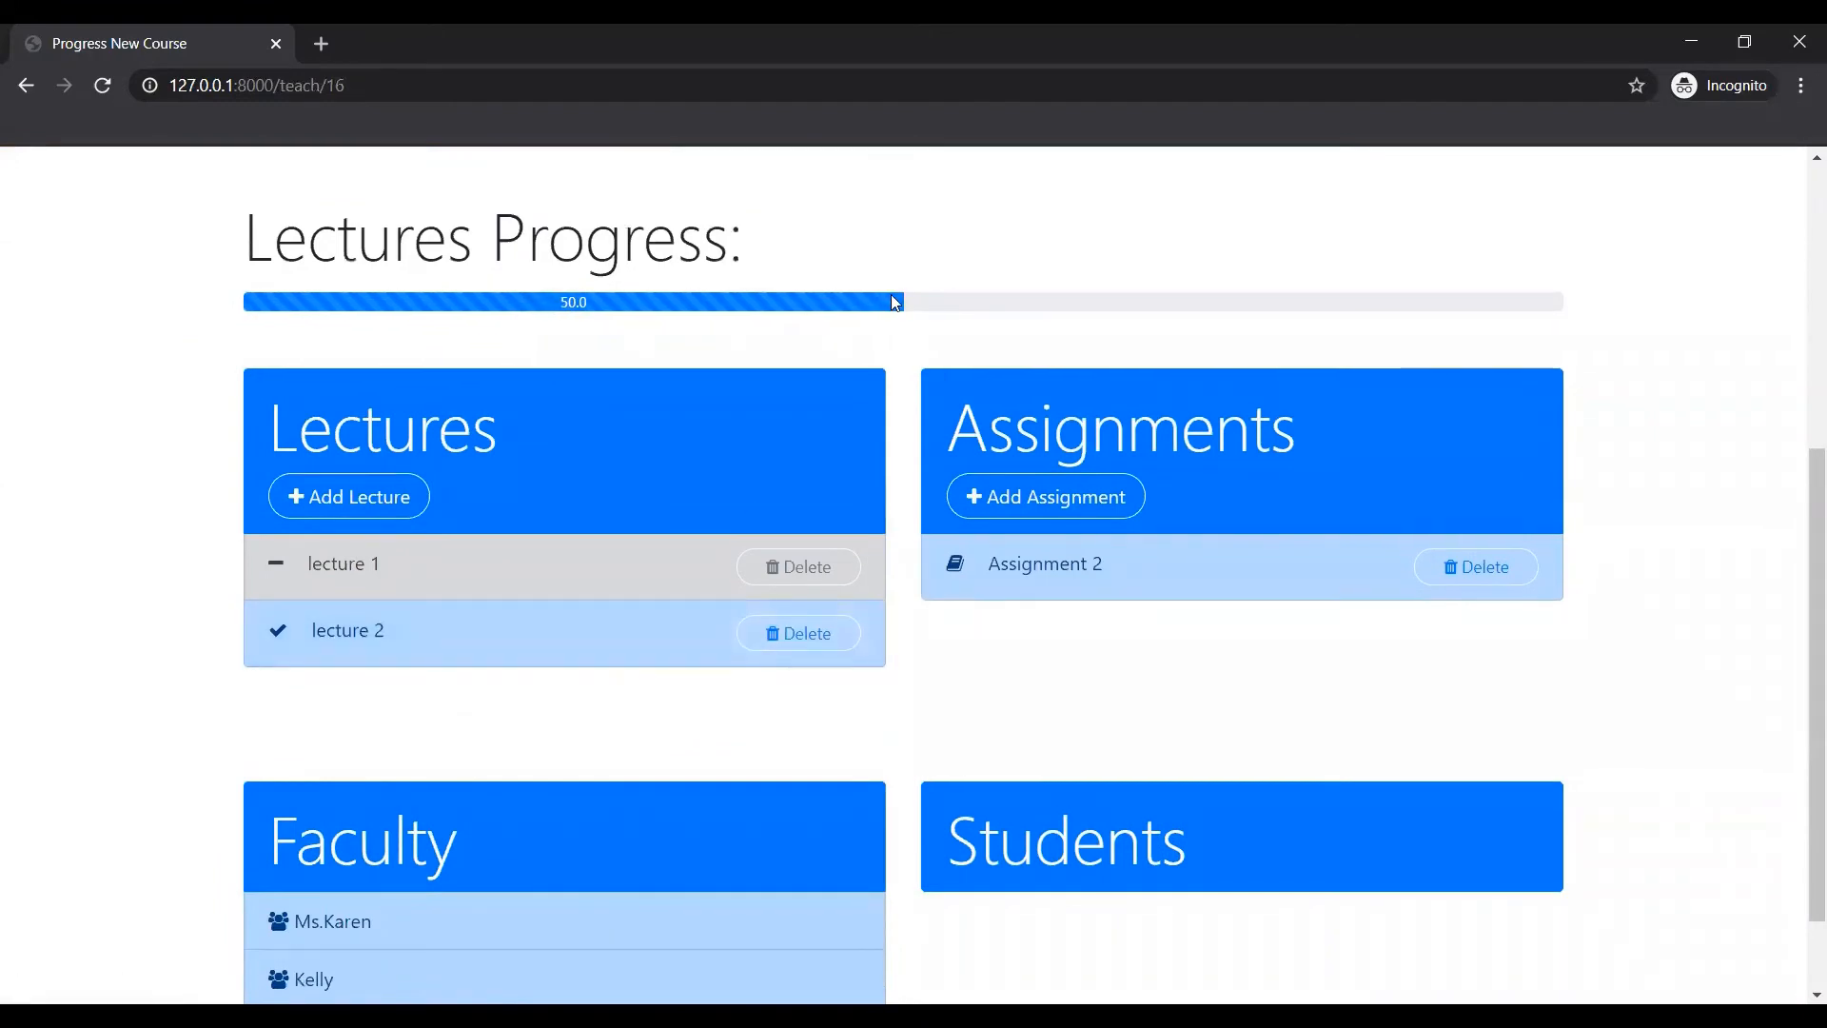
pyautogui.moveTo(501, 586)
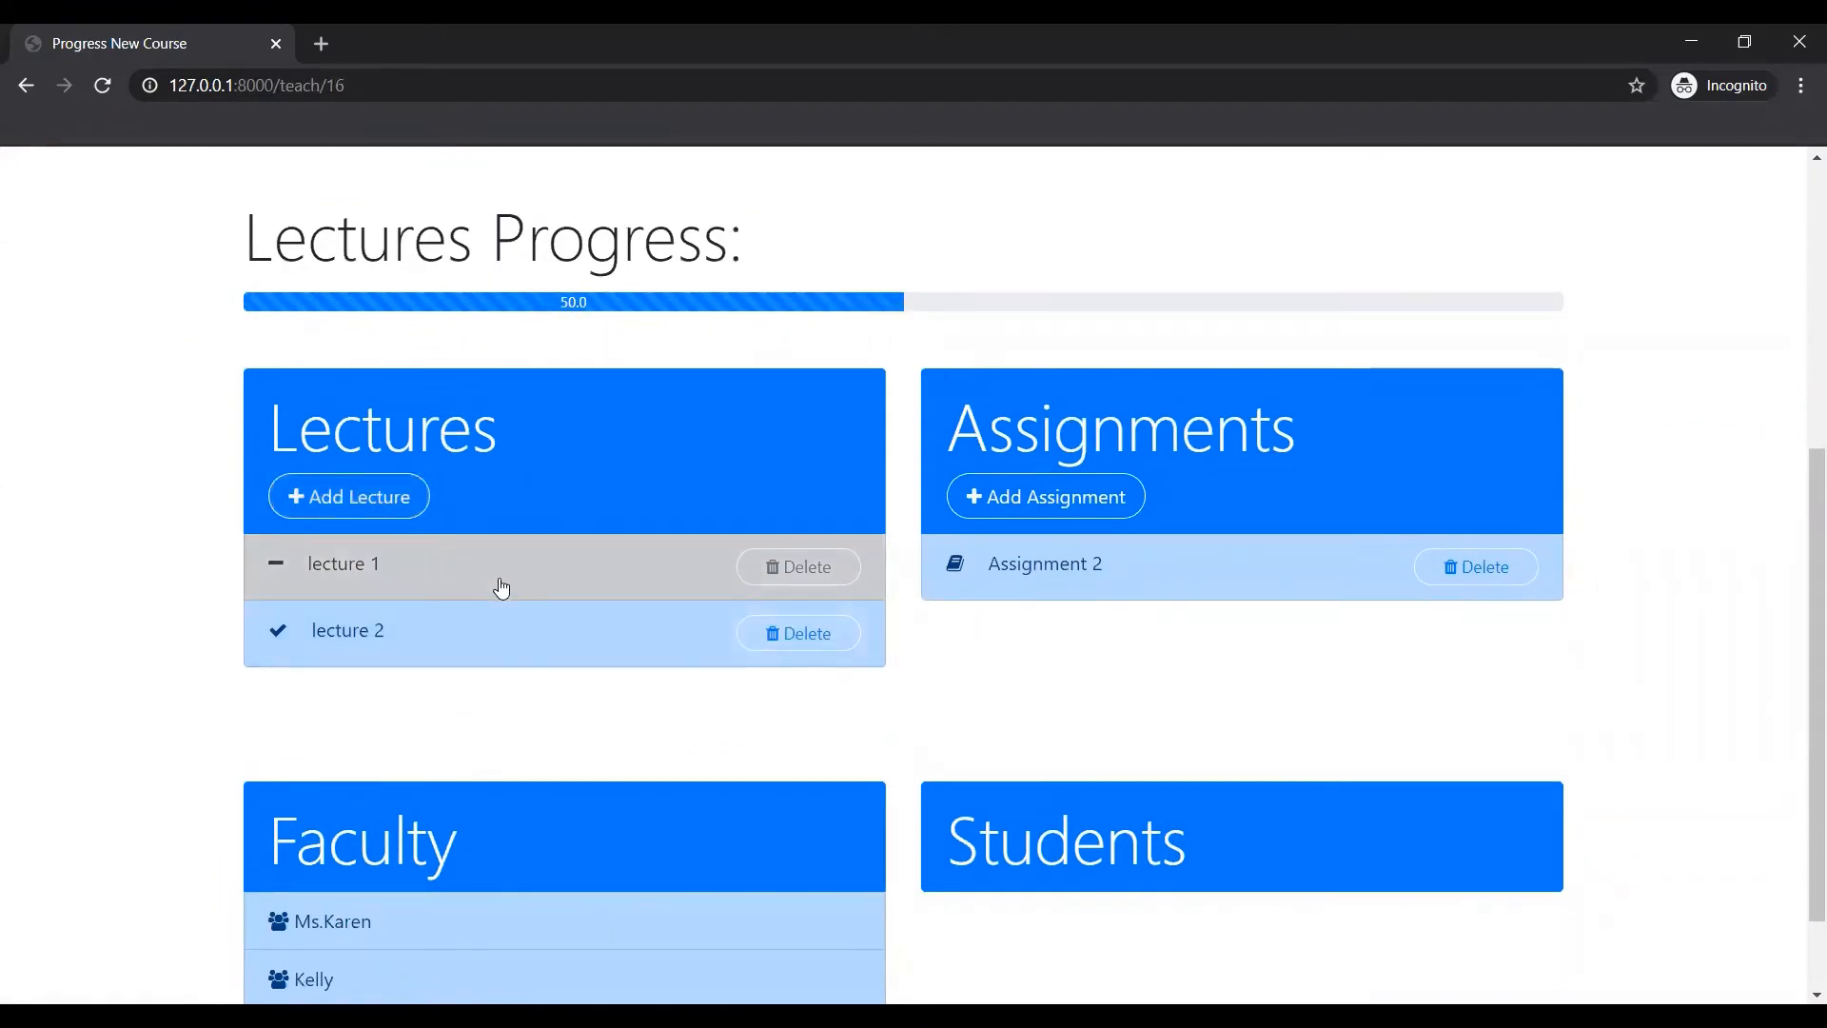
pyautogui.scroll(-3)
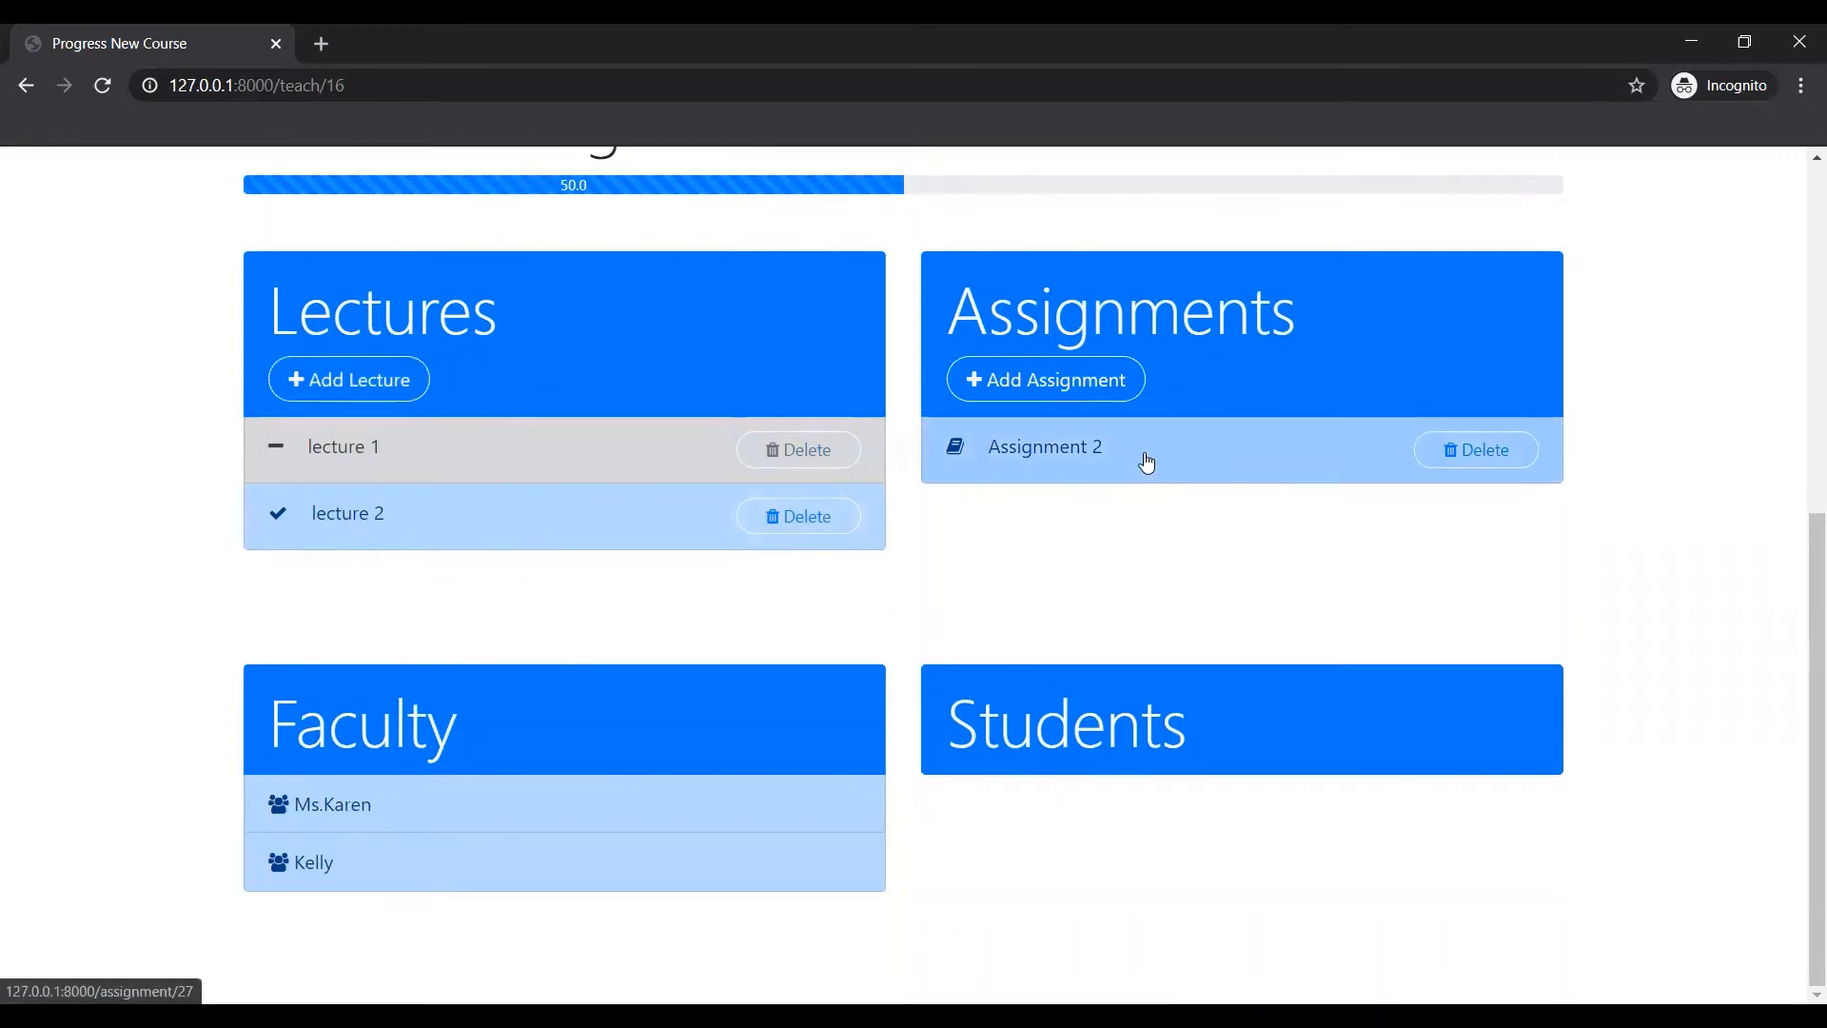
pyautogui.scroll(3)
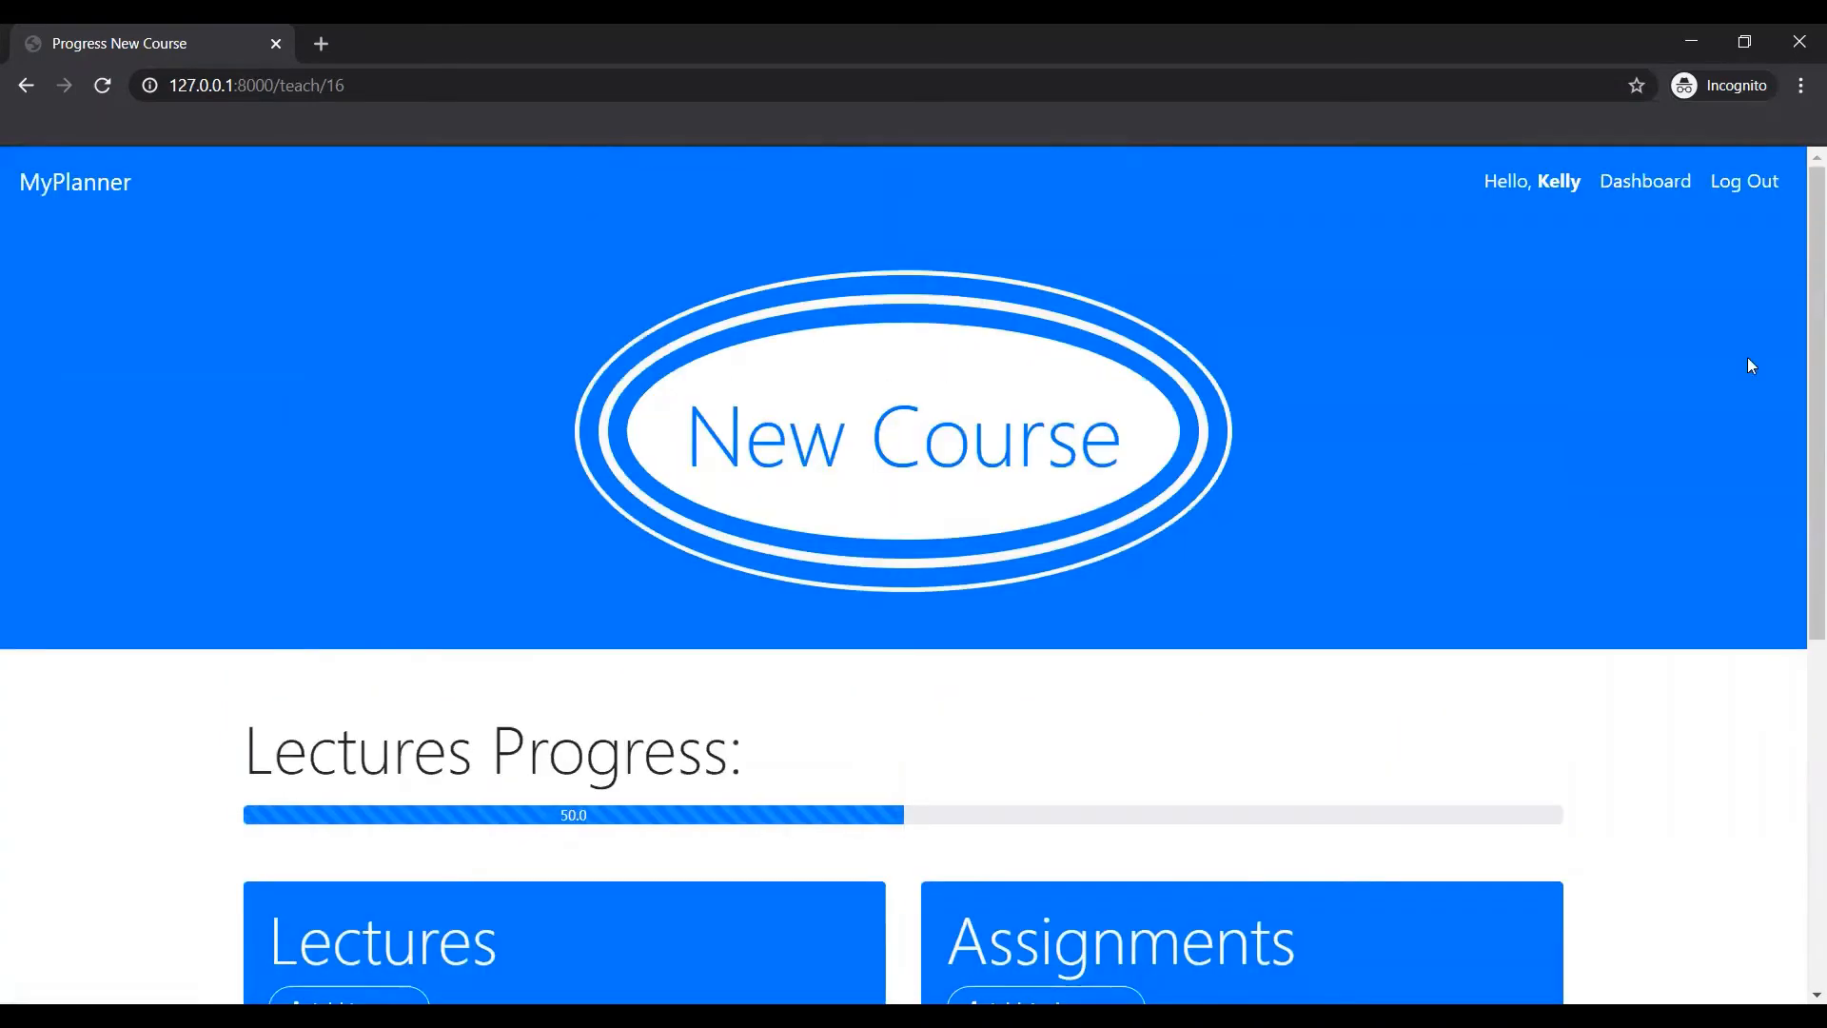
pyautogui.moveTo(1744, 182)
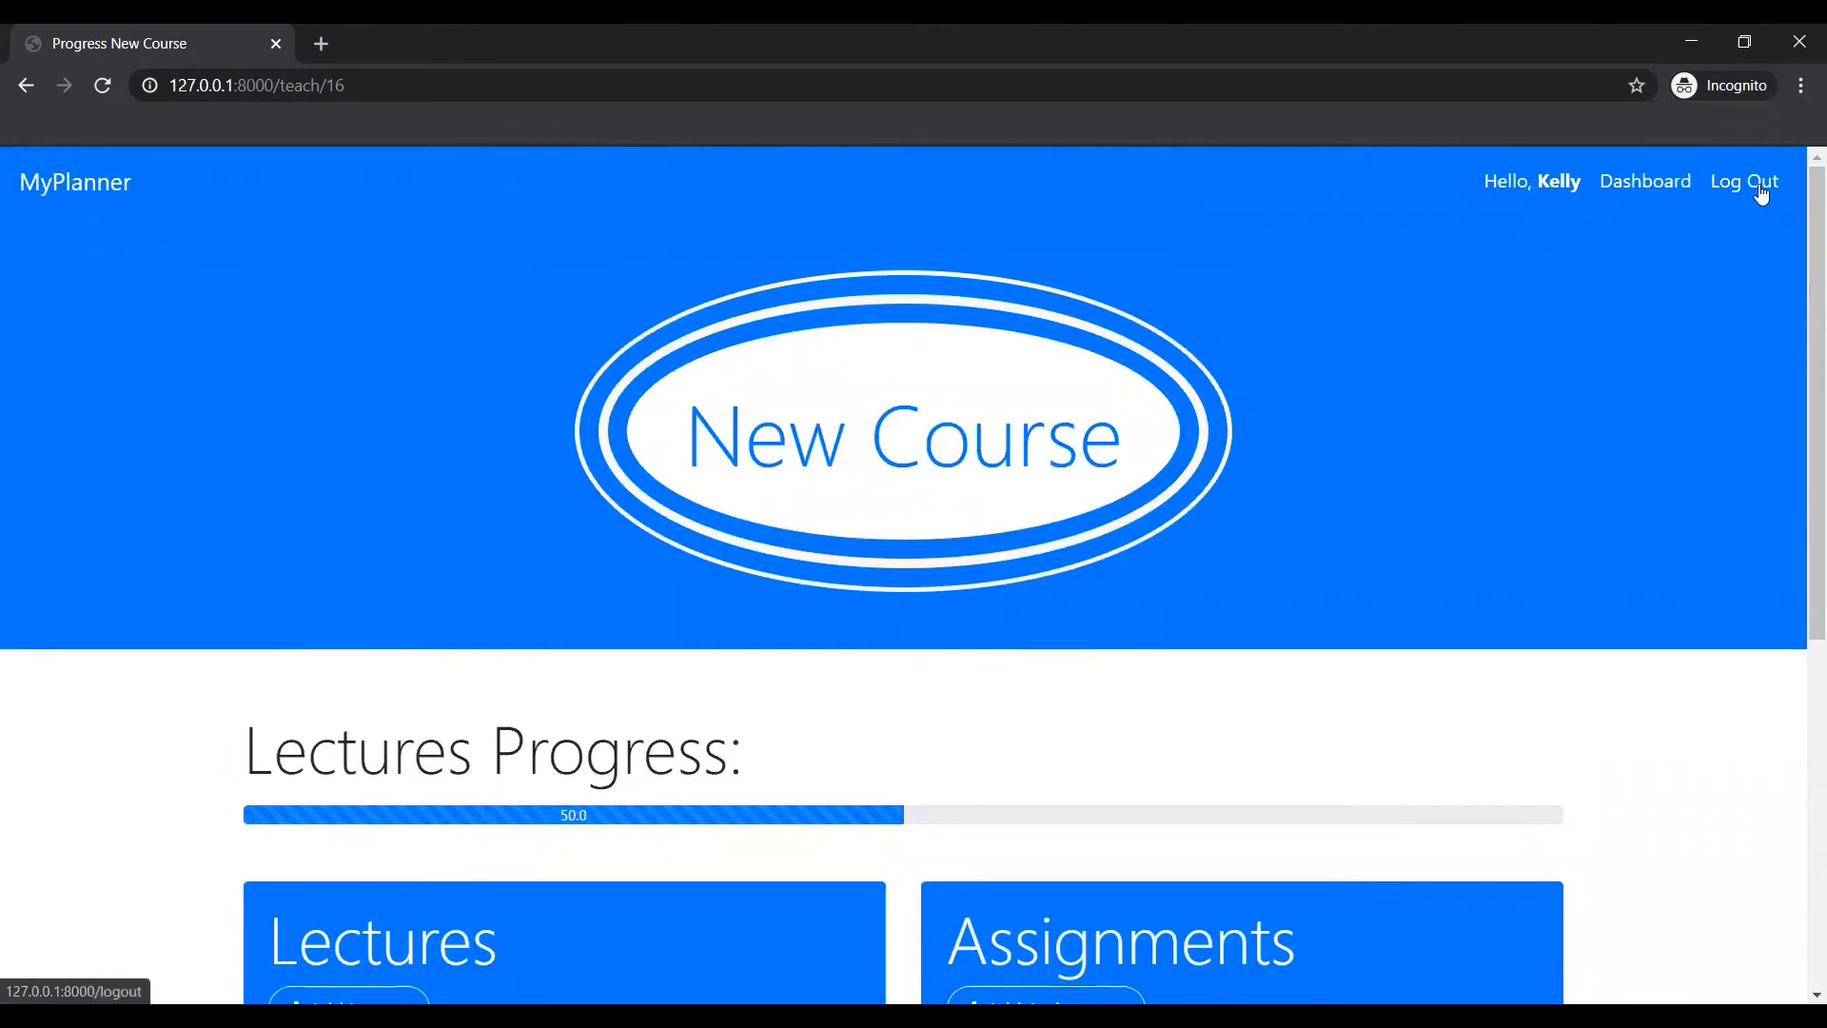
# Sign in as Tom and view Android Development for Beginners progress.
pyautogui.click(1743, 181)
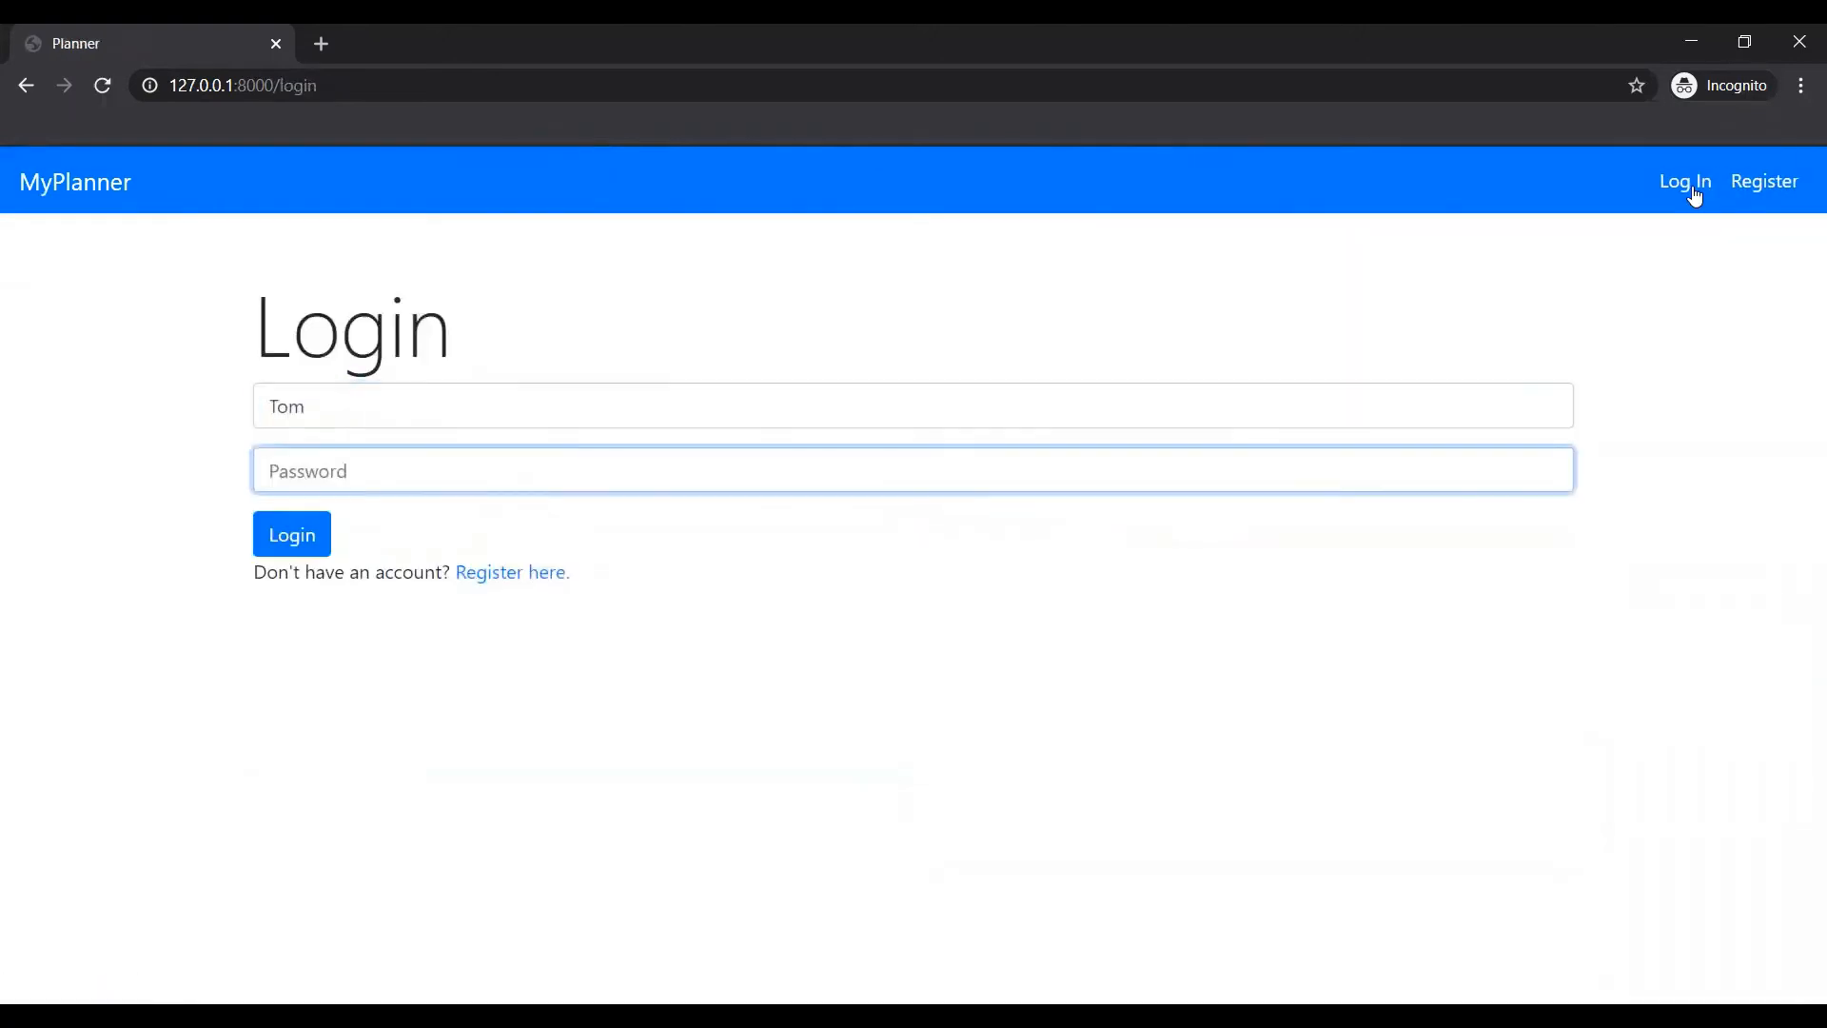
pyautogui.click(291, 534)
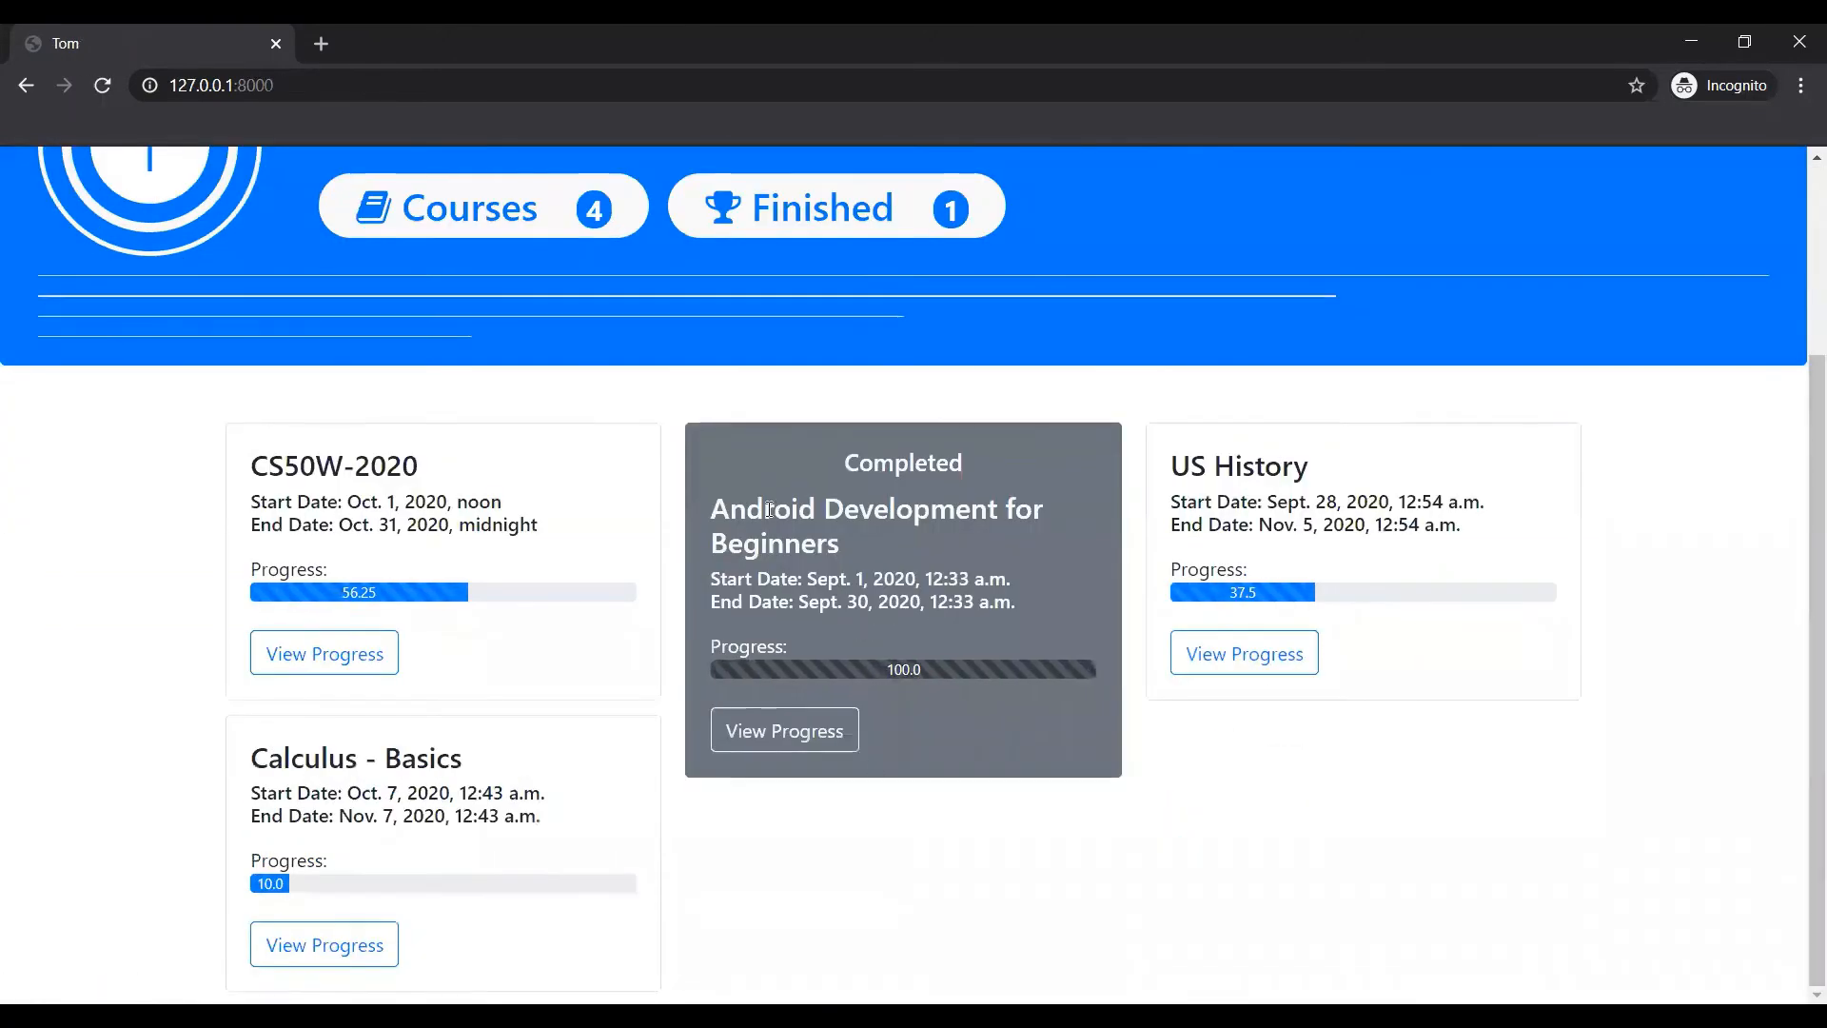
pyautogui.moveTo(800, 643)
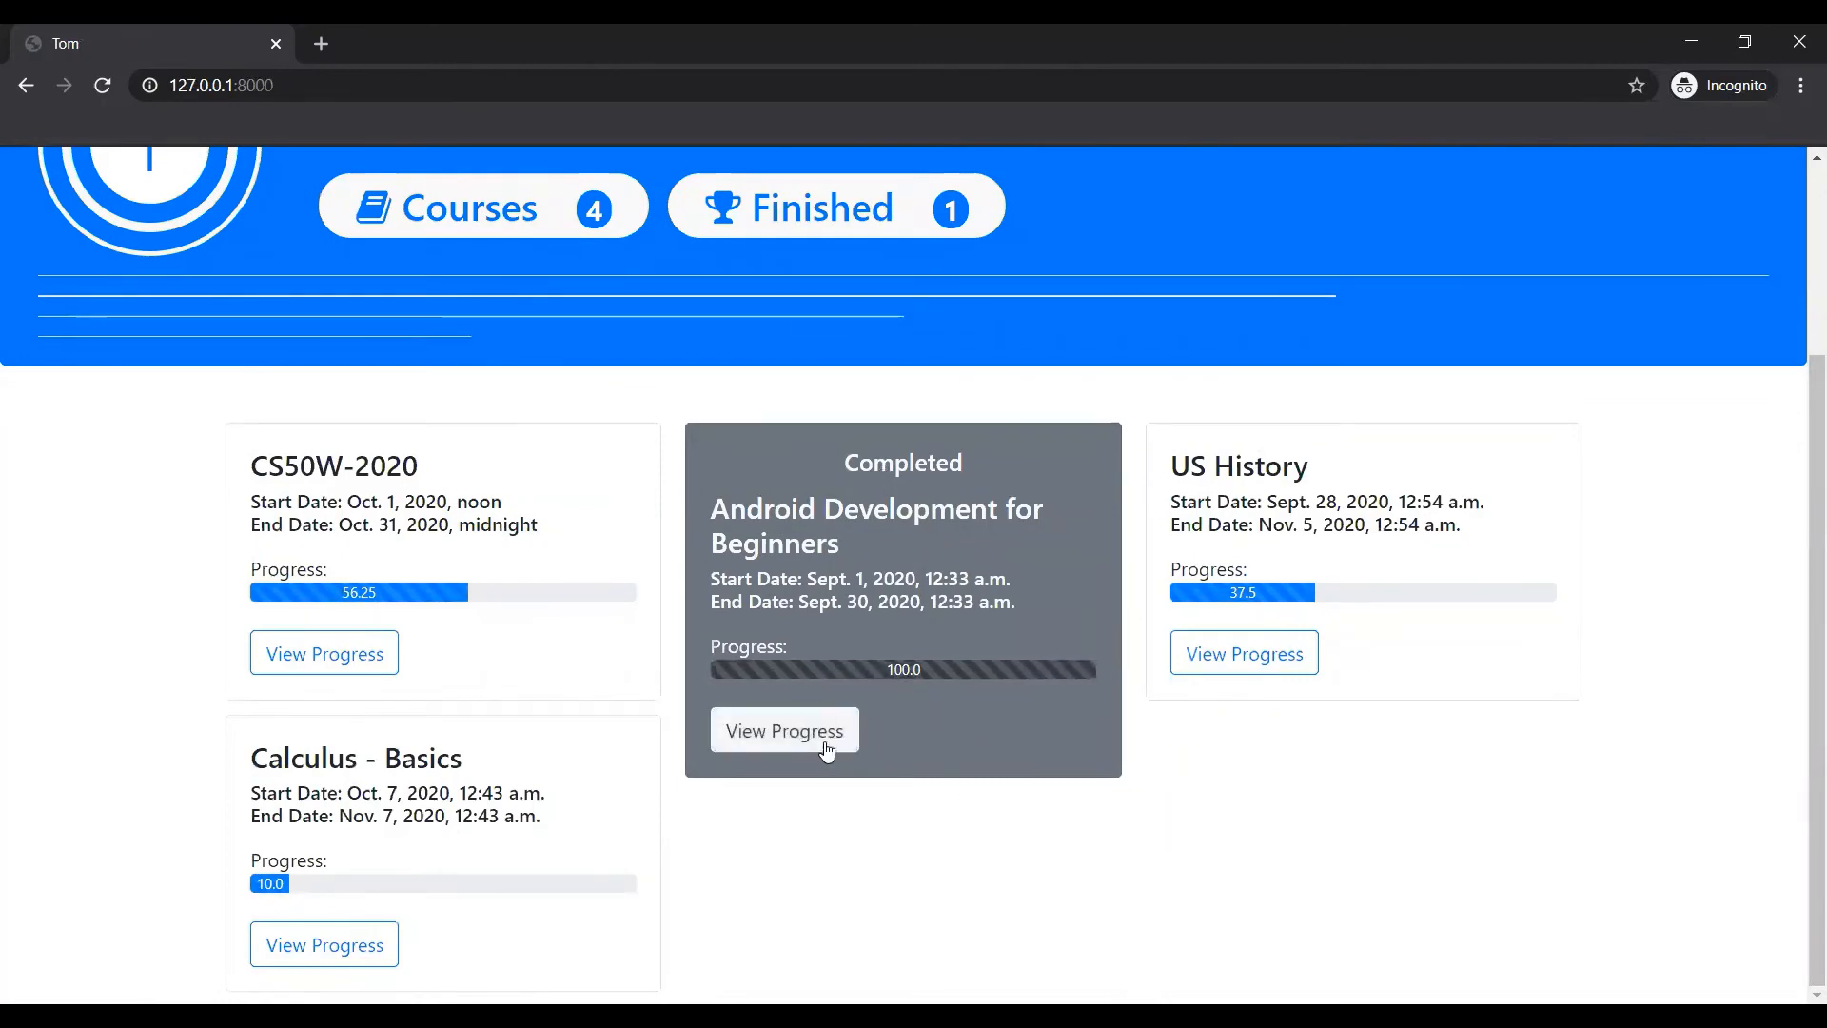
pyautogui.click(783, 730)
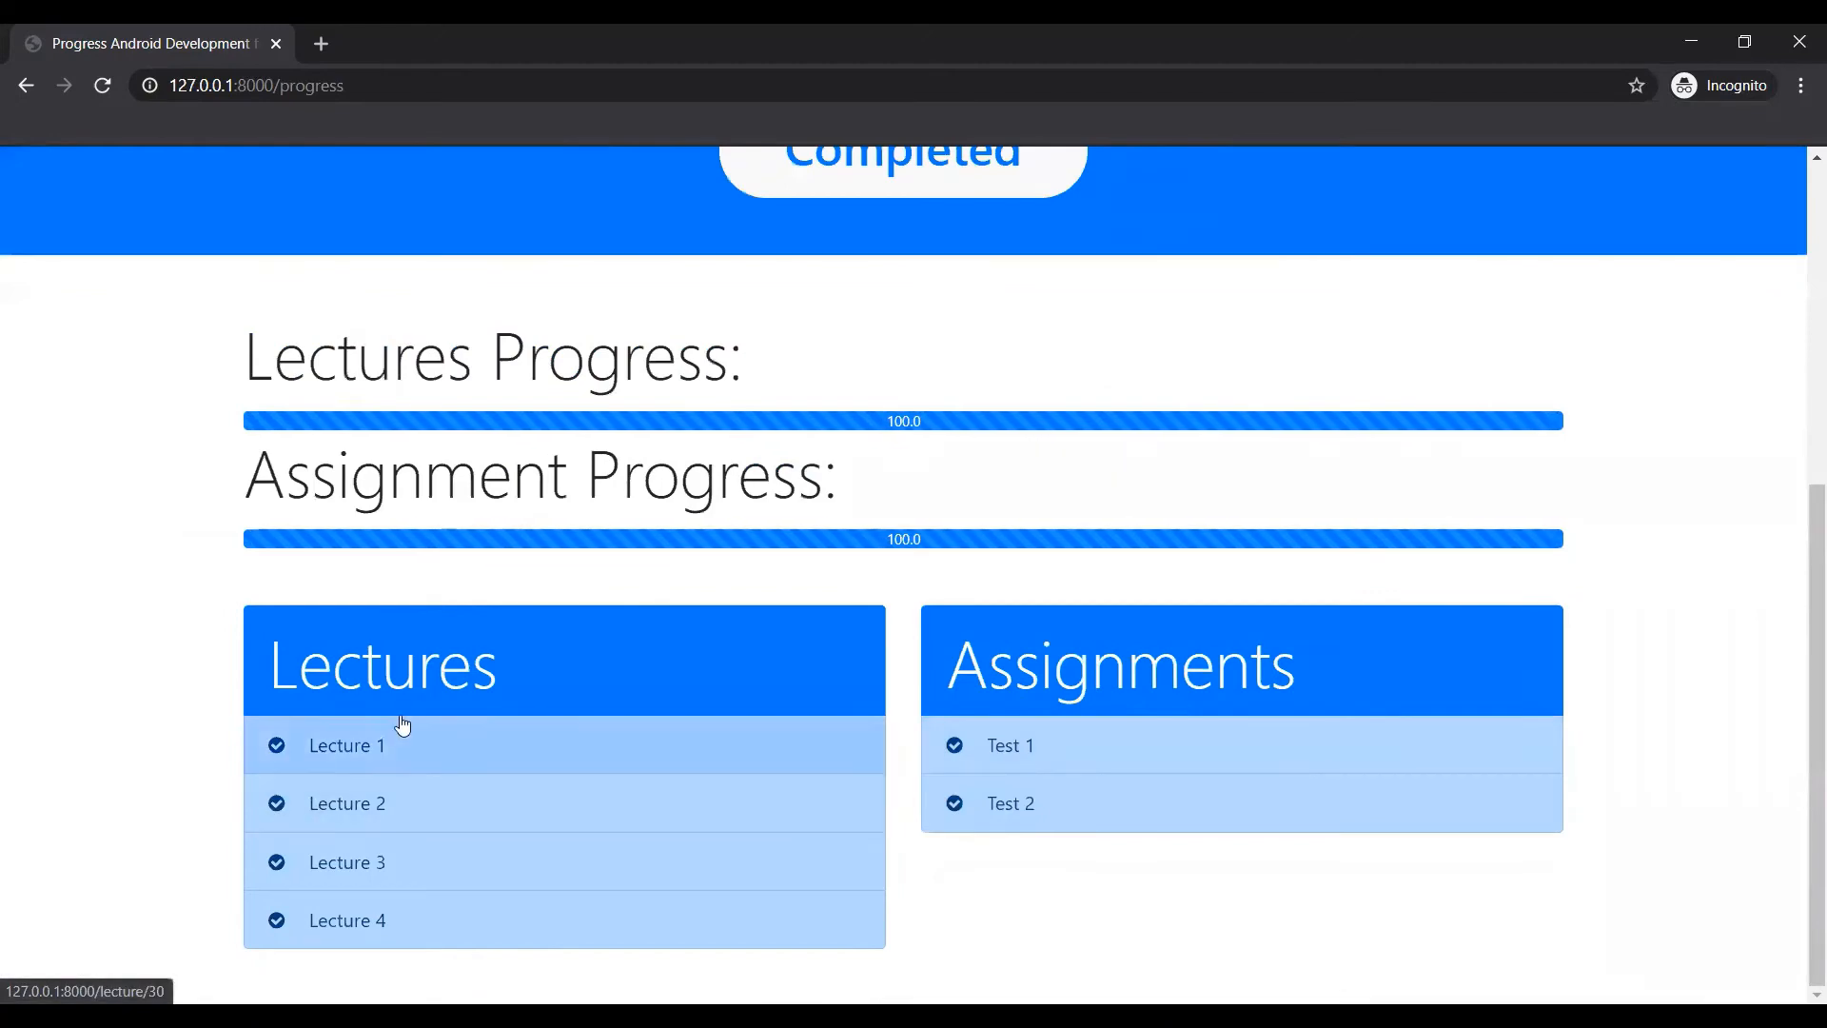
pyautogui.moveTo(990, 799)
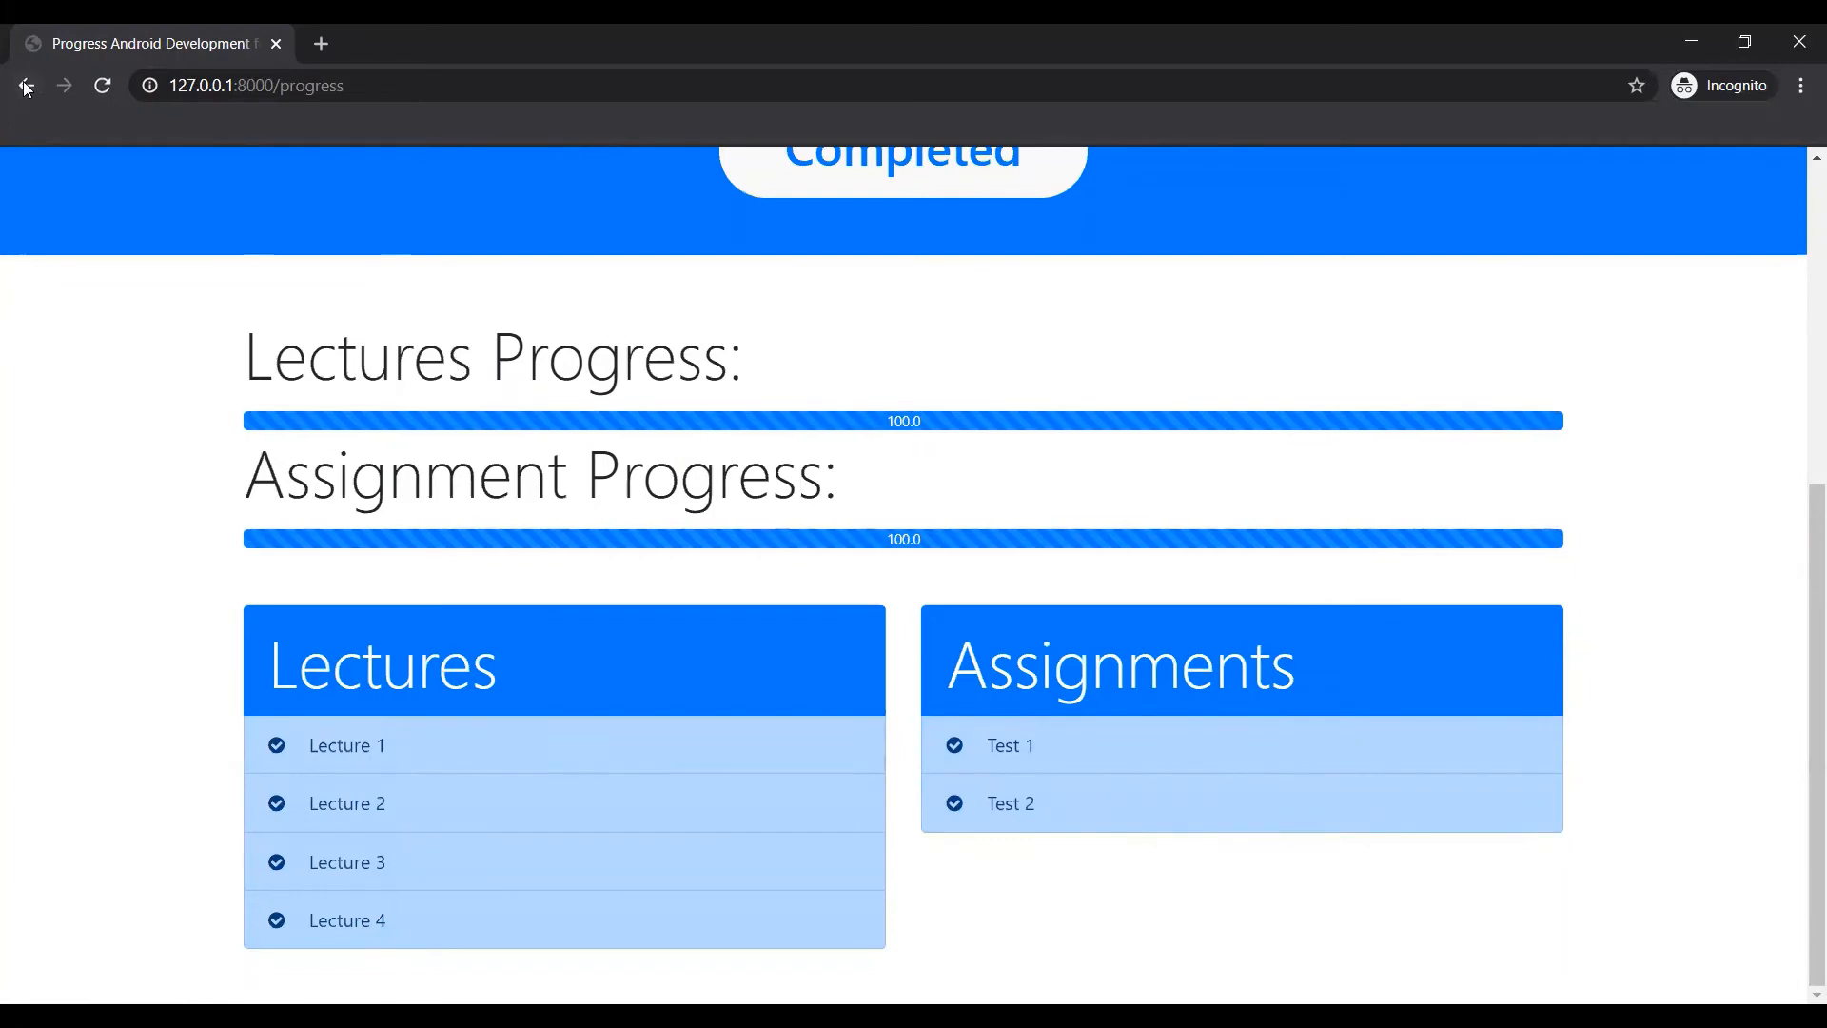
# Open CS50W-2020 progress from the dashboard and scroll to its Lectures and Assignments.
pyautogui.click(26, 85)
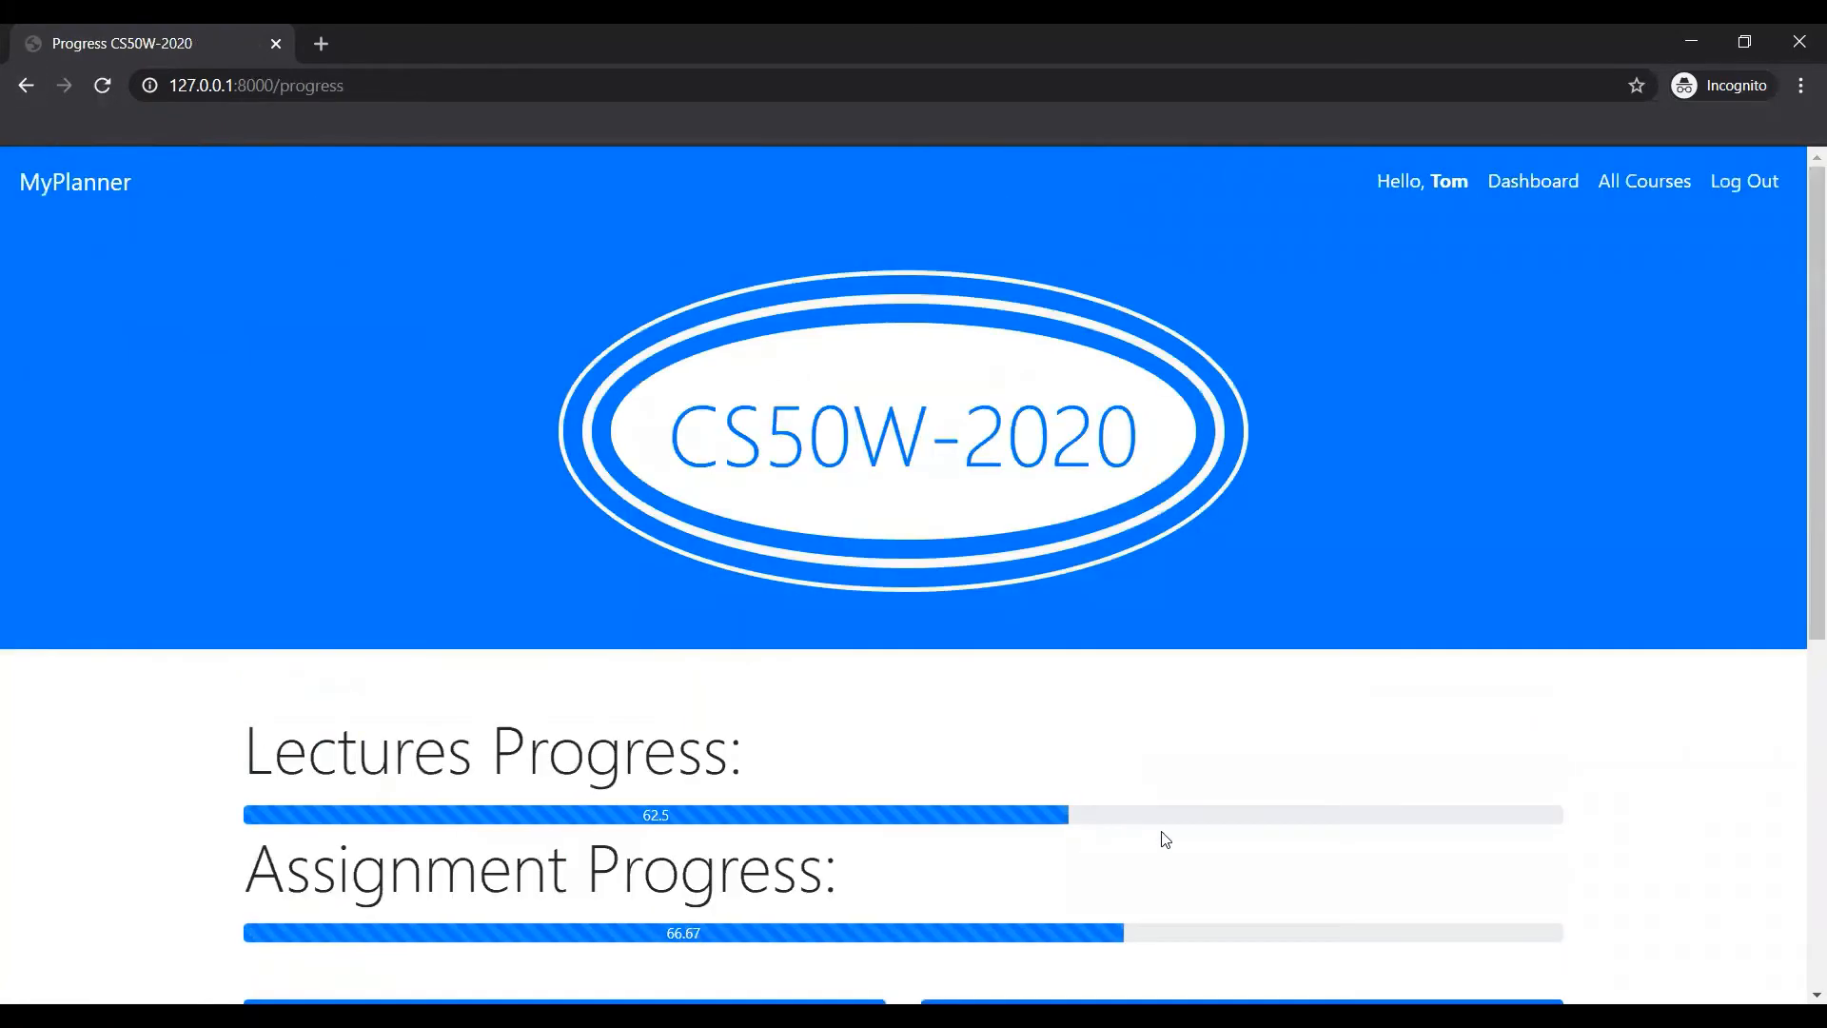
pyautogui.scroll(-3)
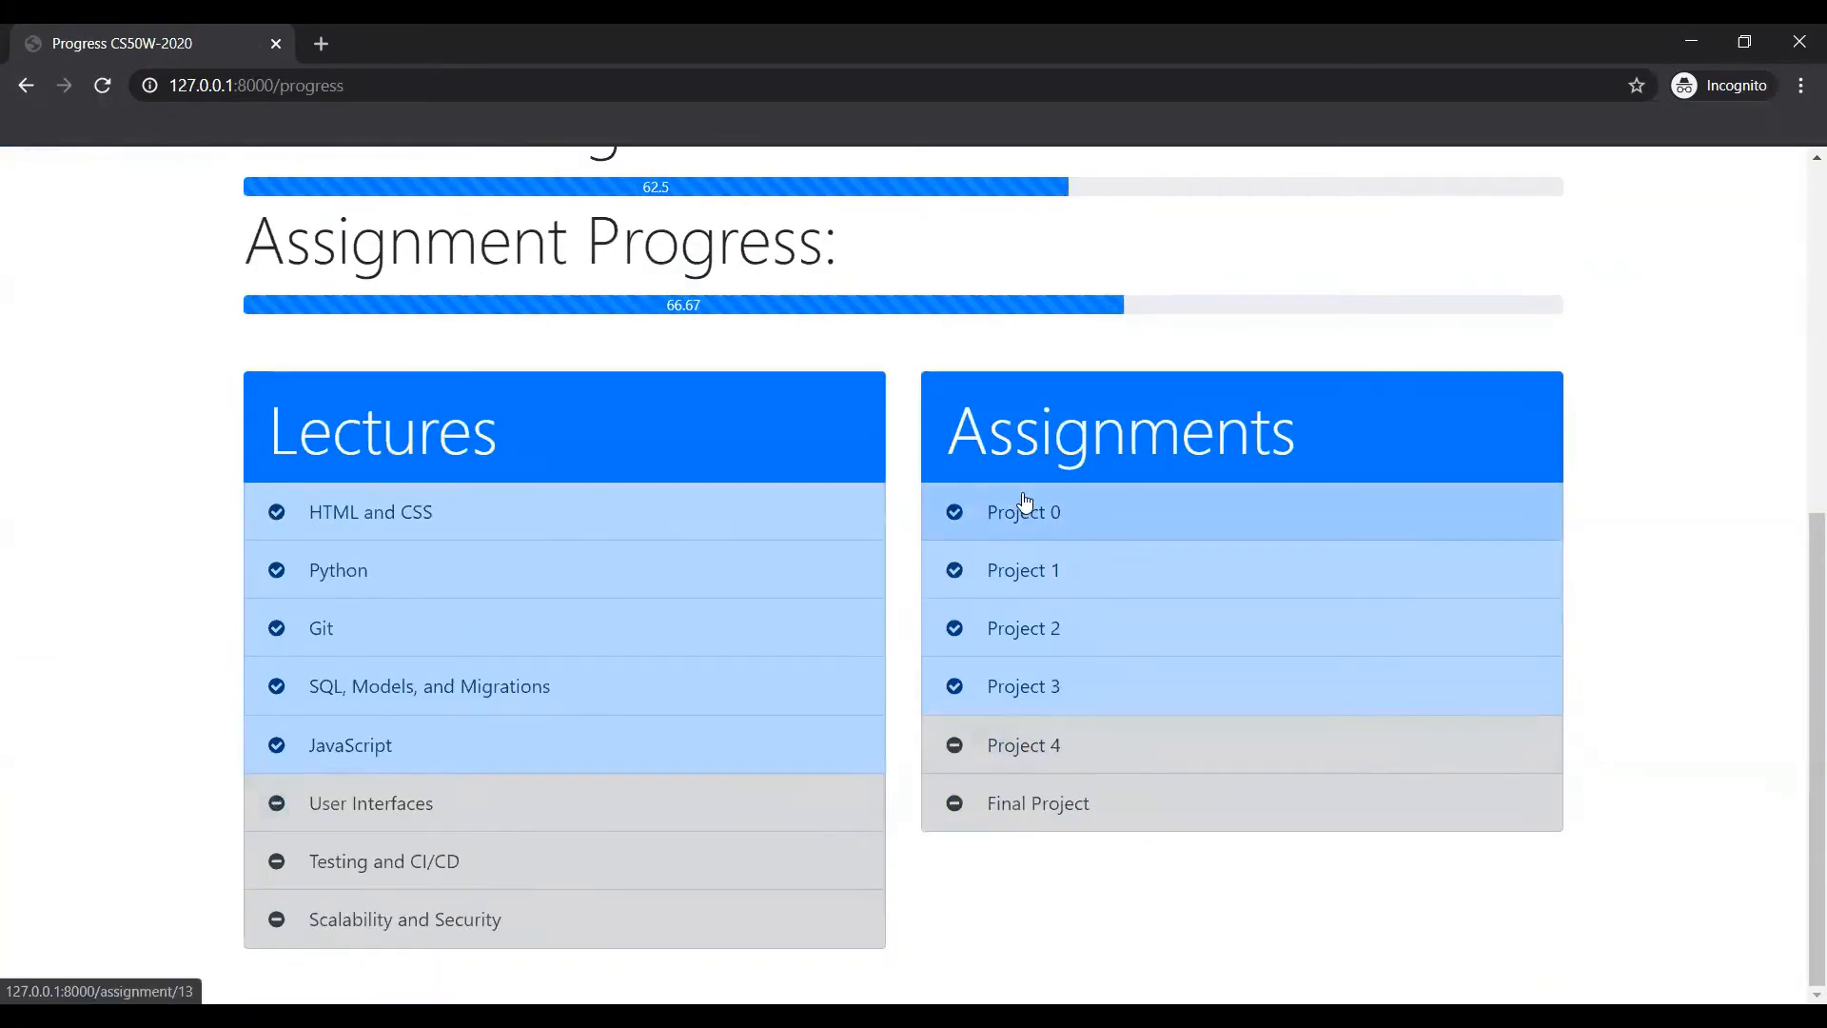
pyautogui.moveTo(1032, 722)
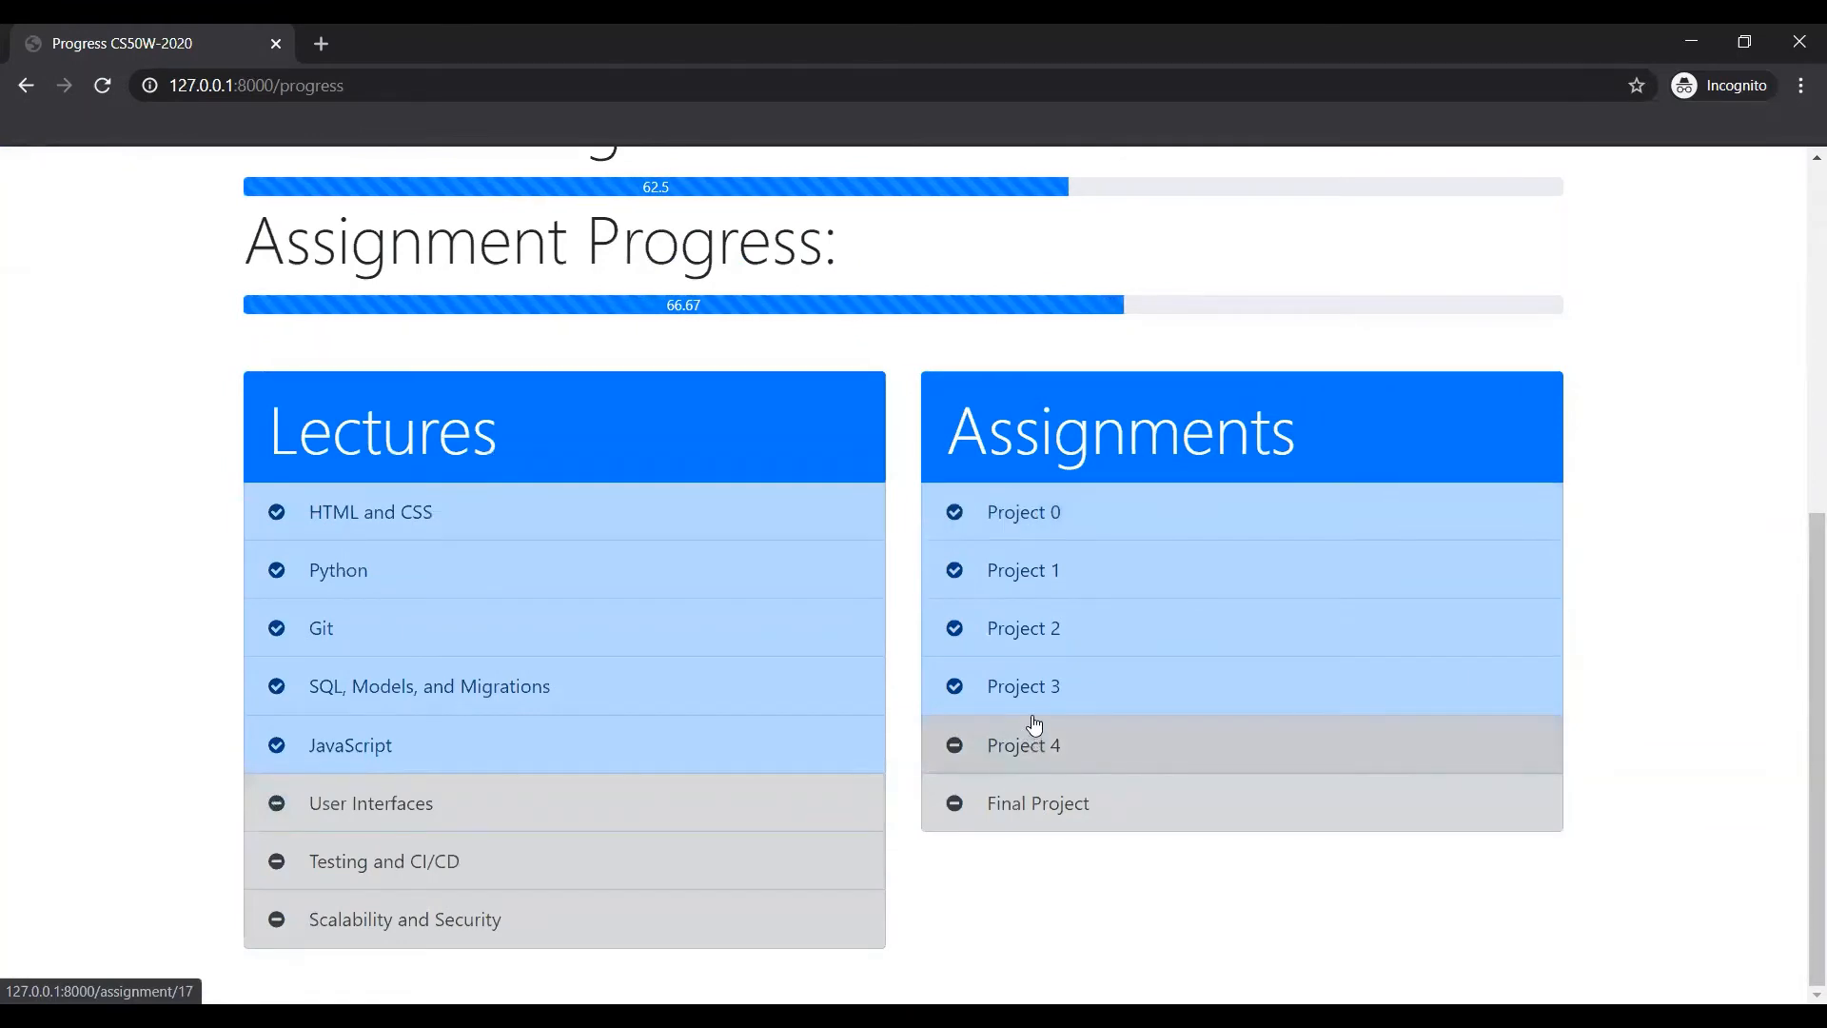
pyautogui.moveTo(799, 853)
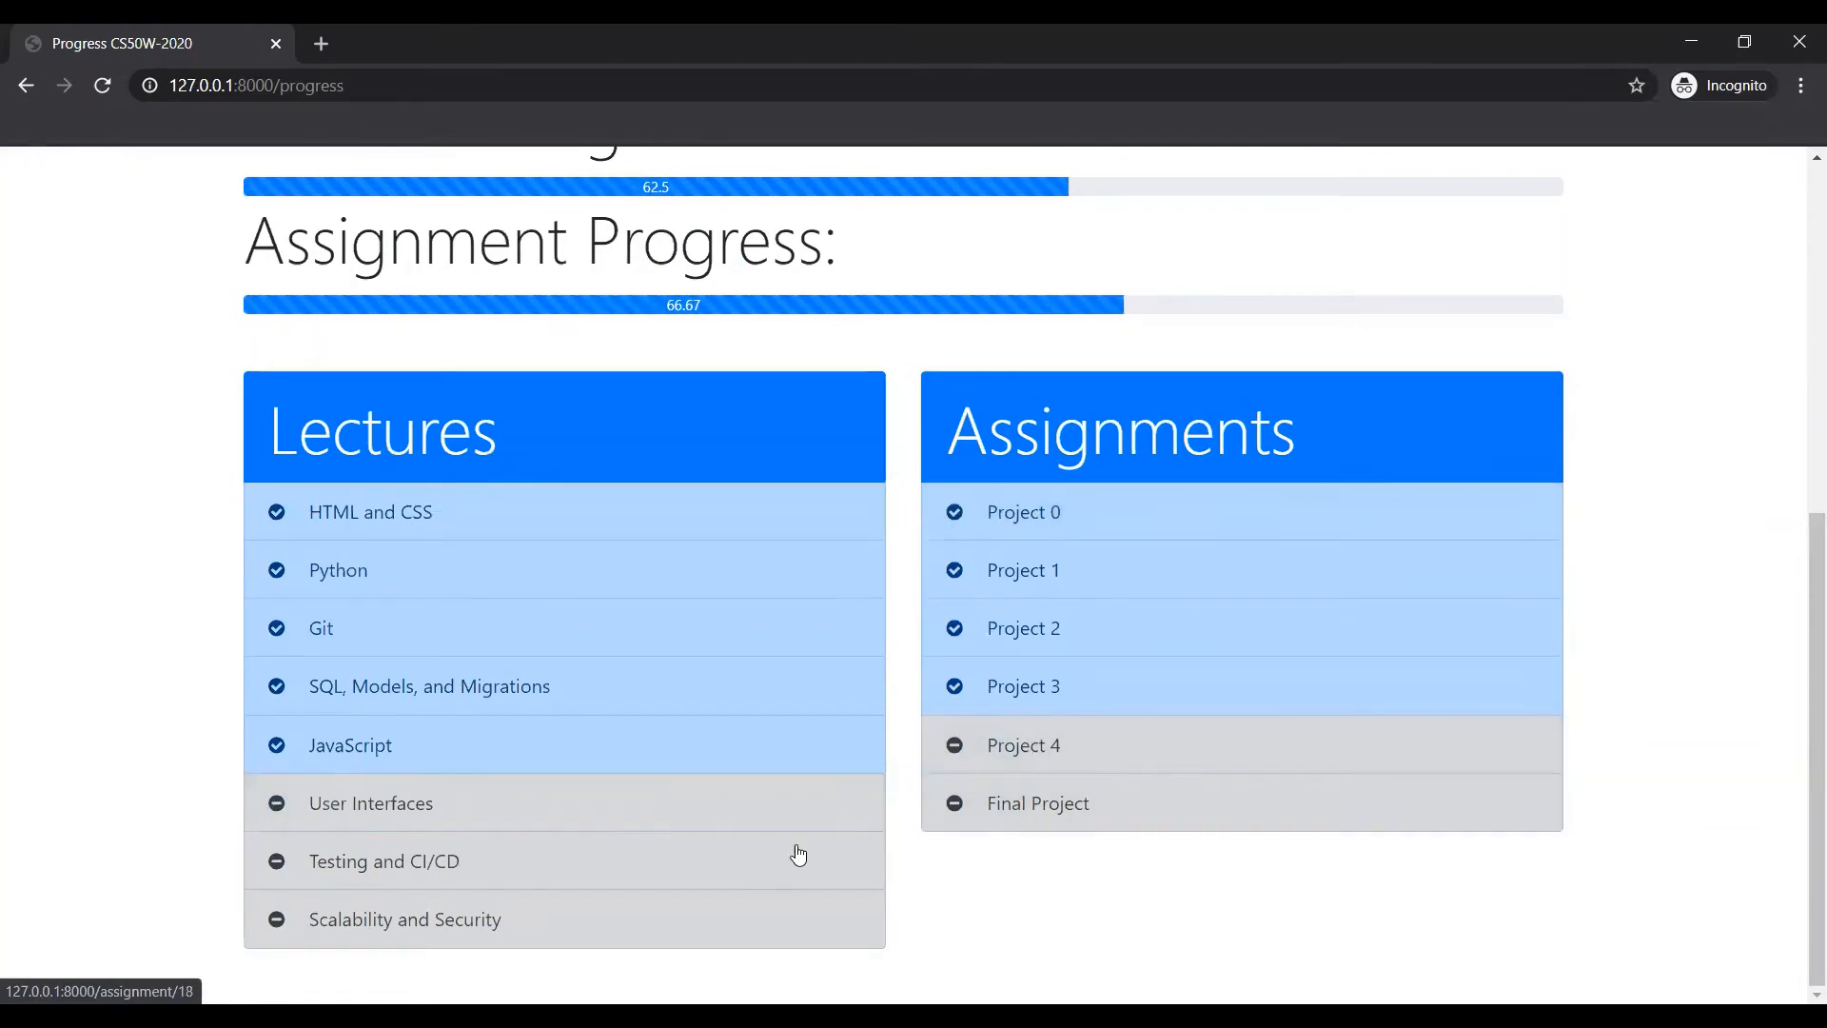
pyautogui.moveTo(652, 803)
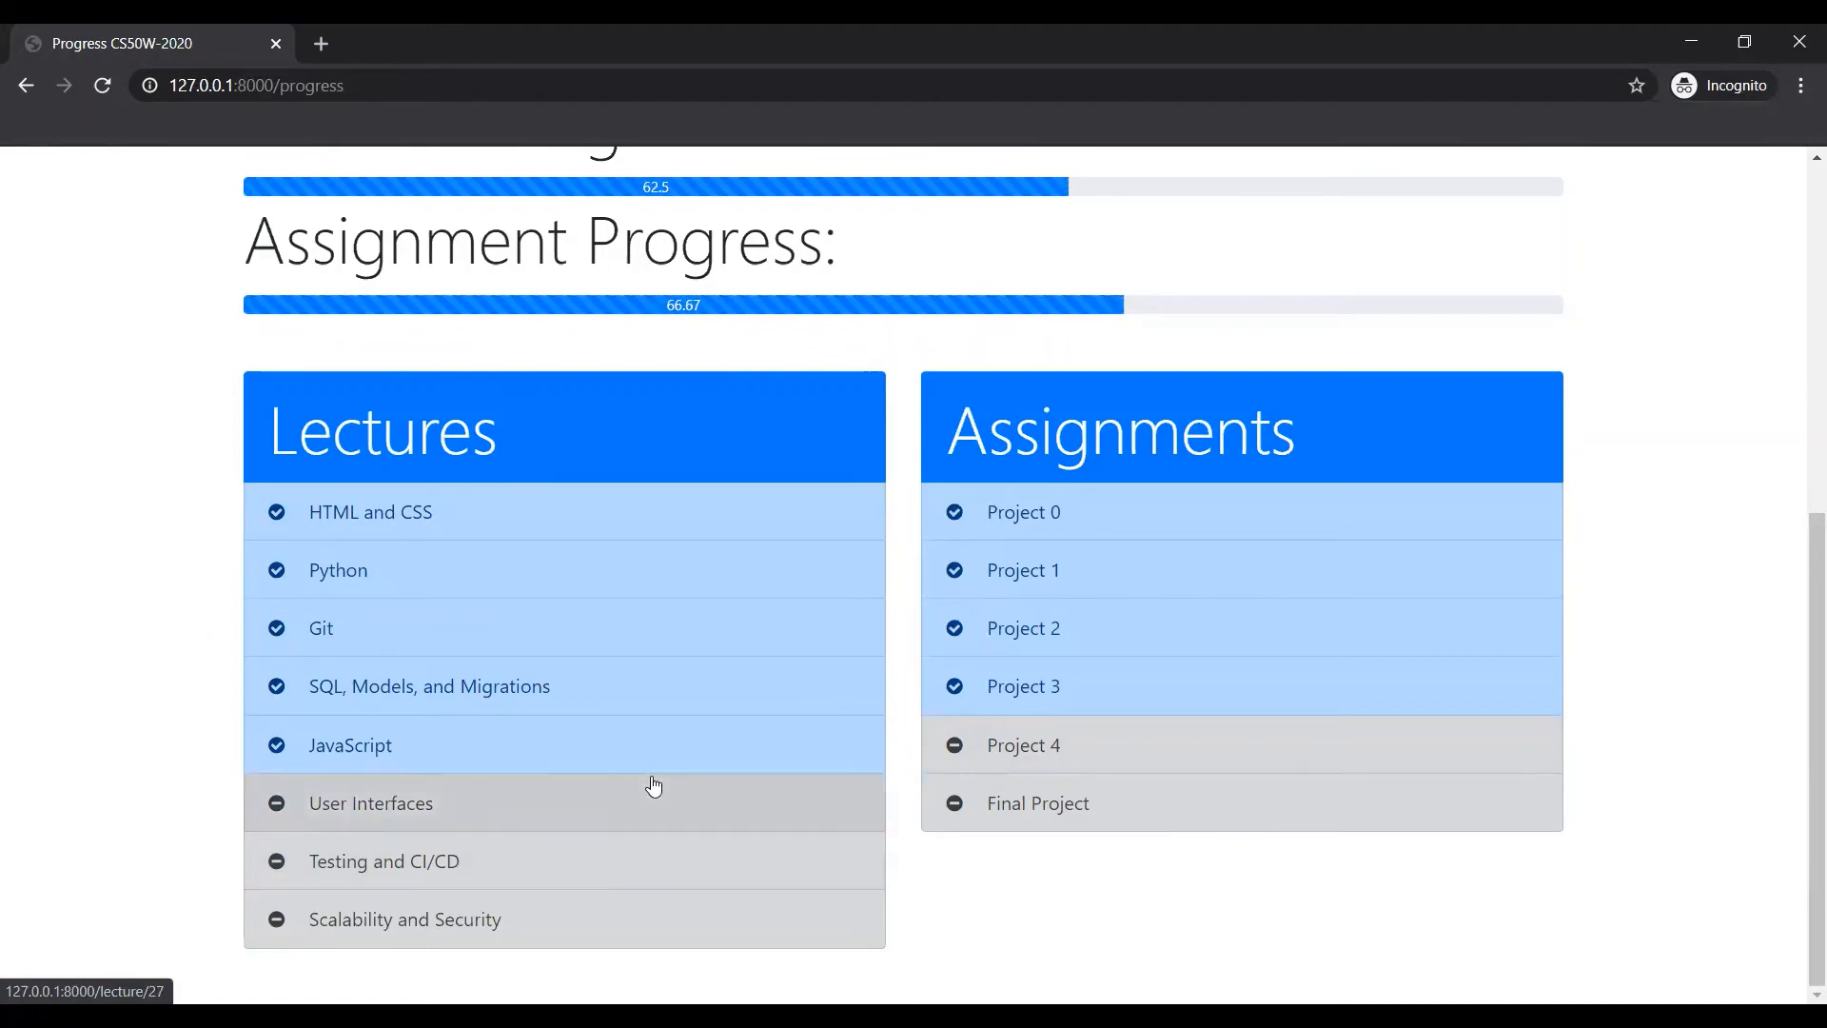
pyautogui.scroll(3)
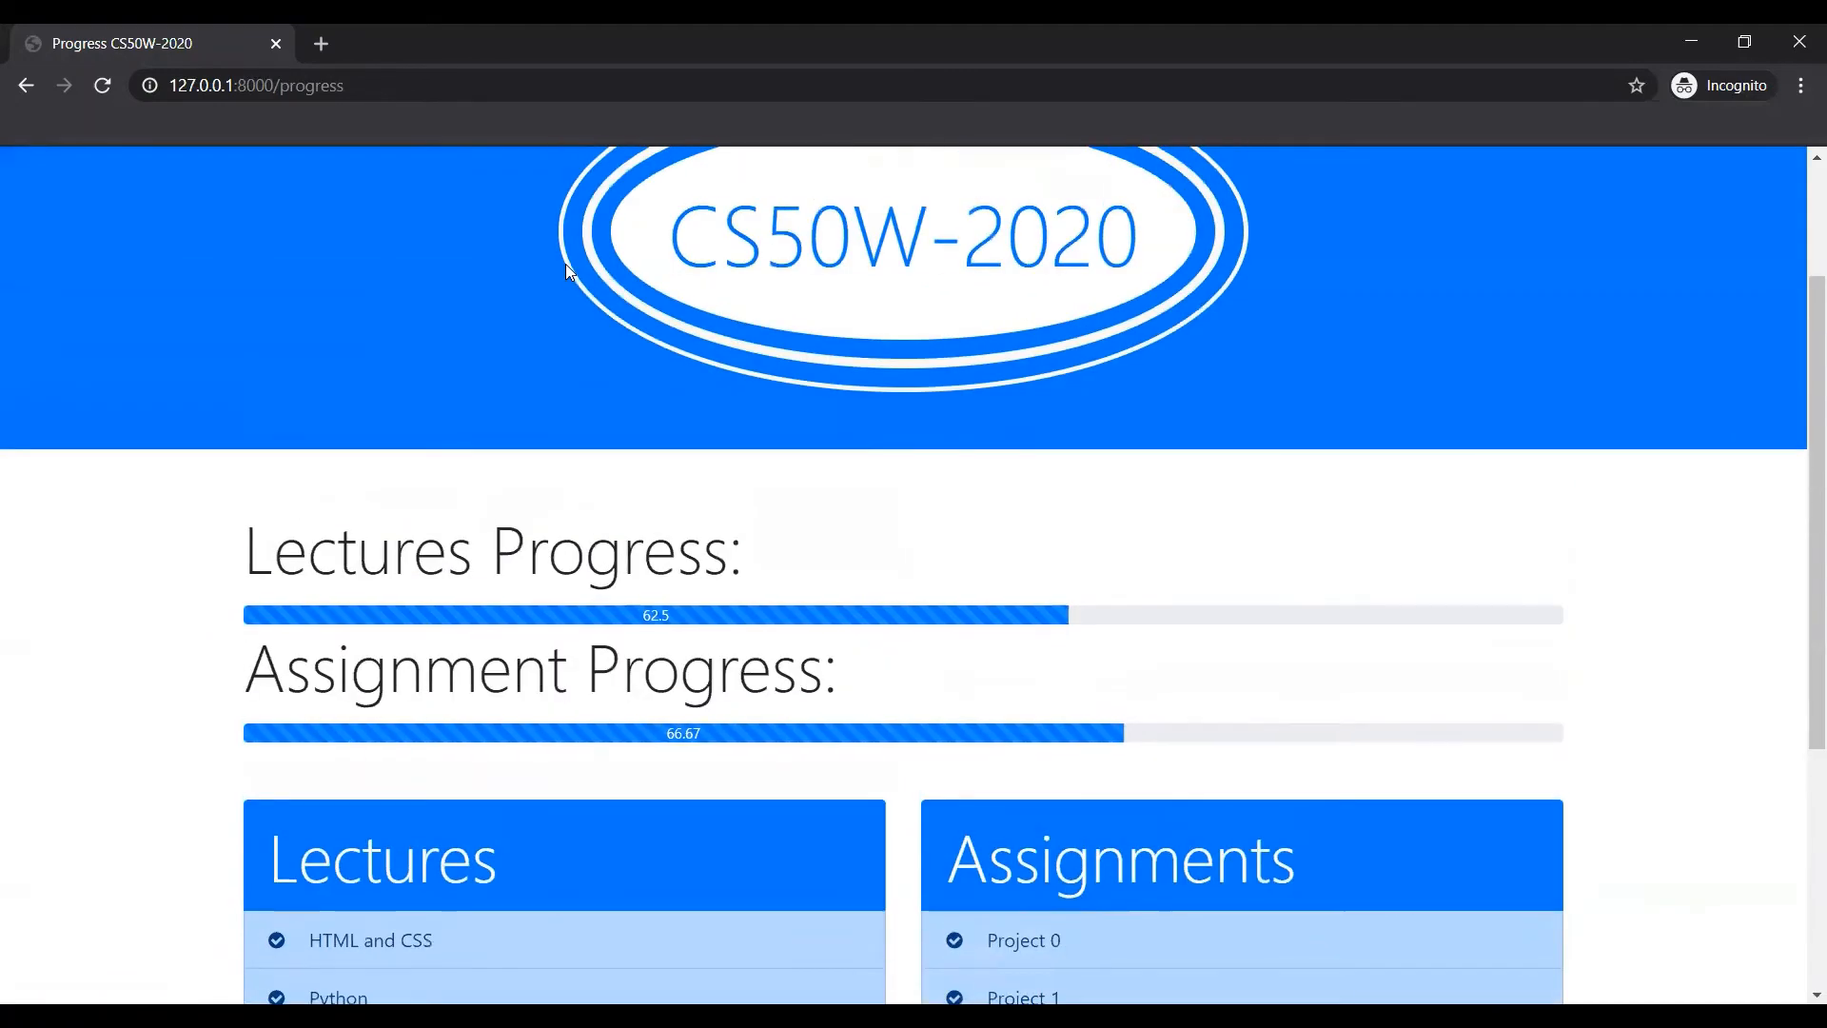
pyautogui.click(27, 84)
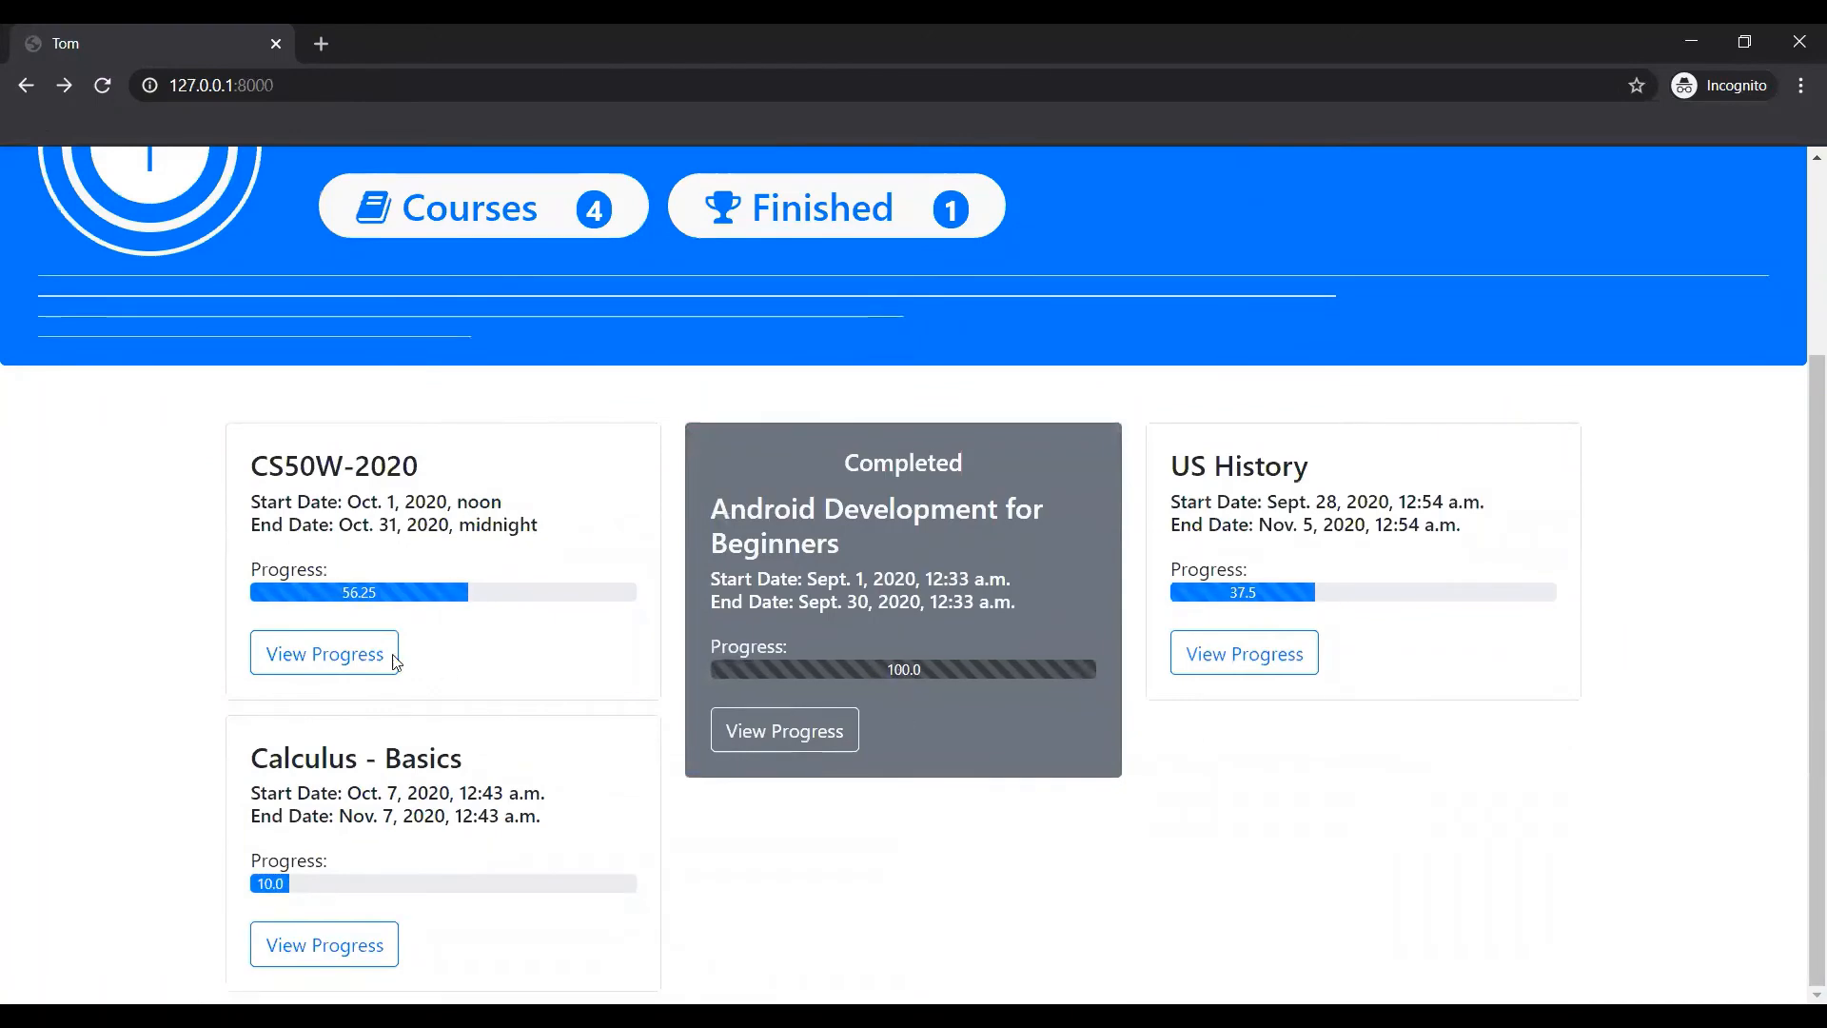
pyautogui.click(323, 653)
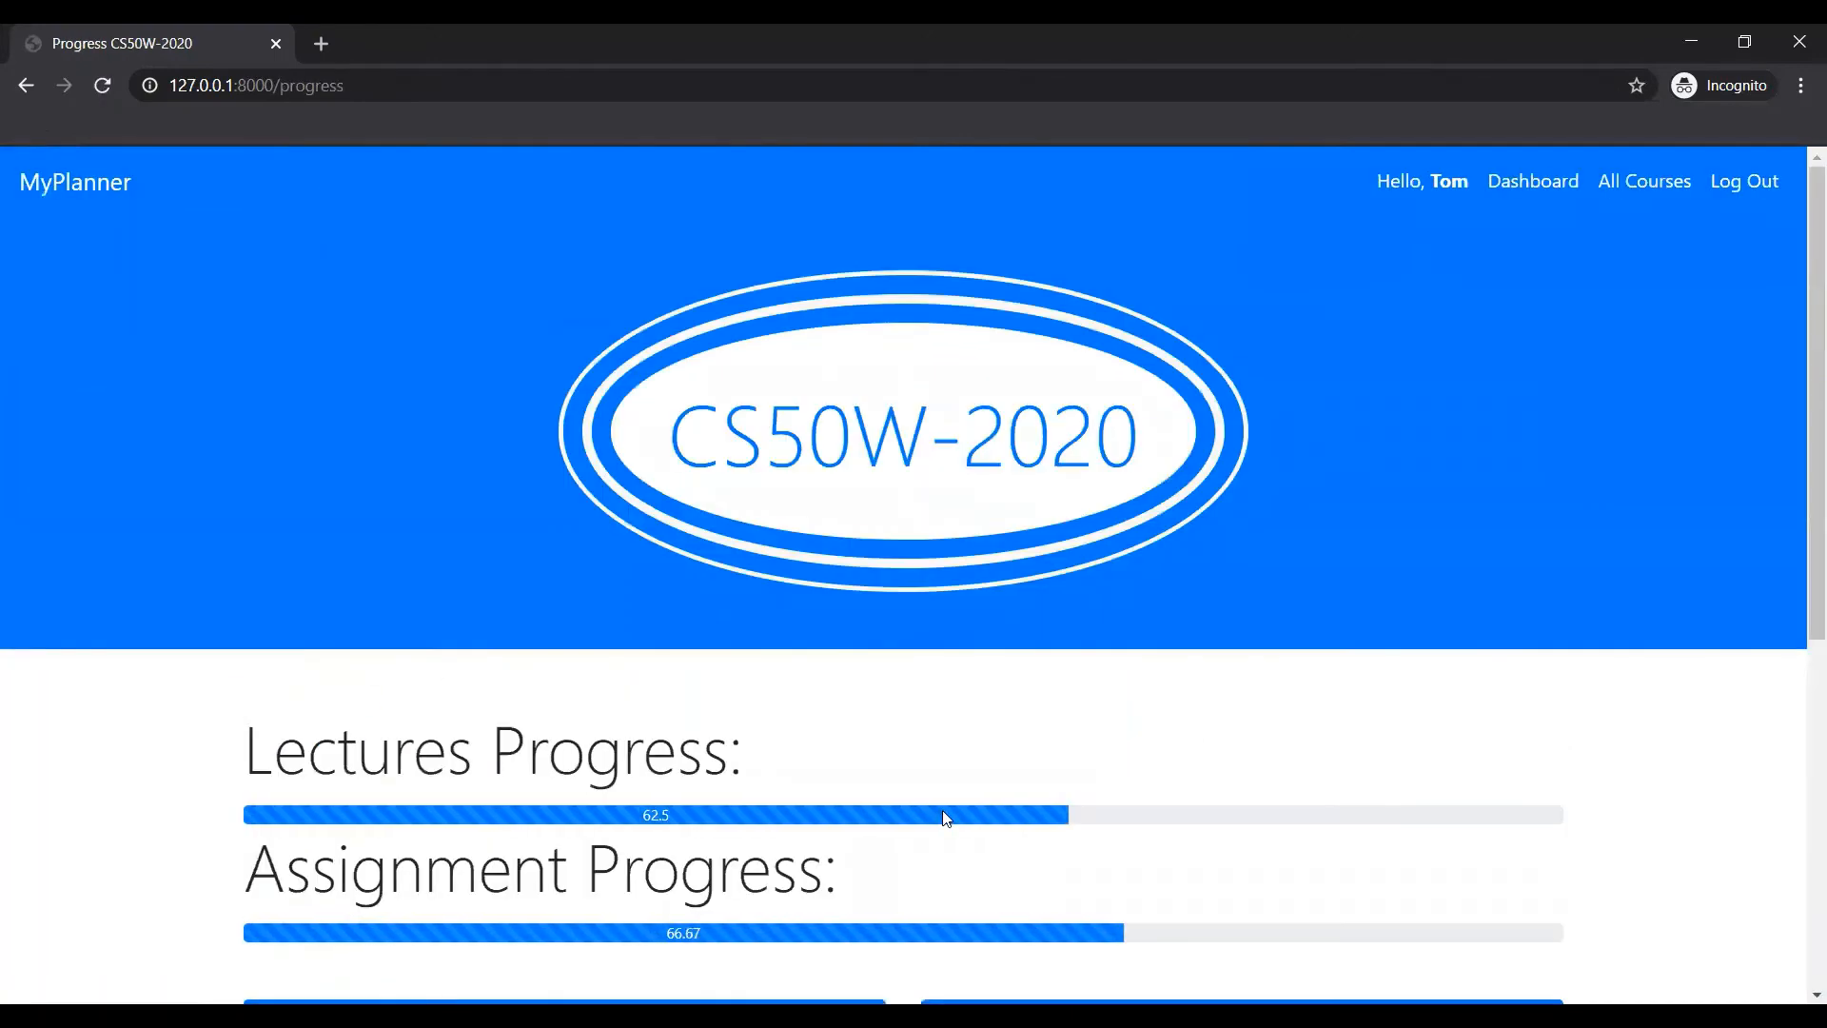
pyautogui.scroll(-3)
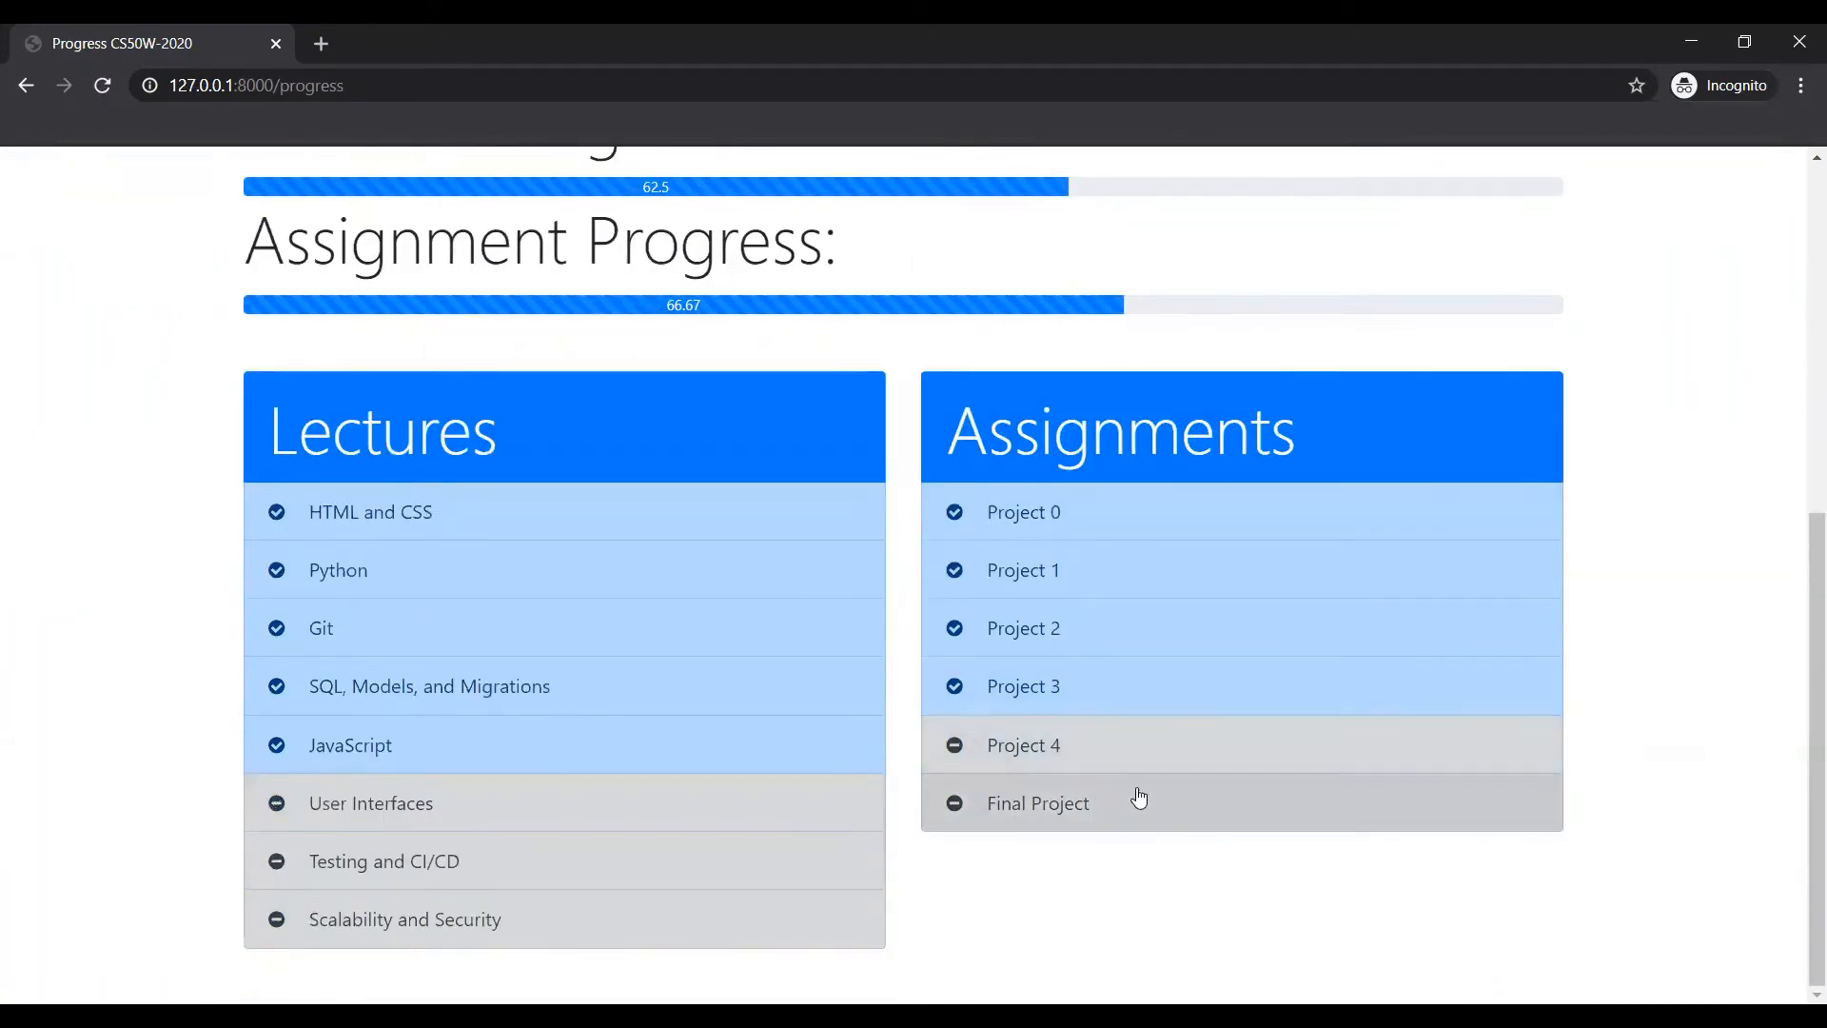
pyautogui.click(1036, 803)
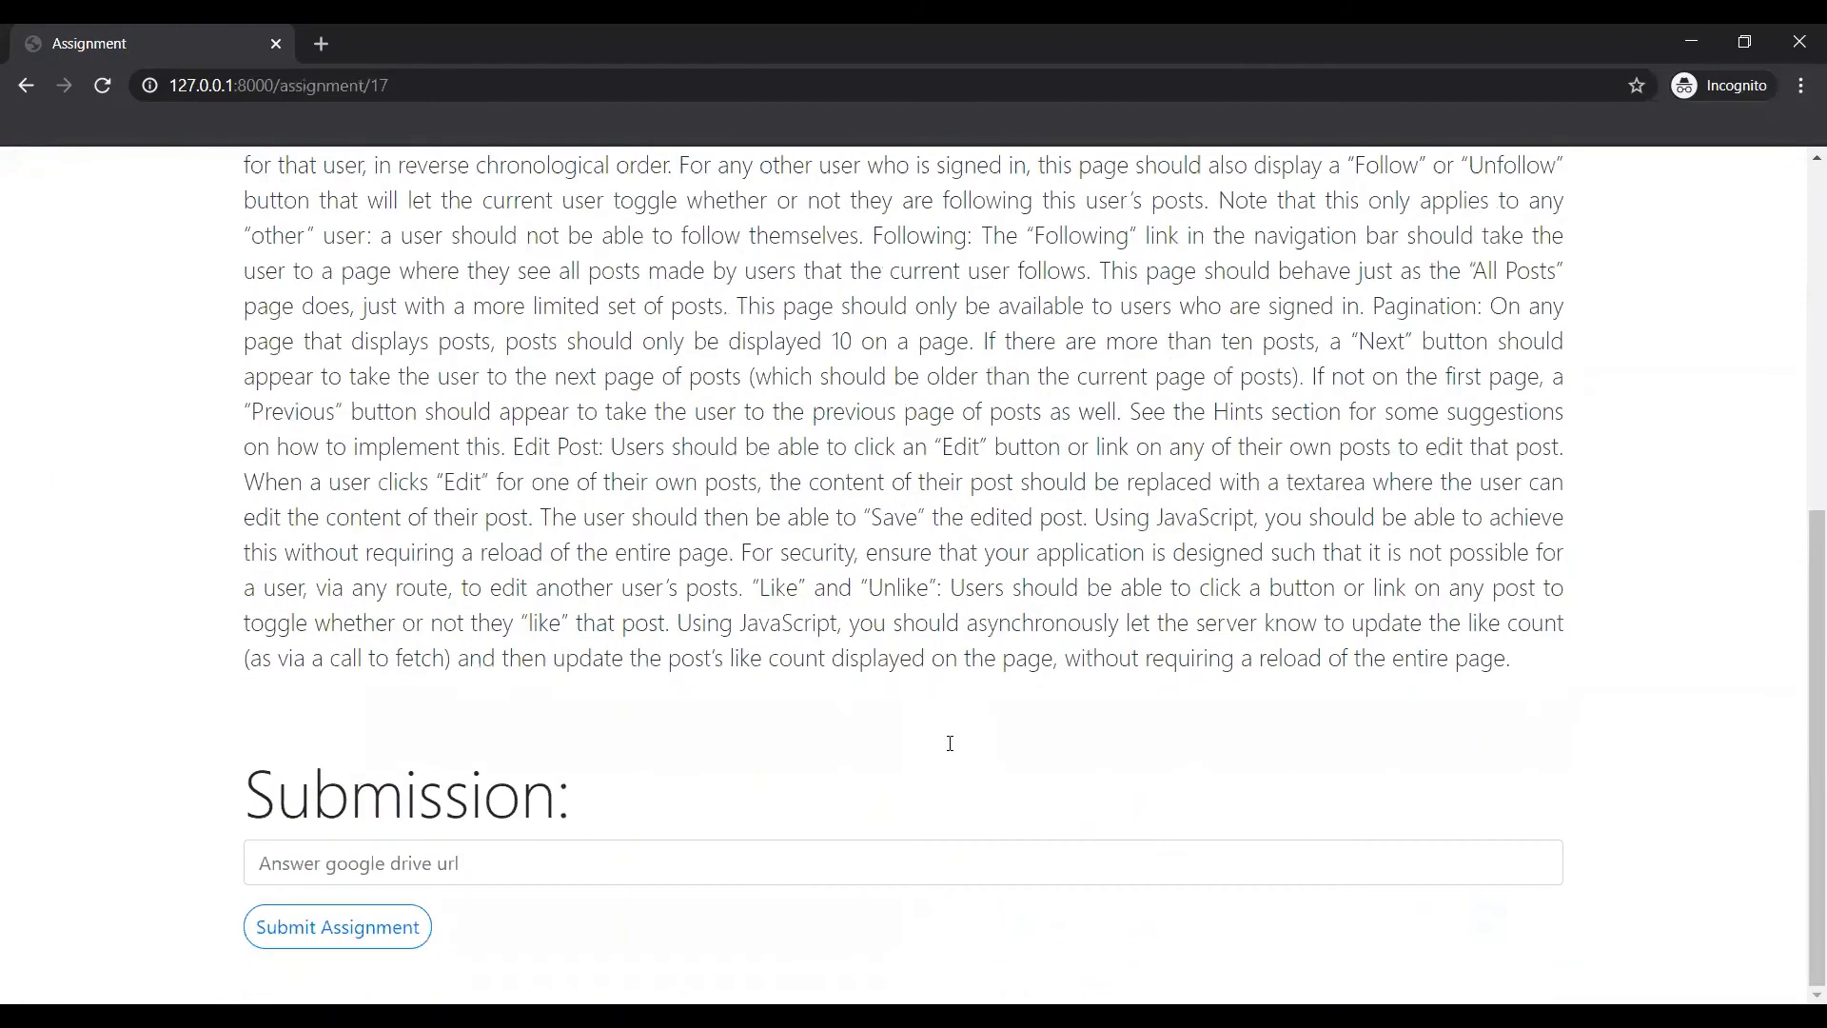
pyautogui.moveTo(331, 870)
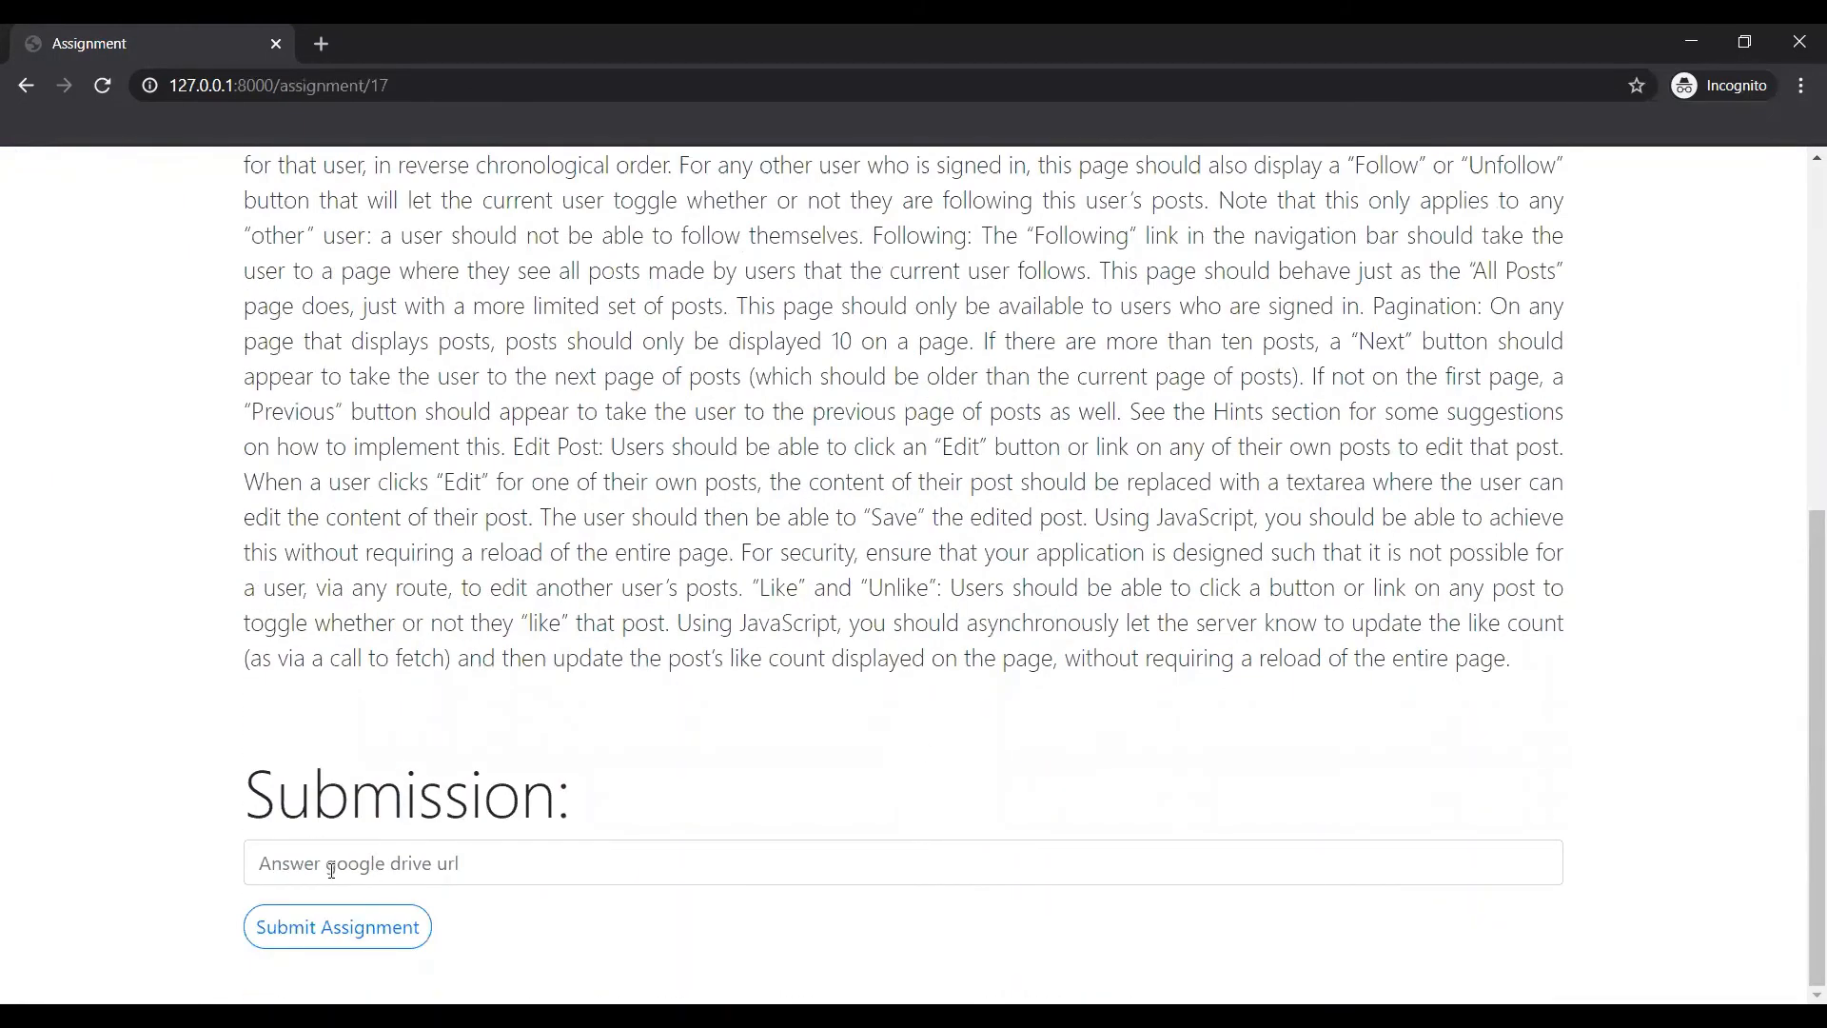
pyautogui.write('https://www.youtube.com/embed/6E9WU9TGrec')
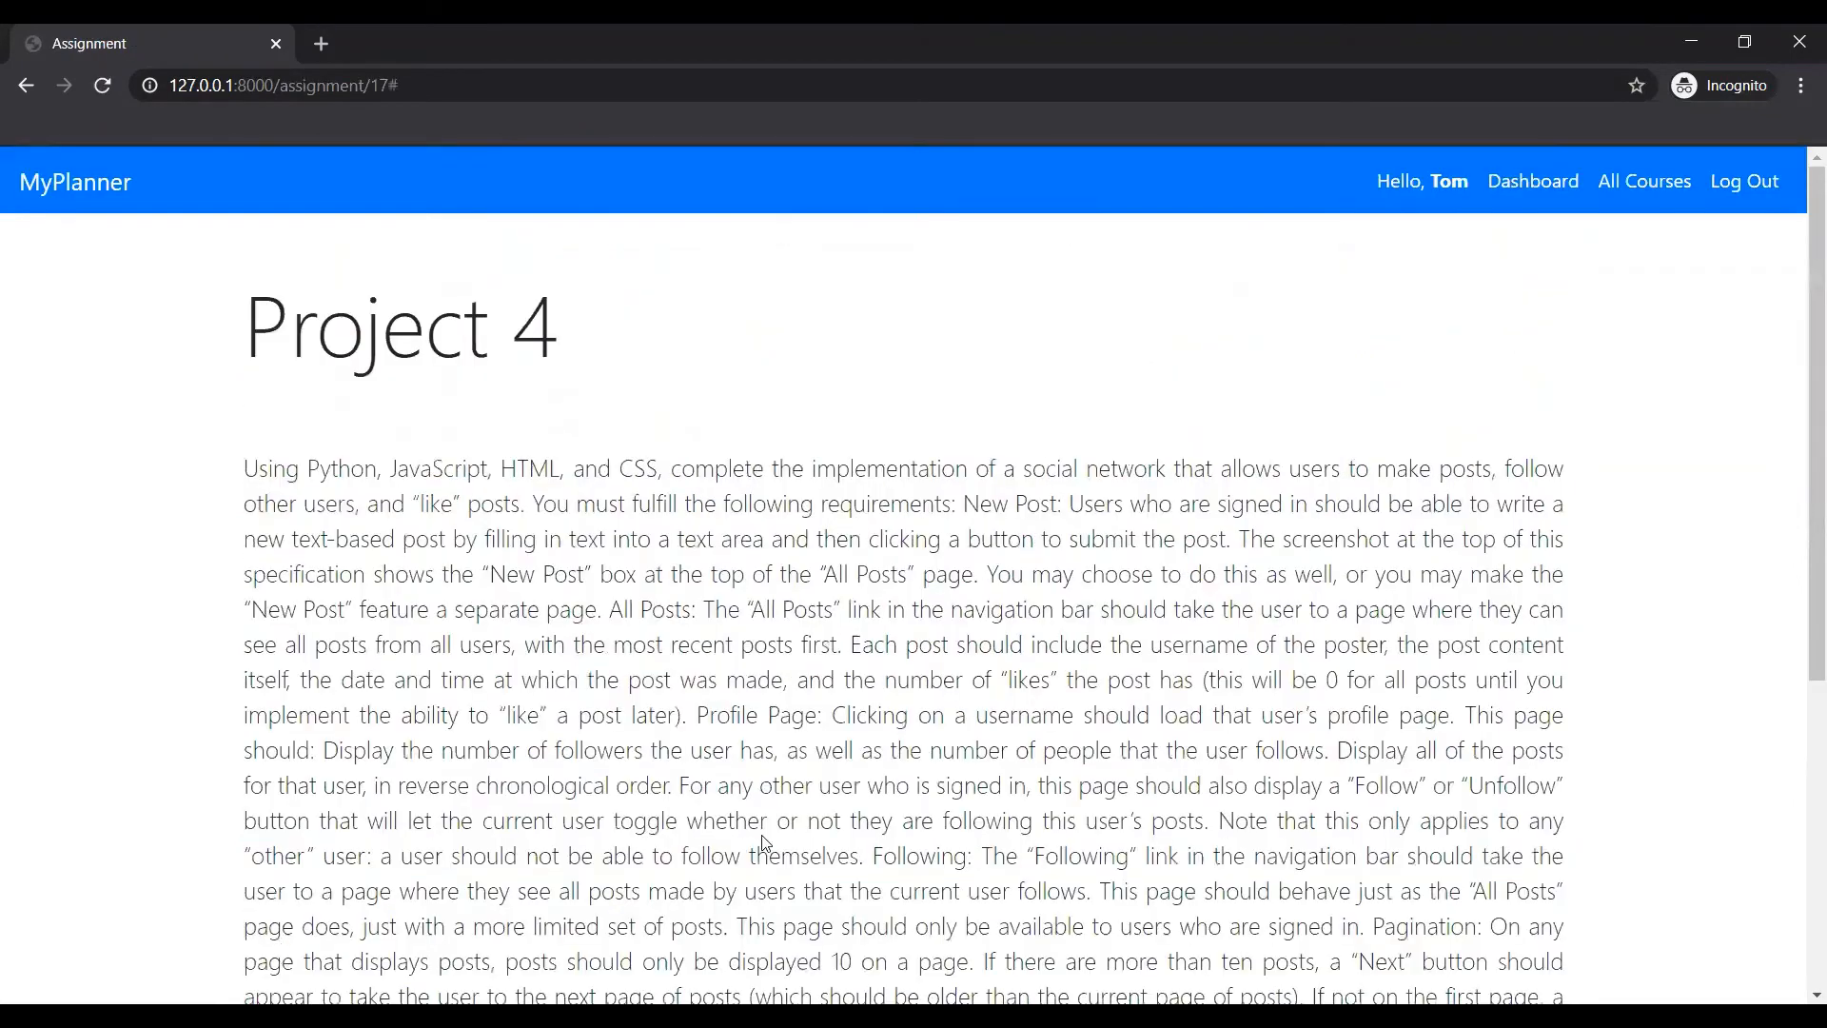
pyautogui.scroll(-3)
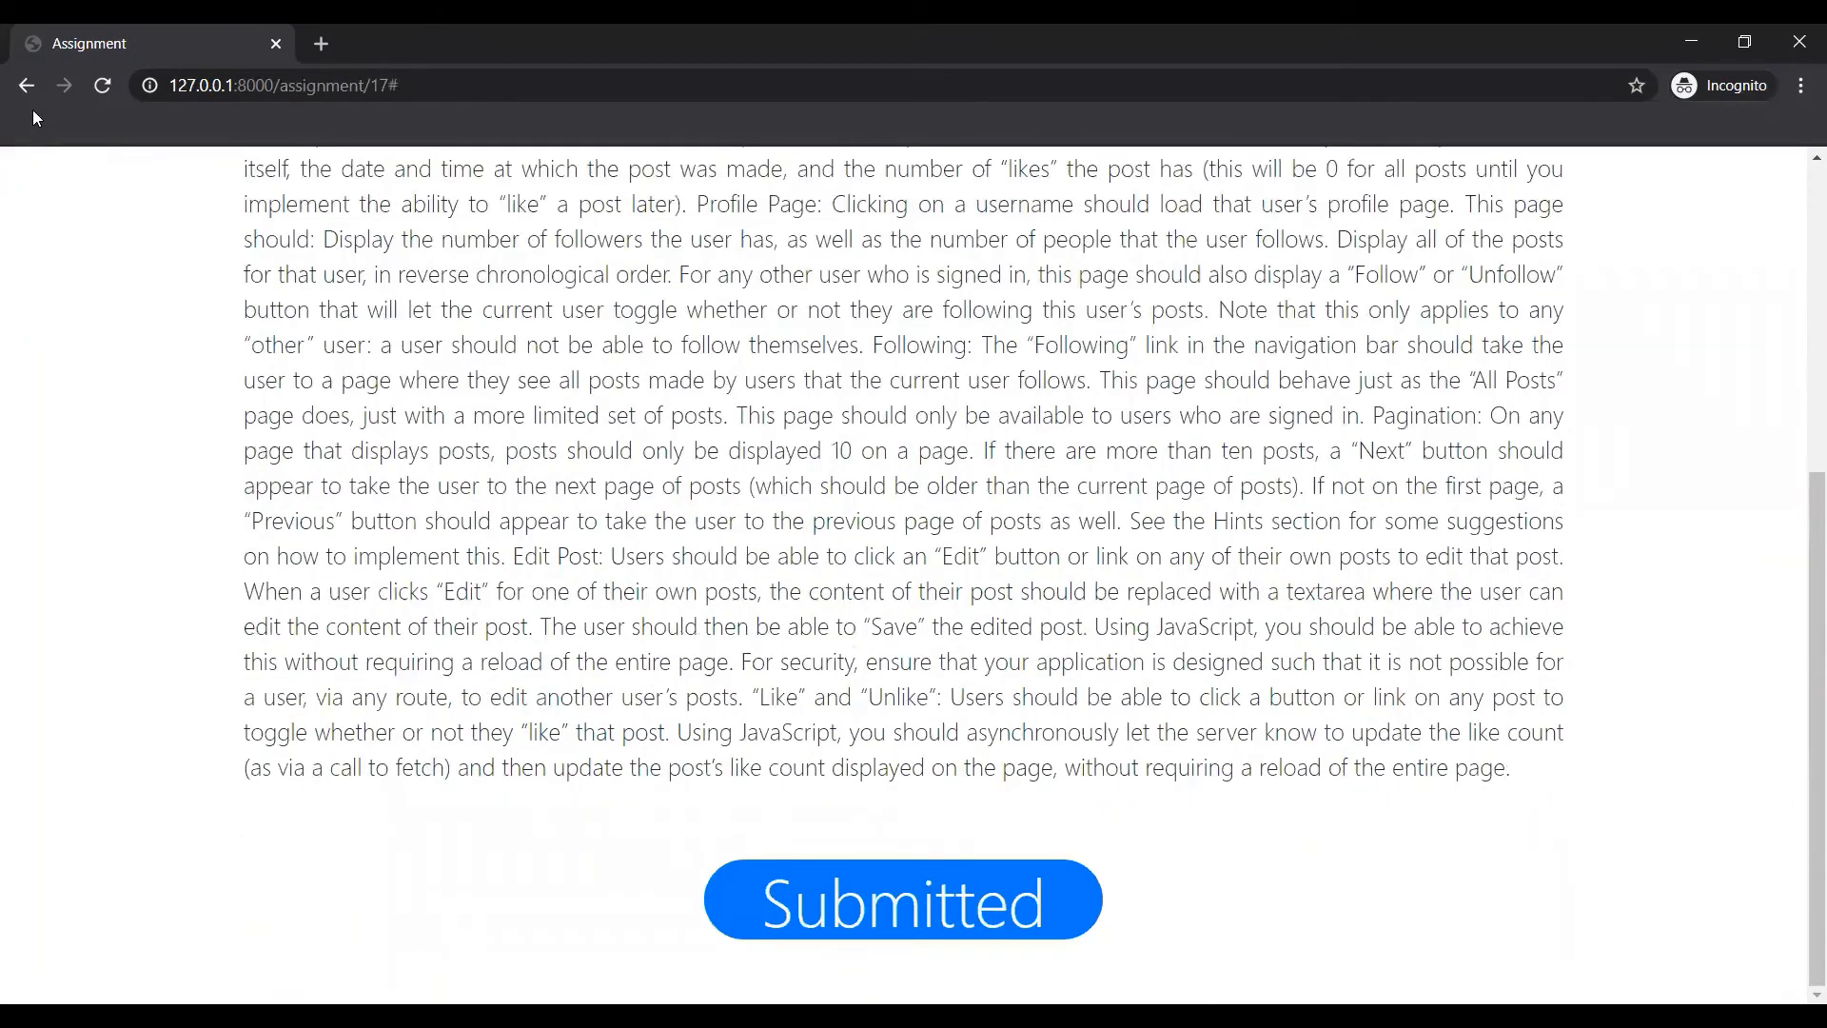
# Open Project 3 from the updated CS50W-2020 progress page.
pyautogui.scroll(3)
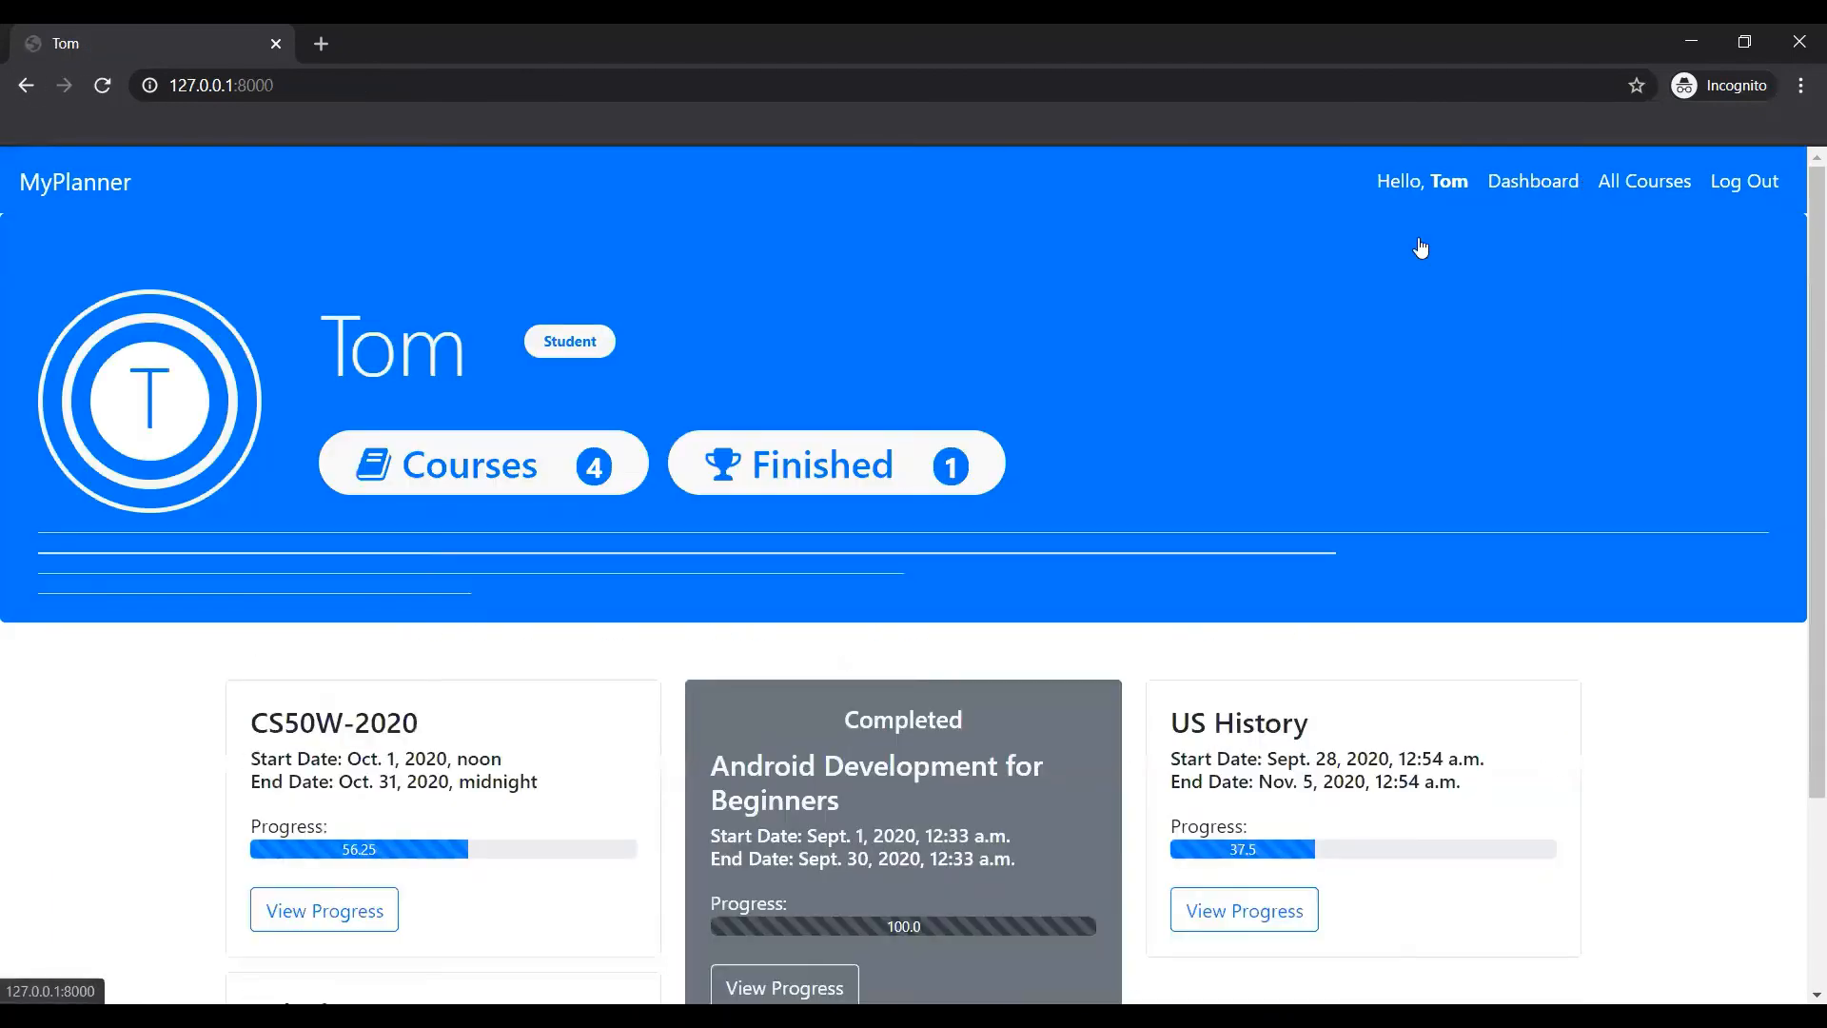
pyautogui.click(323, 910)
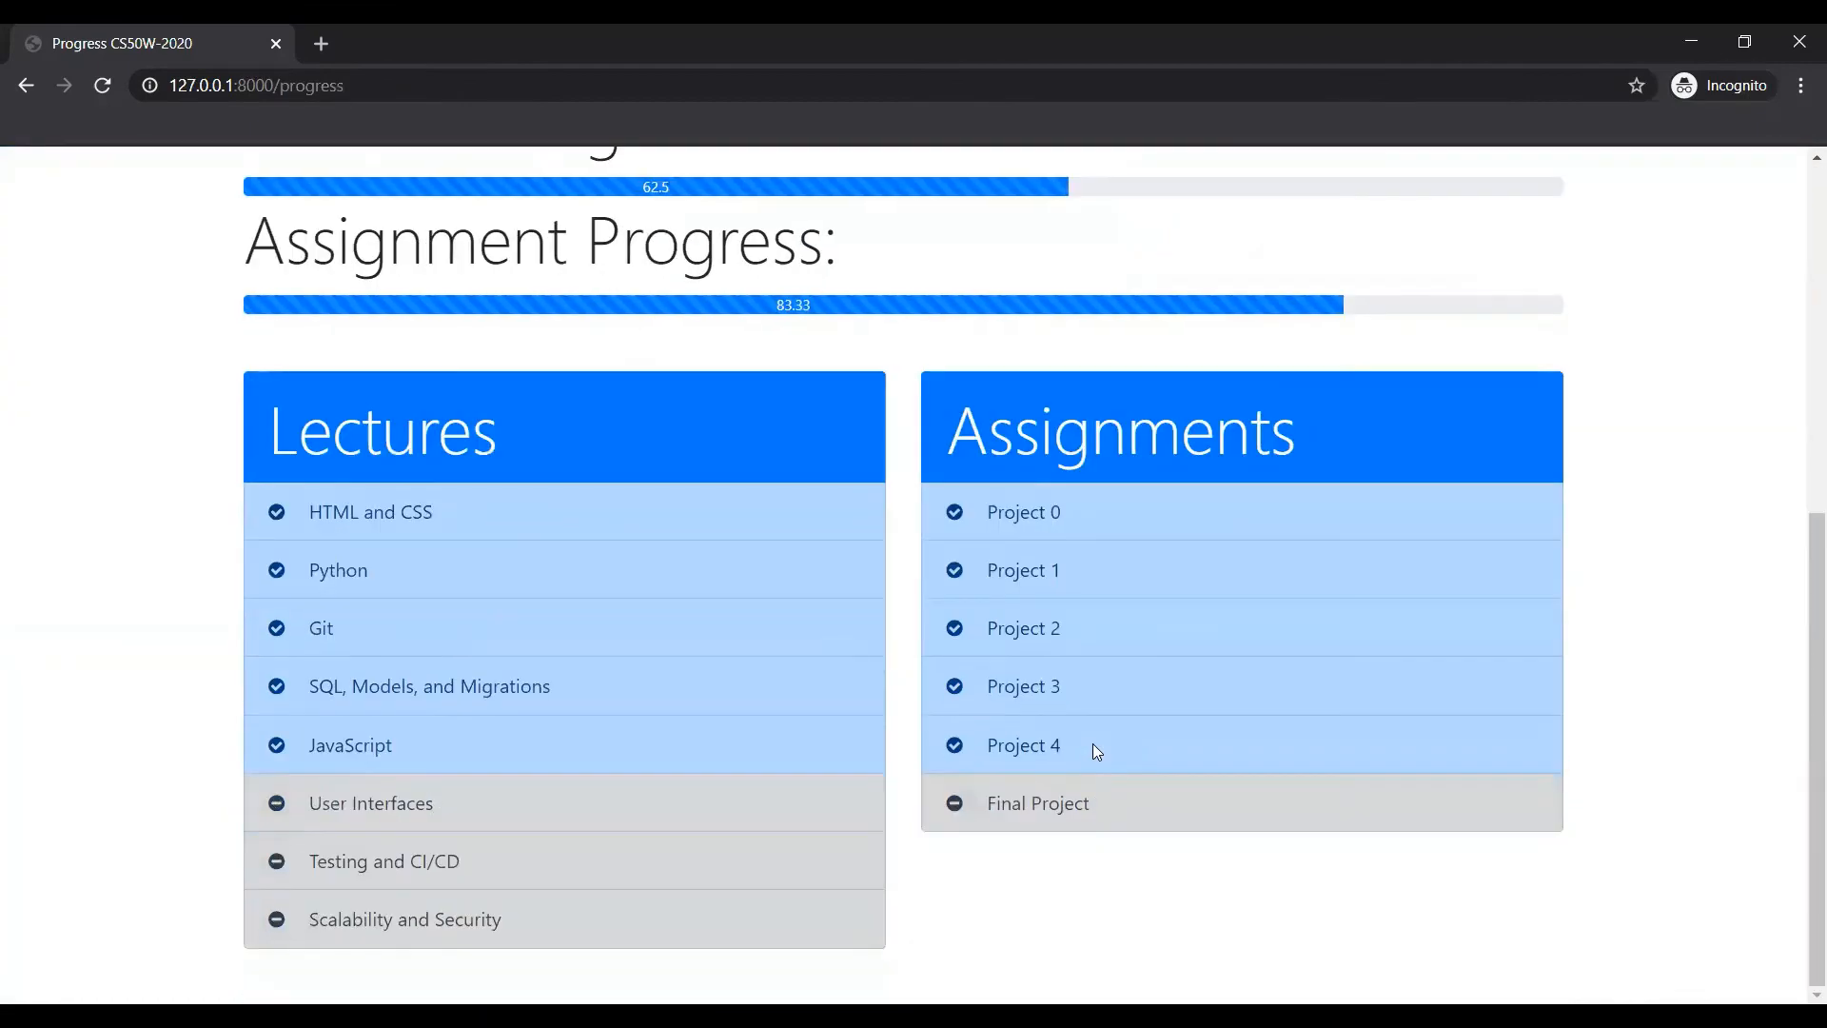
pyautogui.click(1022, 685)
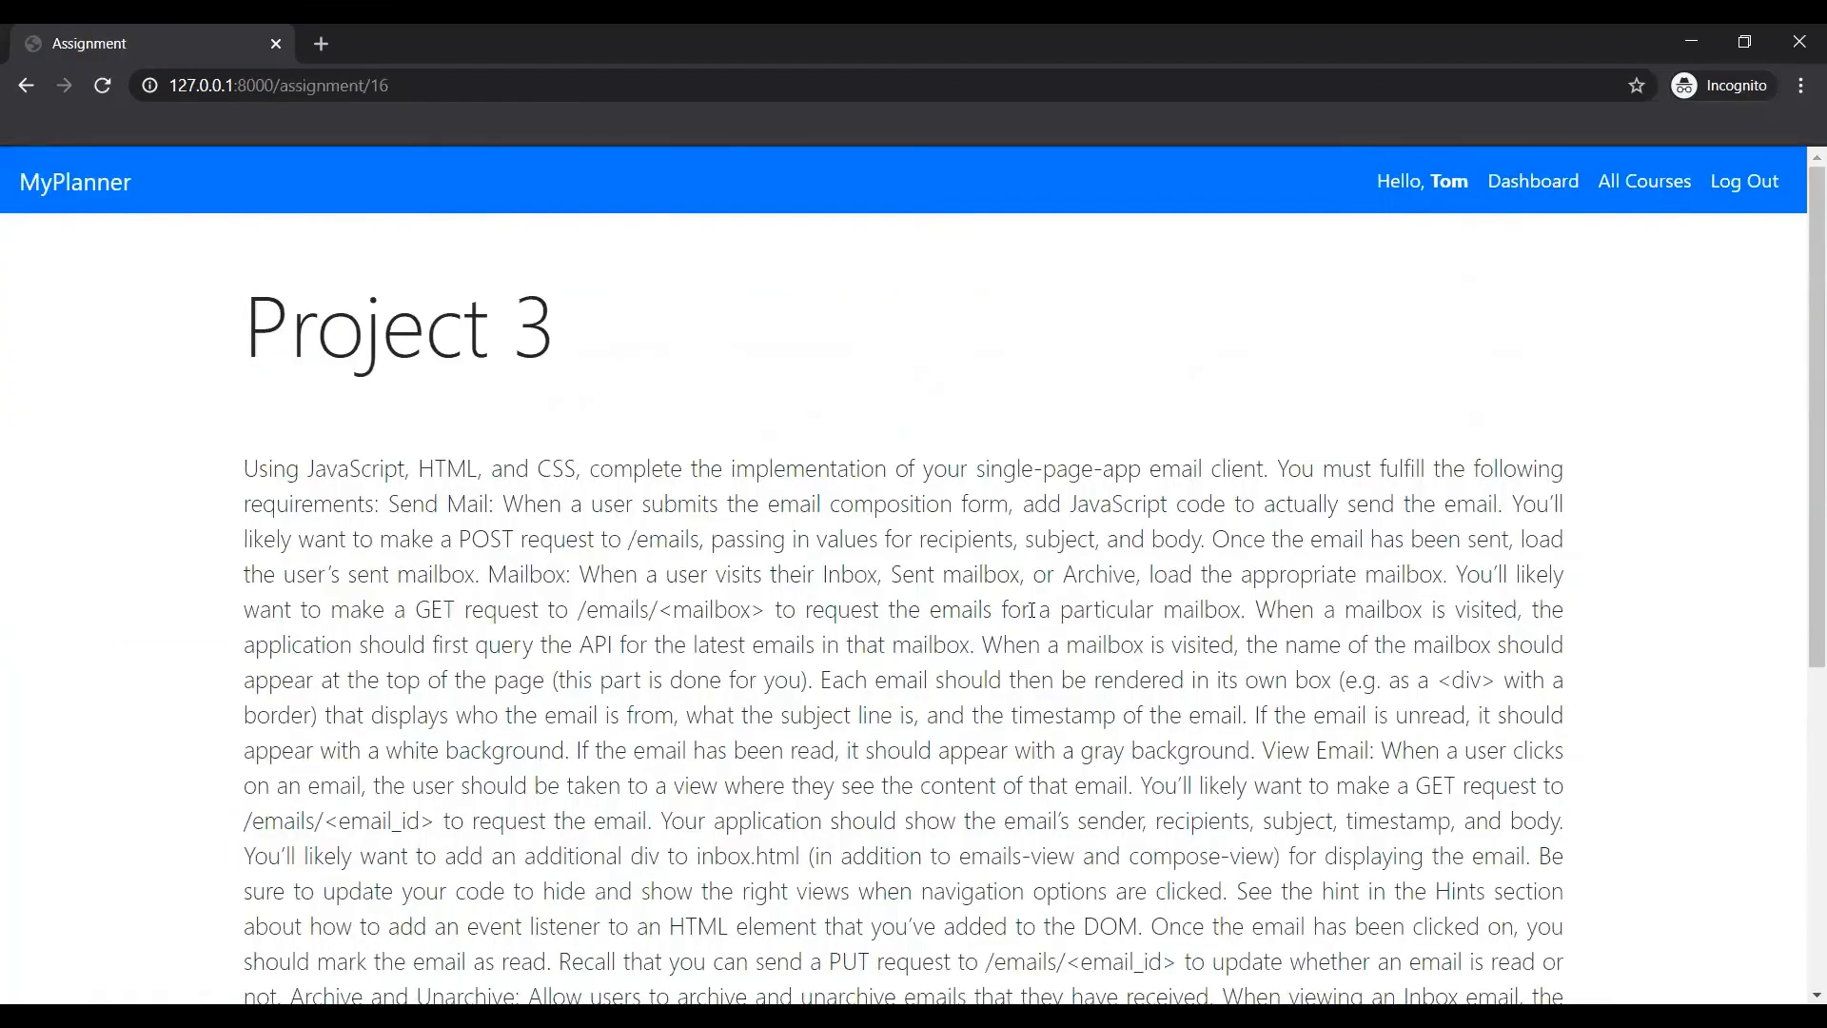
pyautogui.moveTo(1629, 220)
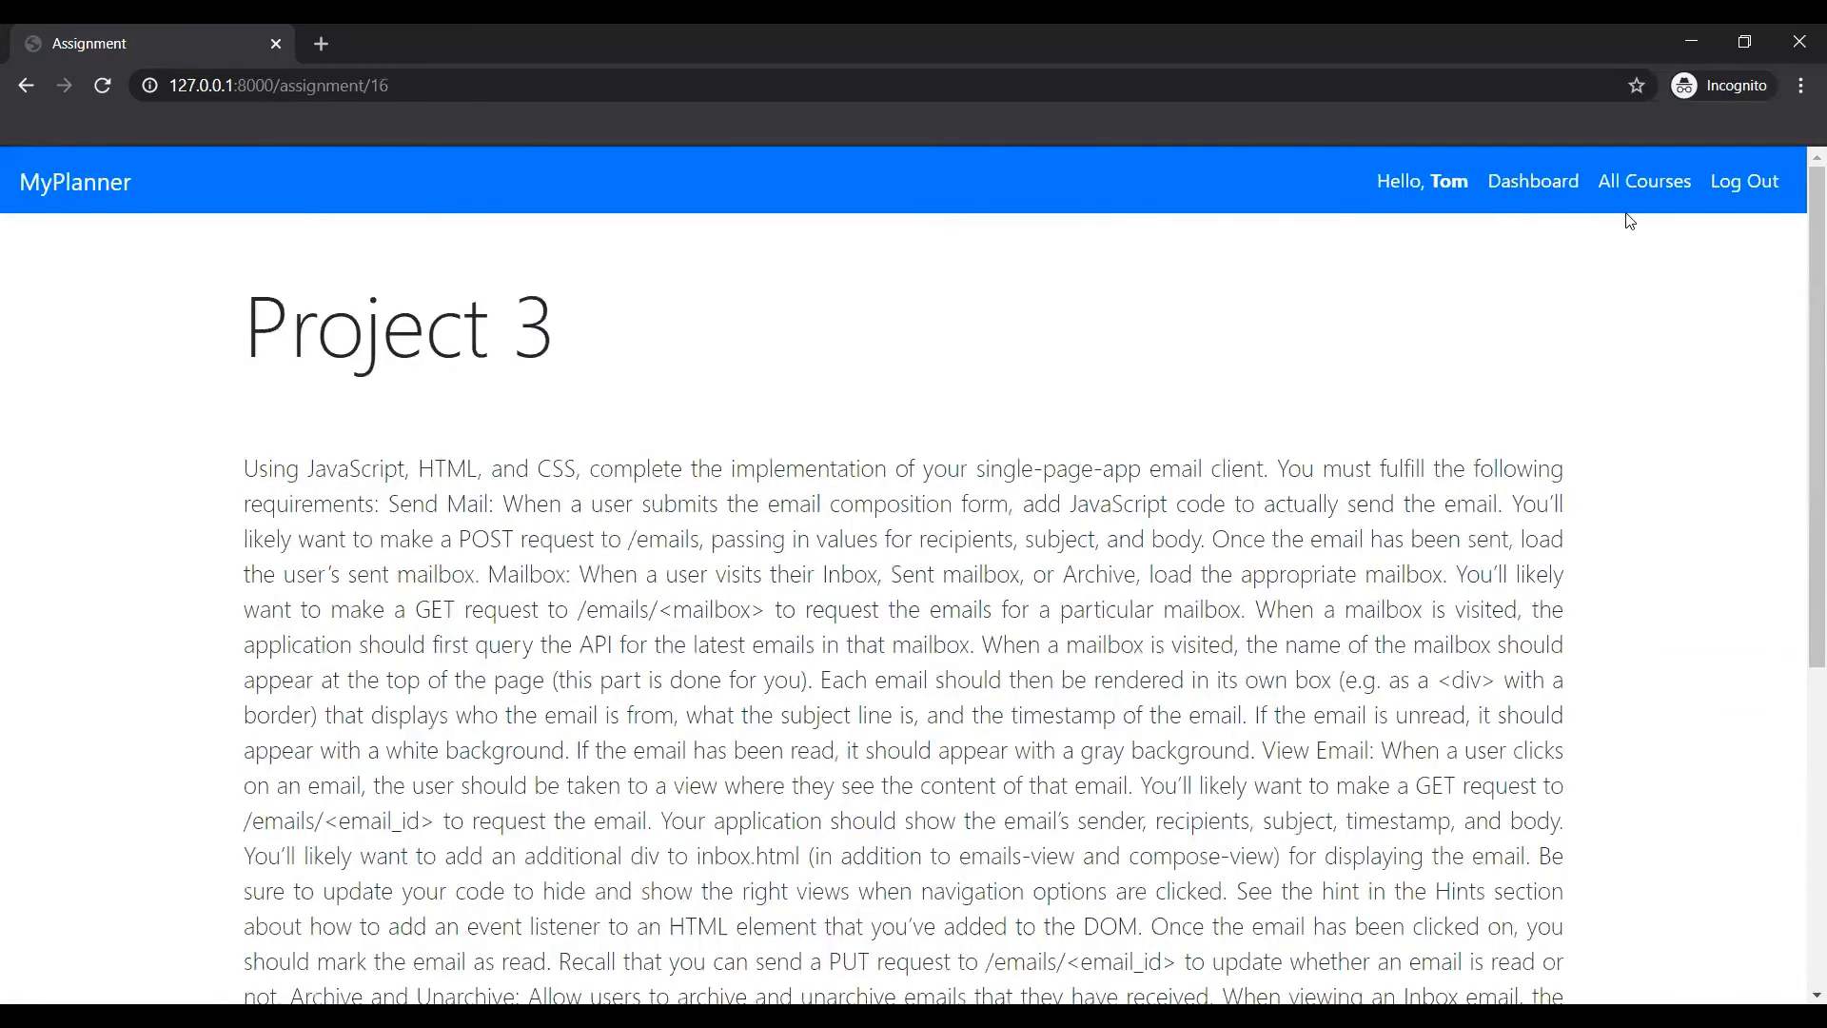
# Browse All Courses and look through the US History course page.
pyautogui.click(1645, 181)
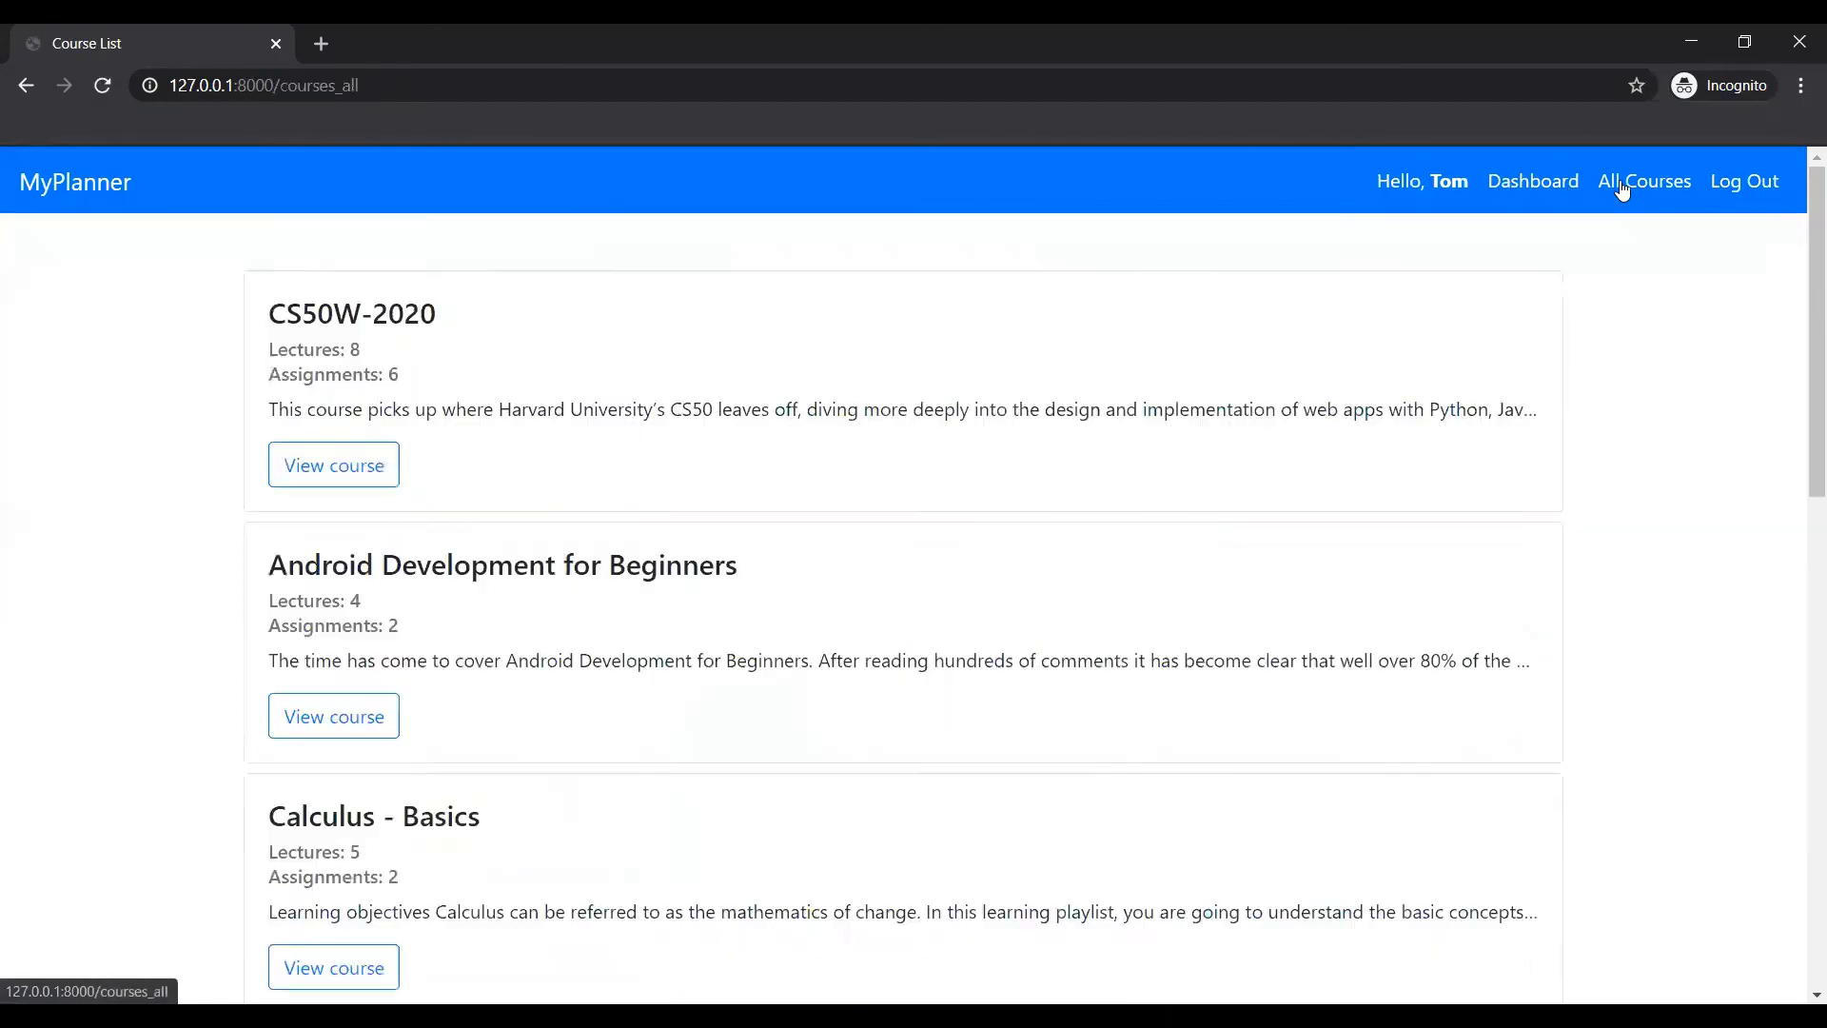
pyautogui.scroll(-3)
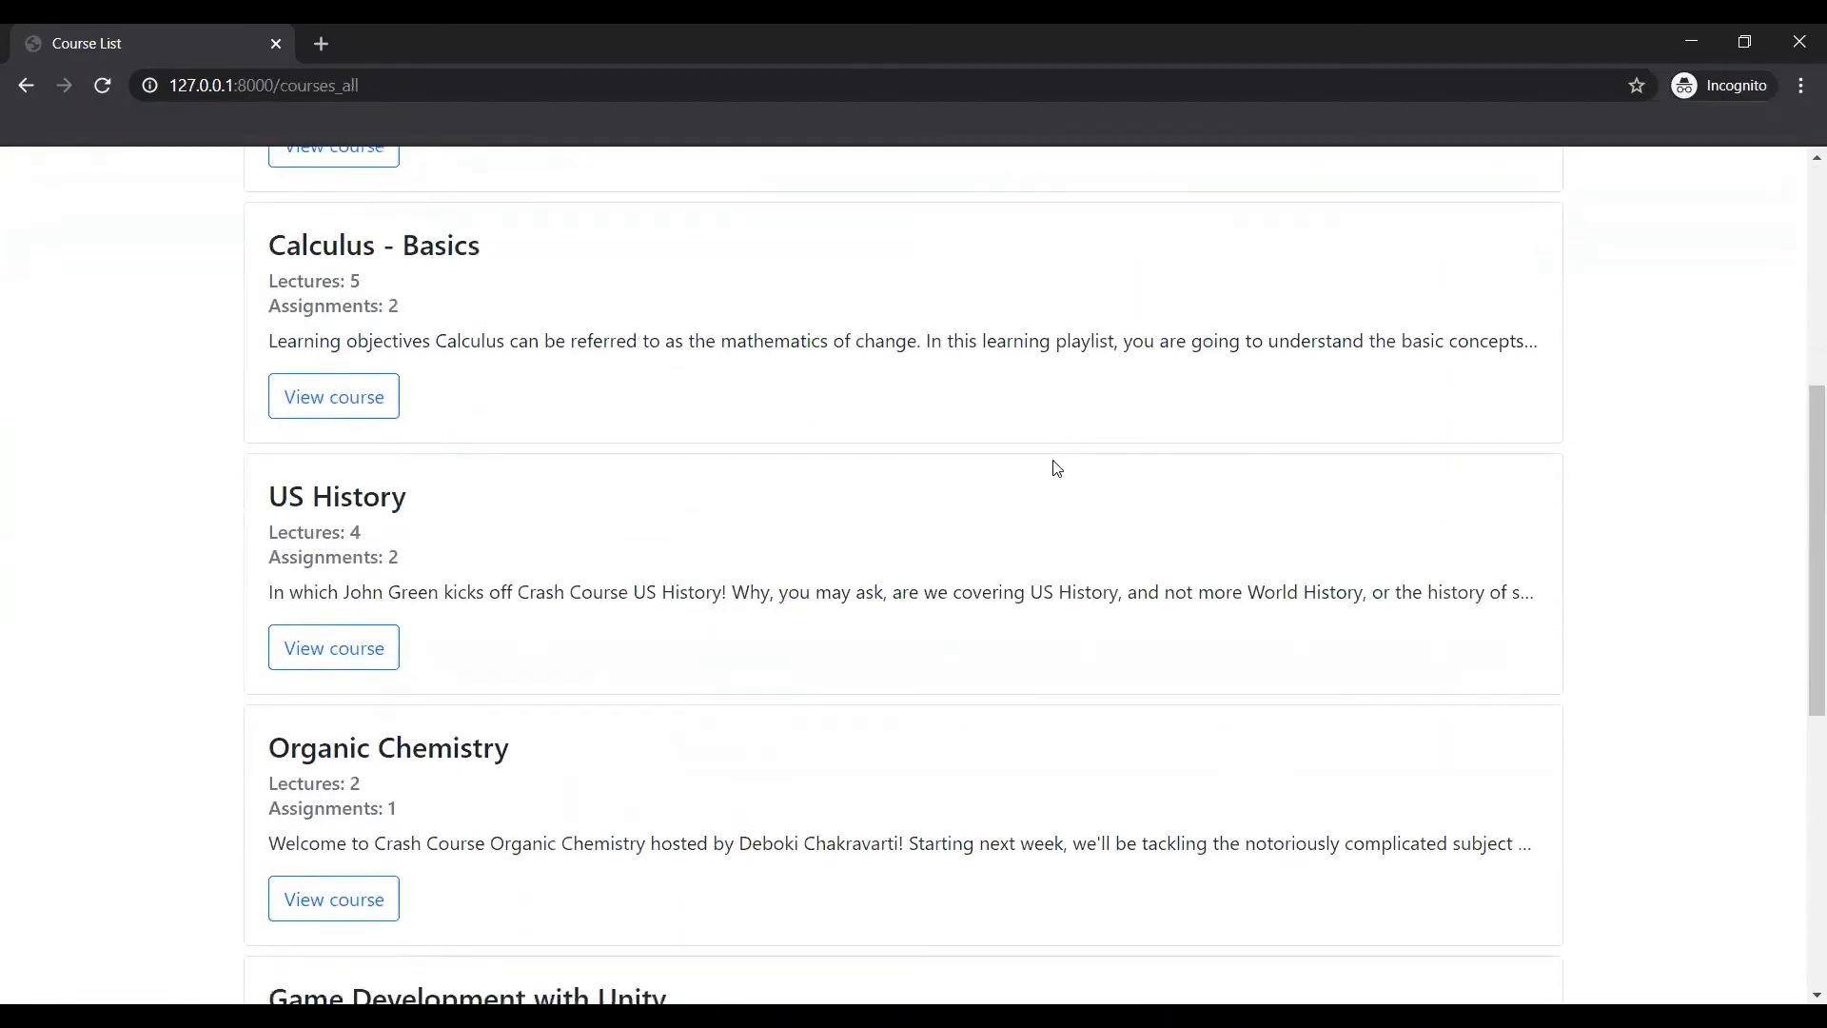
pyautogui.scroll(-3)
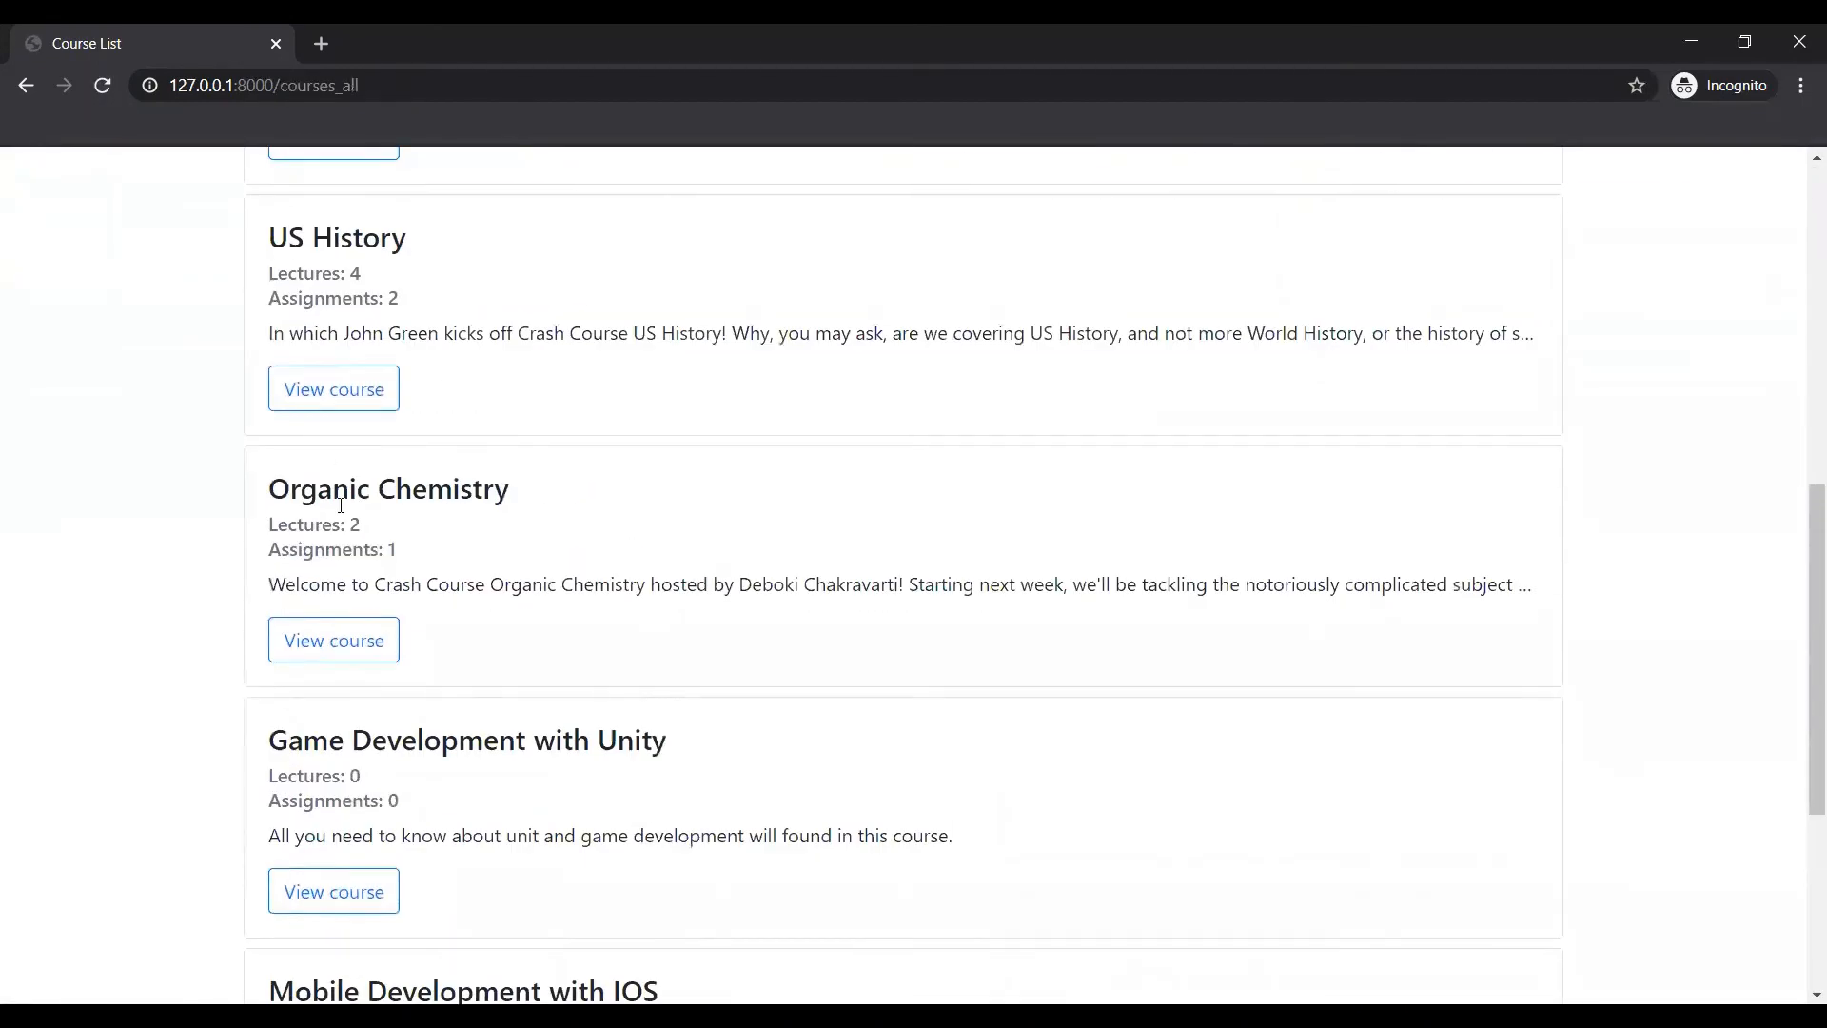
pyautogui.click(333, 388)
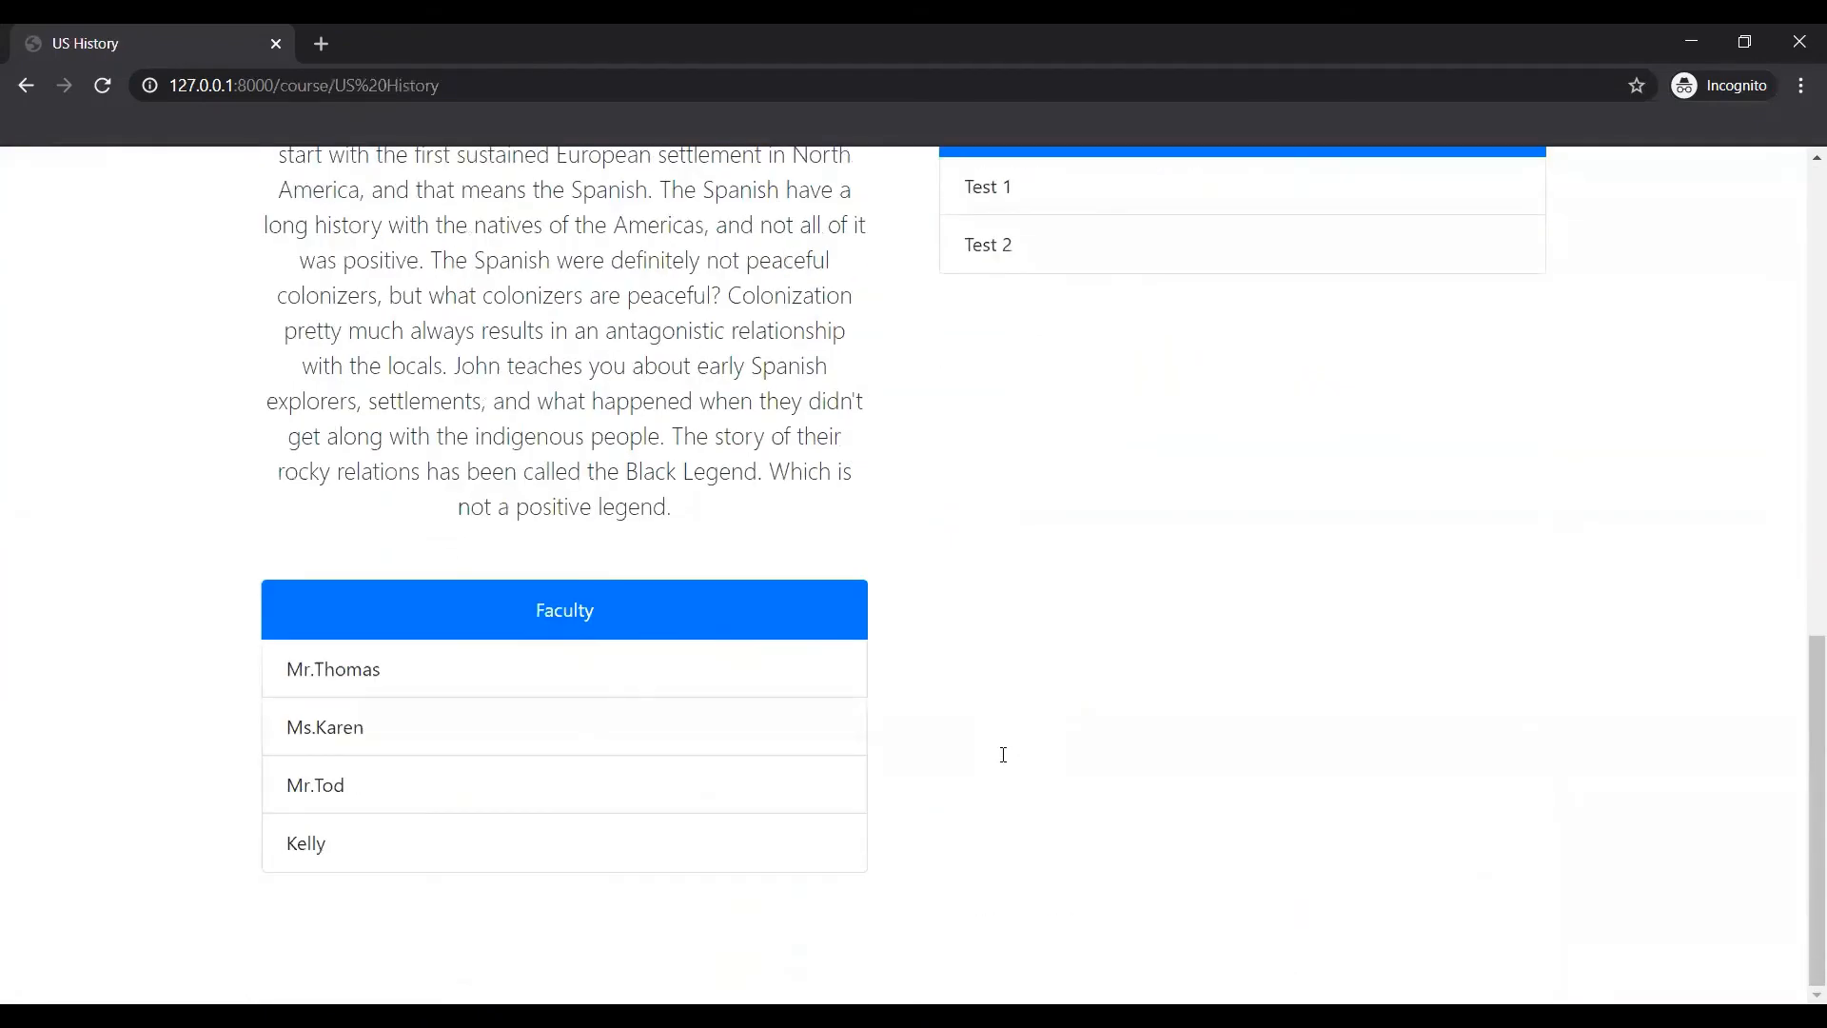
pyautogui.scroll(3)
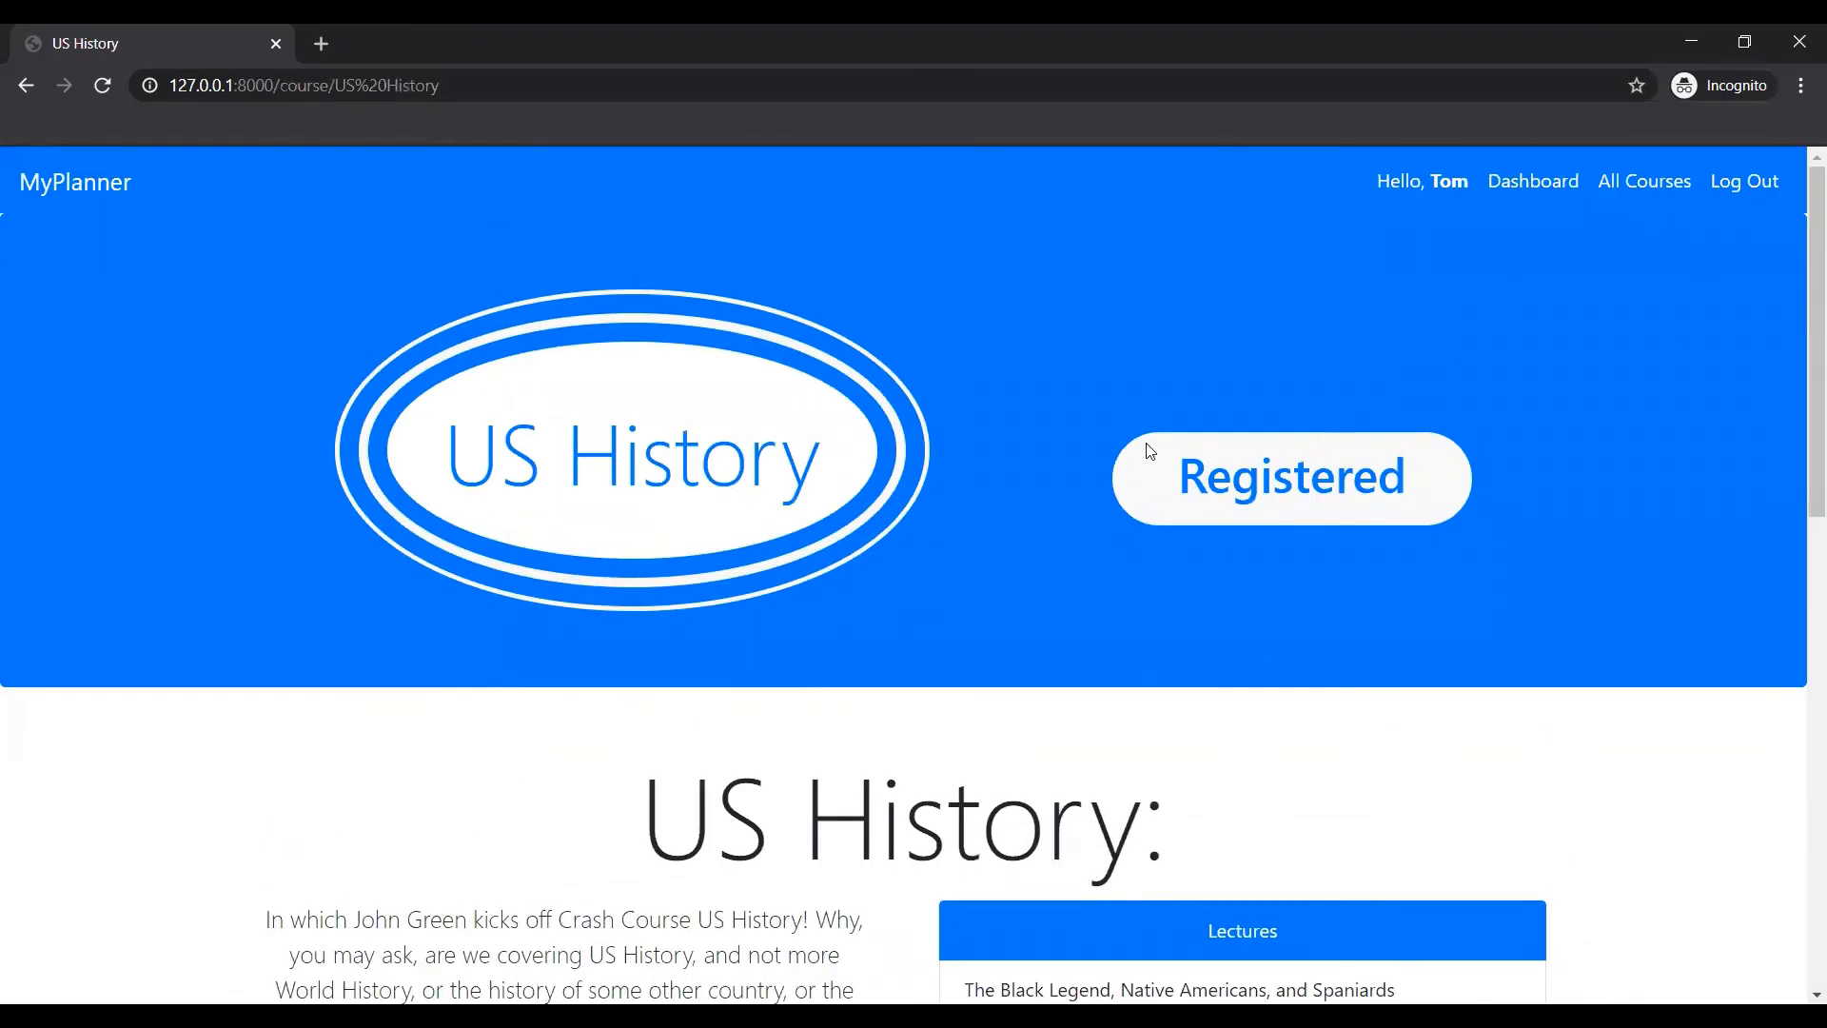
pyautogui.scroll(-3)
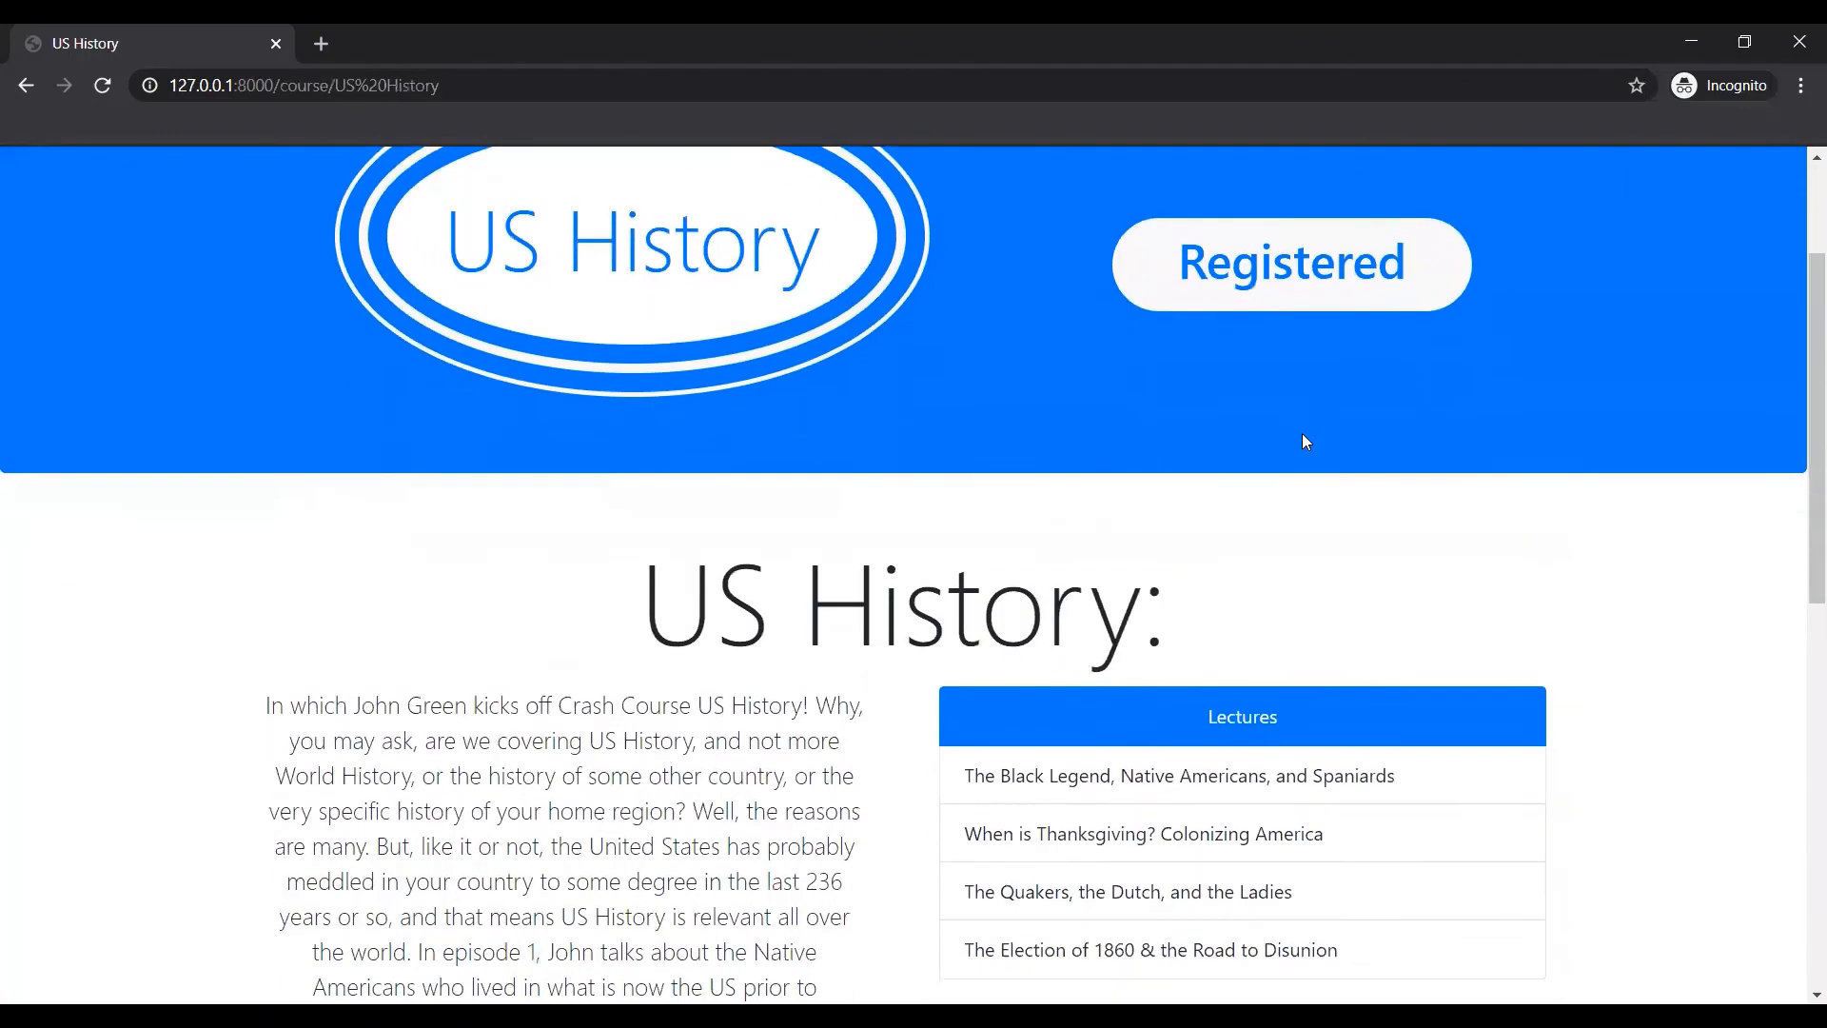
pyautogui.scroll(-3)
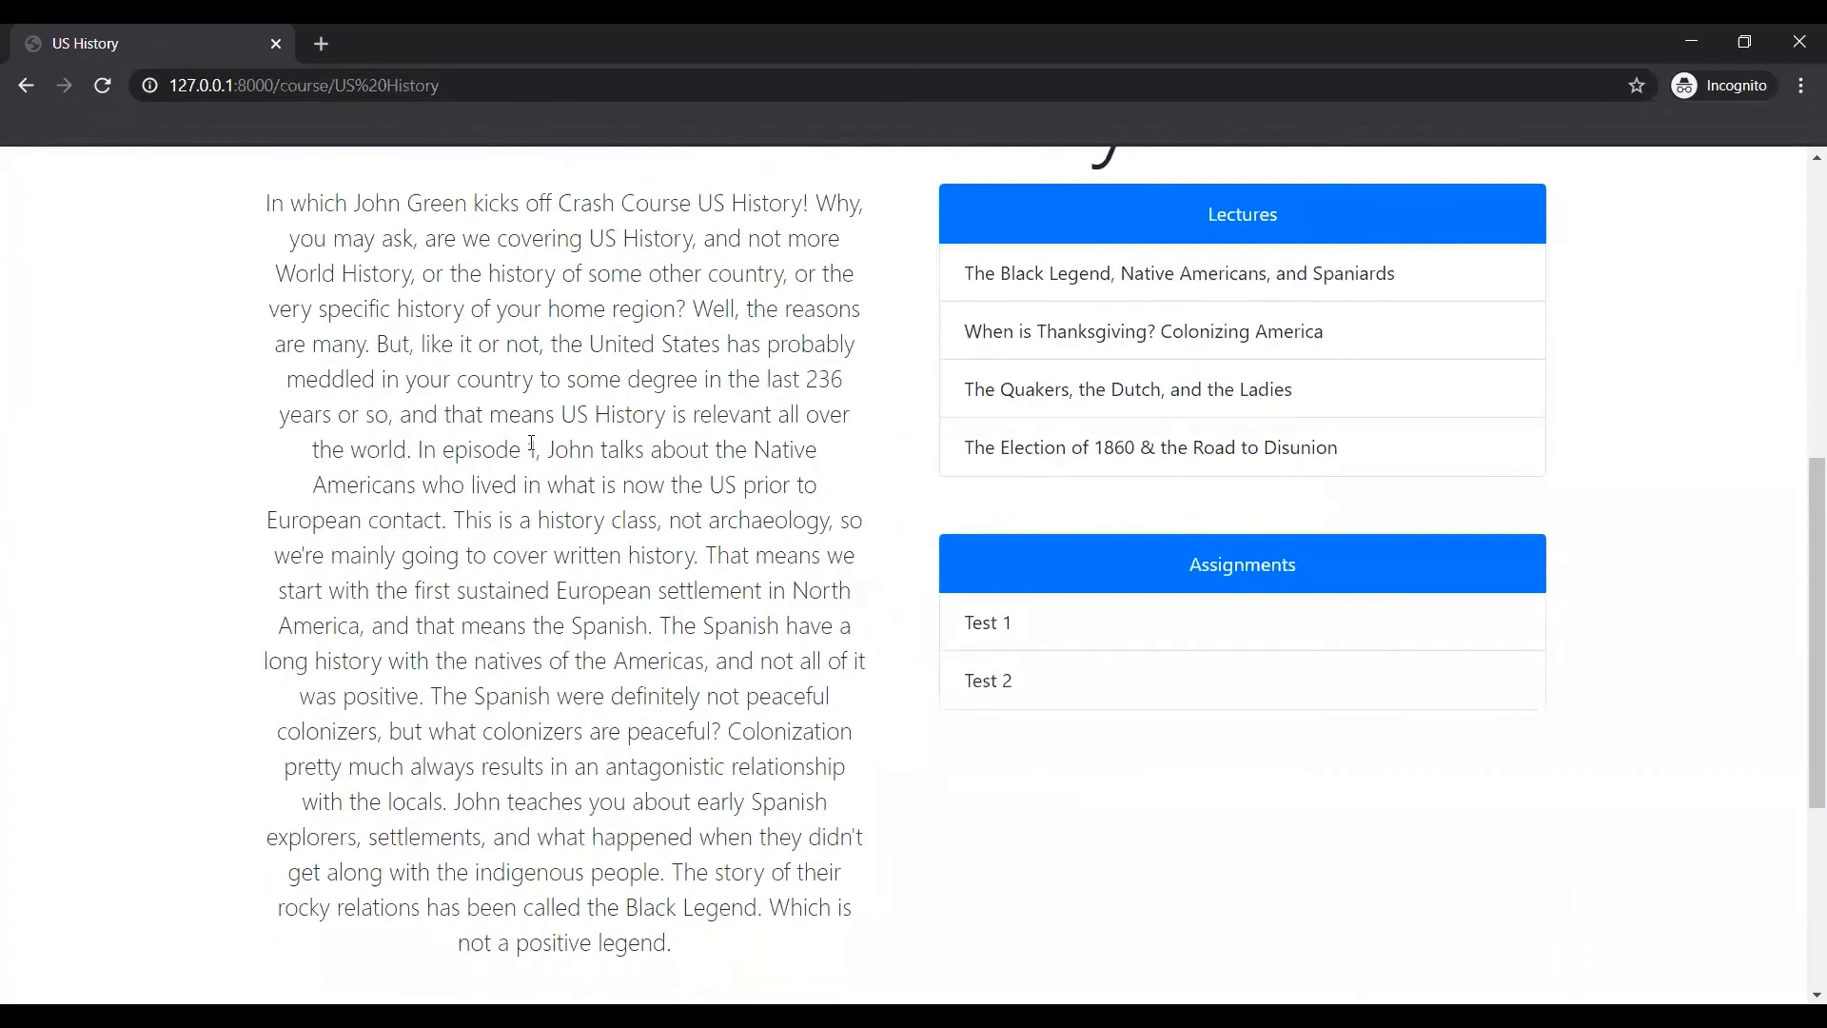
pyautogui.scroll(3)
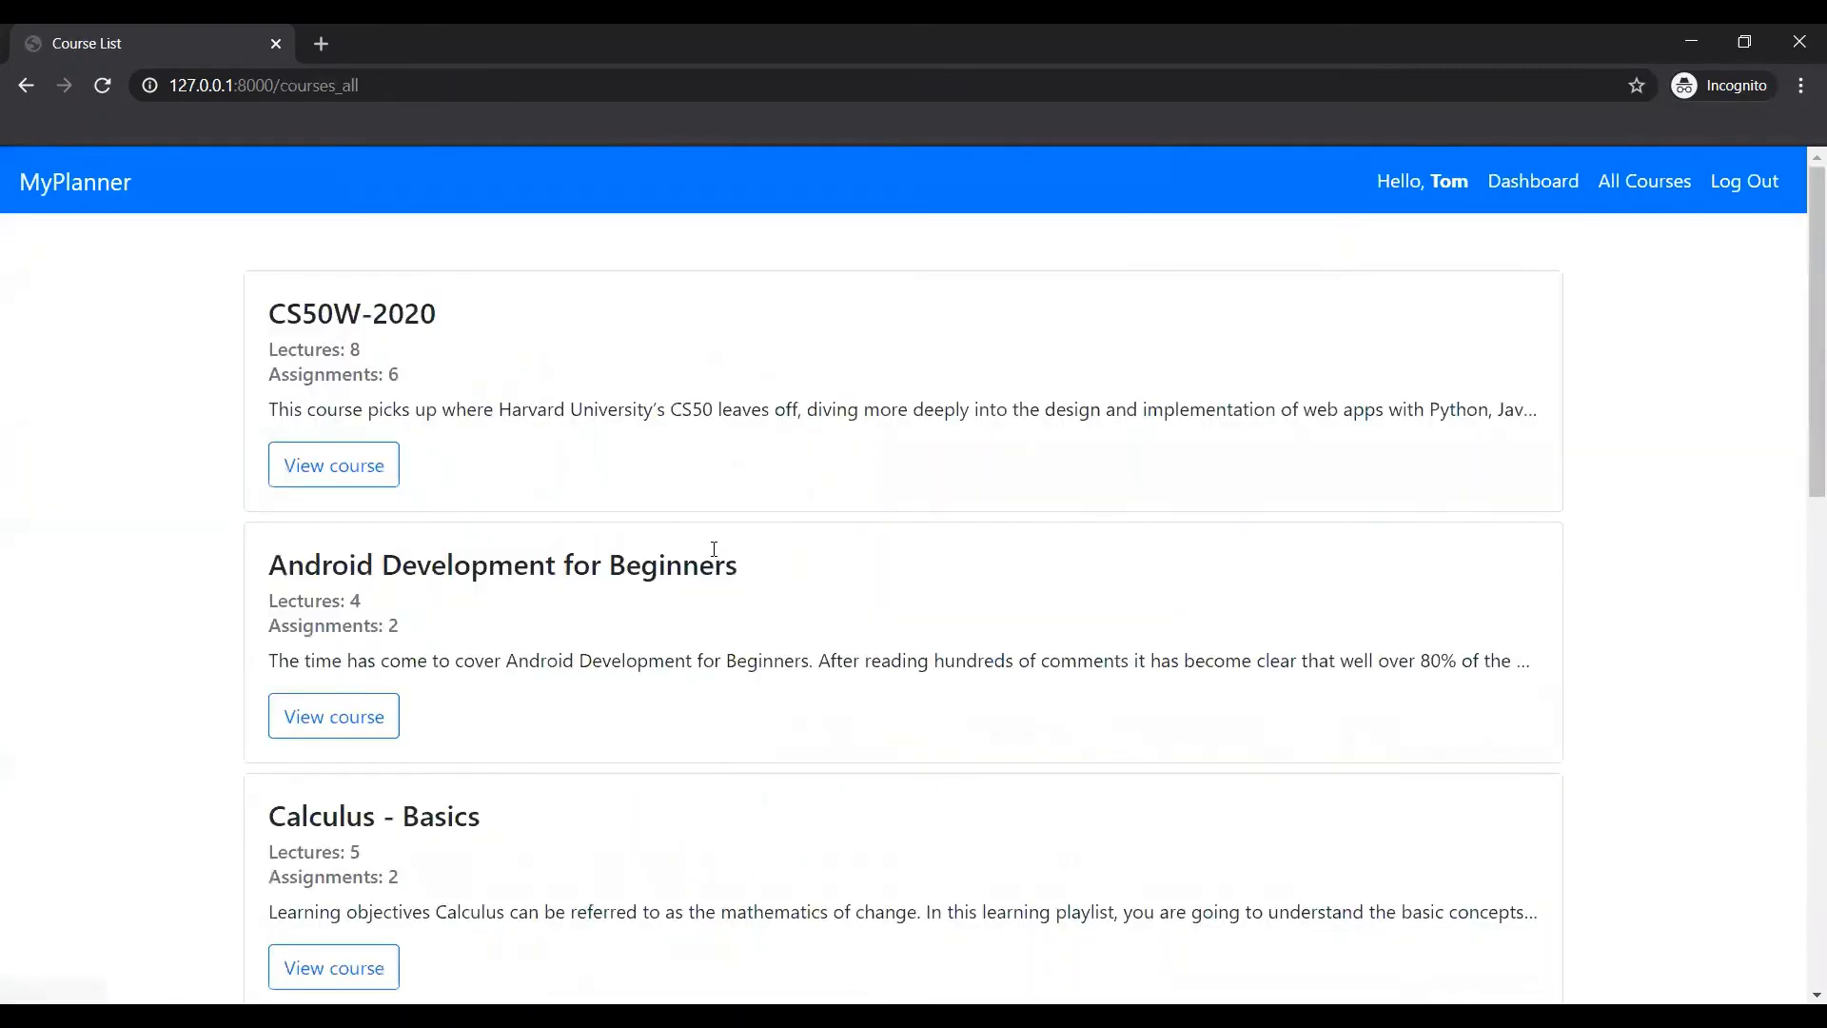
# Register Tom for Game Development with Unity.
pyautogui.scroll(-3)
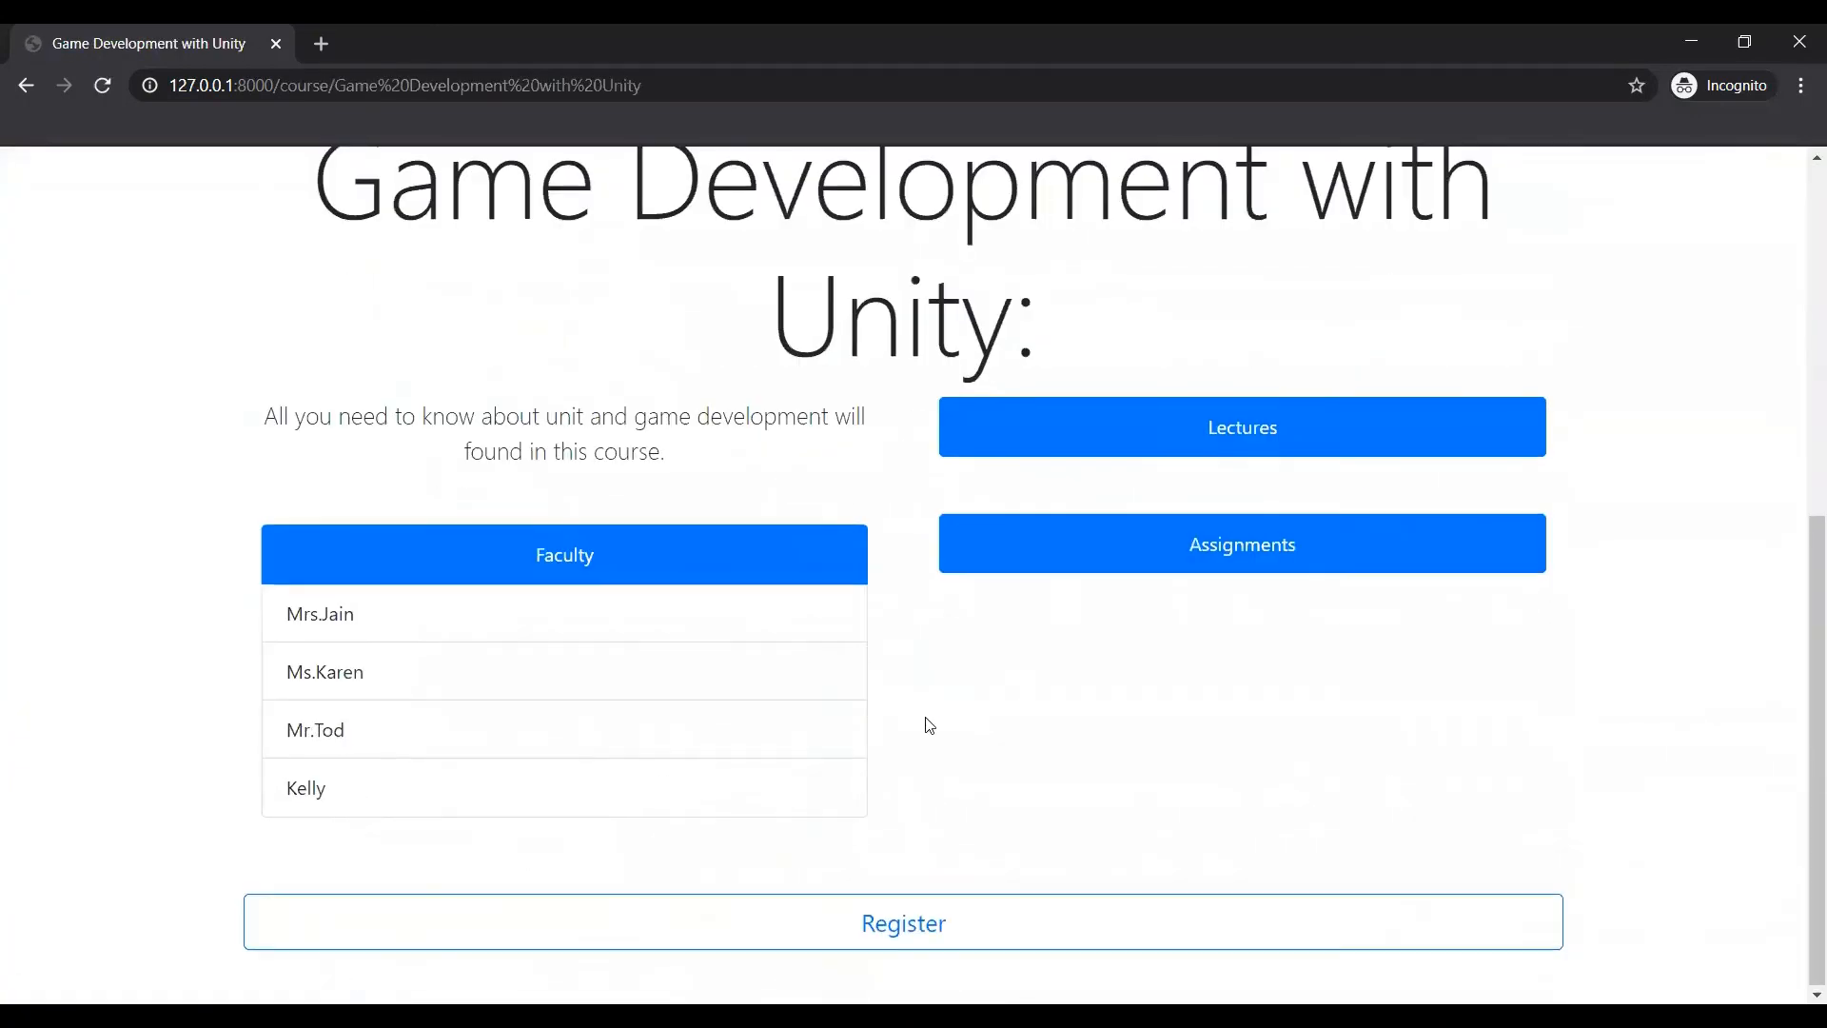
pyautogui.click(903, 922)
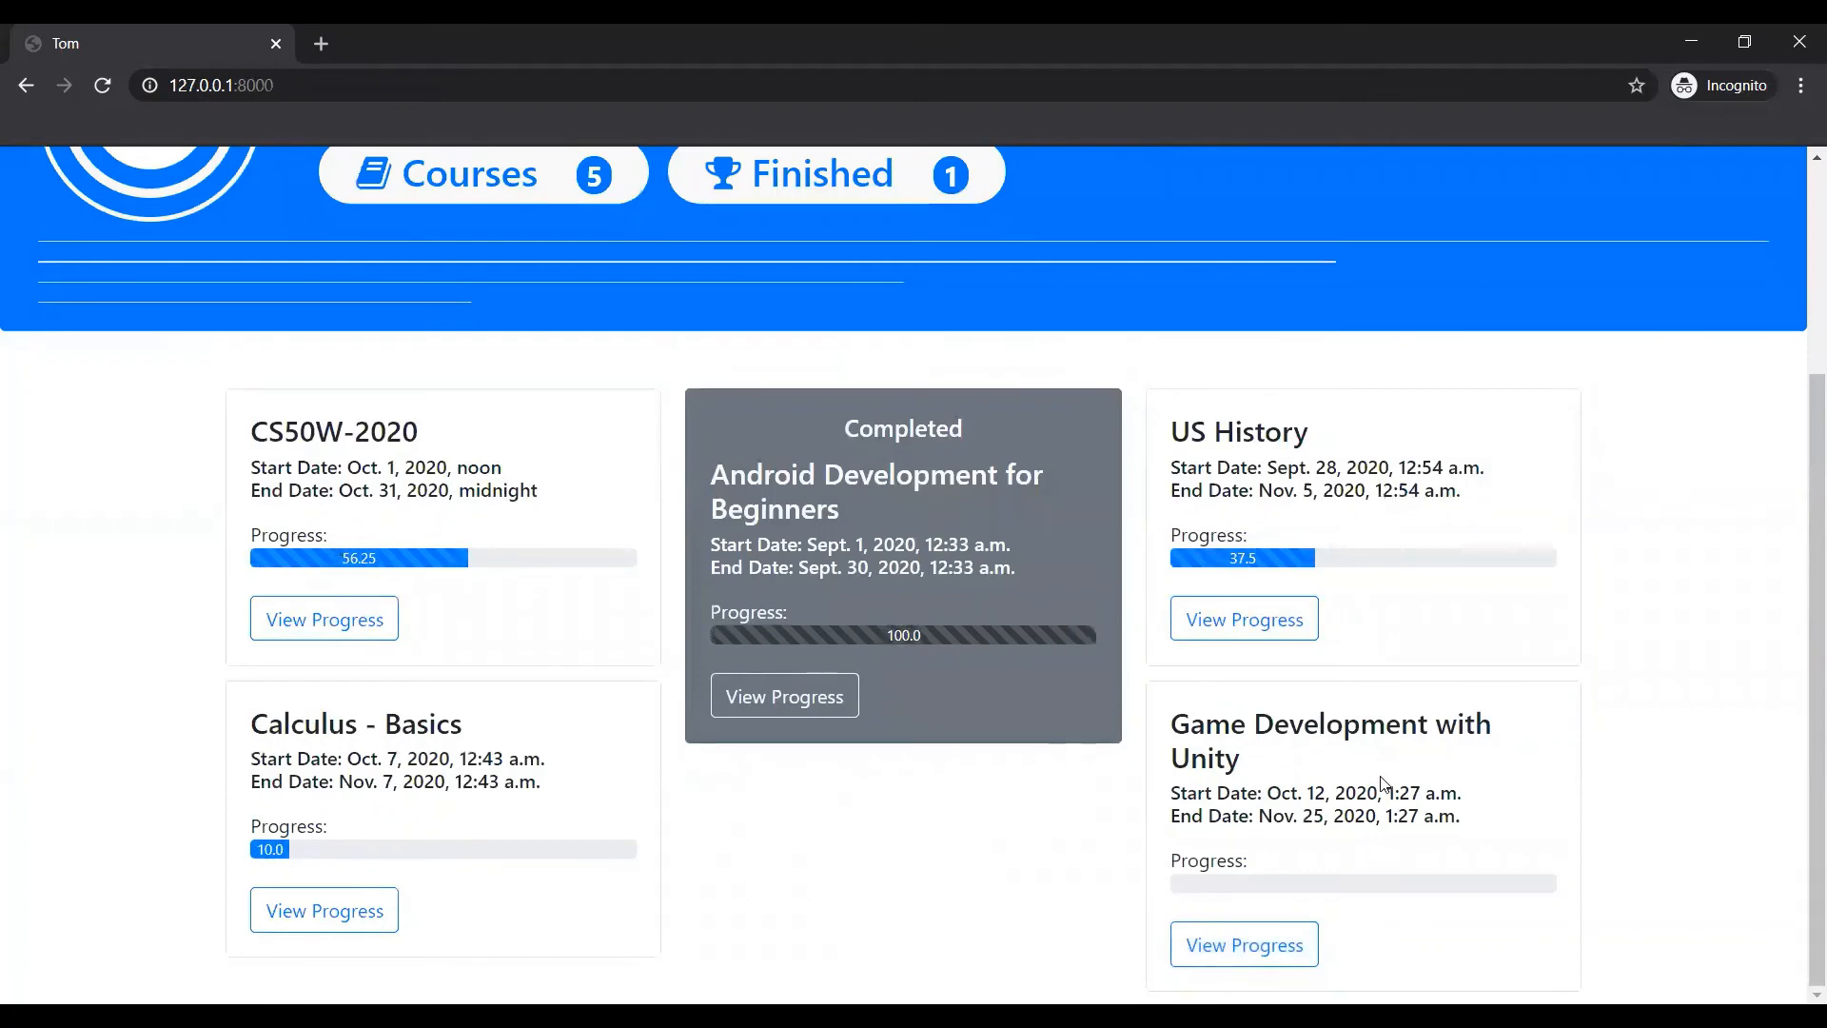
pyautogui.moveTo(1374, 778)
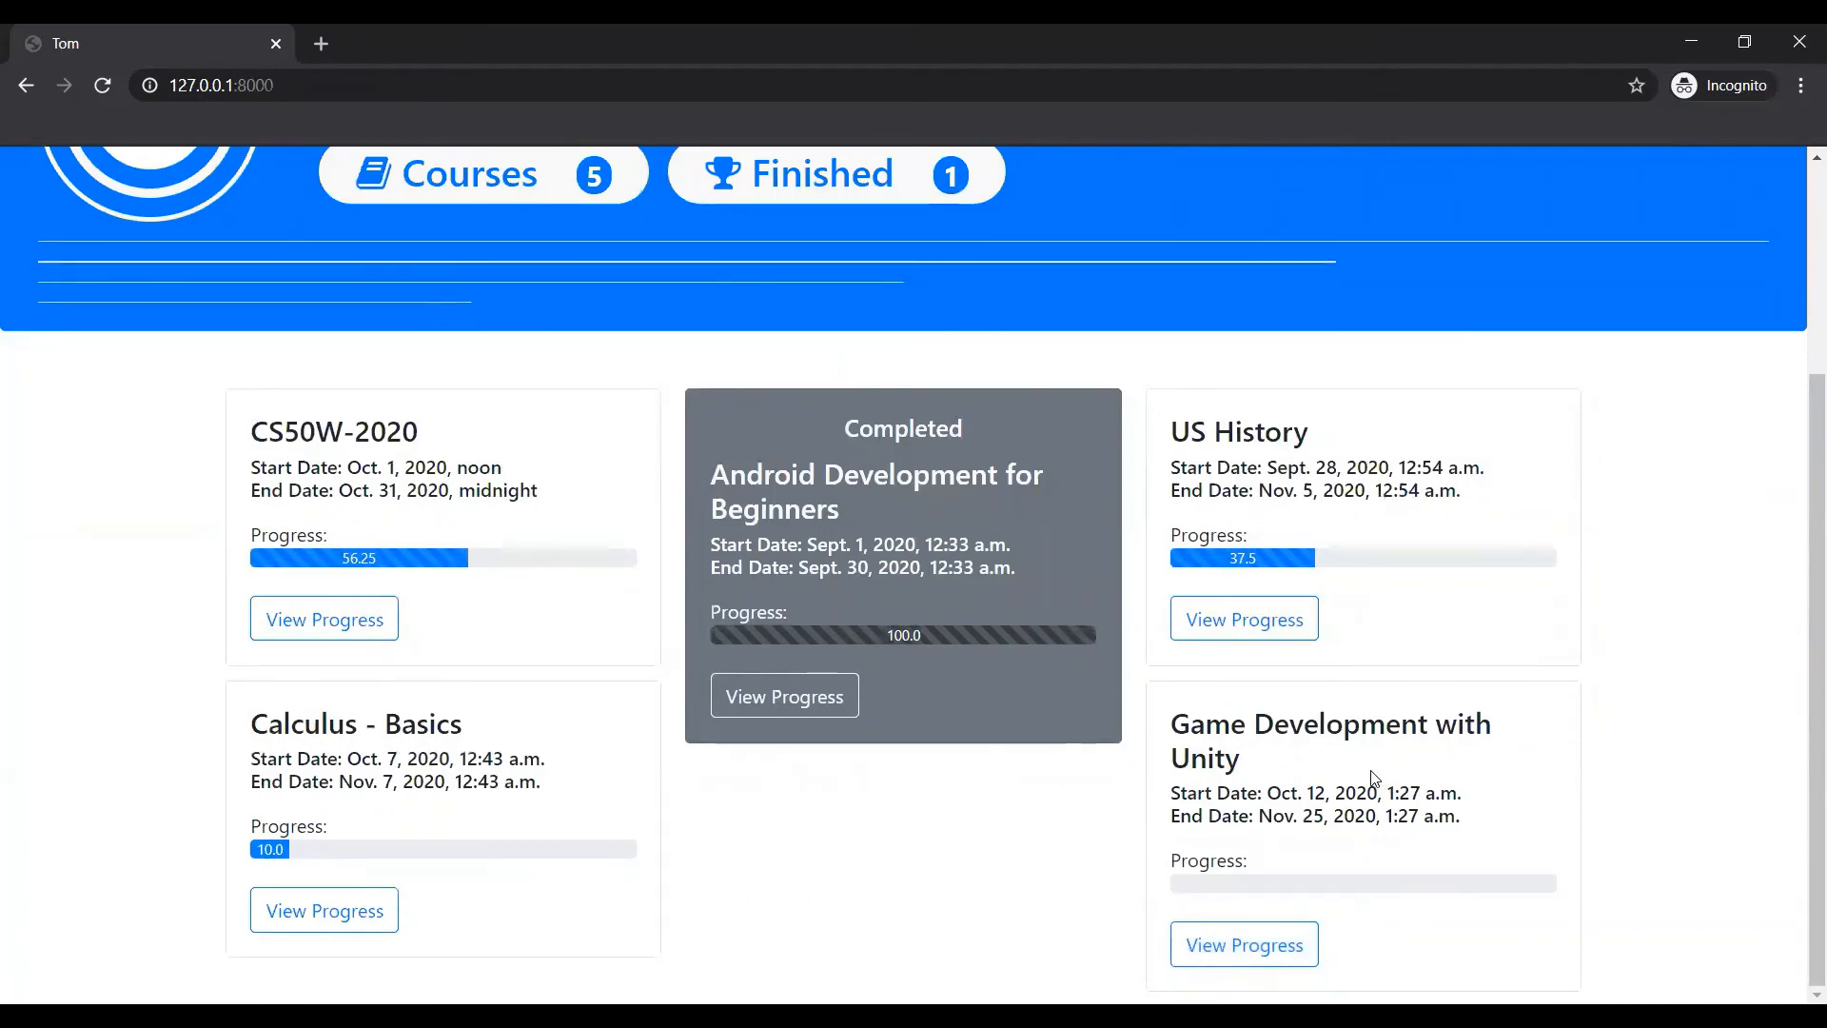
pyautogui.moveTo(1718, 300)
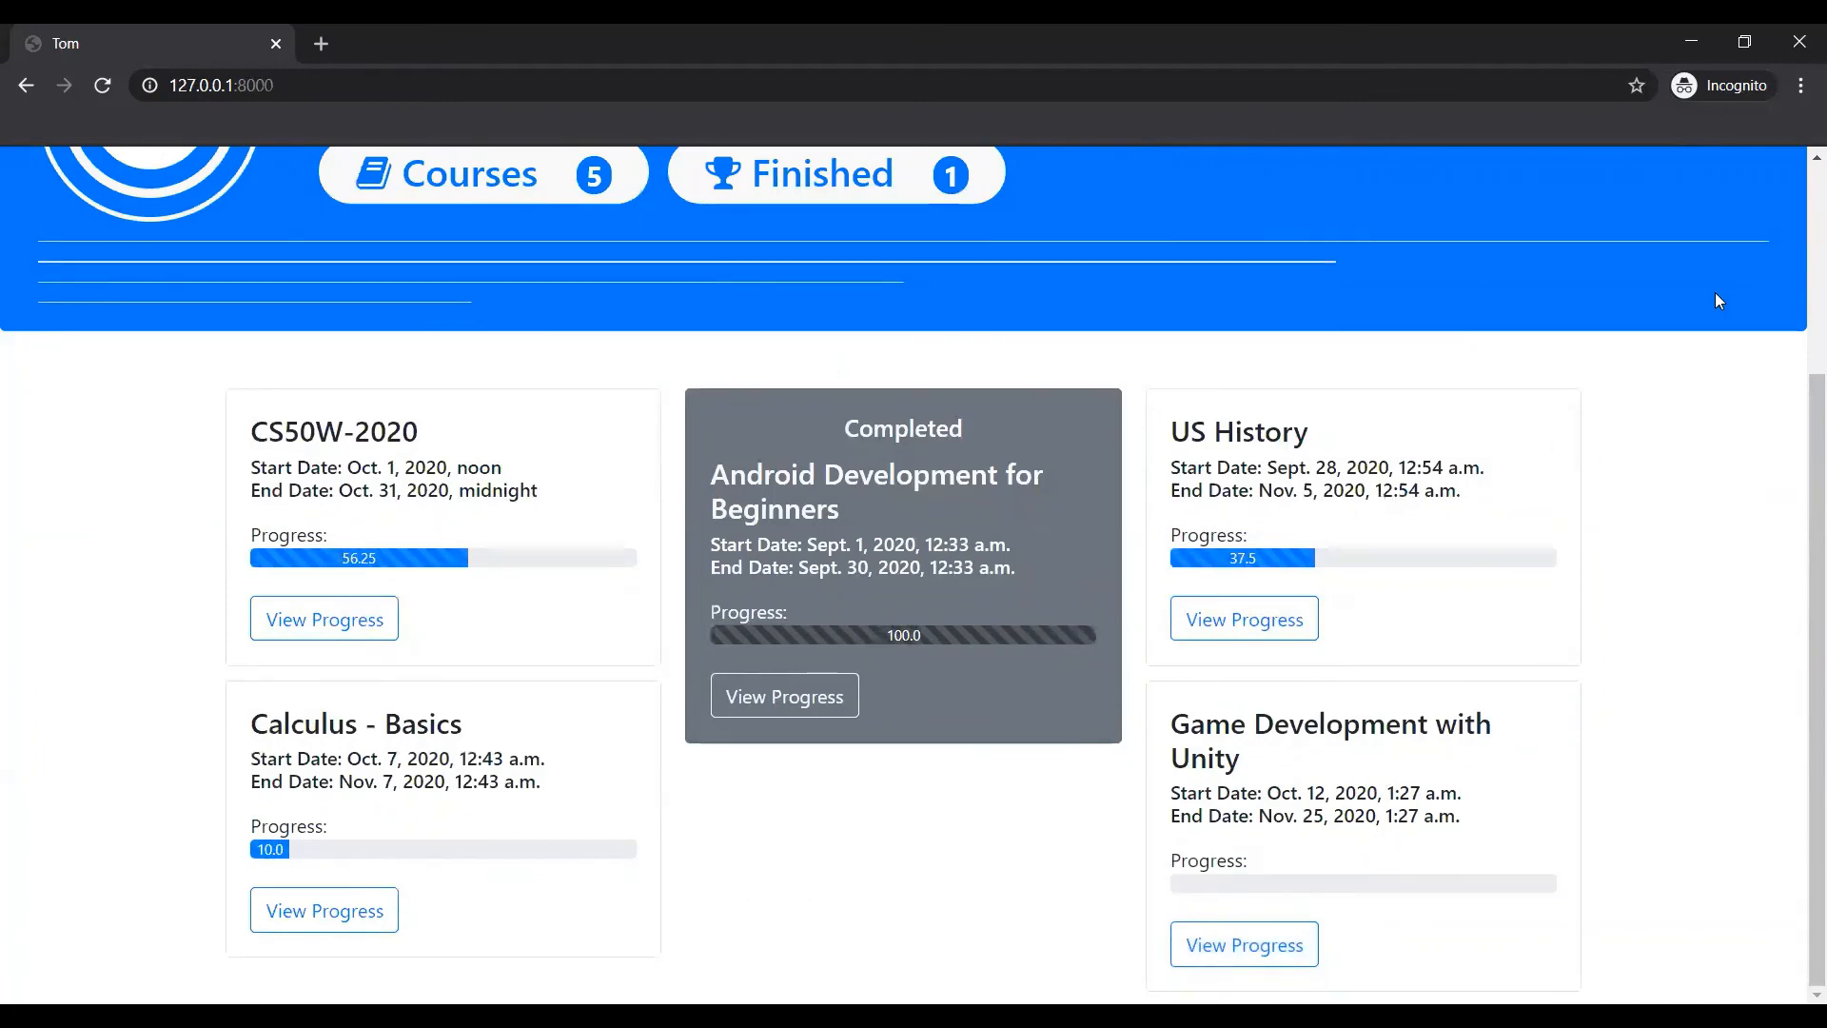
pyautogui.moveTo(1021, 398)
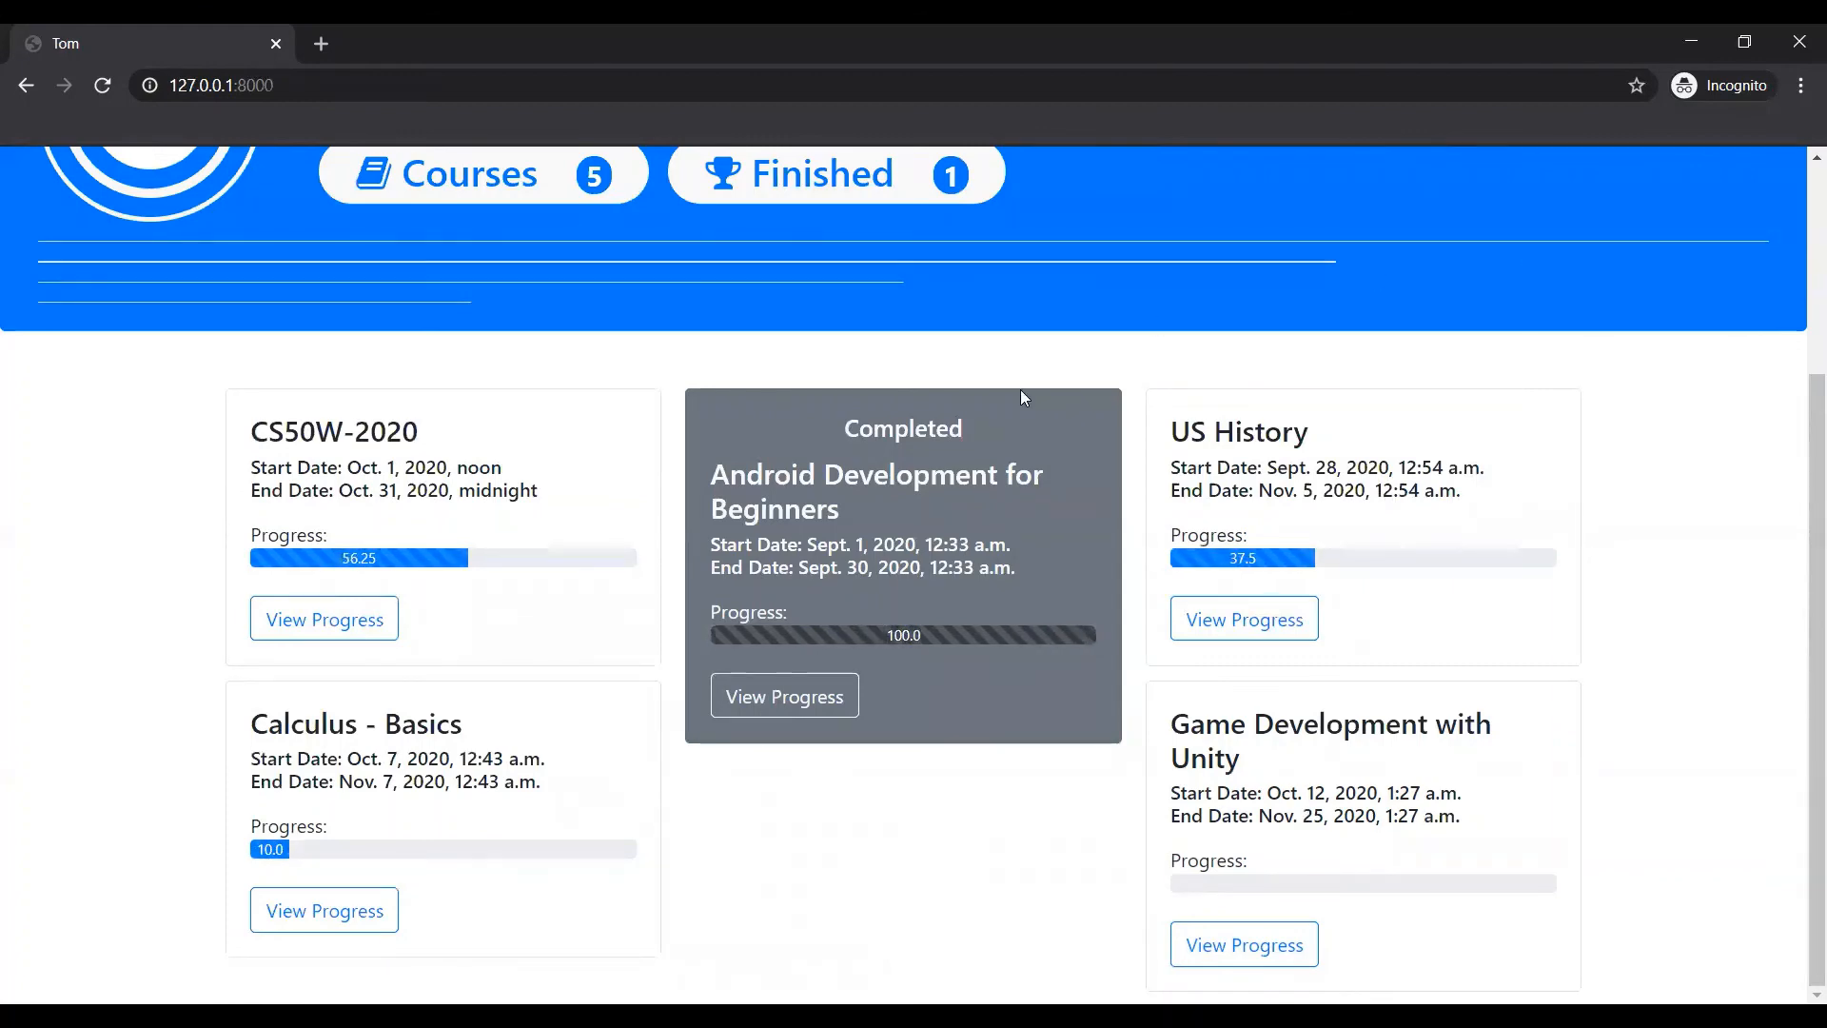
pyautogui.moveTo(1404, 442)
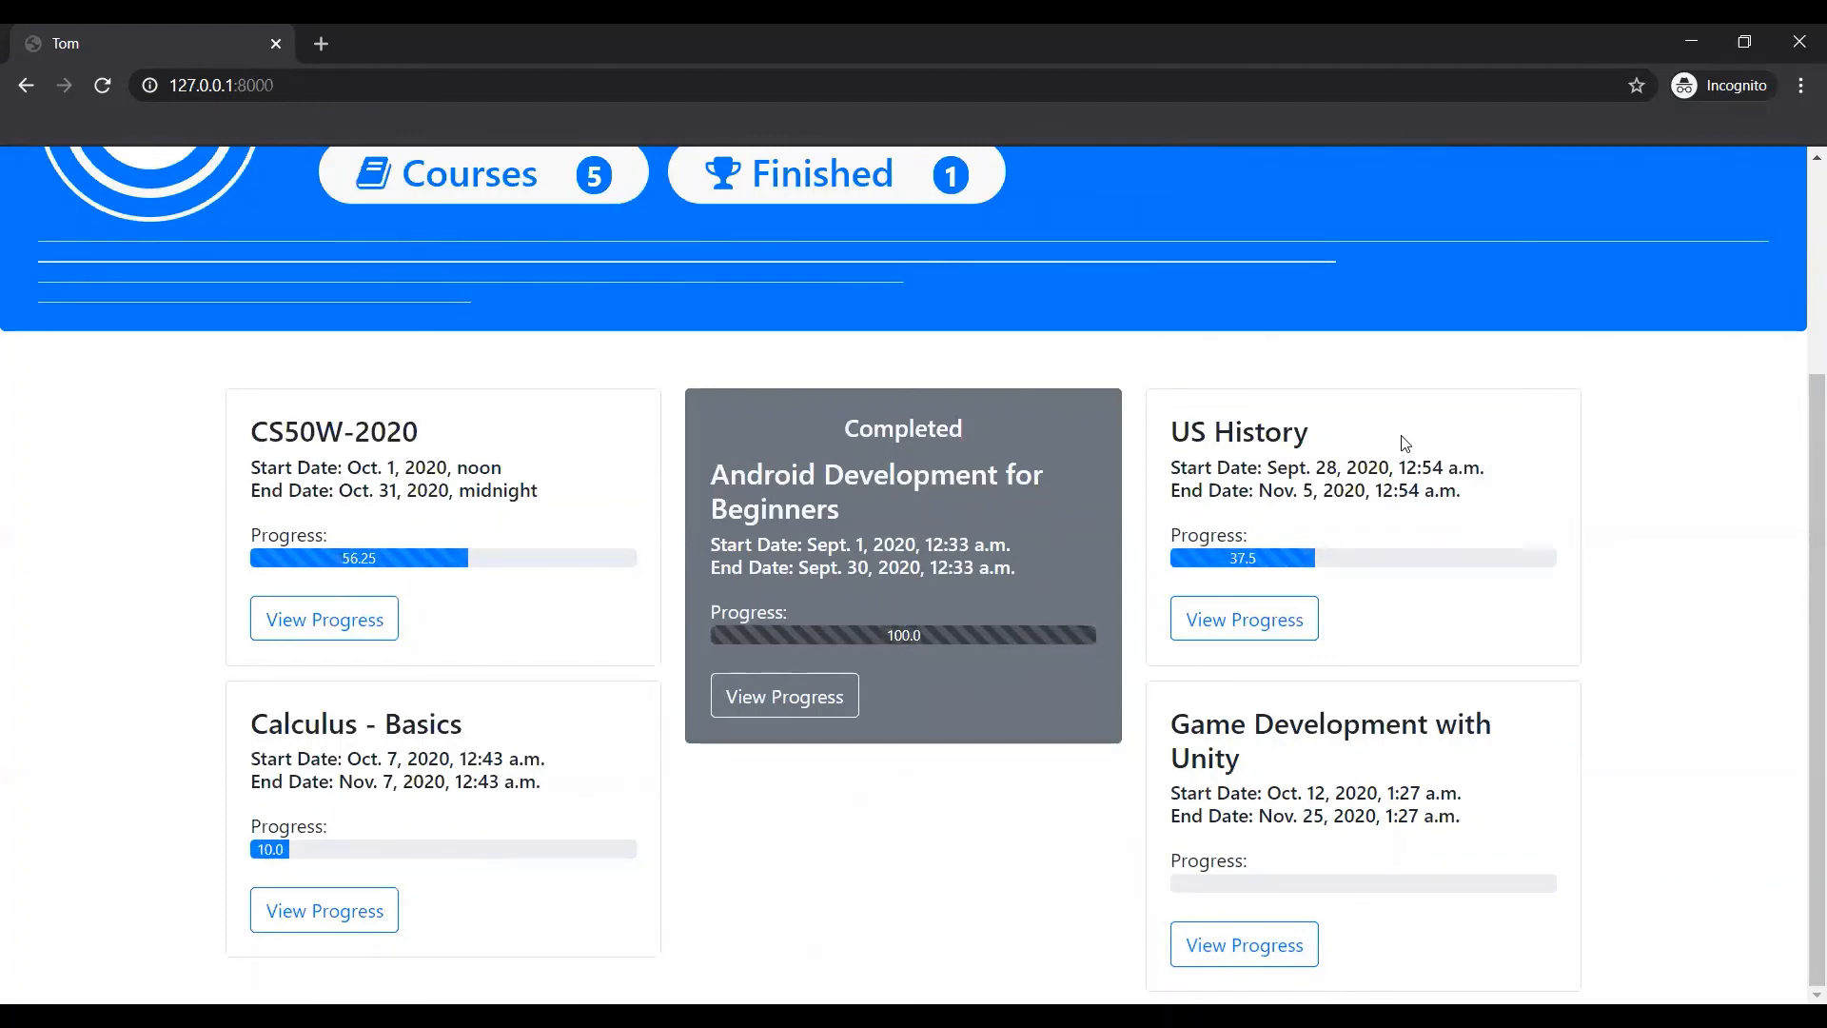
pyautogui.scroll(3)
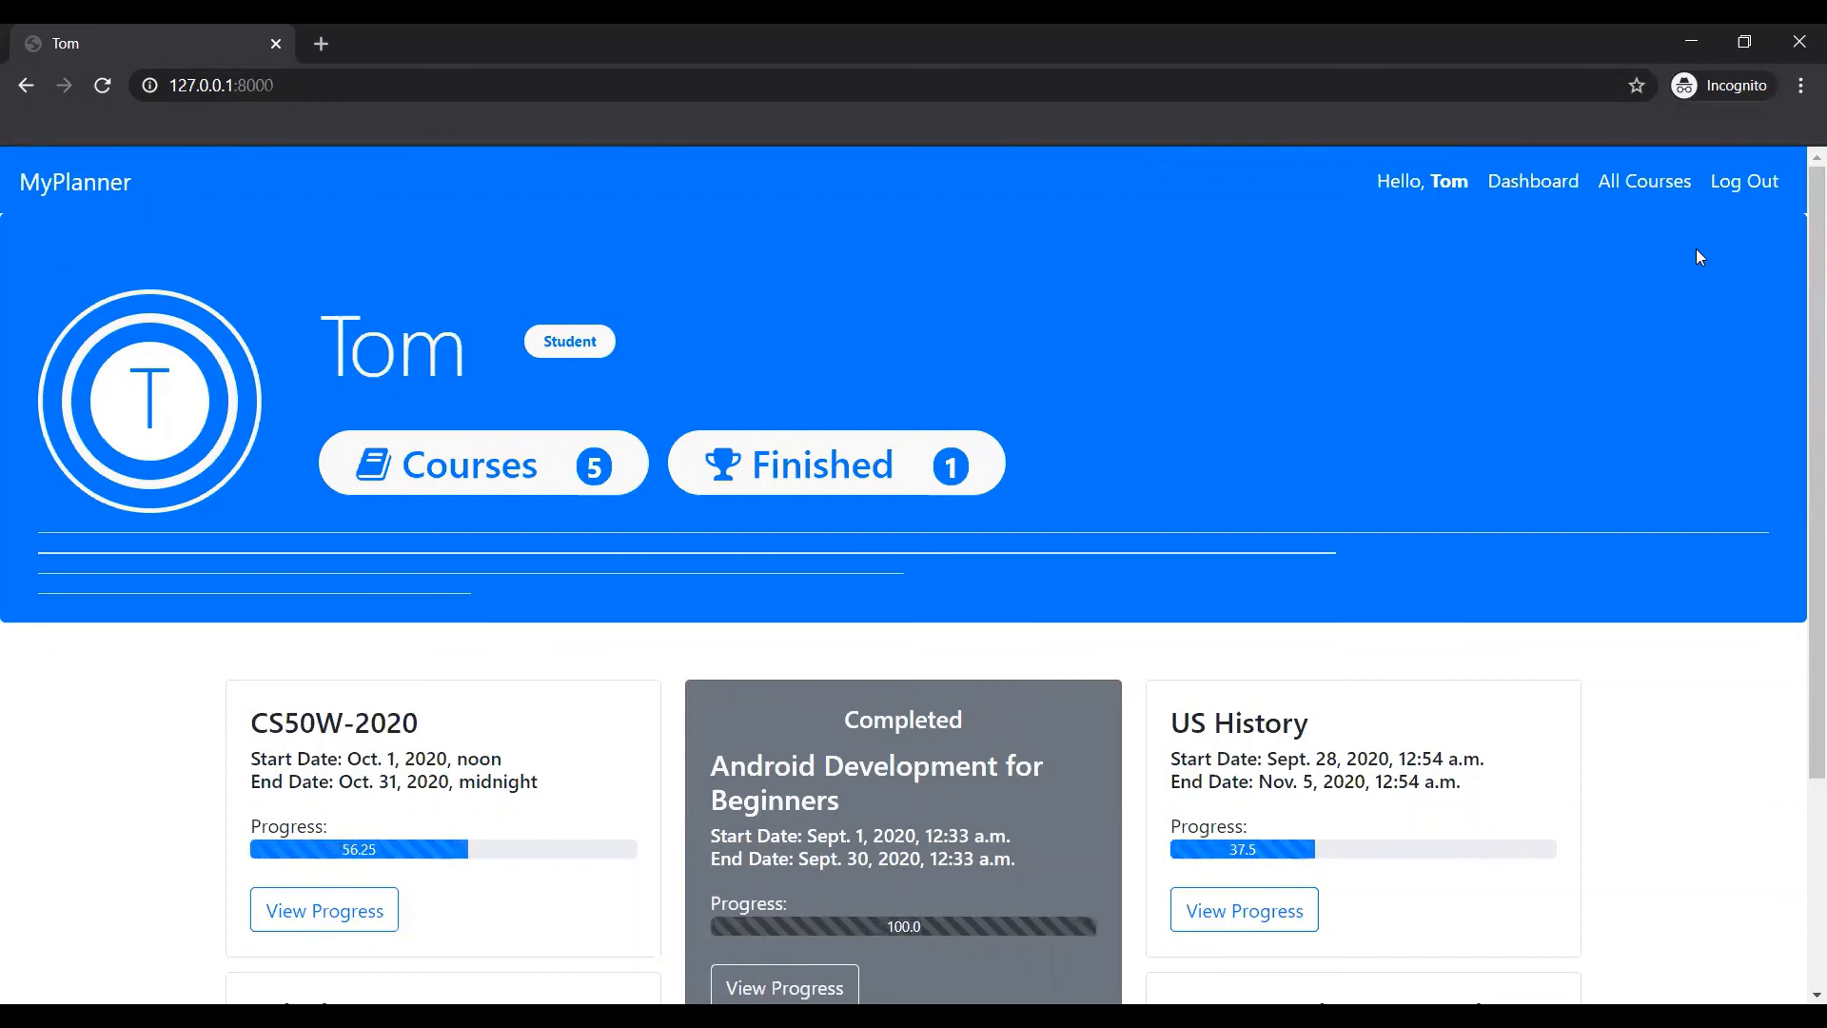
pyautogui.moveTo(1421, 77)
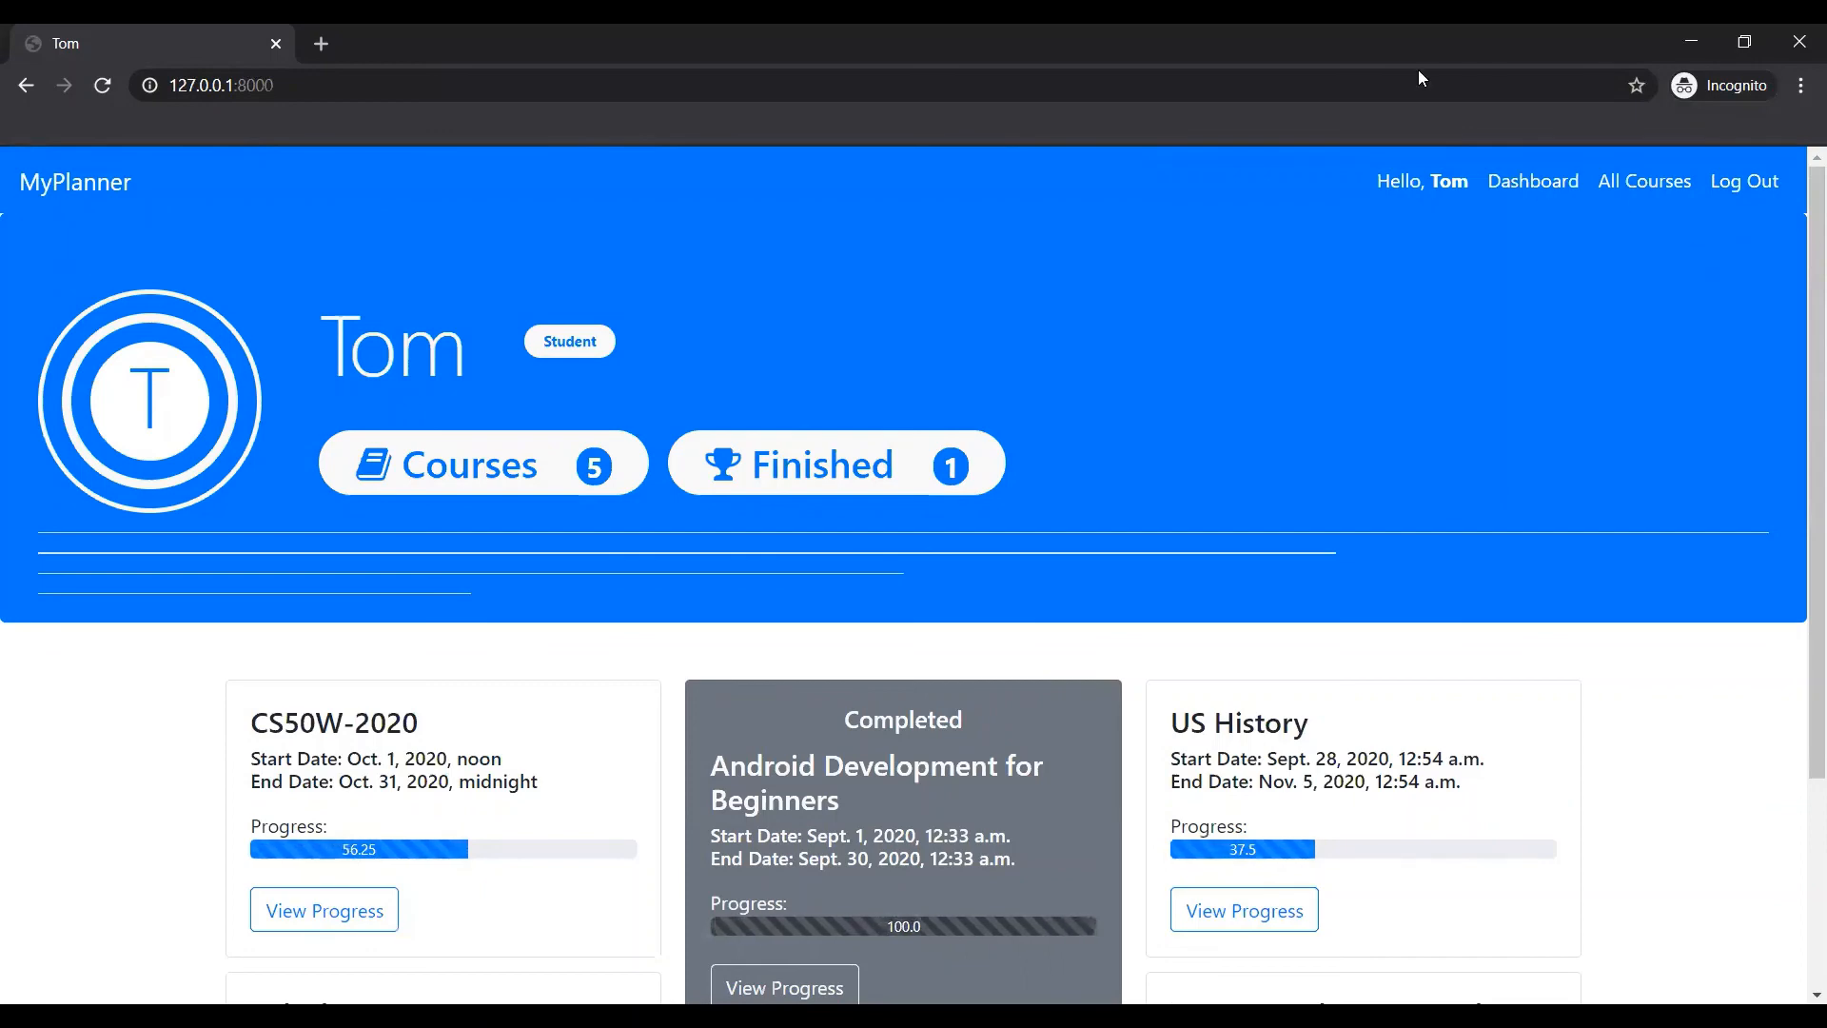